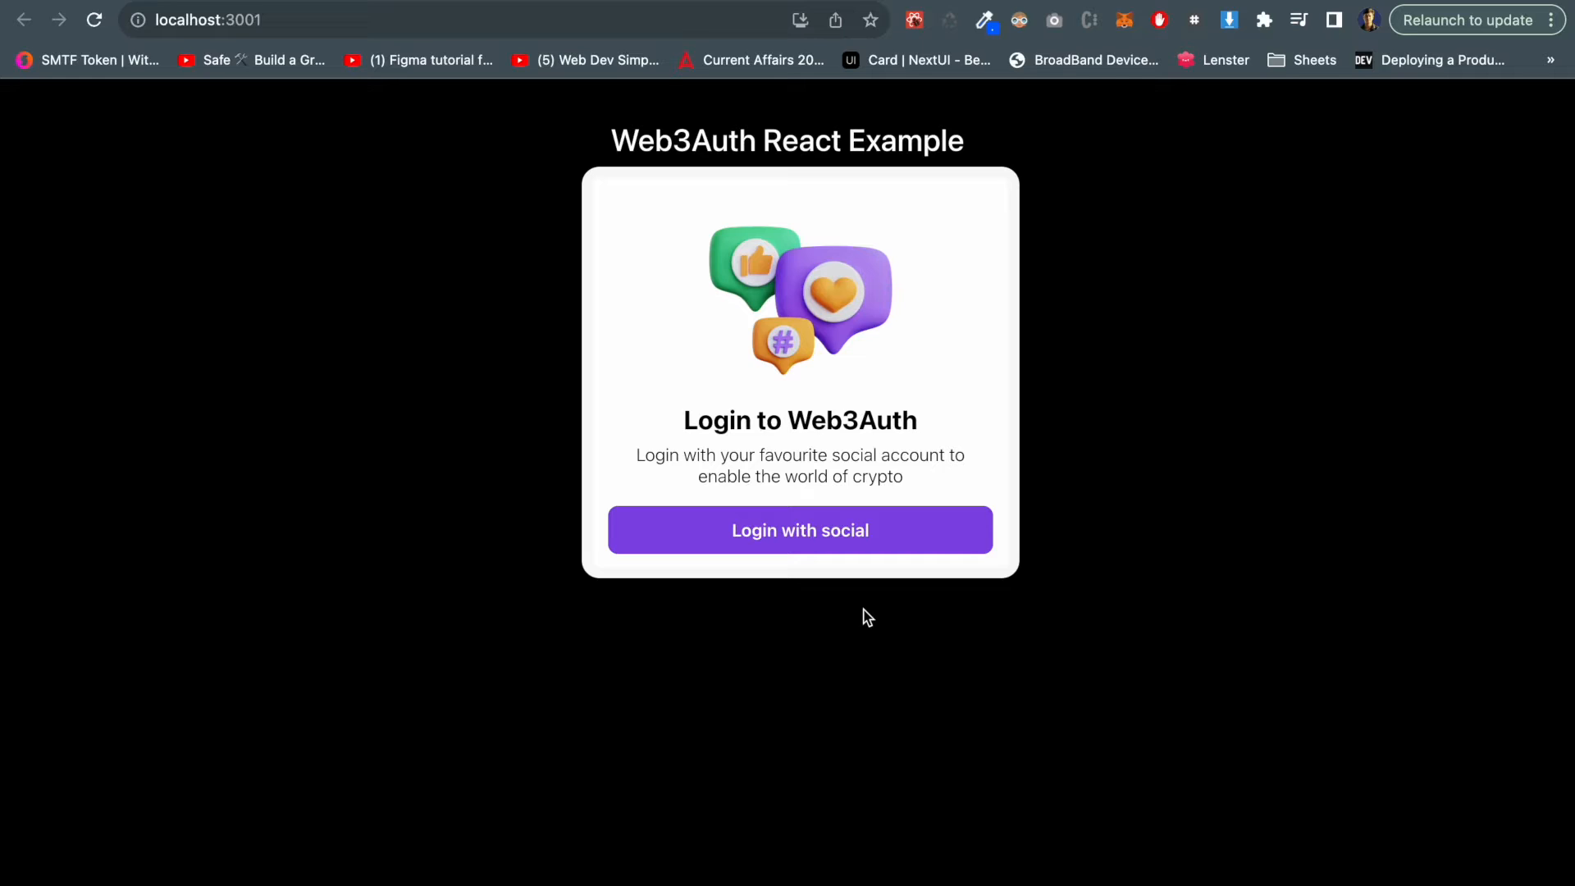
{"action": "mouse_move", "coordinate": [474, 70]}
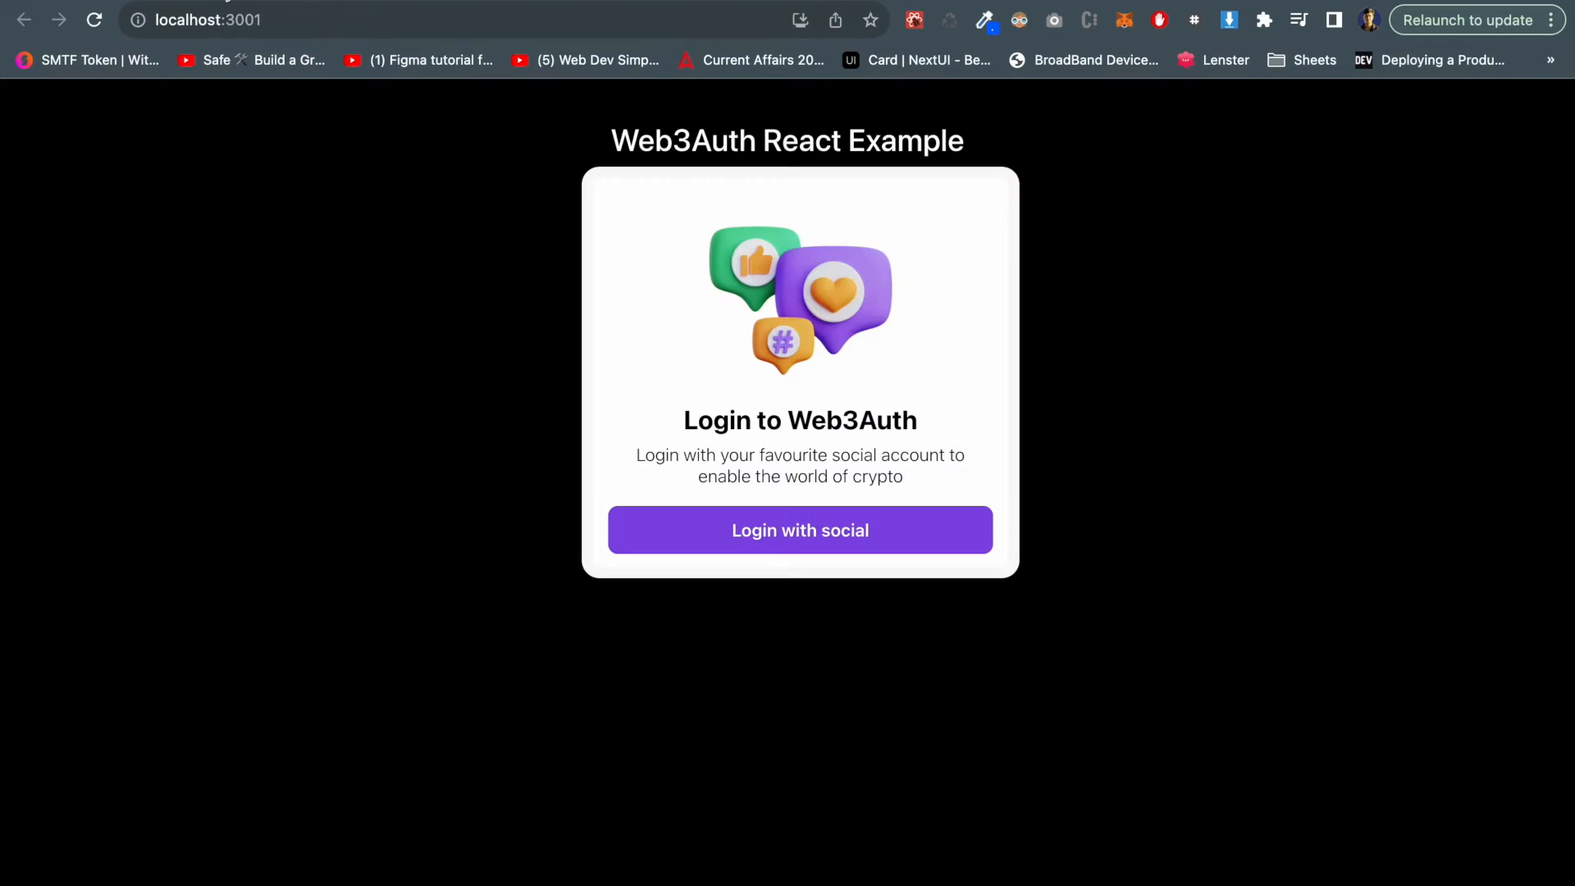
{"action": "mouse_move", "coordinate": [400, 344]}
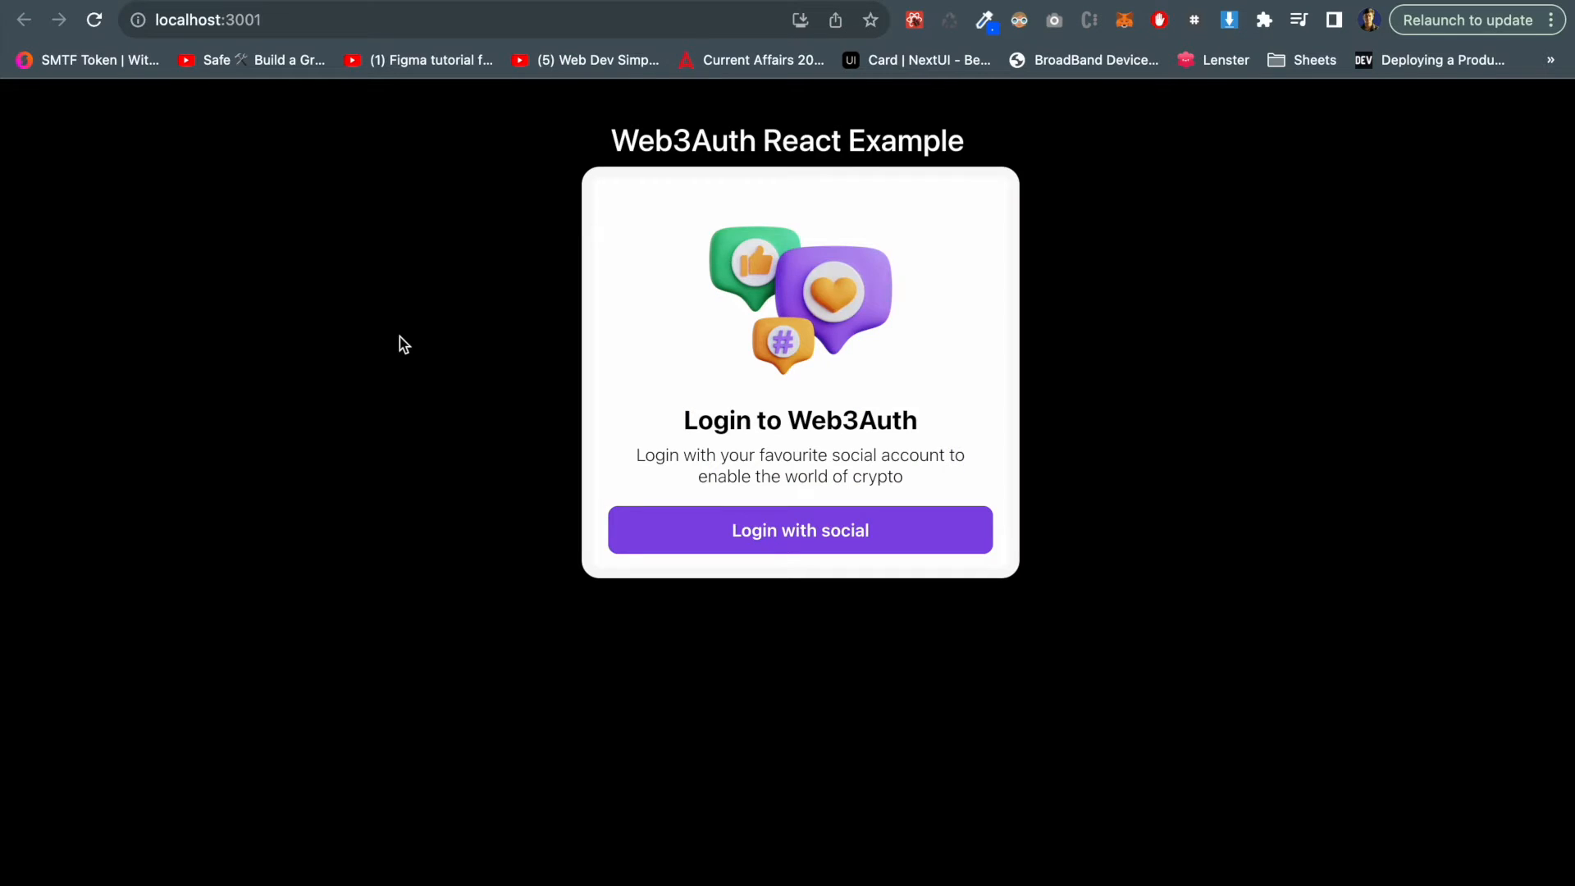
{"action": "mouse_move", "coordinate": [933, 177]}
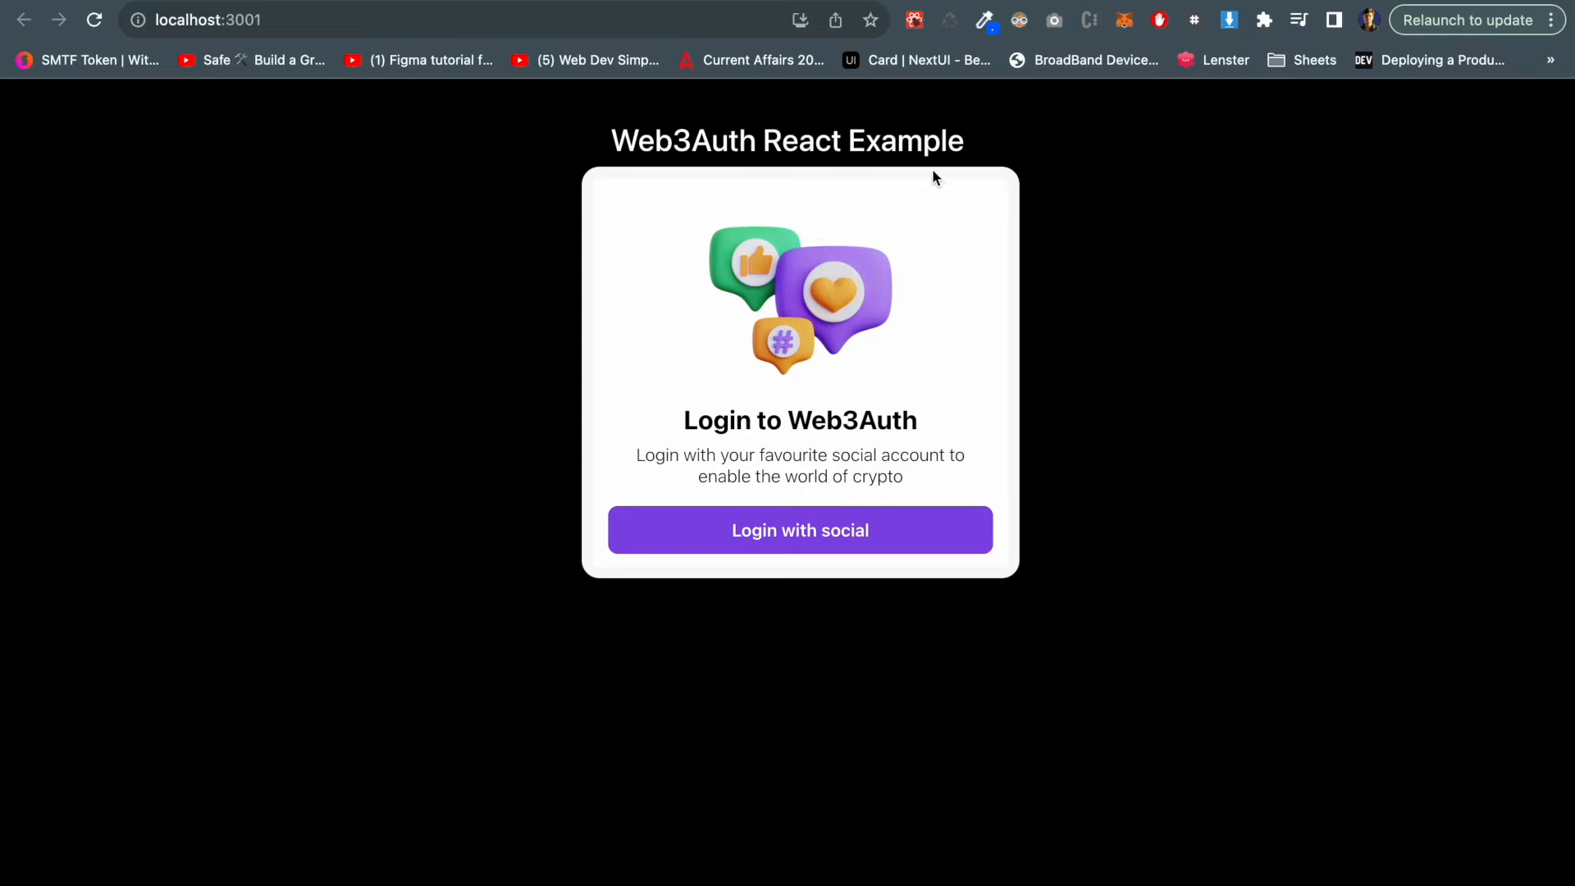
{"action": "mouse_move", "coordinate": [996, 176]}
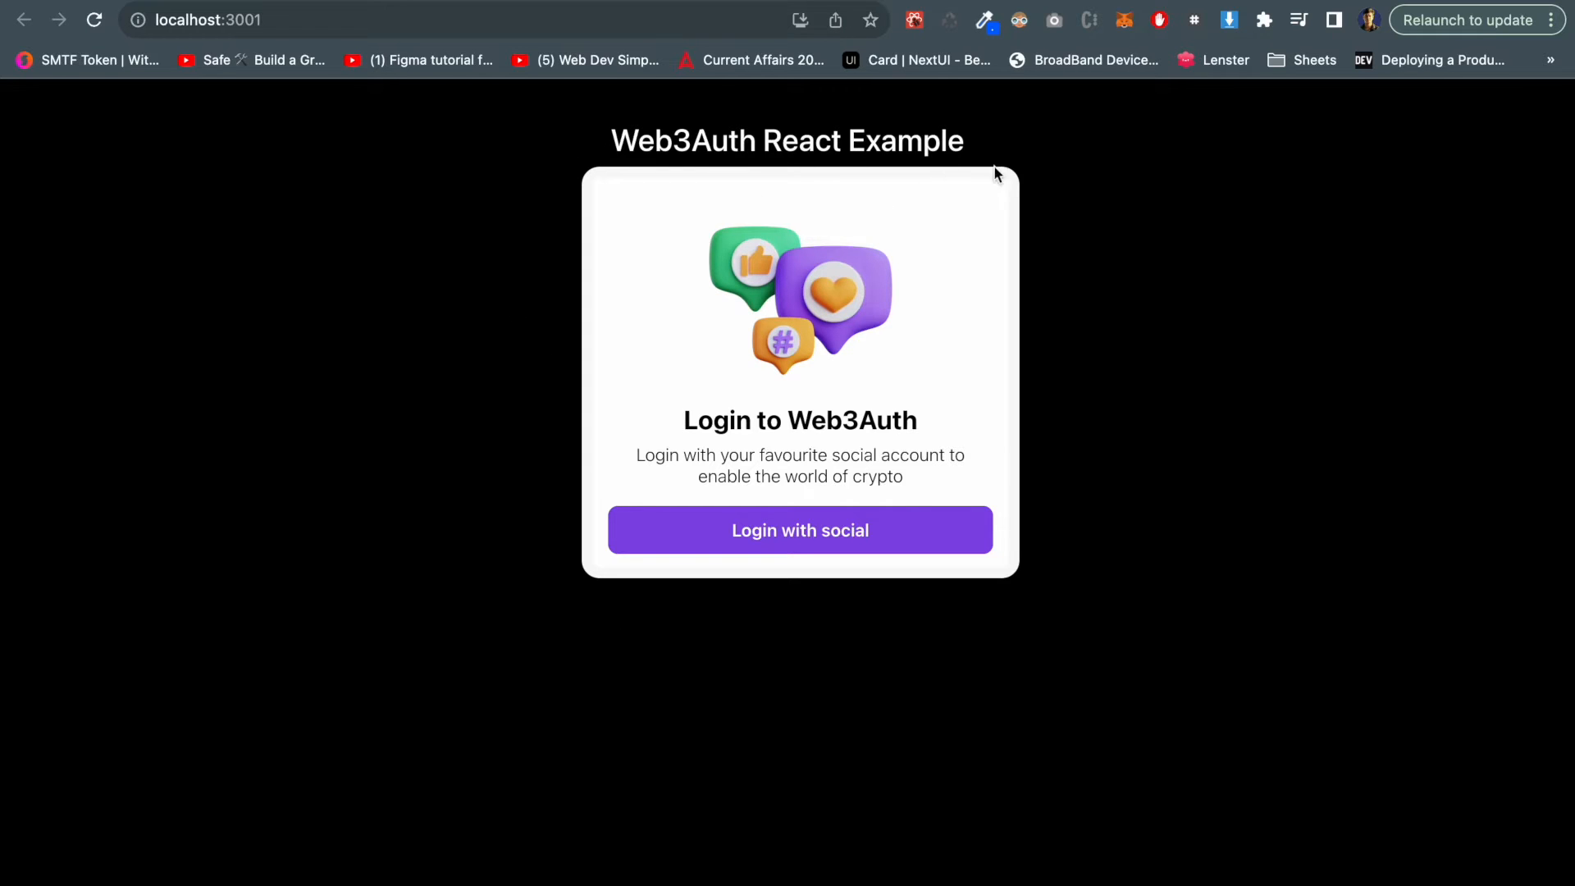
{"action": "mouse_move", "coordinate": [1006, 628]}
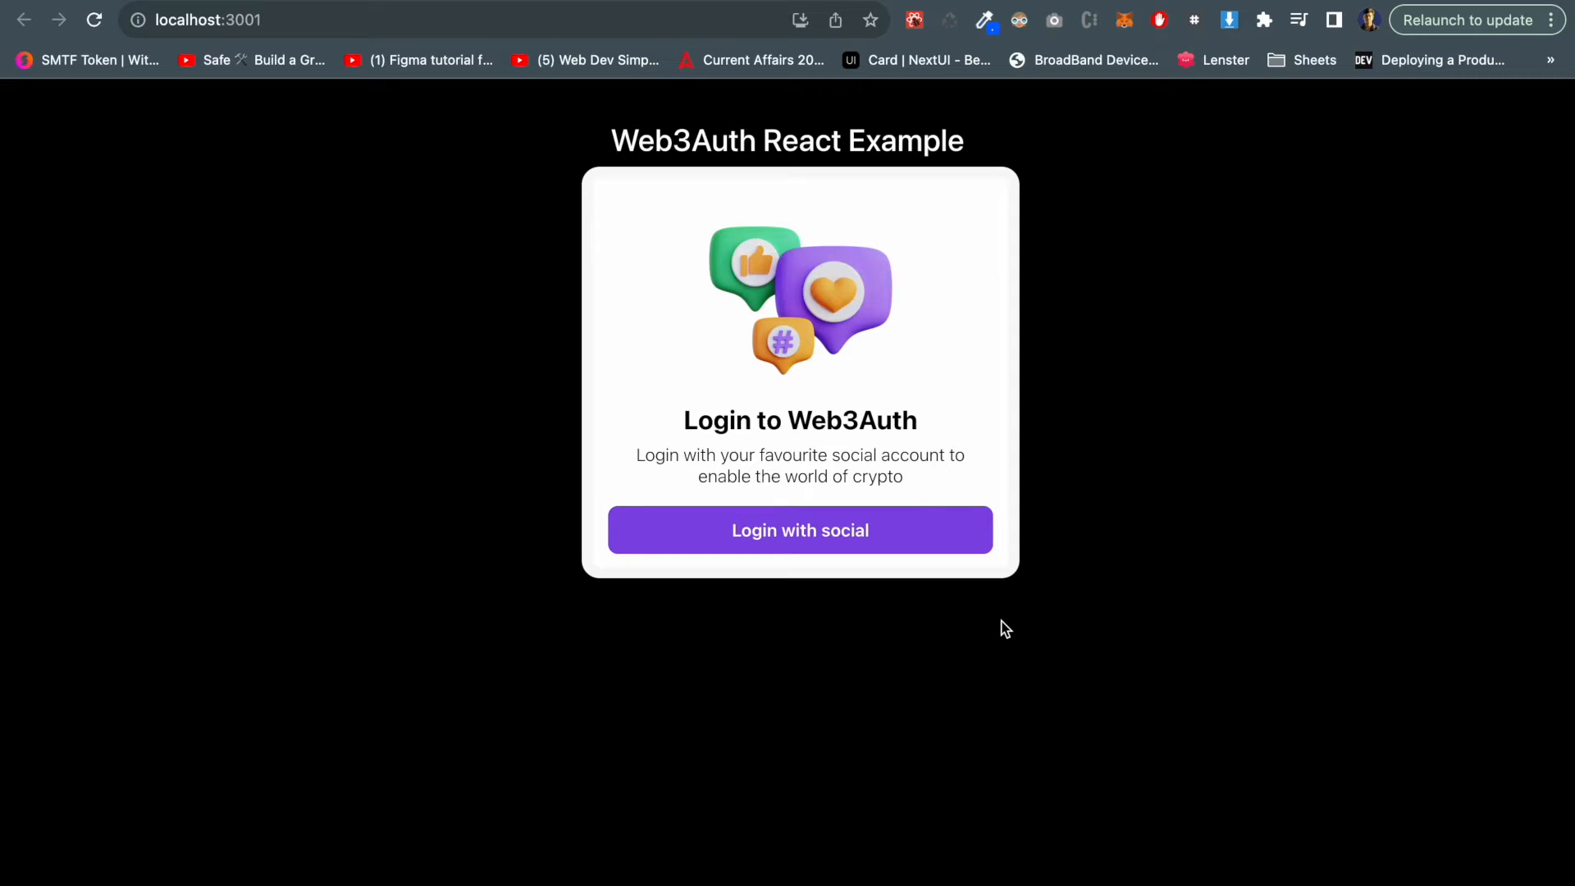
{"action": "mouse_move", "coordinate": [814, 543]}
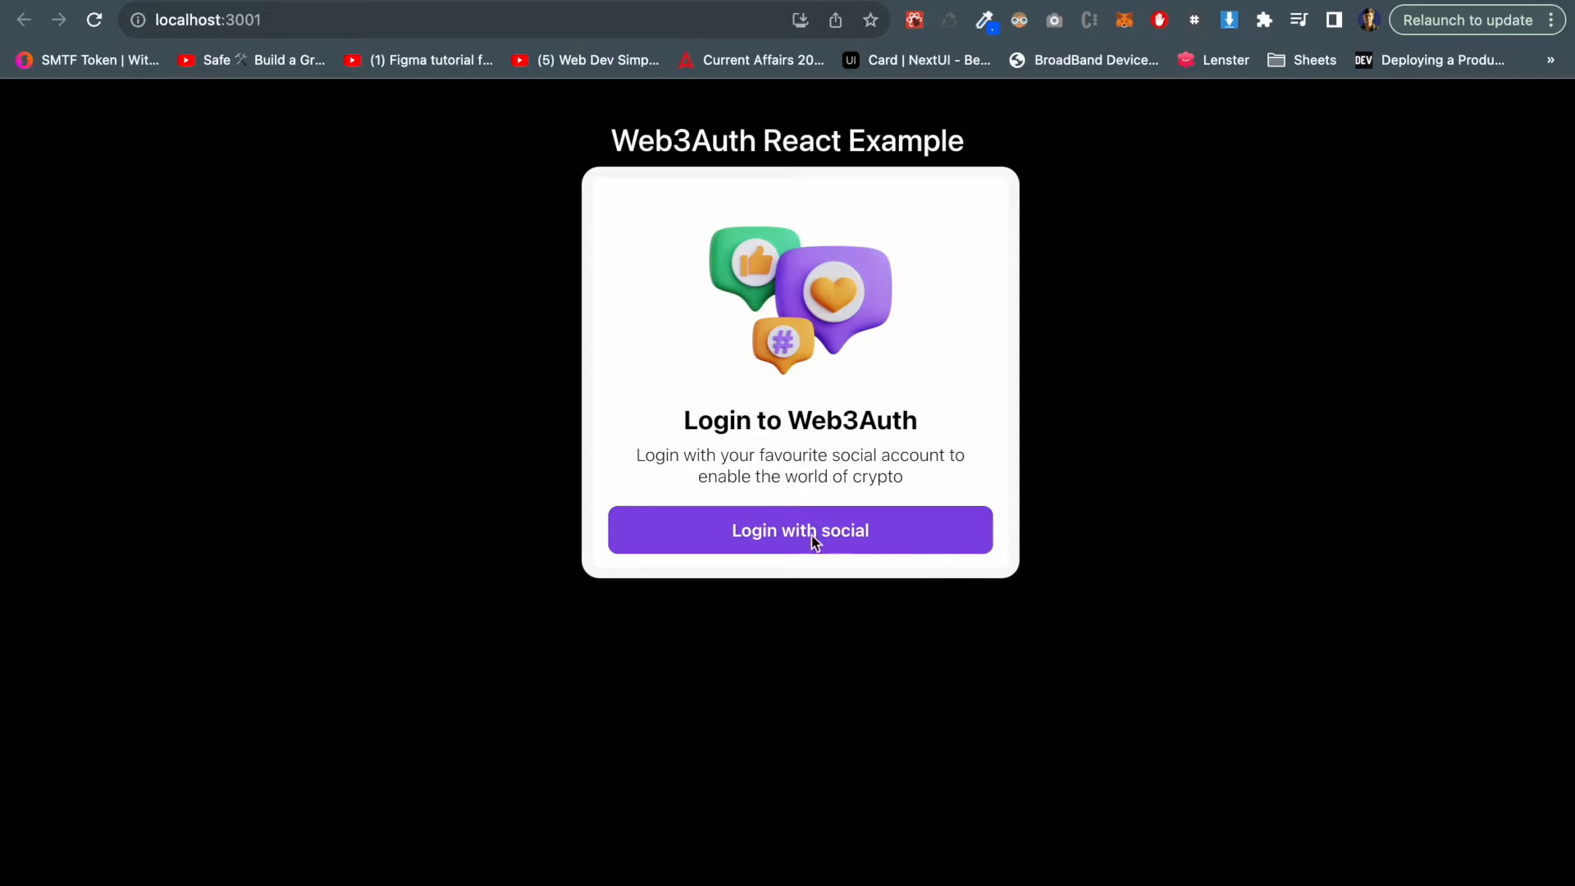
- Choose 'Login with social' and continue with Google from the Web3Auth sign-in modal
{"action": "left_click", "coordinate": [799, 530]}
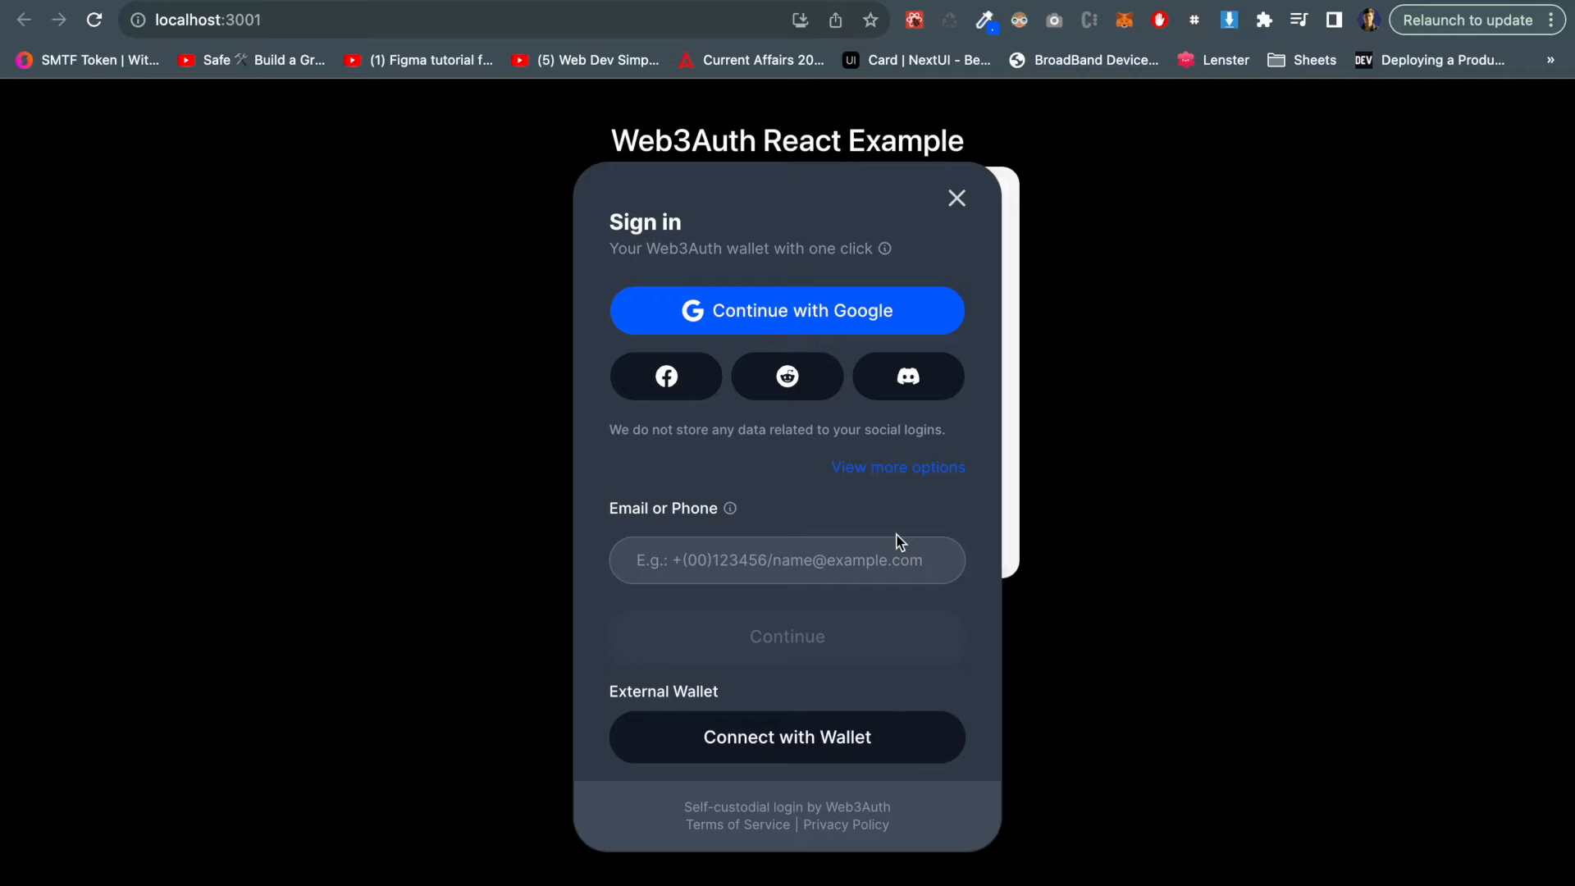
{"action": "mouse_move", "coordinate": [875, 332]}
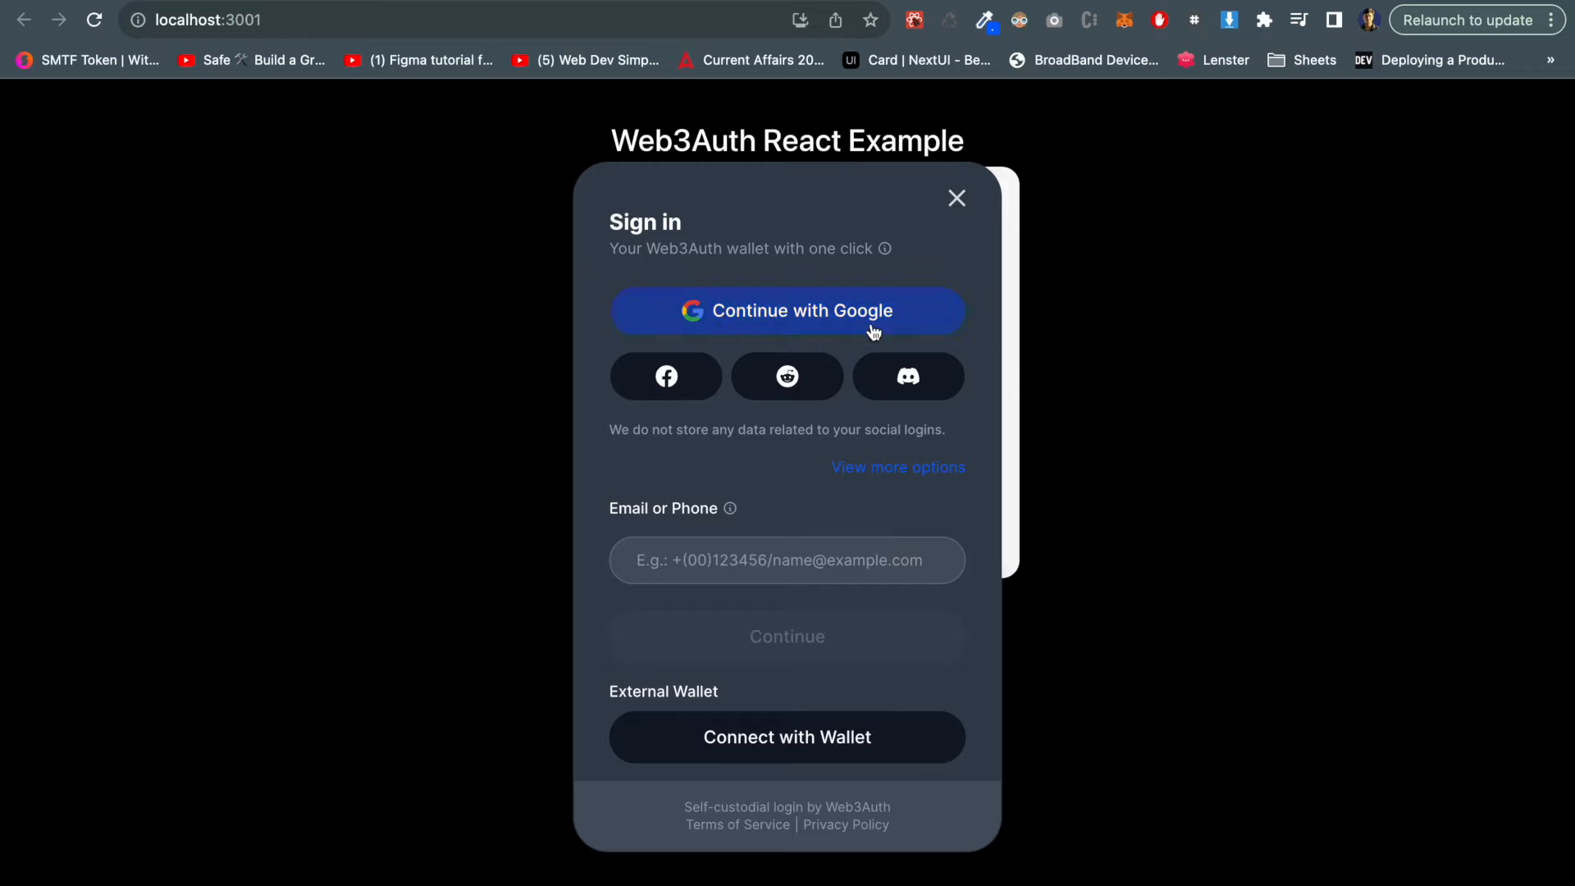
{"action": "mouse_move", "coordinate": [785, 378]}
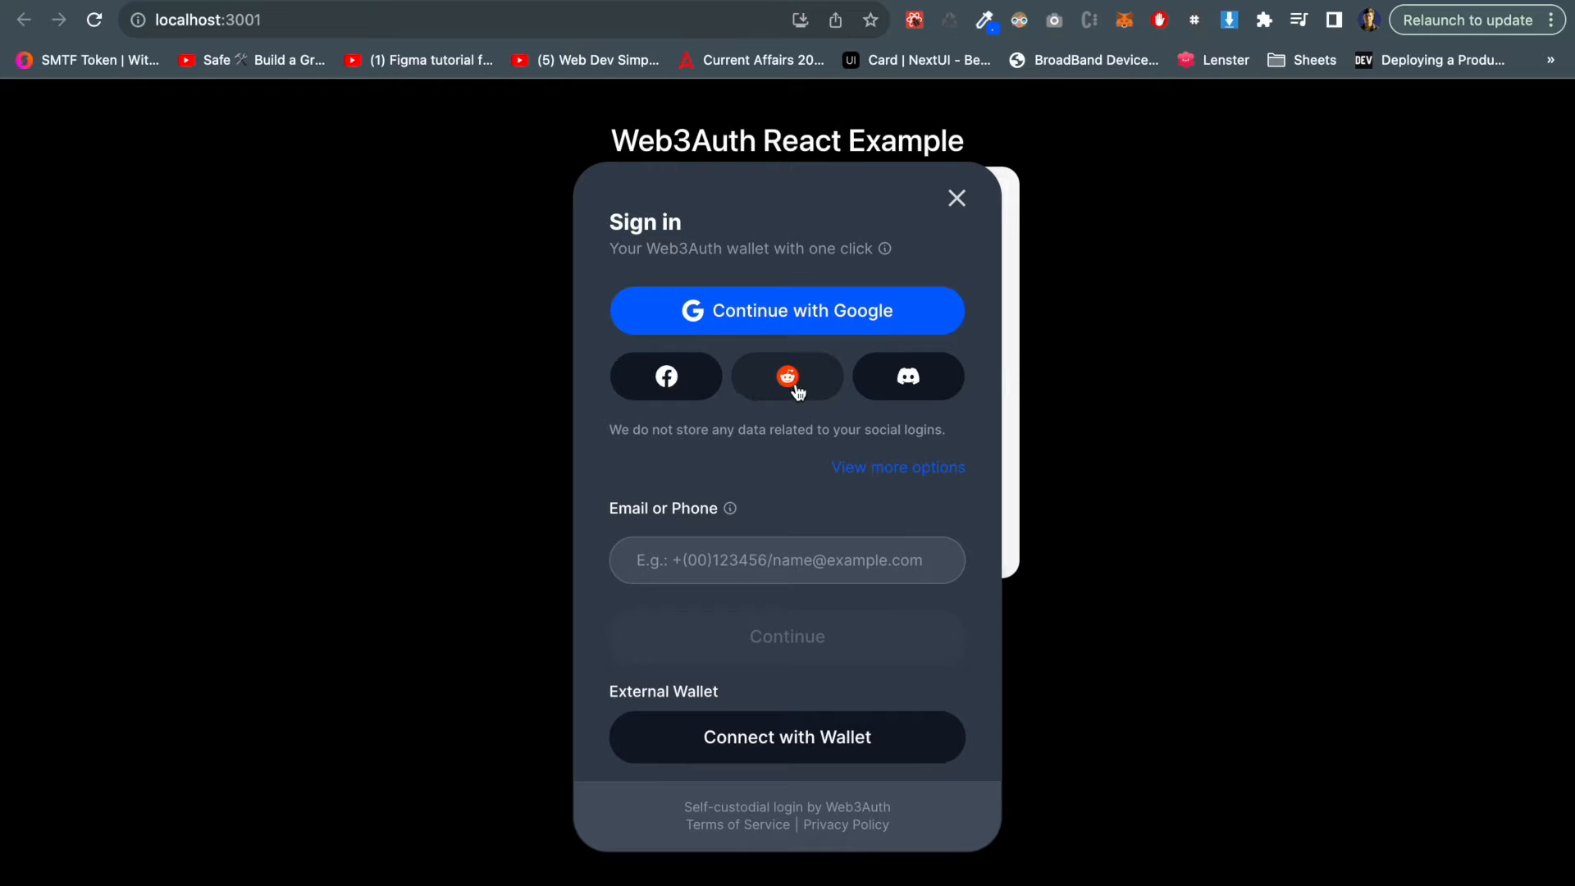
{"action": "left_click", "coordinate": [785, 560]}
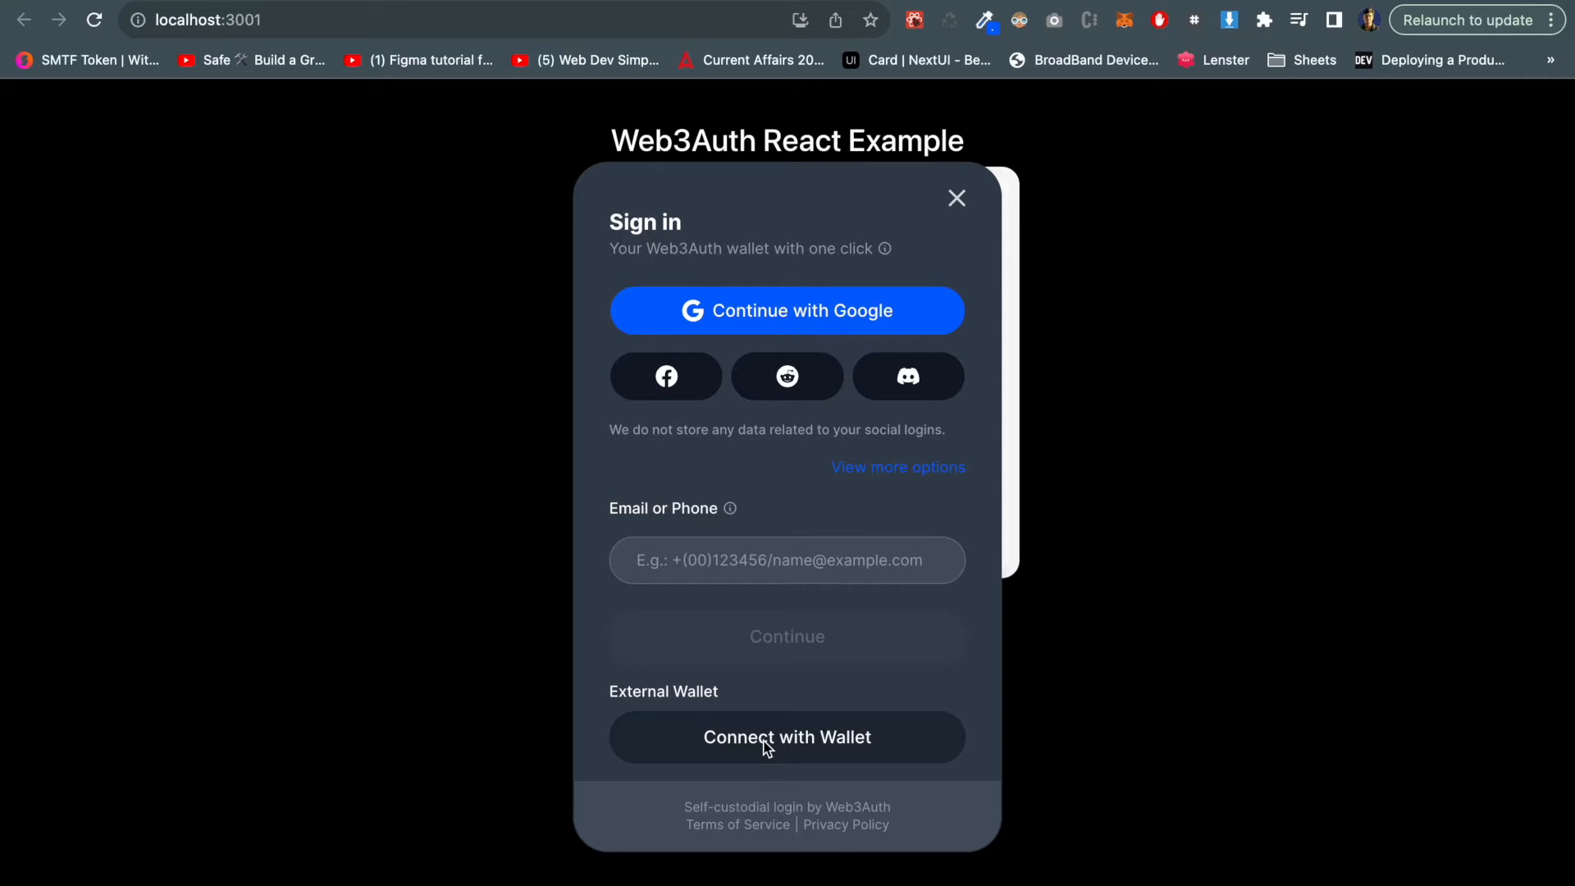
{"action": "mouse_move", "coordinate": [838, 323]}
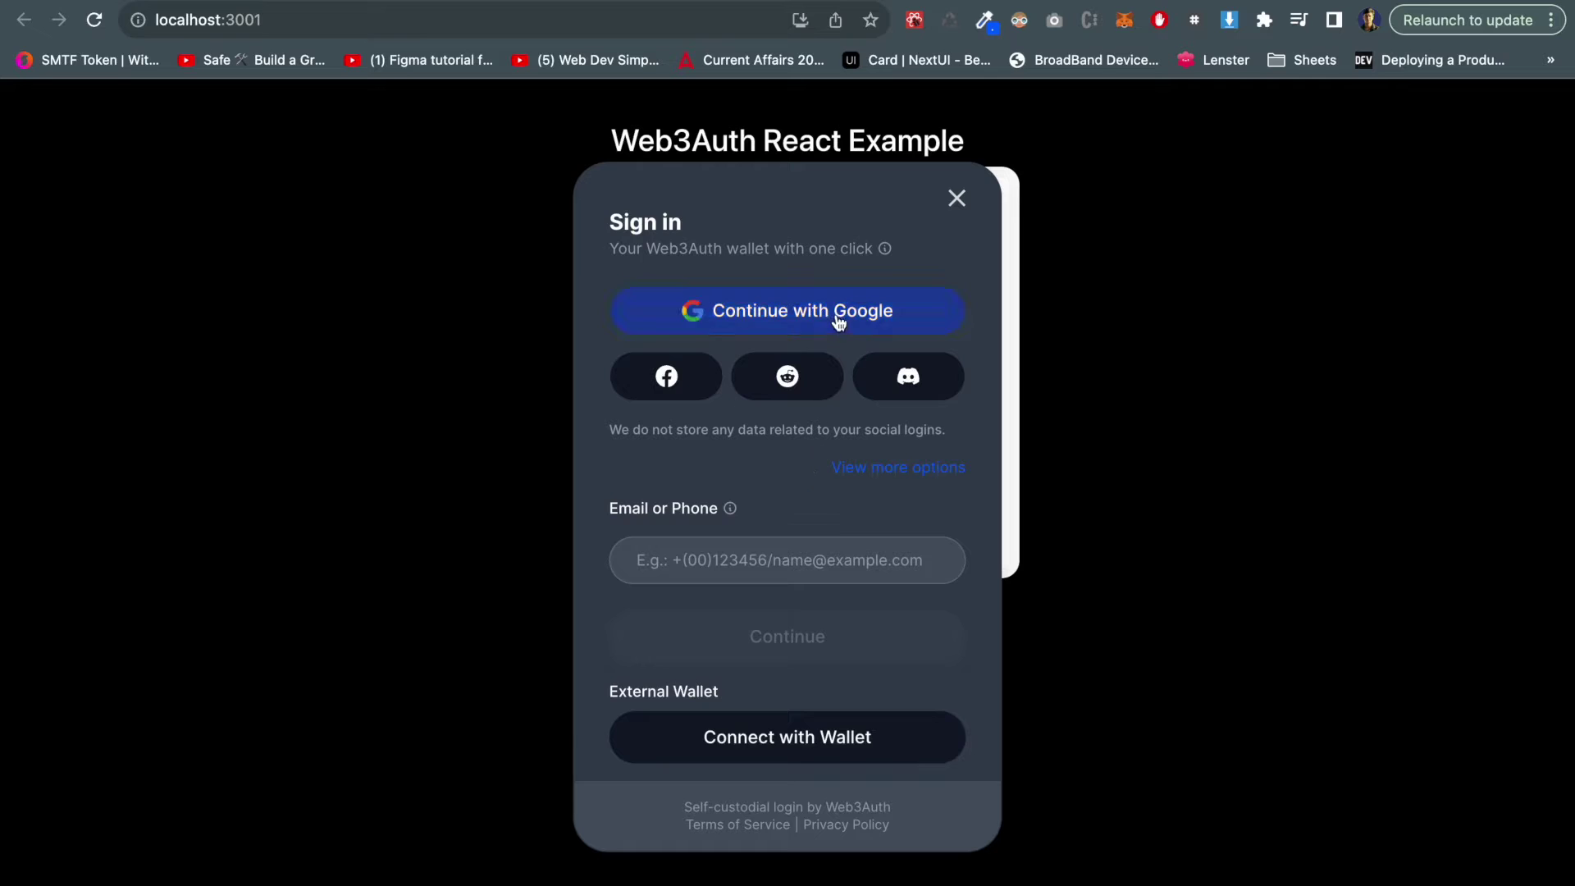
{"action": "left_click", "coordinate": [786, 311]}
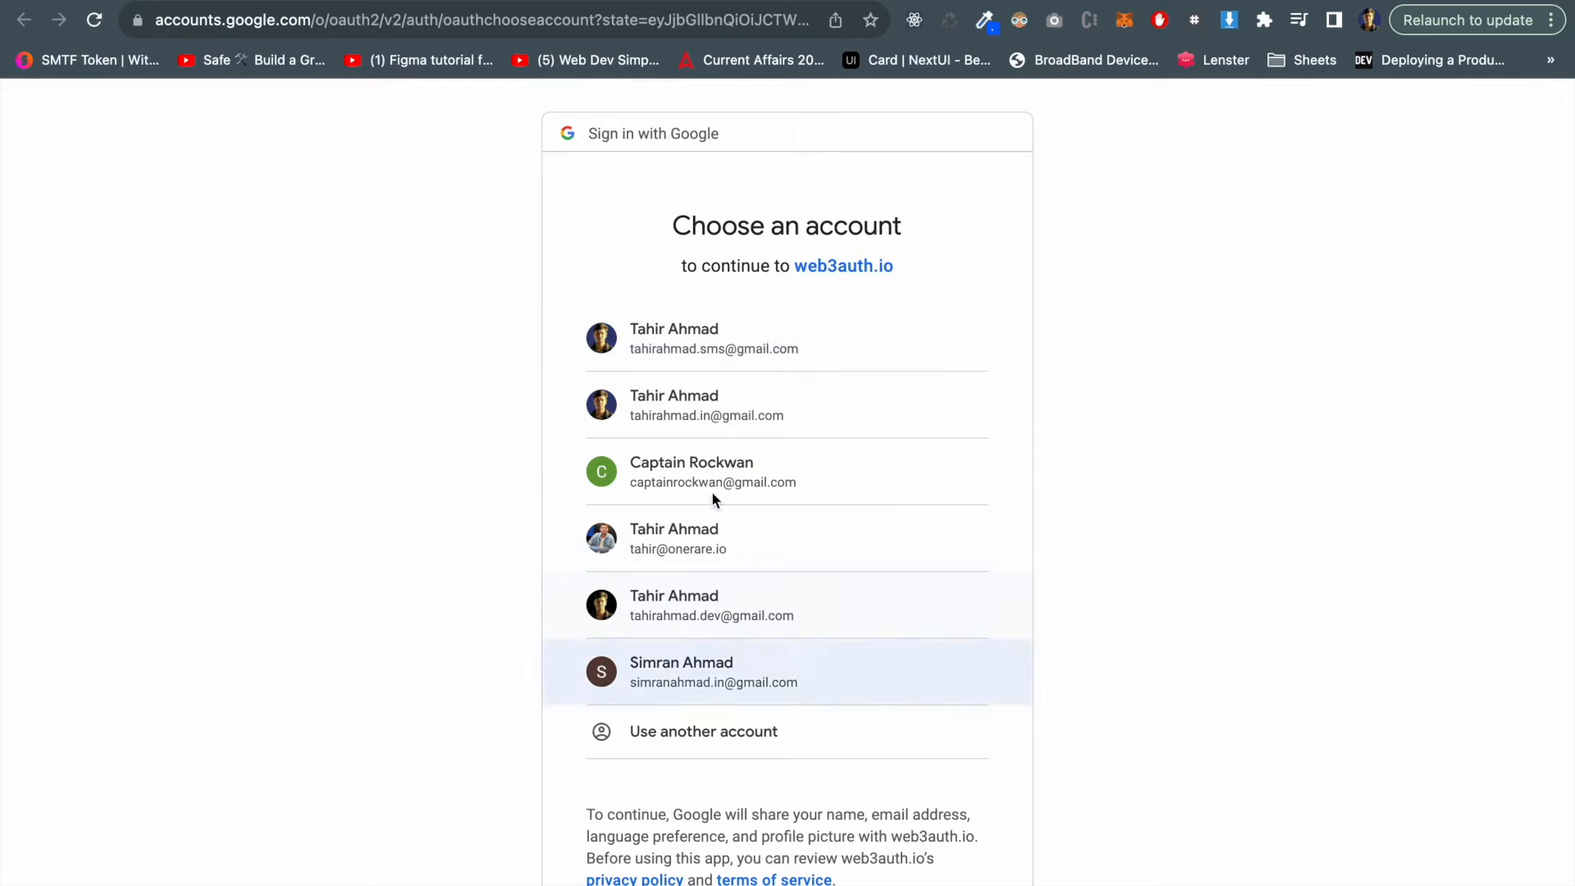
- Pick the first Google account and return to the connected localhost app
{"action": "left_click", "coordinate": [785, 671]}
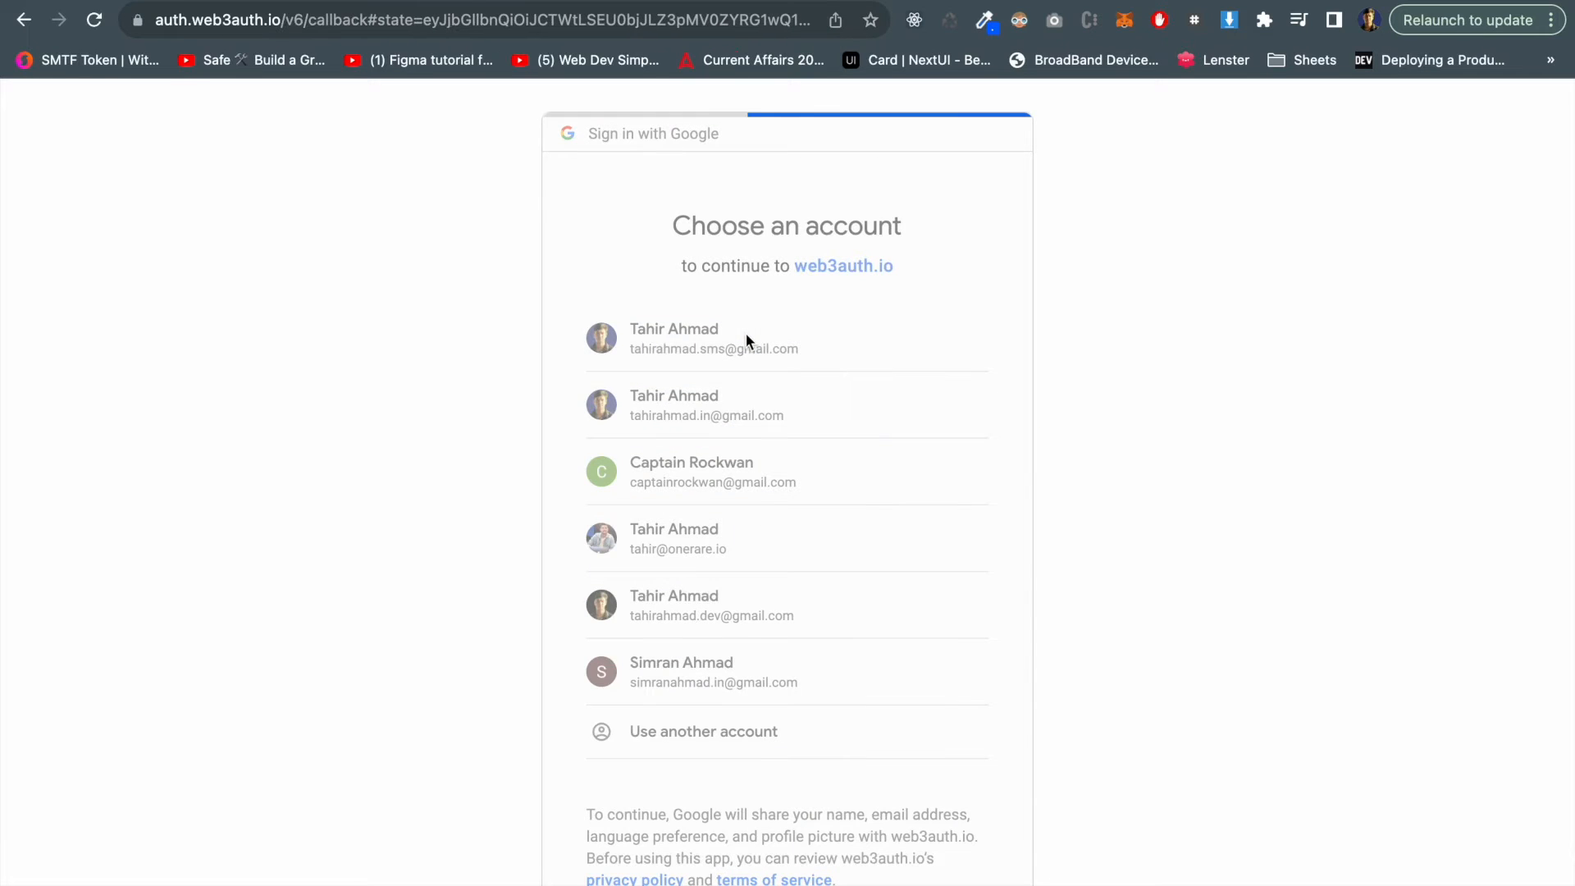
{"action": "left_click", "coordinate": [714, 338]}
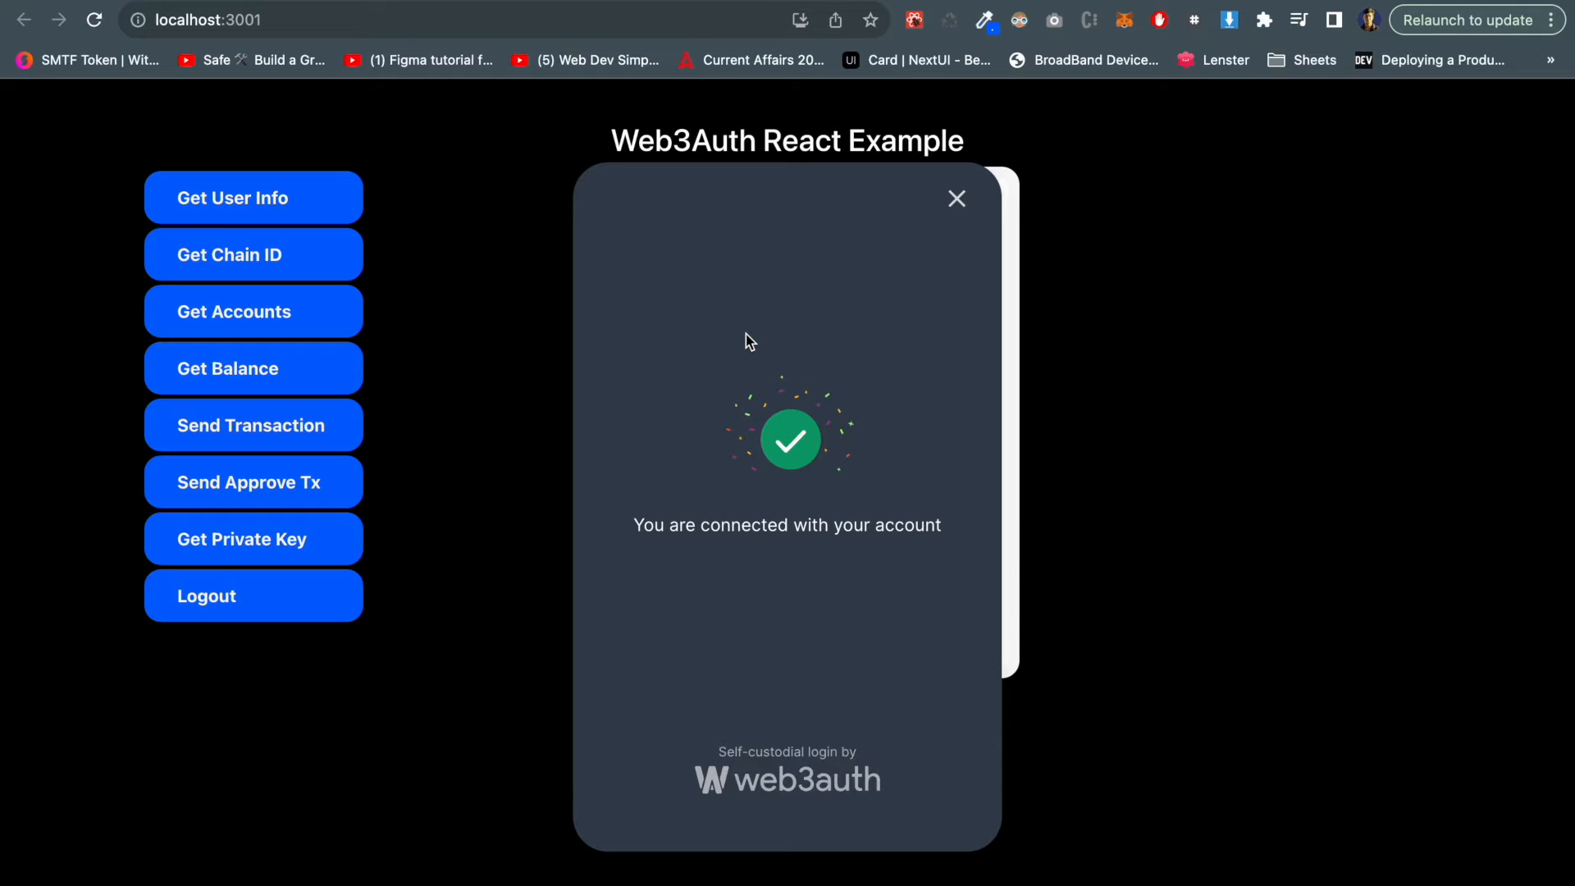
- Dismiss the success modal, copy the wallet address, and fetch chain ID 80001 and the balance
{"action": "left_click", "coordinate": [954, 199]}
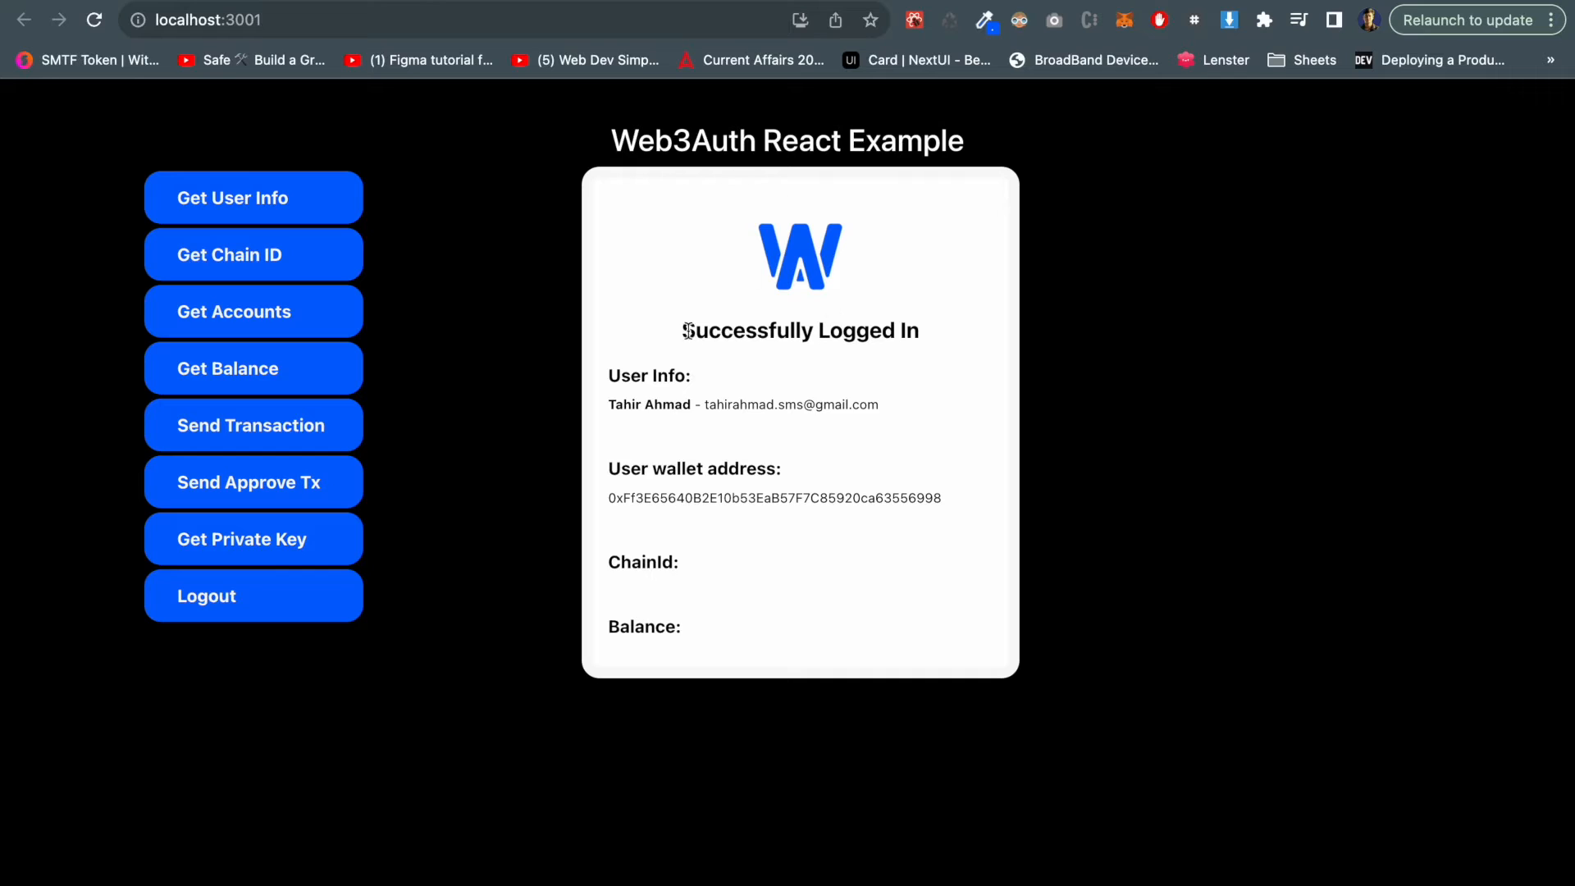
{"action": "mouse_move", "coordinate": [1008, 506]}
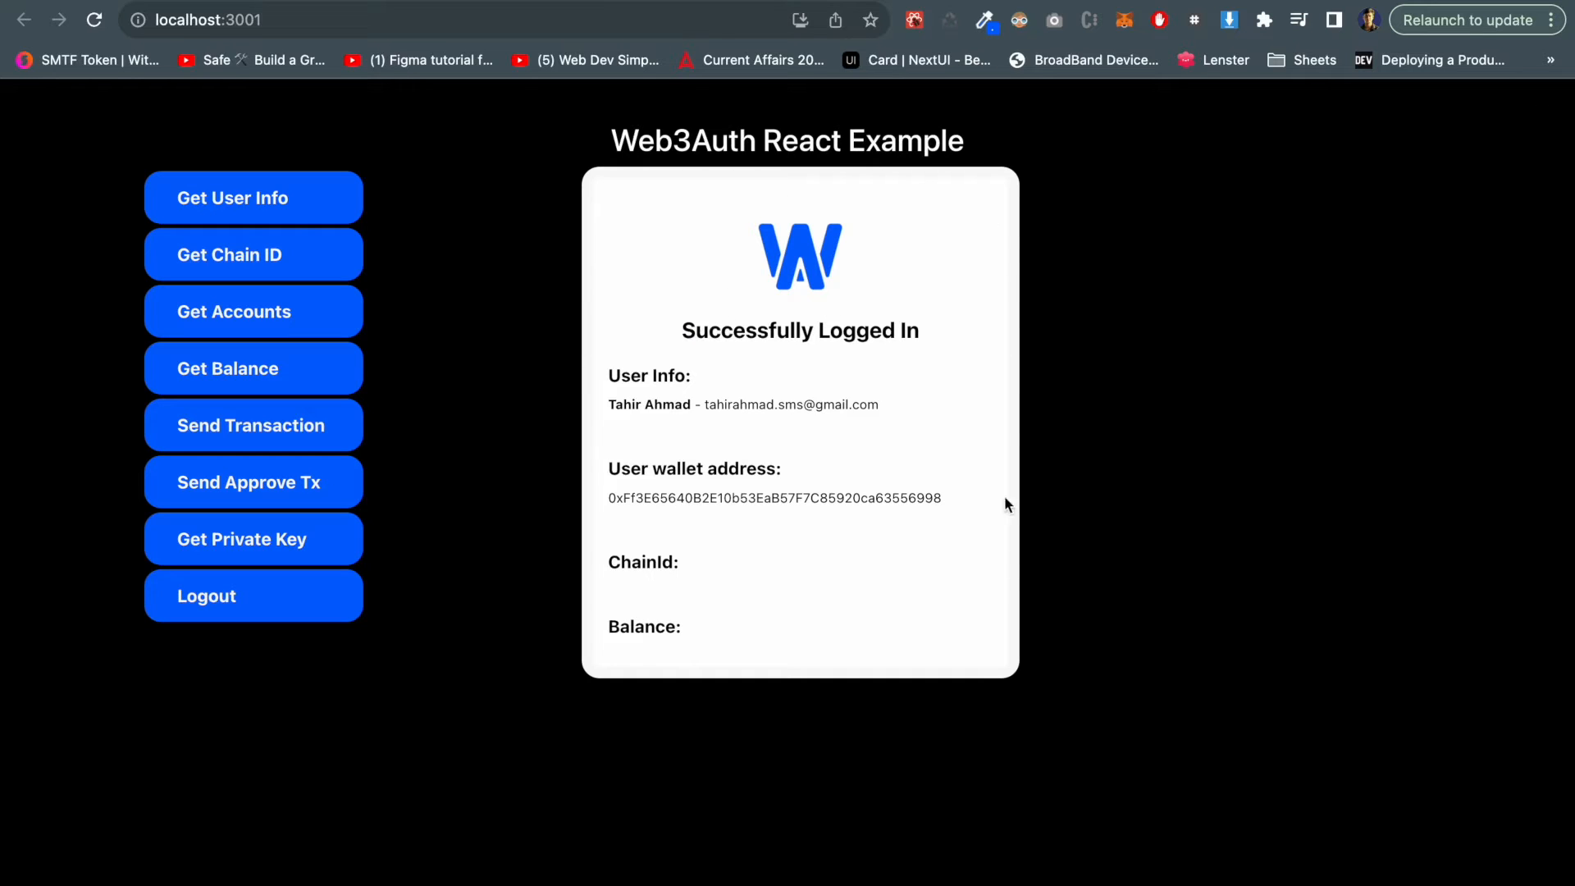
{"action": "mouse_move", "coordinate": [661, 377]}
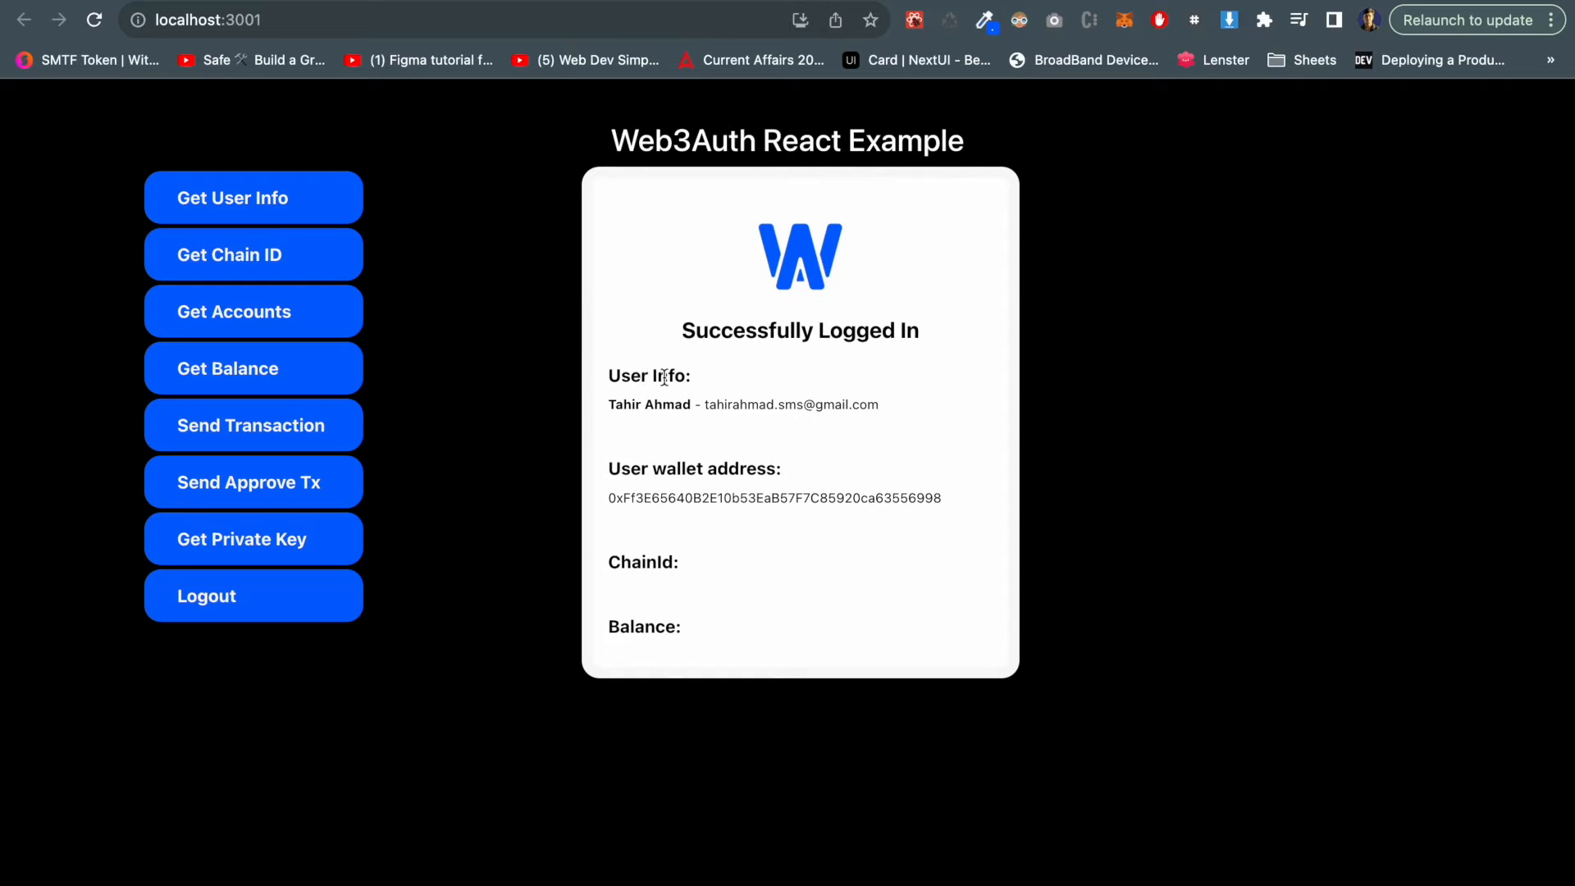
{"action": "double_click", "coordinate": [649, 403]}
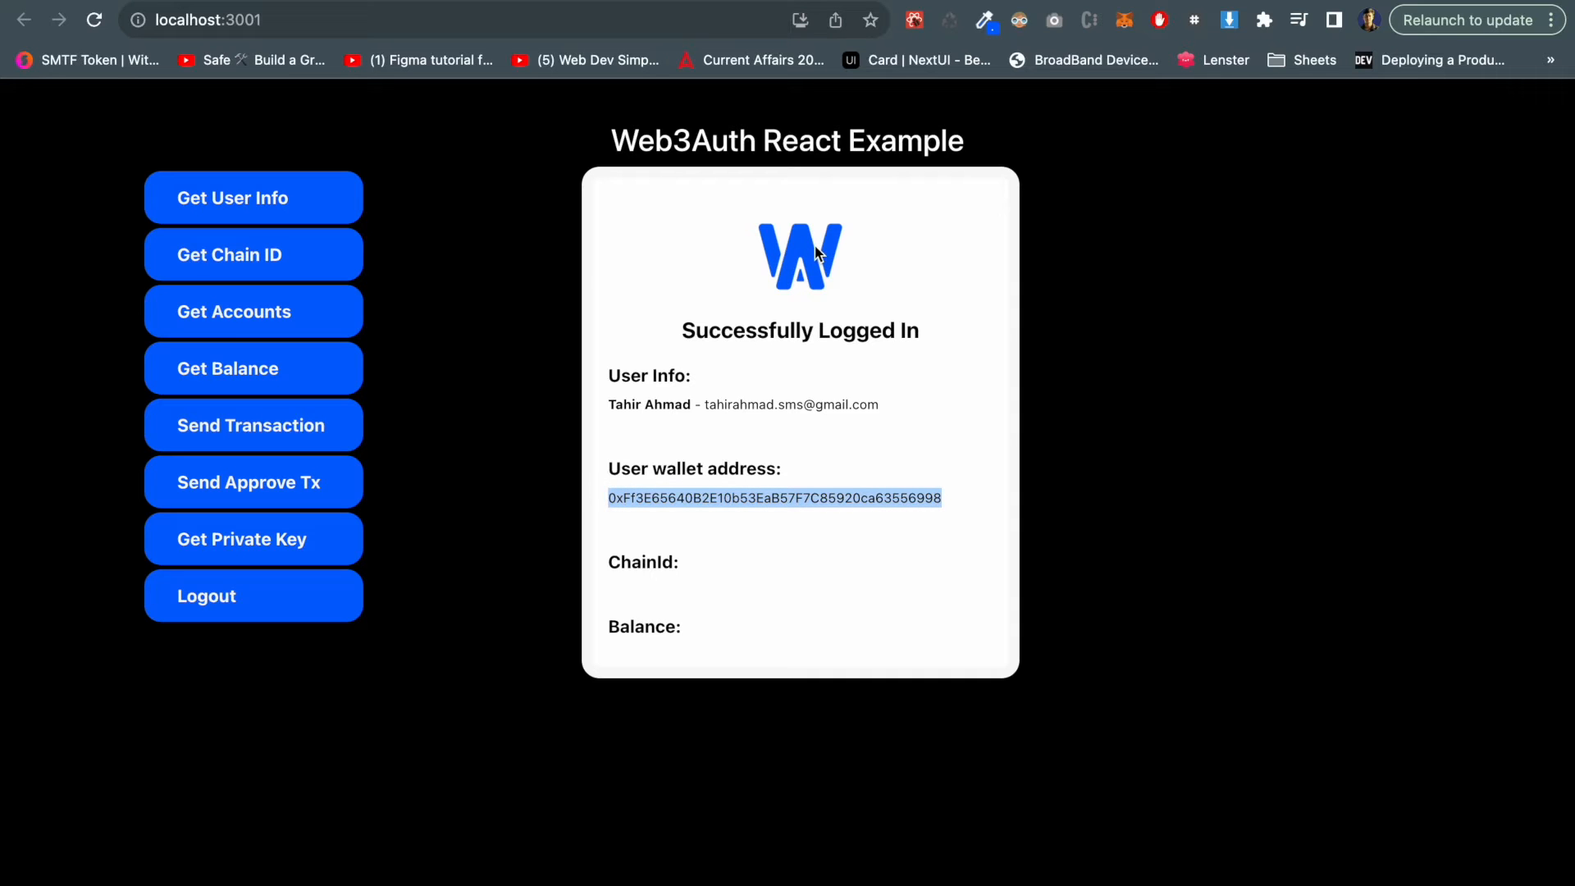
{"action": "mouse_move", "coordinate": [313, 253]}
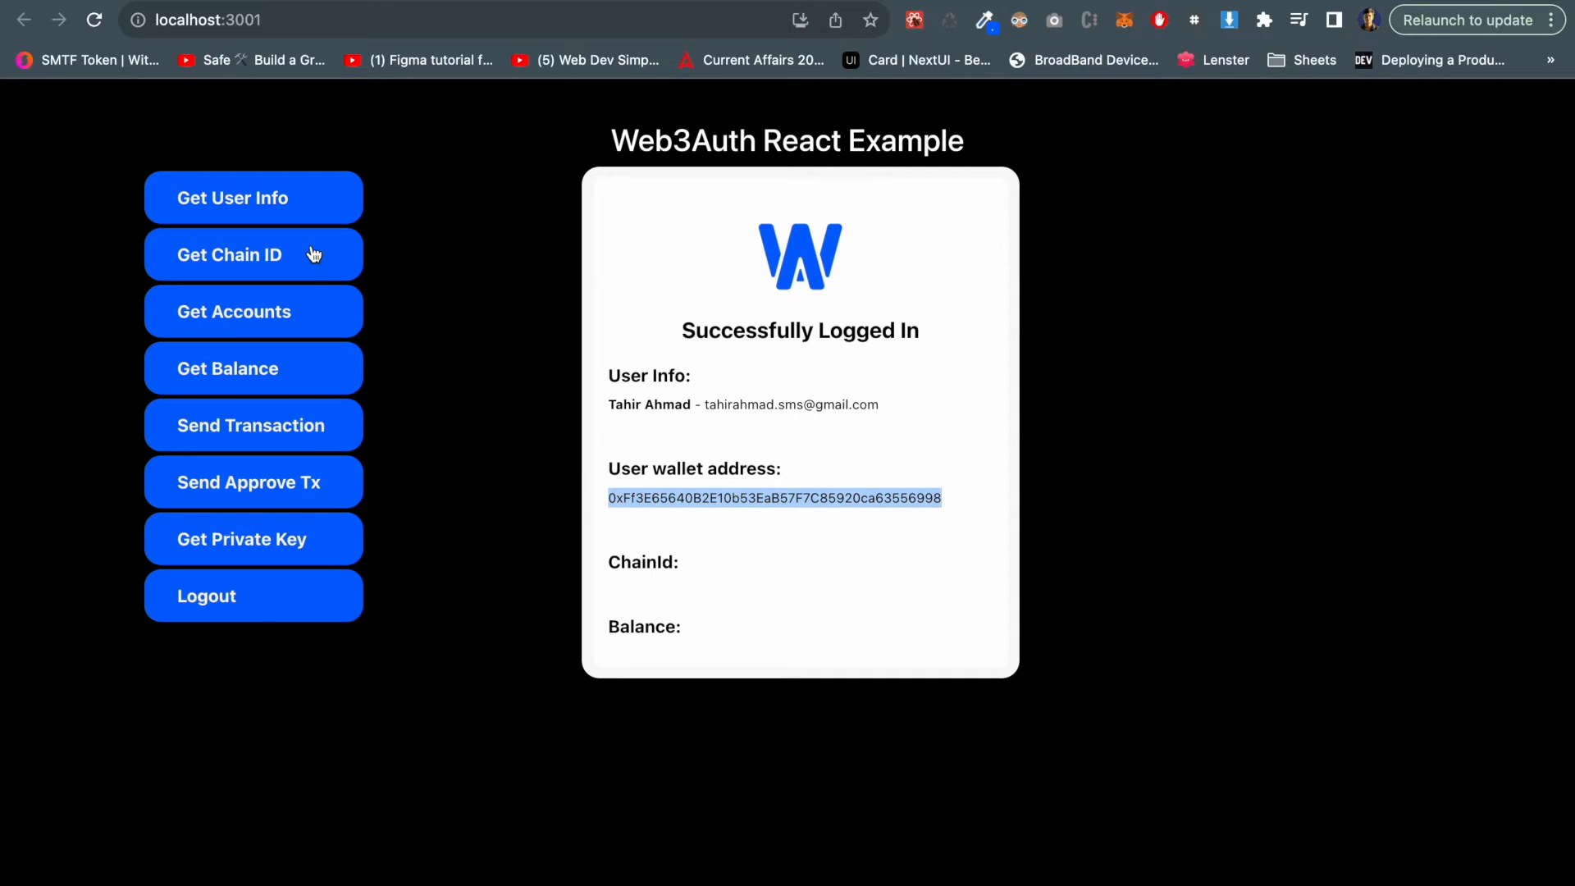
{"action": "left_click", "coordinate": [252, 254]}
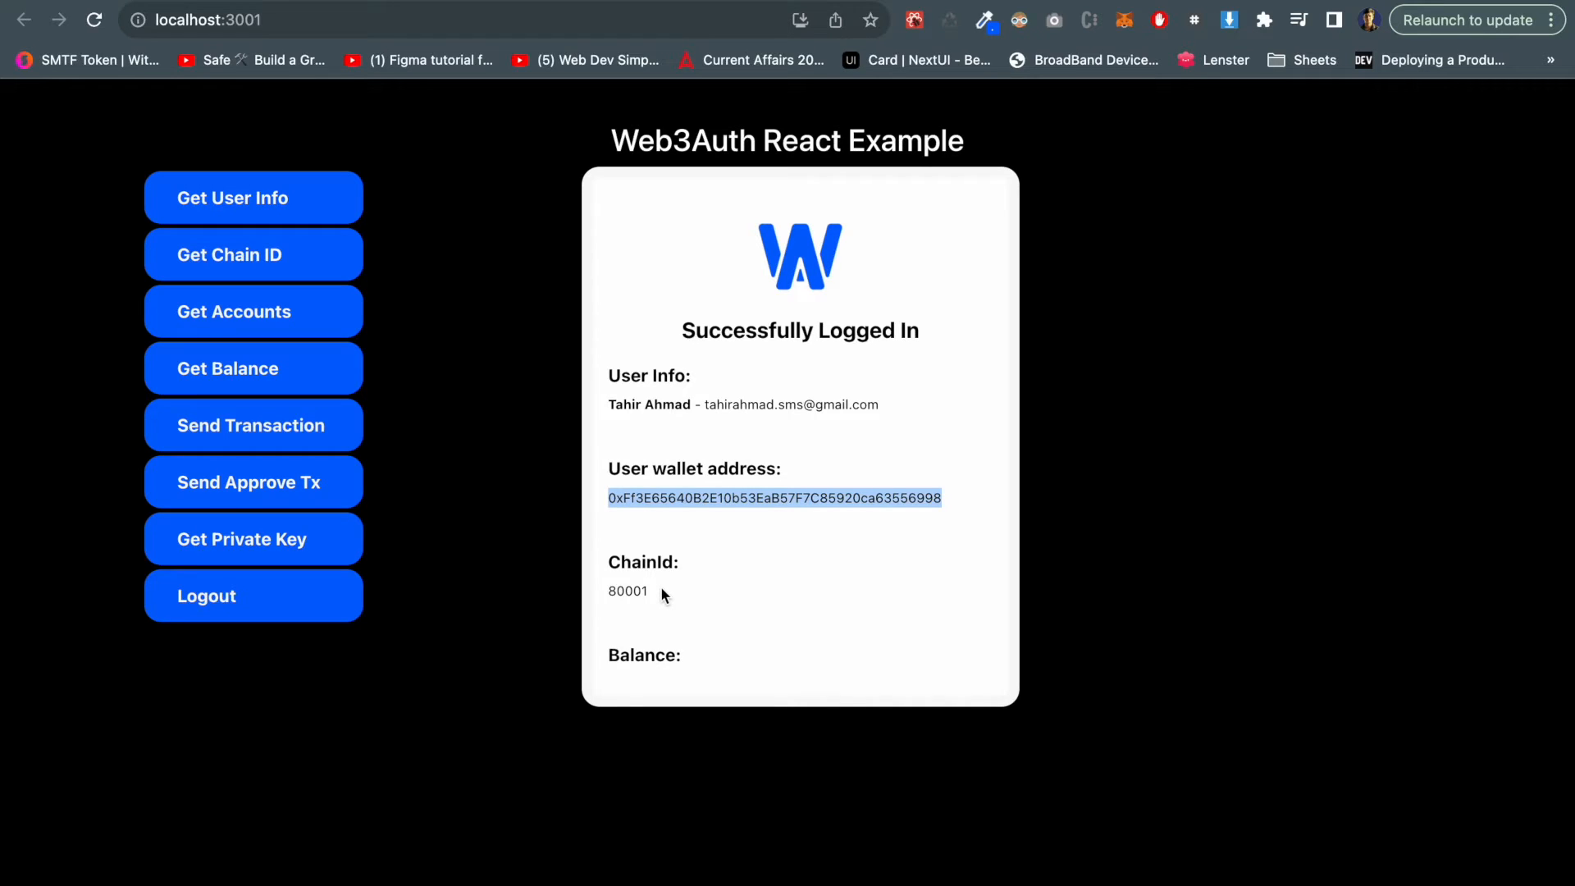
{"action": "left_click", "coordinate": [253, 368]}
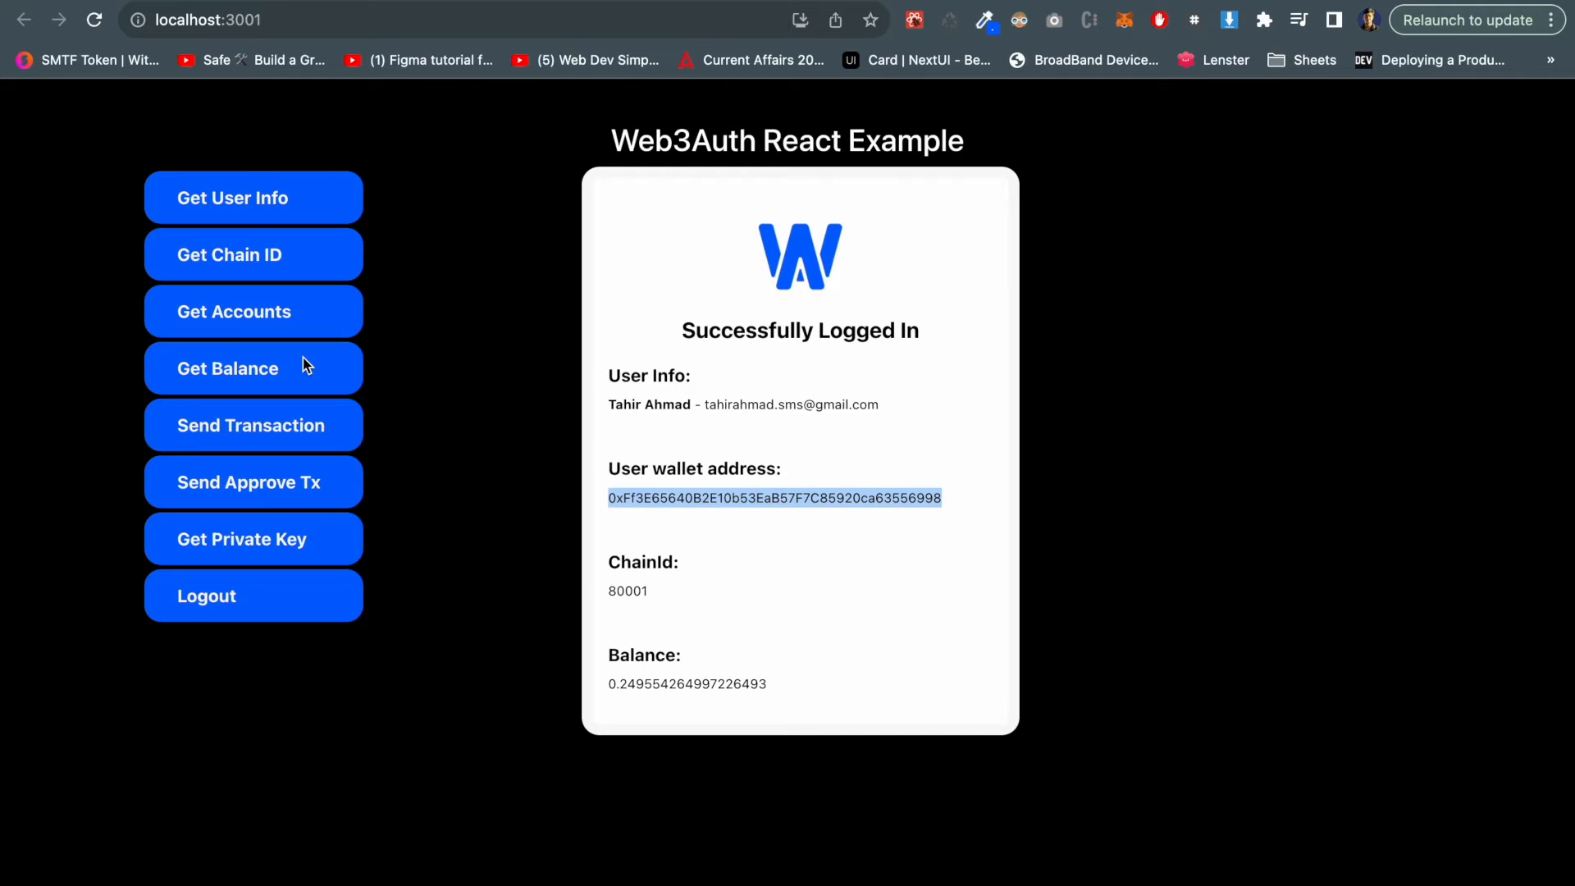
{"action": "mouse_move", "coordinate": [730, 499]}
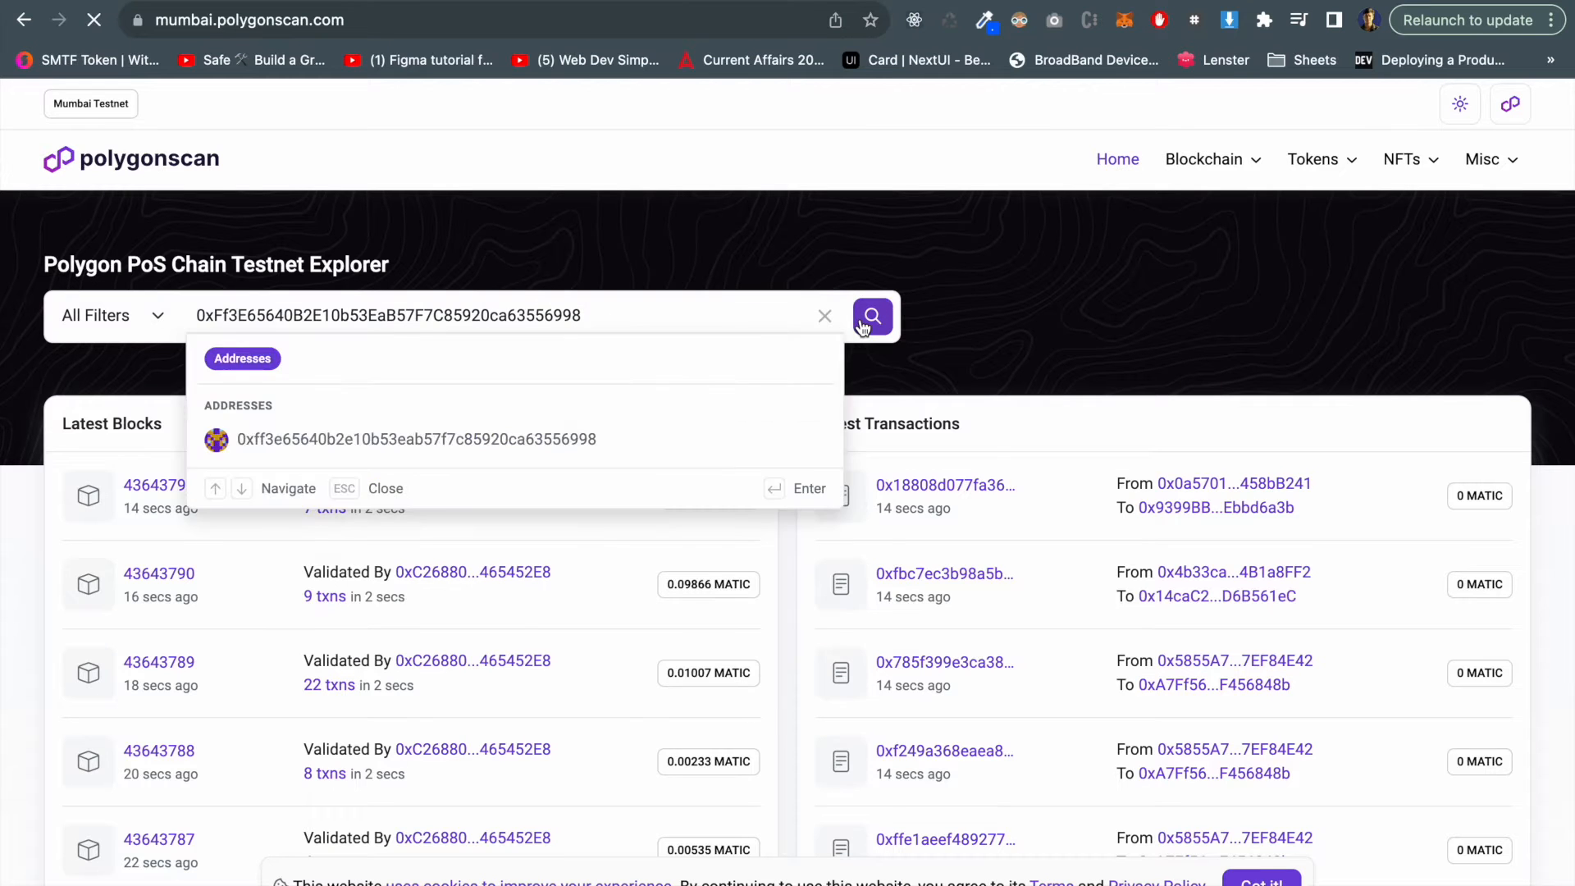
- Look up the wallet address on mumbai.polygonscan.com and compare its MATIC balance
{"action": "left_click", "coordinate": [871, 315]}
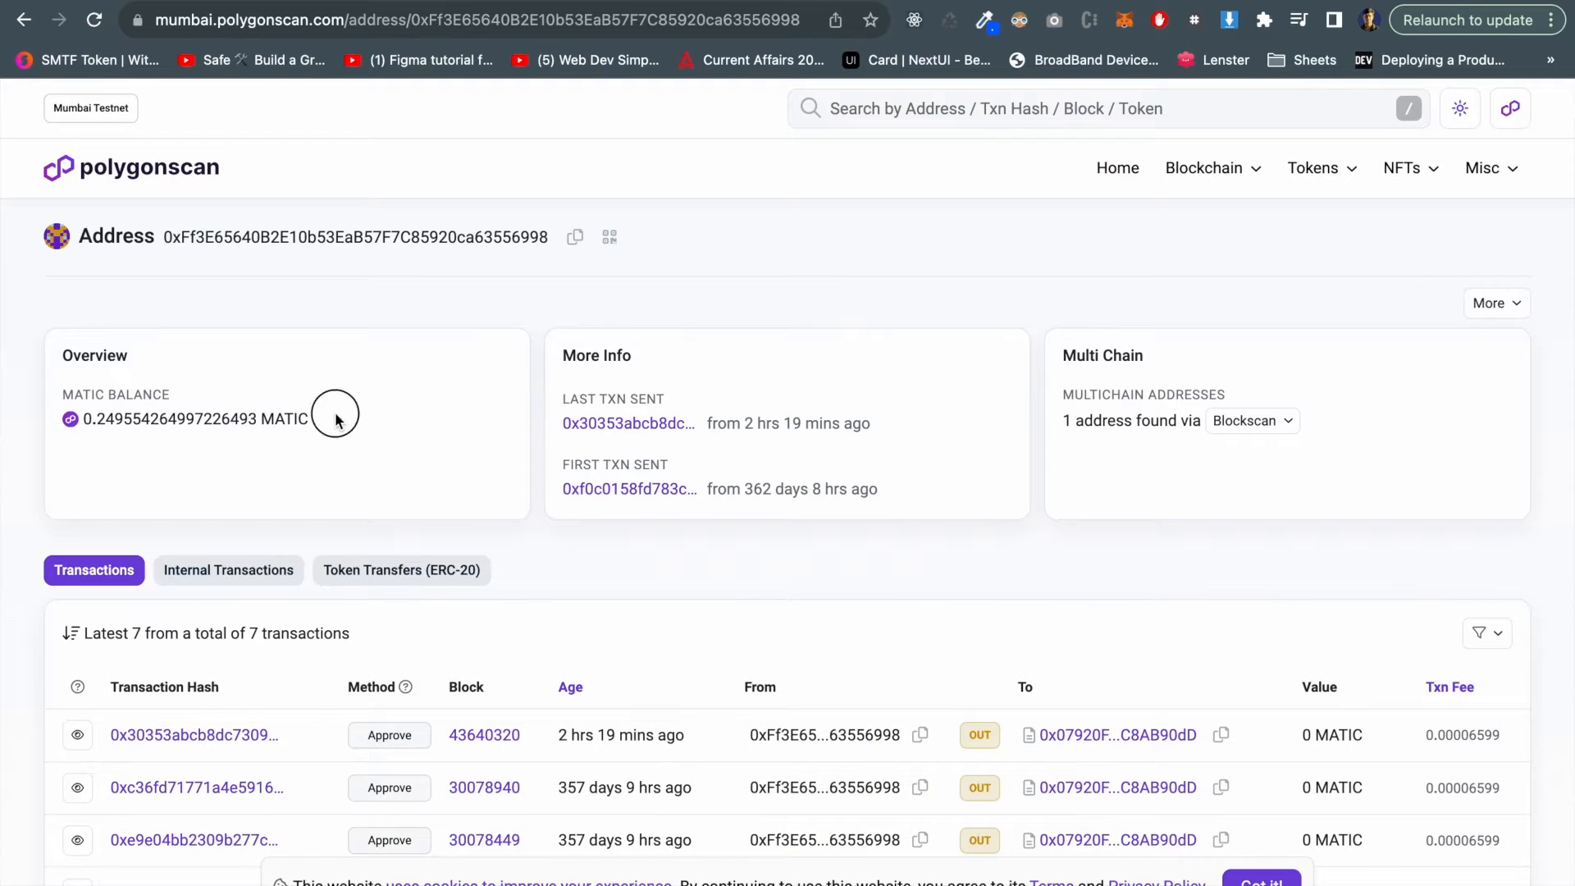
{"action": "double_click", "coordinate": [185, 418]}
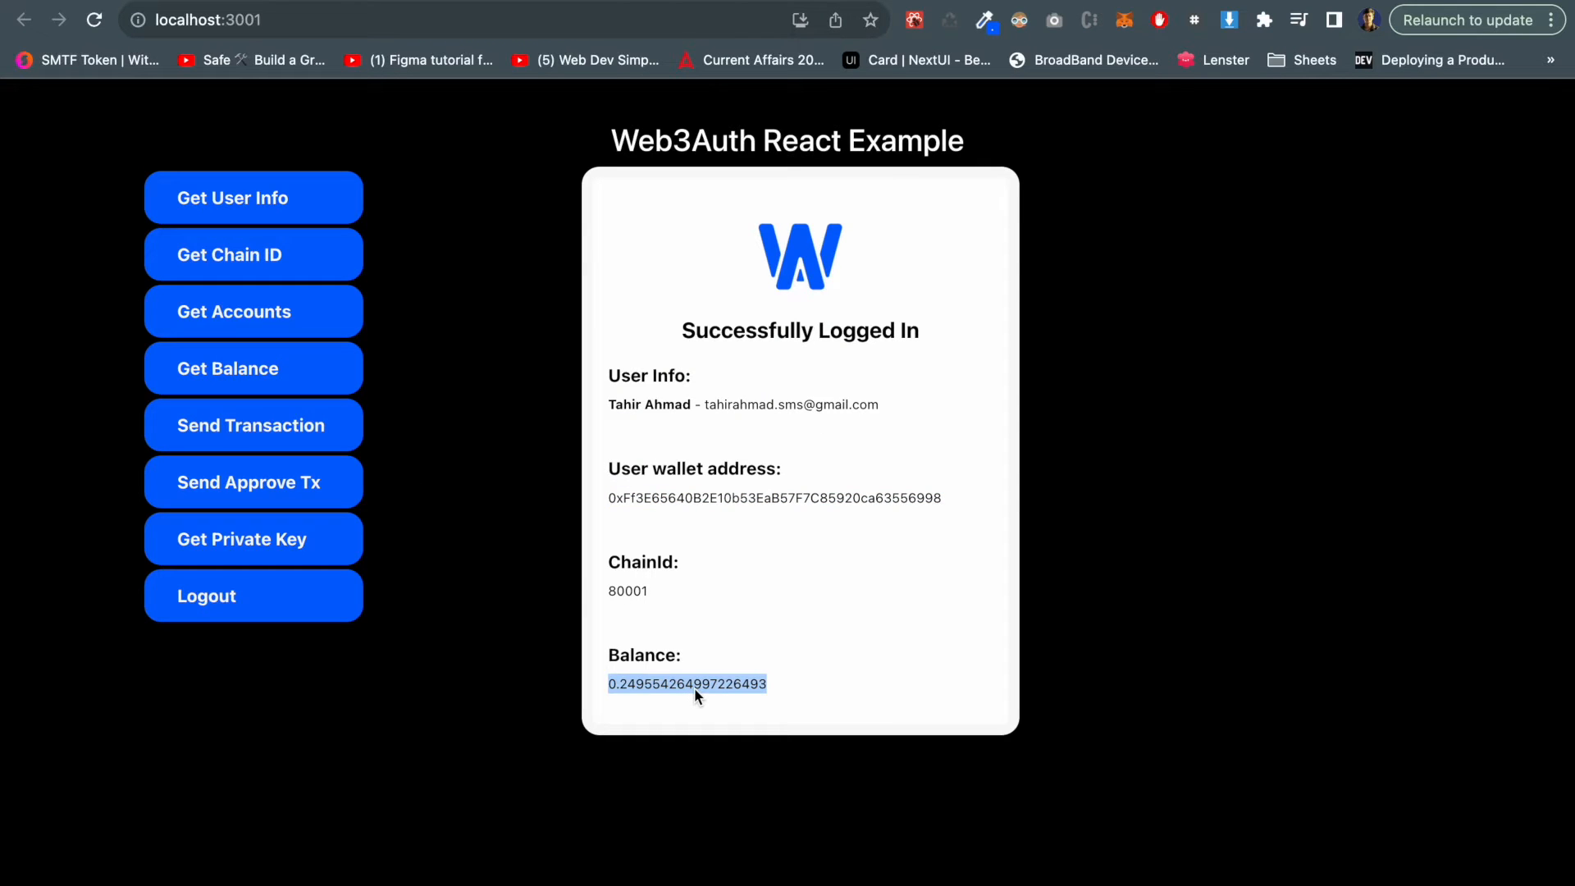
{"action": "mouse_move", "coordinate": [729, 310]}
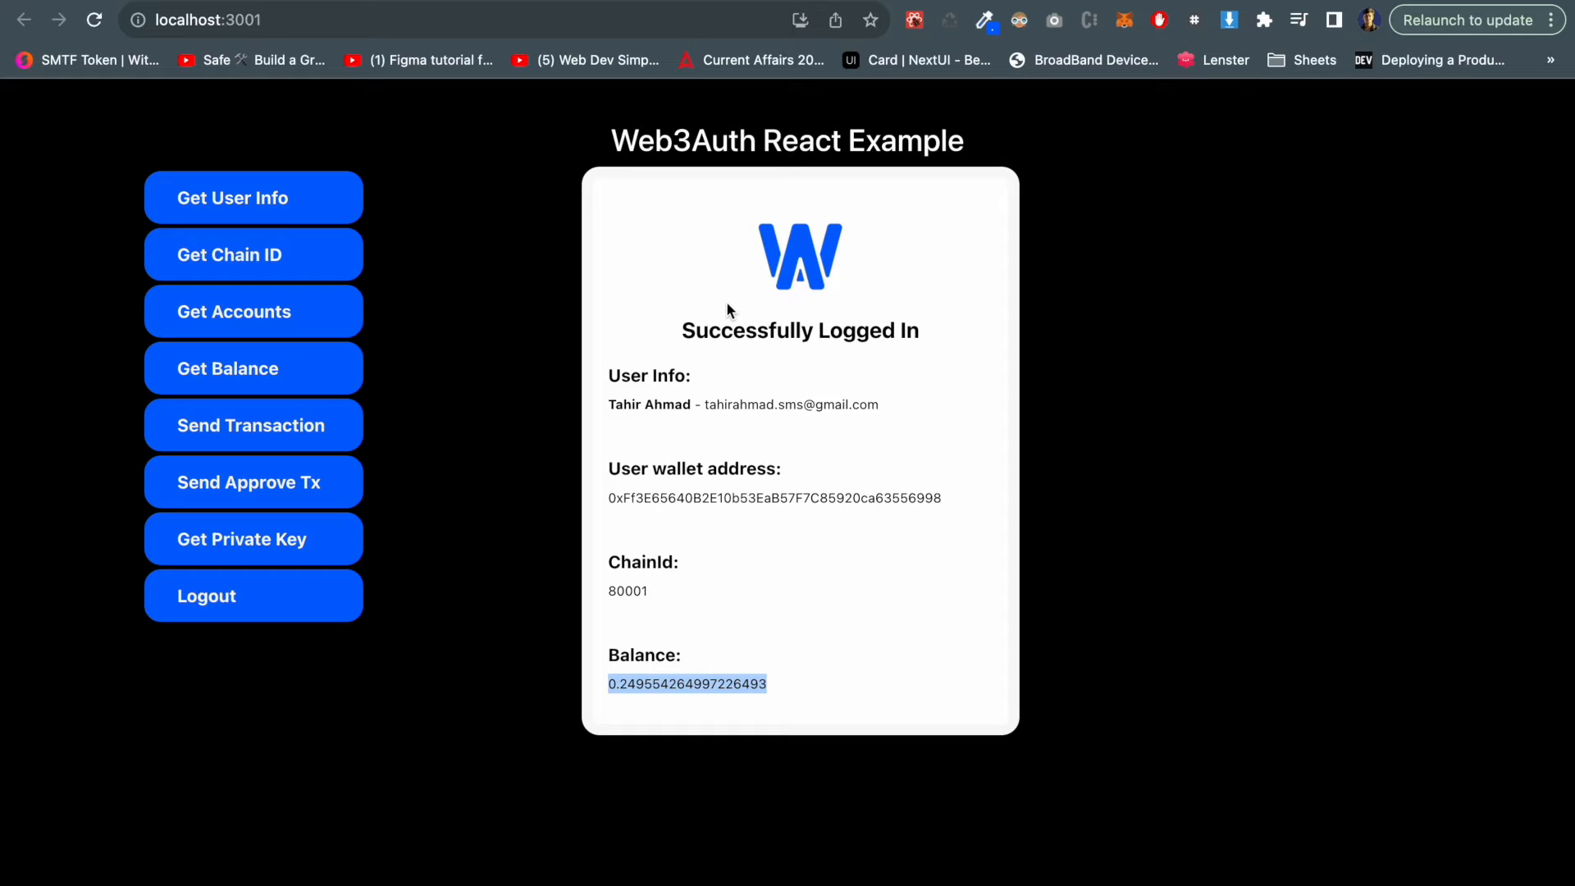
{"action": "mouse_move", "coordinate": [1017, 297]}
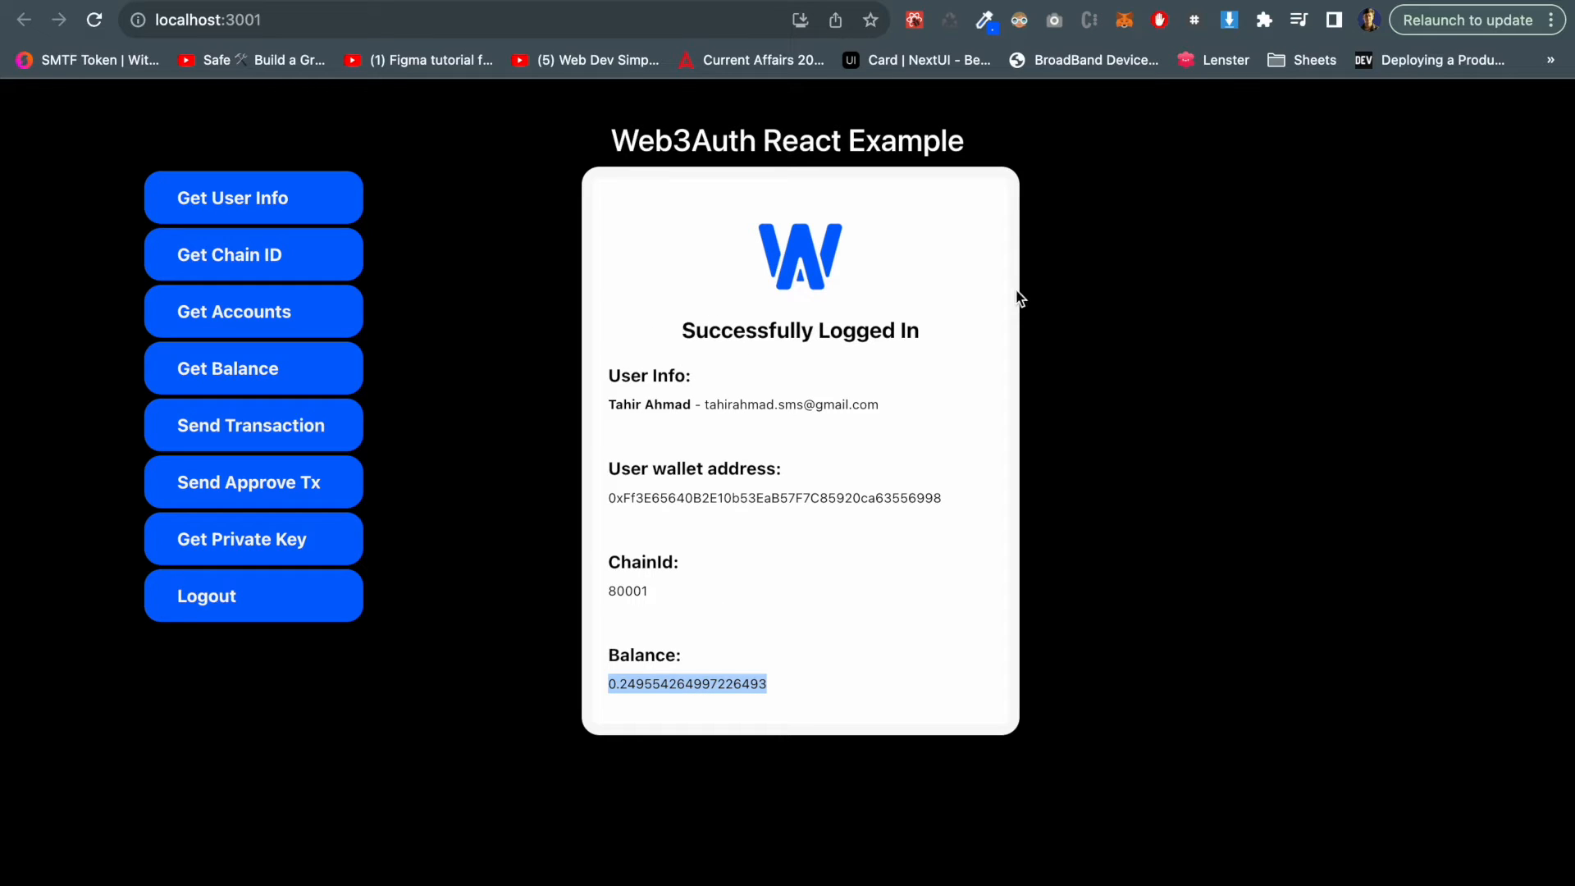
- Bring up the browser DevTools console beside the logged-in dashboard
{"action": "right_click", "coordinate": [1021, 299]}
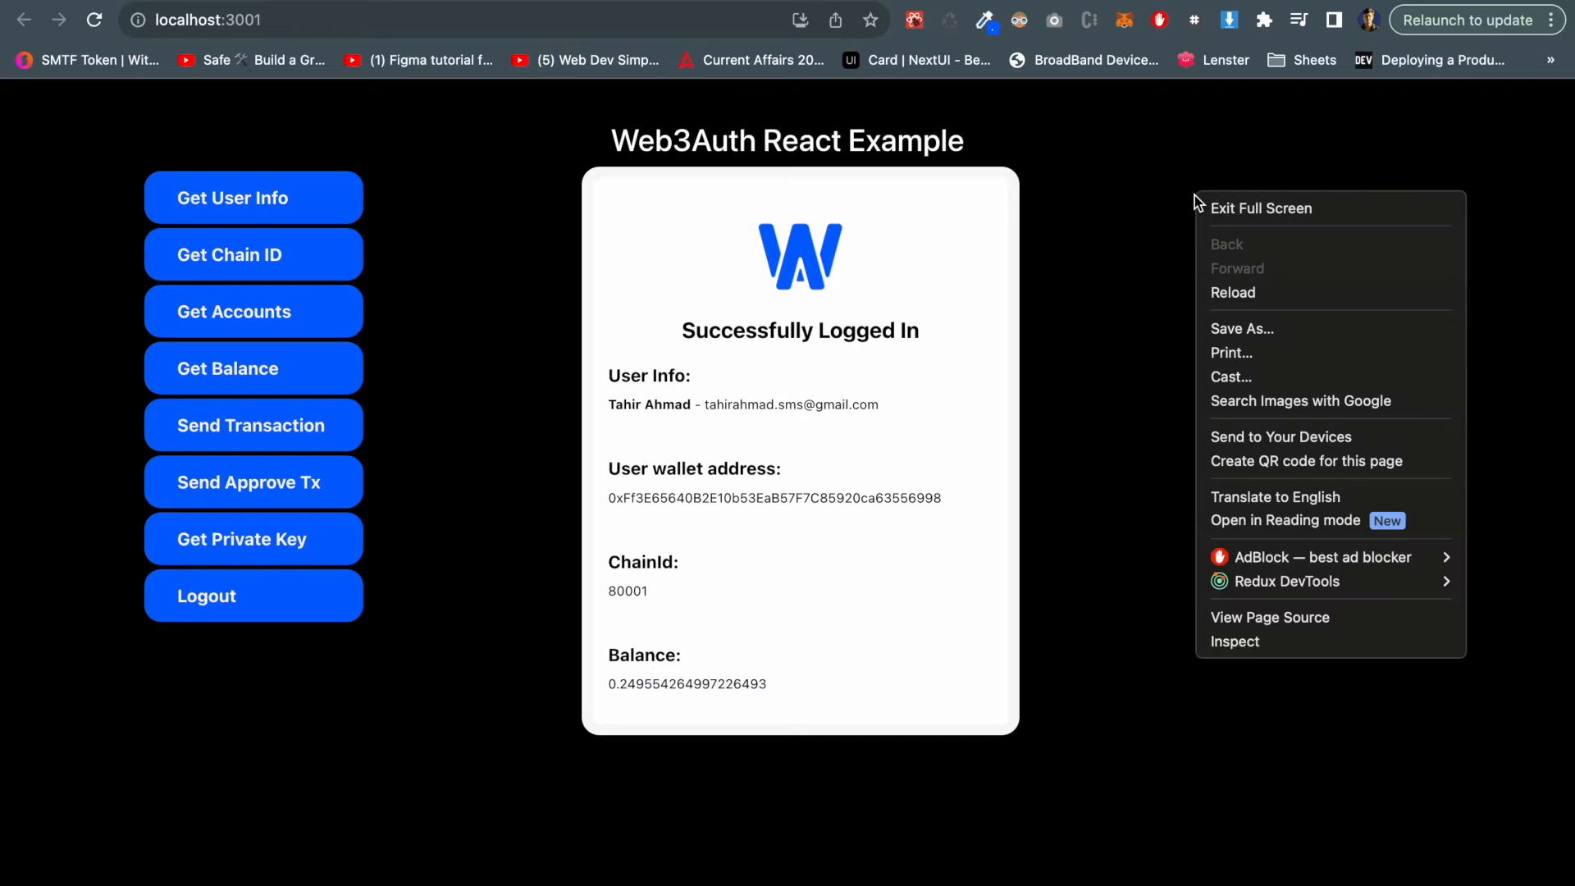
{"action": "left_click", "coordinate": [1230, 646]}
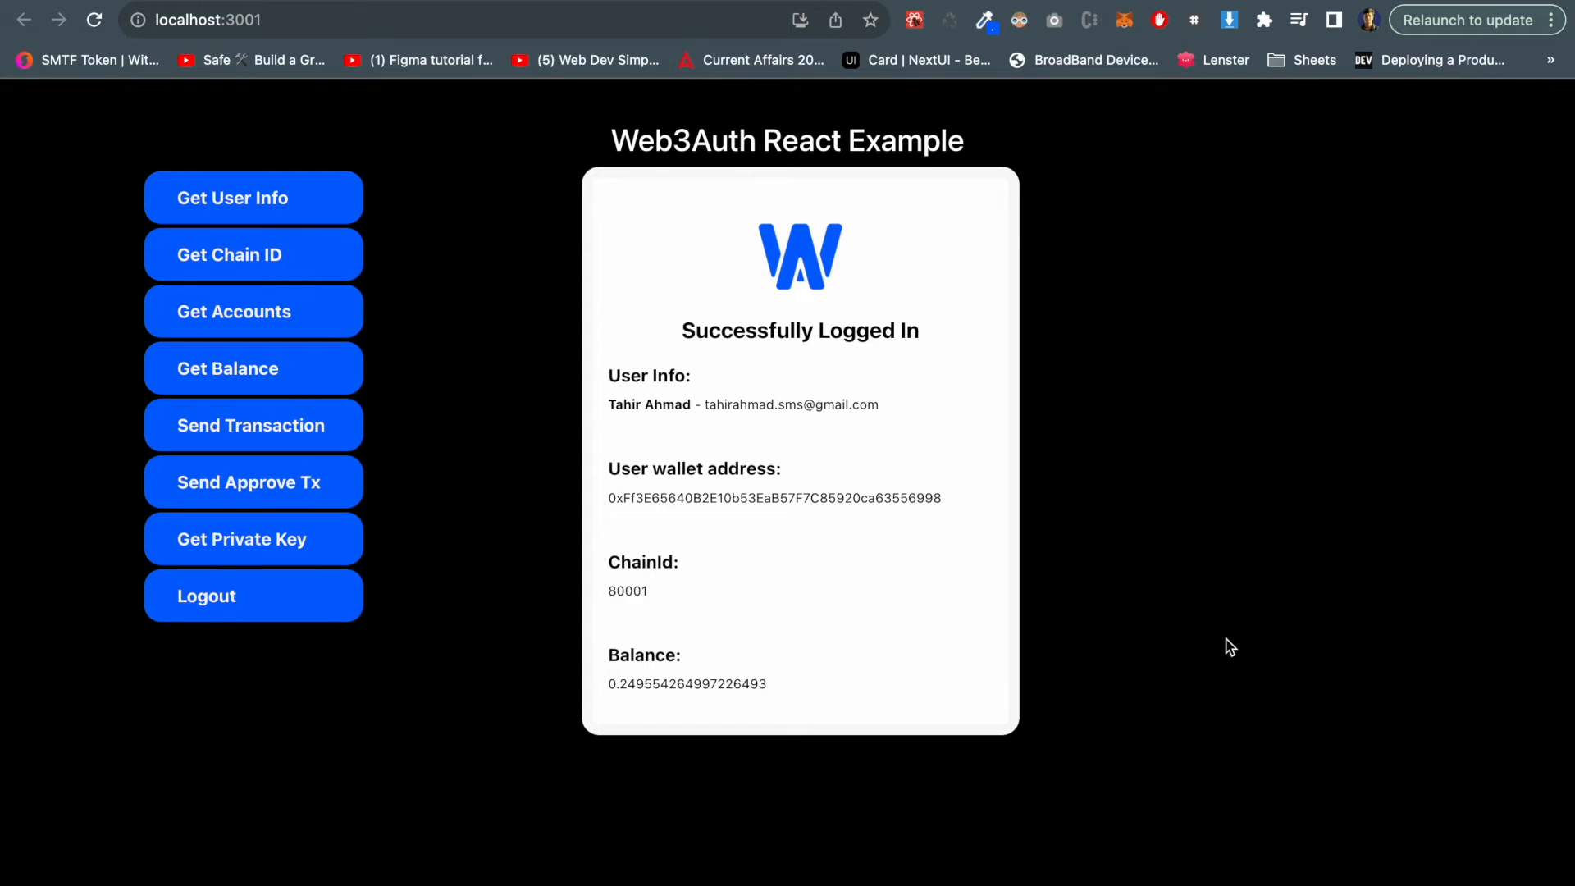
{"action": "key", "text": "F12"}
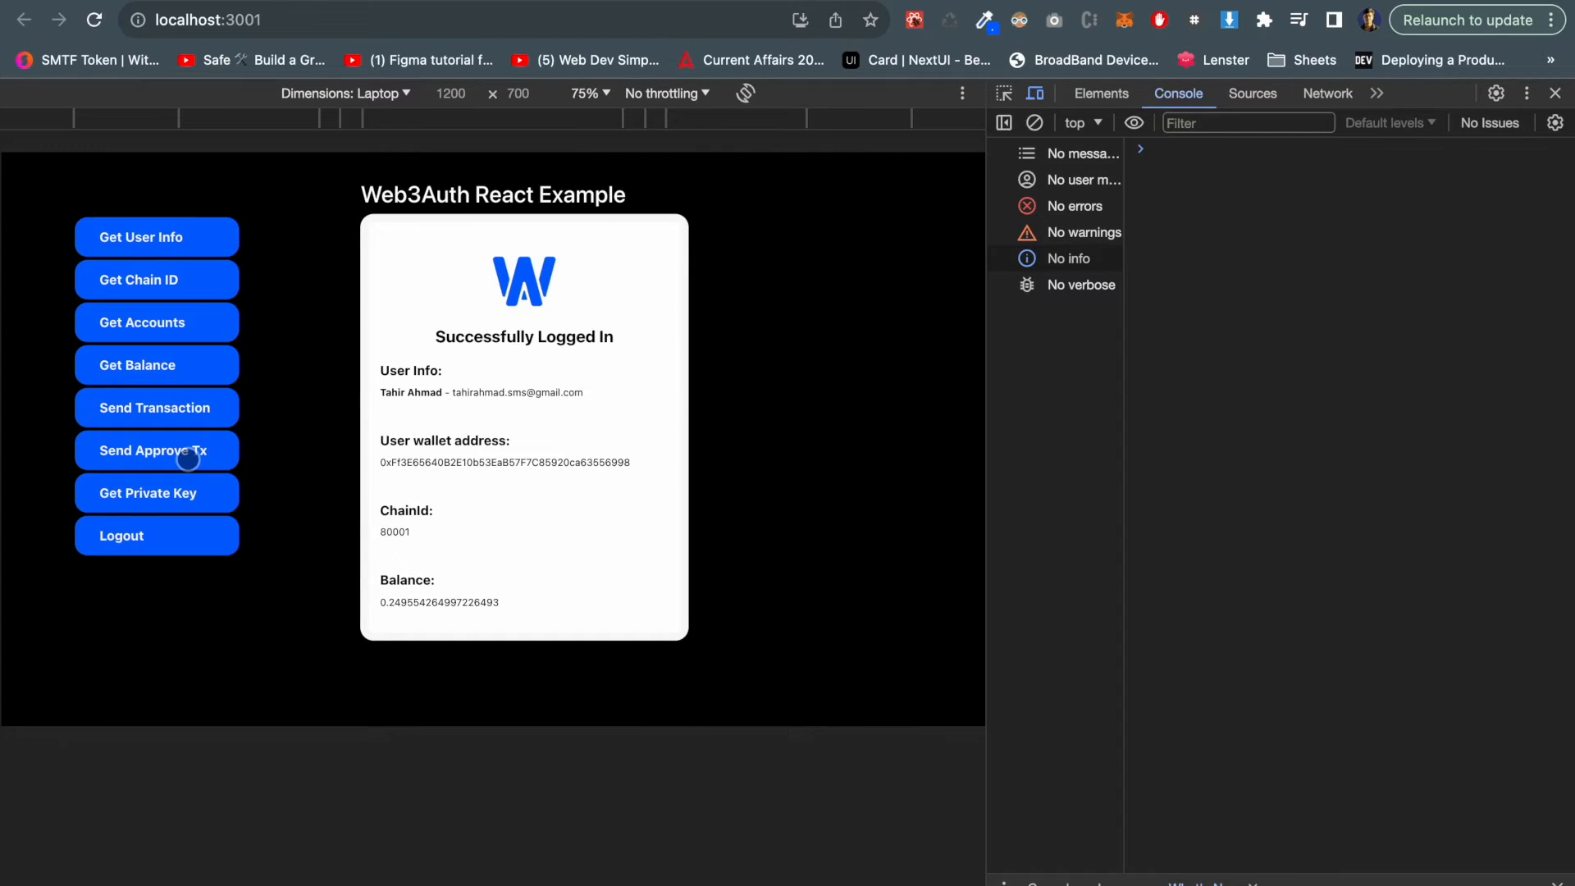
- Send an approve transaction from the wallet
{"action": "left_click", "coordinate": [156, 449]}
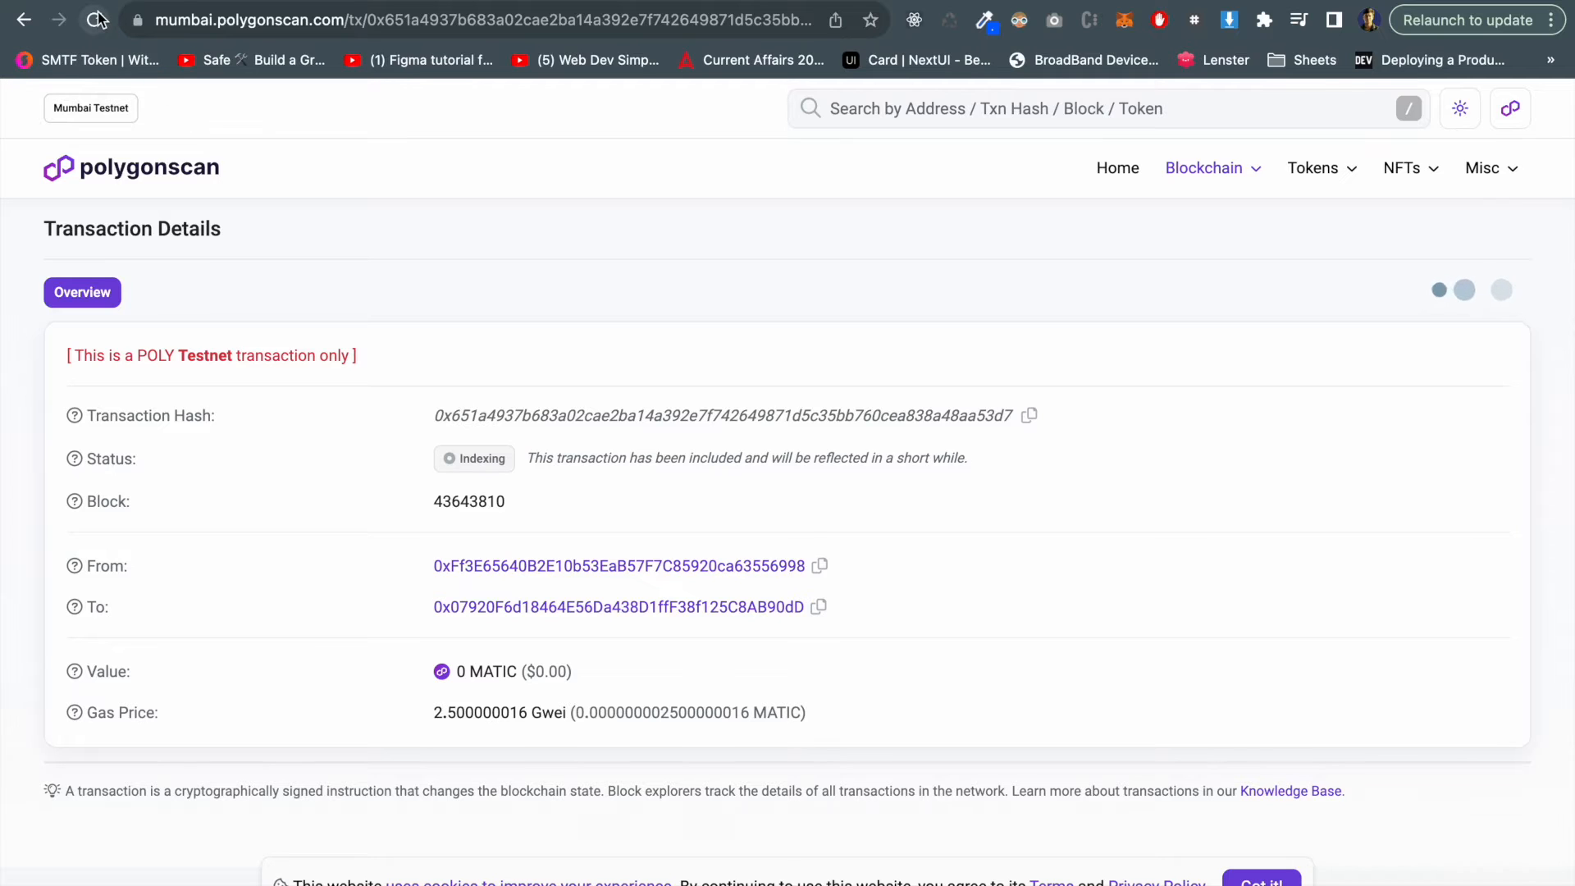
- Reload the Polygonscan transaction page and review its Success status, Approve action and fee
{"action": "left_click", "coordinate": [95, 19]}
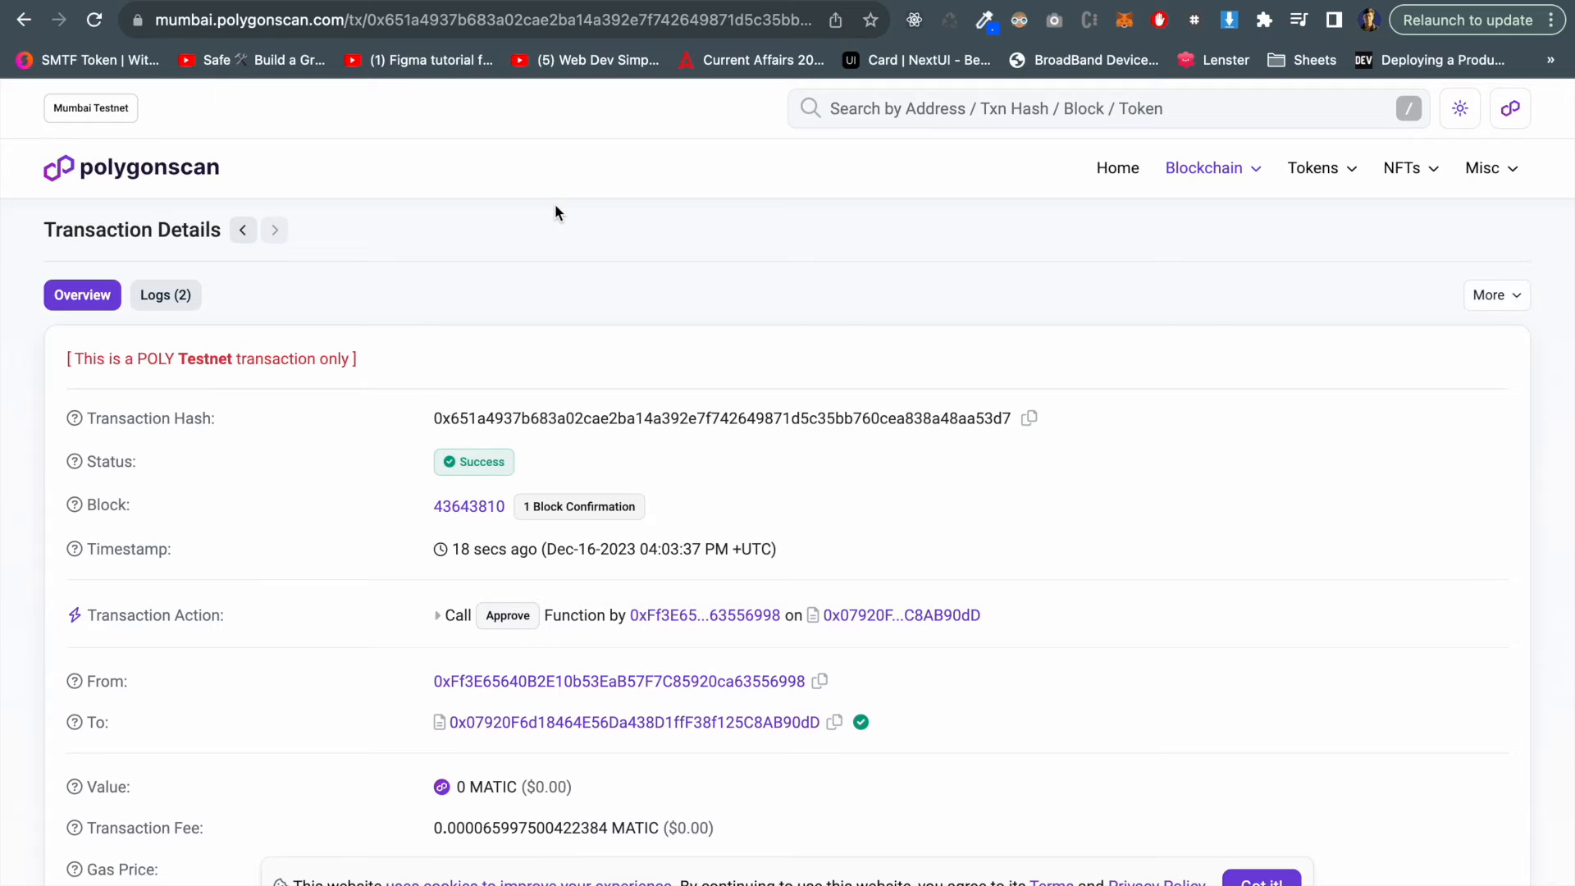
{"action": "scroll", "scroll_direction": "down", "scroll_amount": 3}
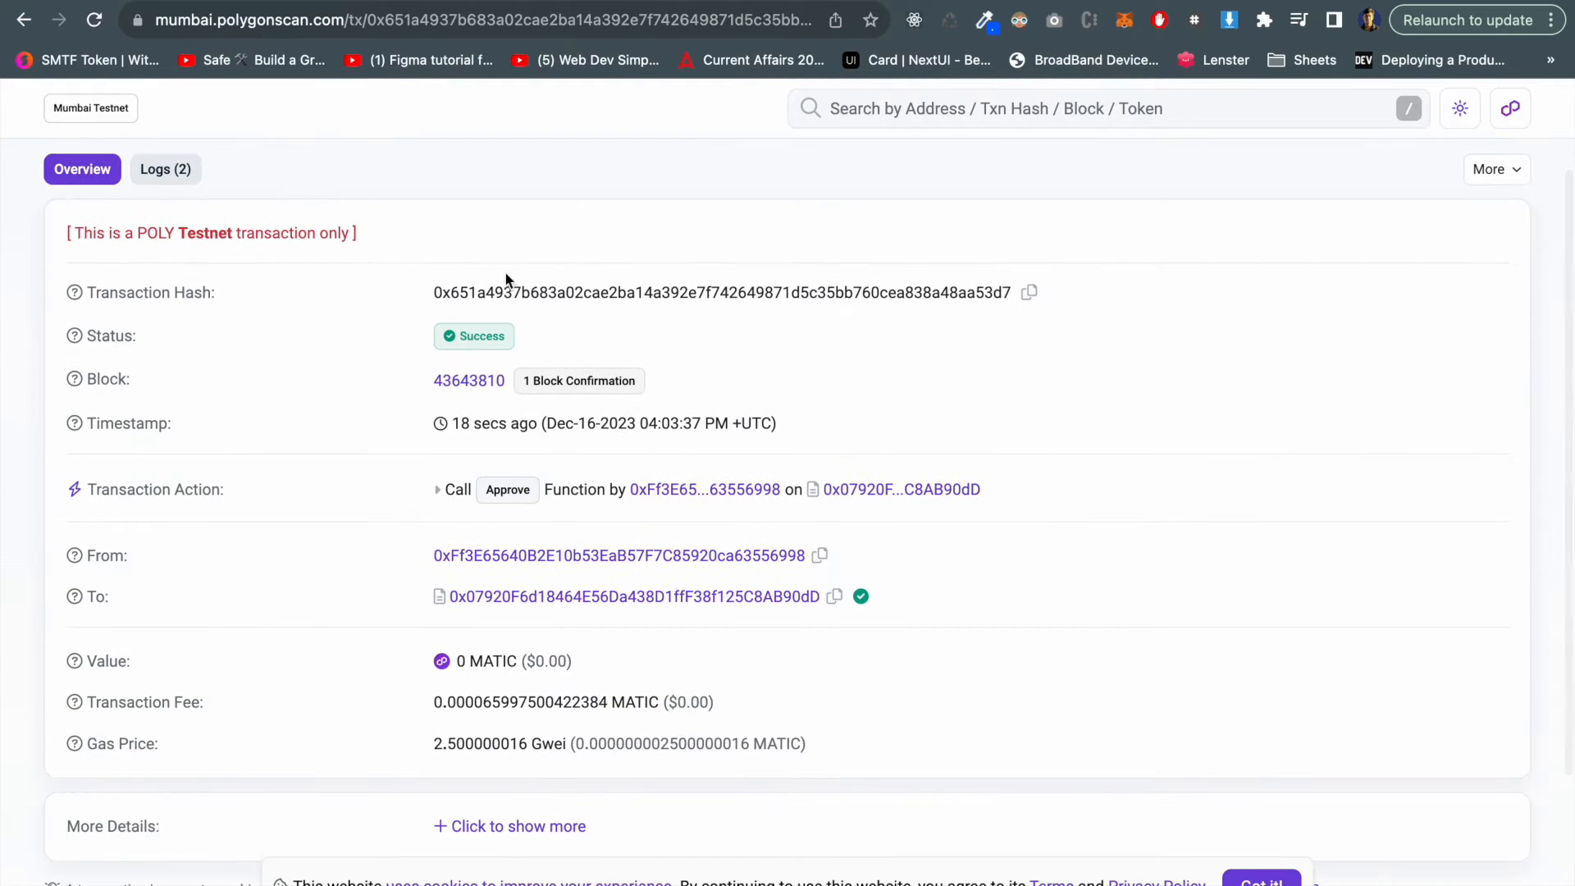
{"action": "scroll", "scroll_direction": "down", "scroll_amount": 3}
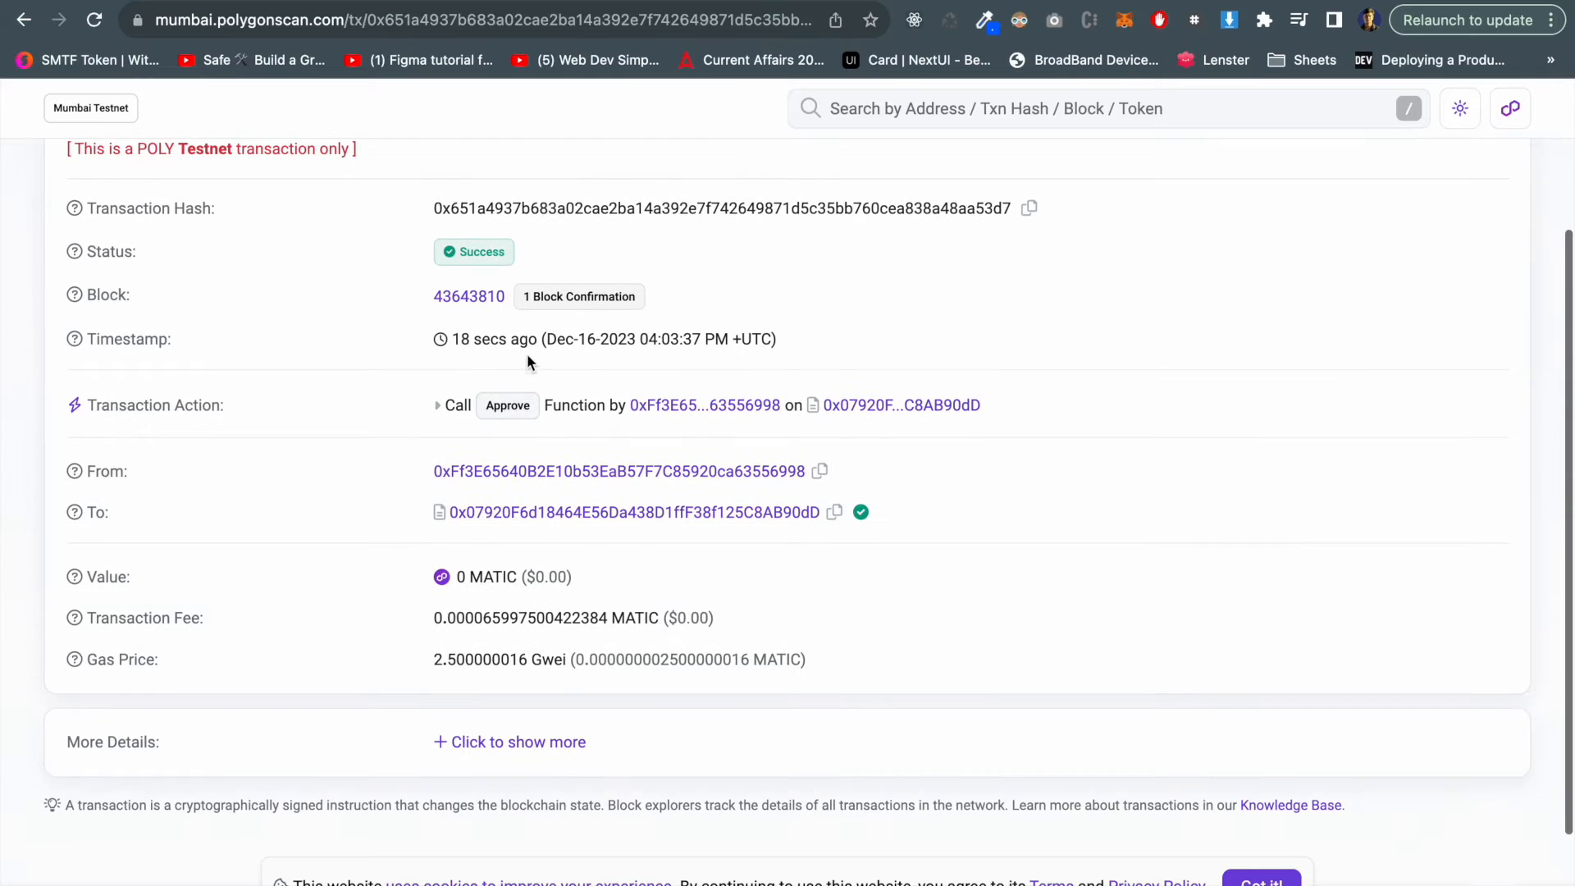
{"action": "mouse_move", "coordinate": [507, 406]}
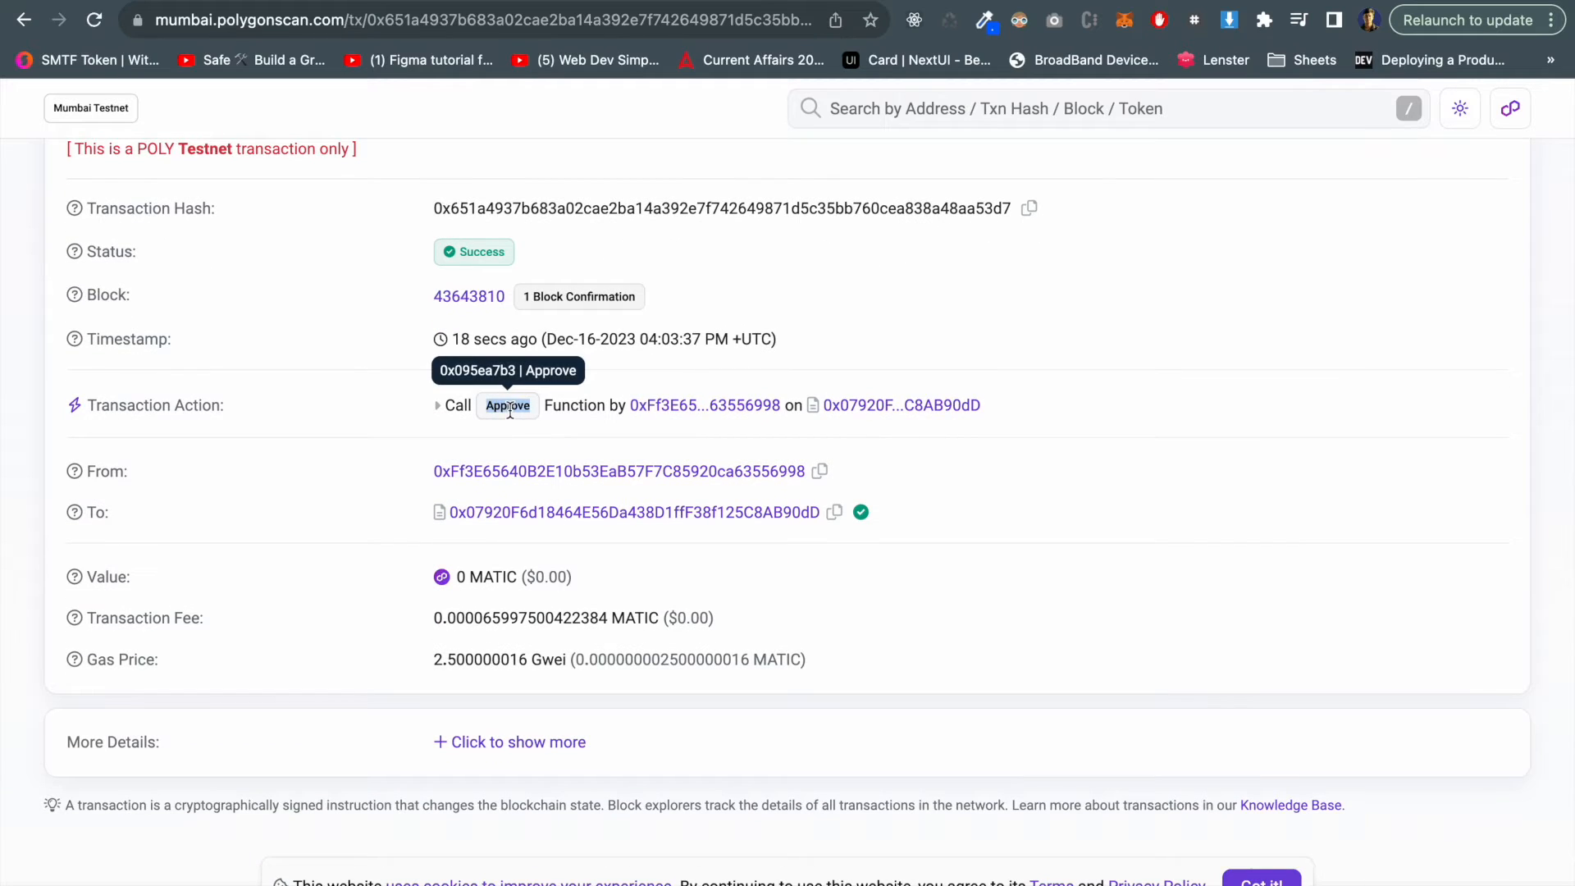
{"action": "mouse_move", "coordinate": [455, 338]}
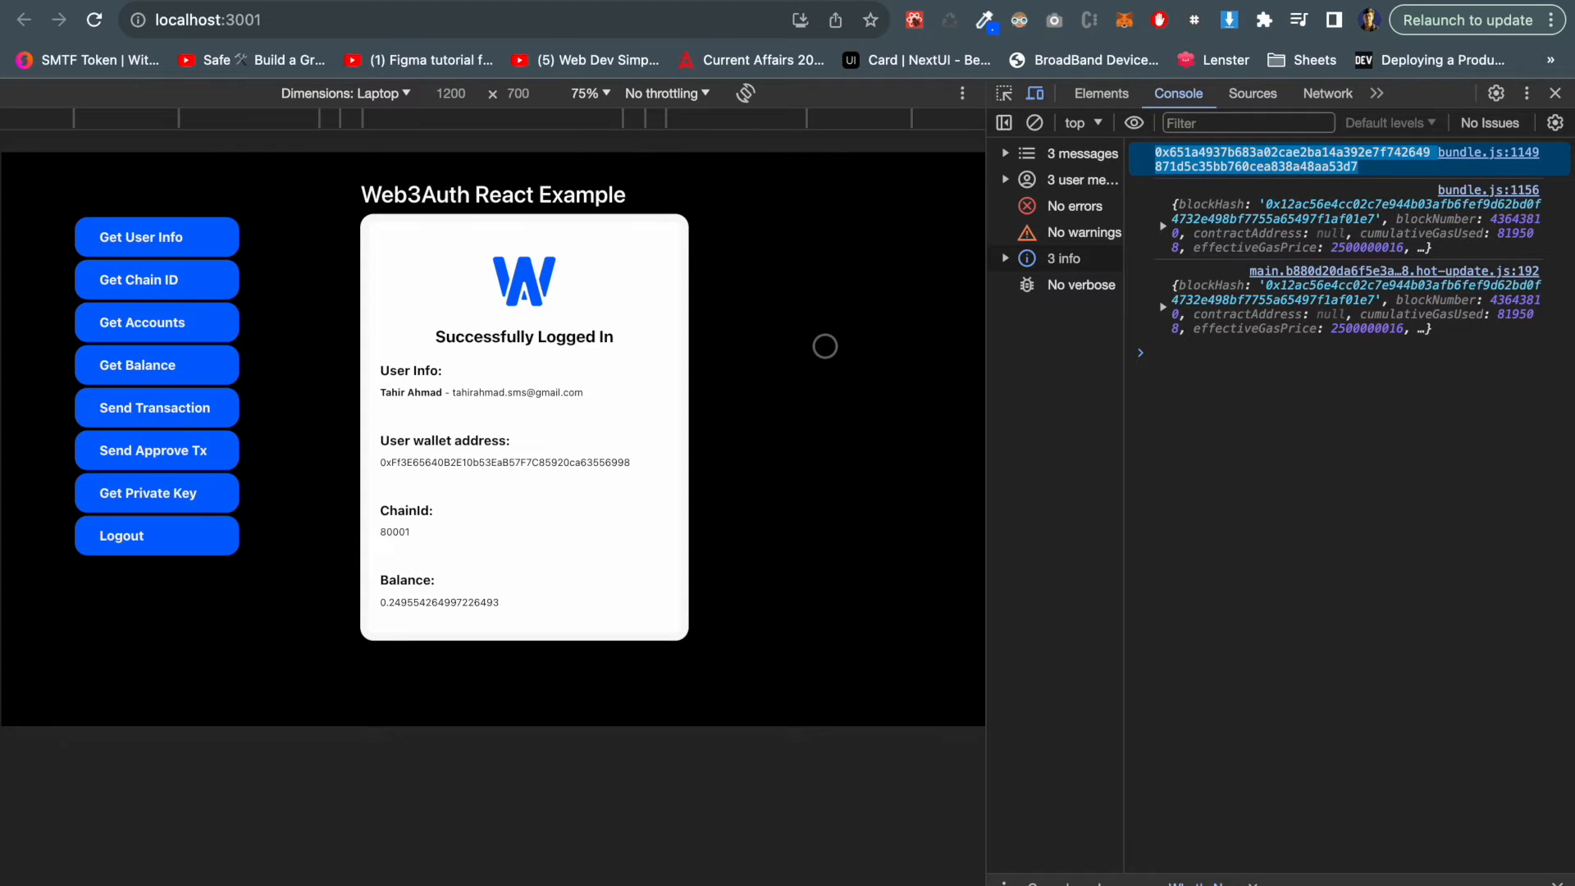
{"action": "mouse_move", "coordinate": [929, 347]}
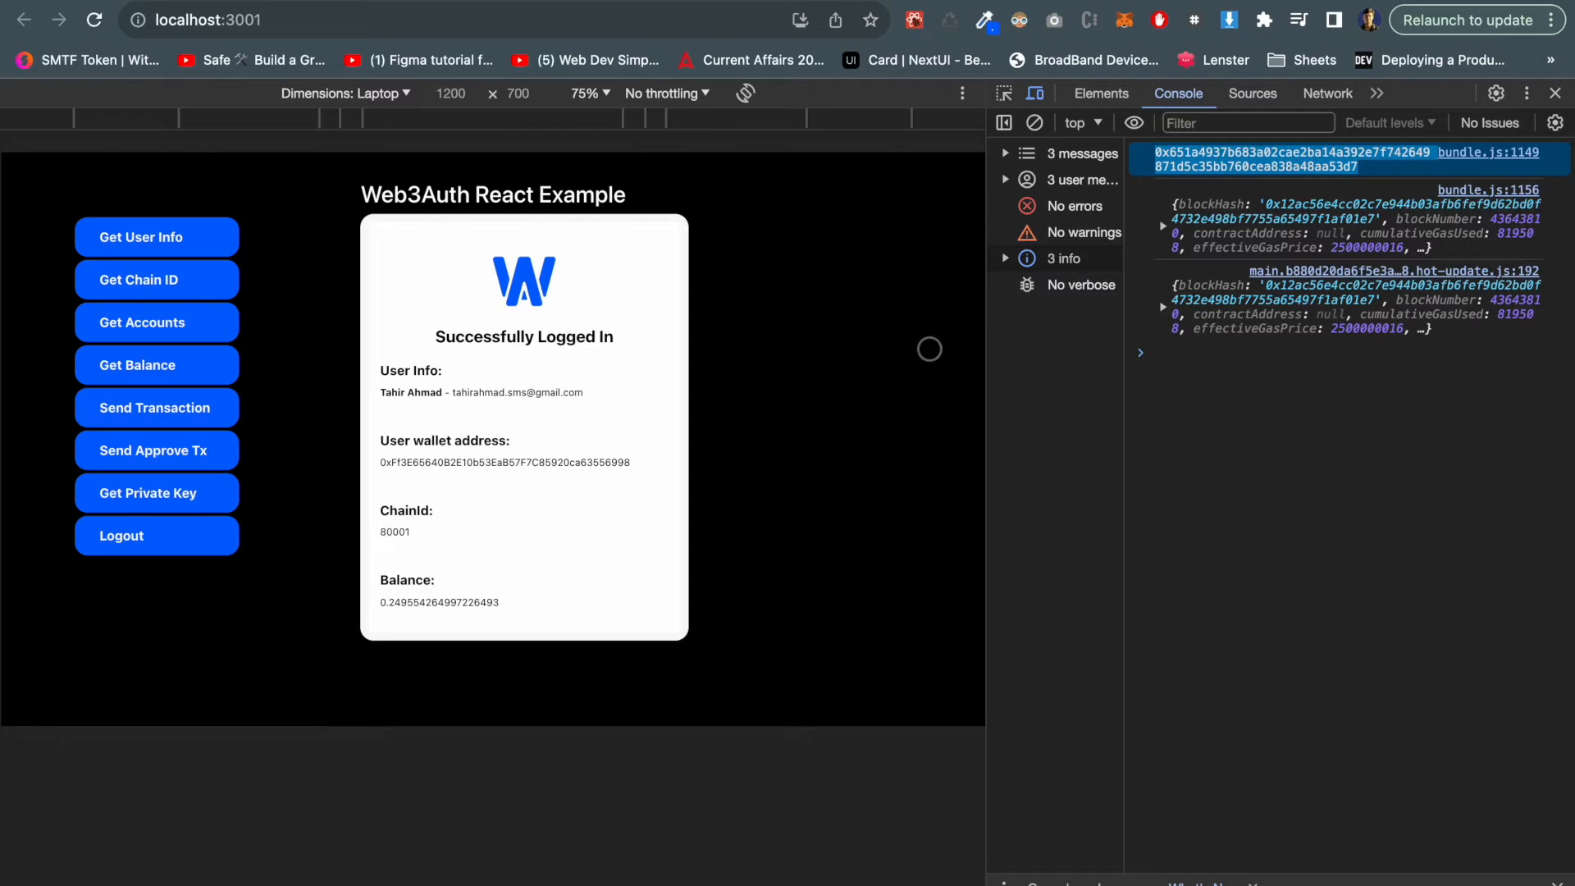
{"action": "mouse_move", "coordinate": [869, 410]}
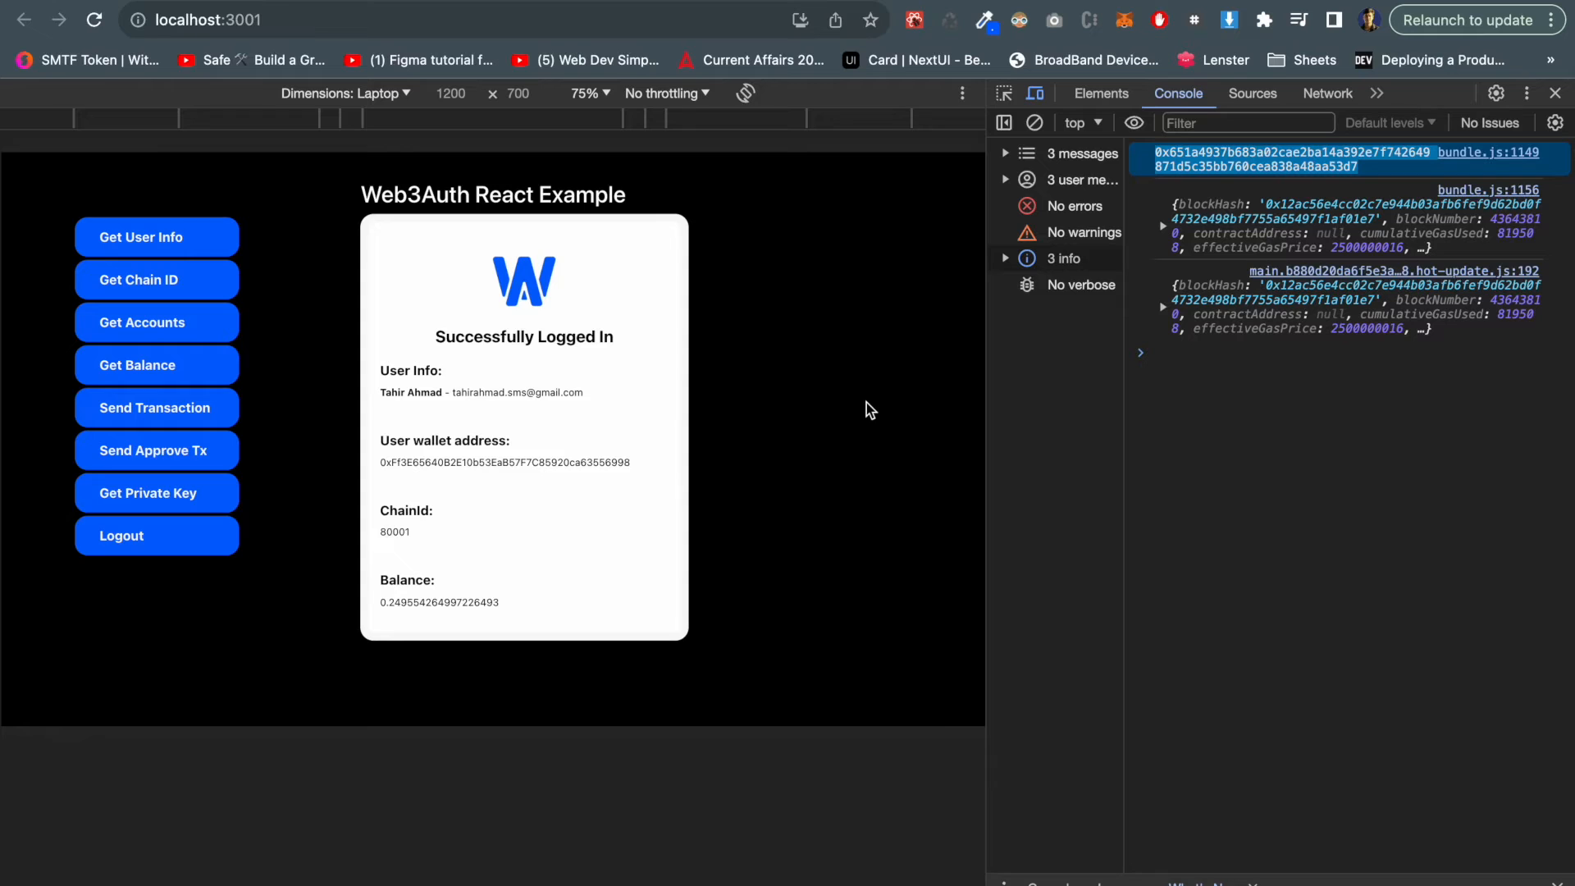
- Close the console, log out of the Web3Auth session, and move to App.js in VS Code
{"action": "left_click", "coordinate": [1556, 92]}
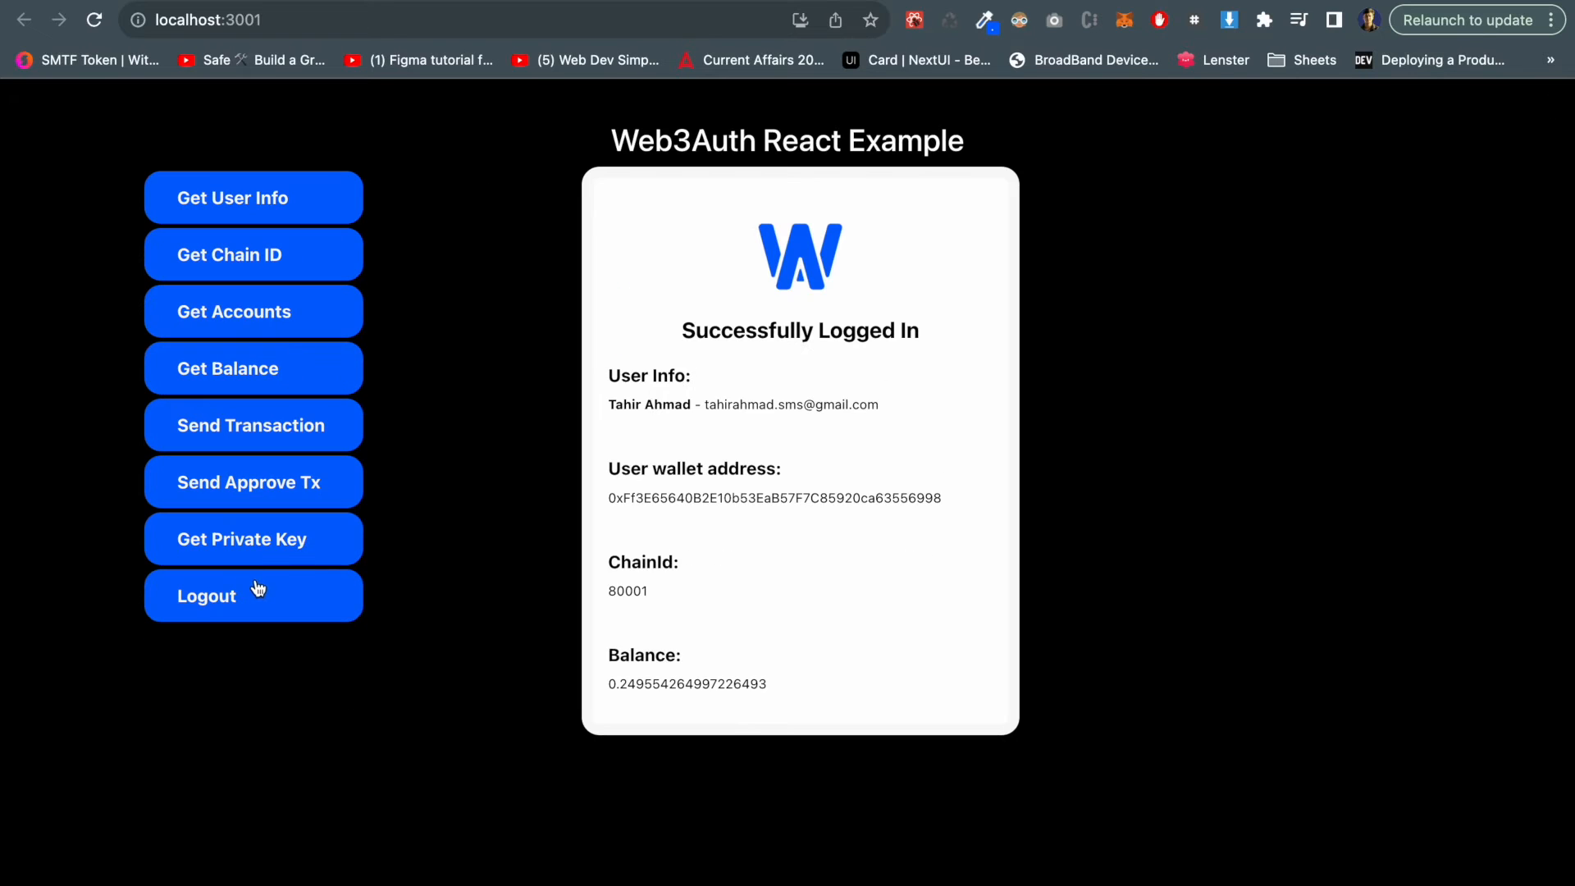
{"action": "left_click", "coordinate": [253, 595]}
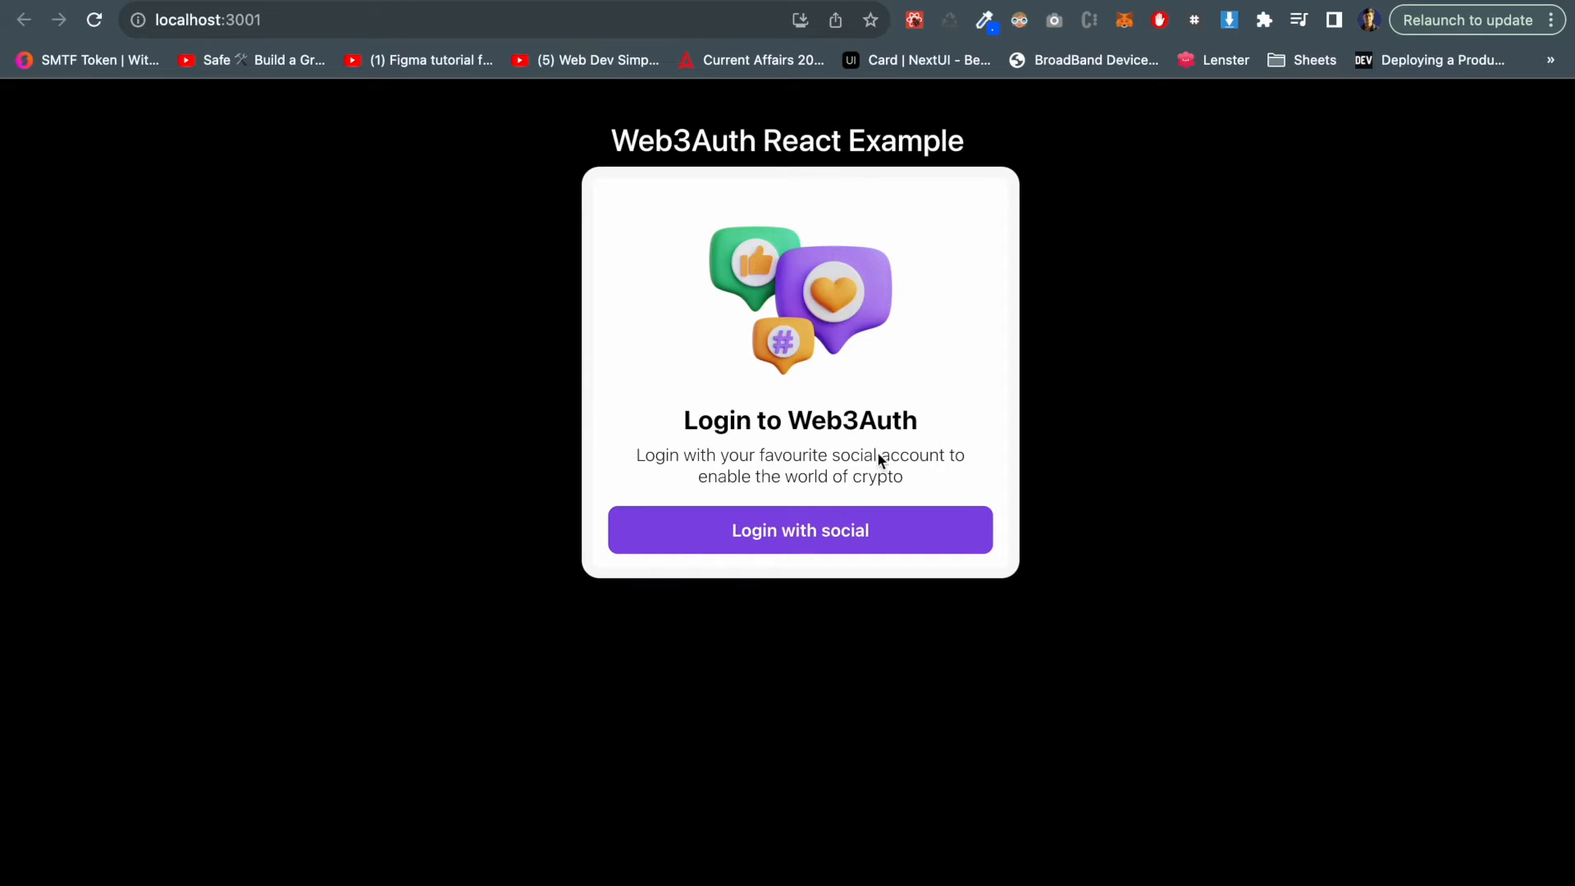
{"action": "left_click", "coordinate": [799, 530]}
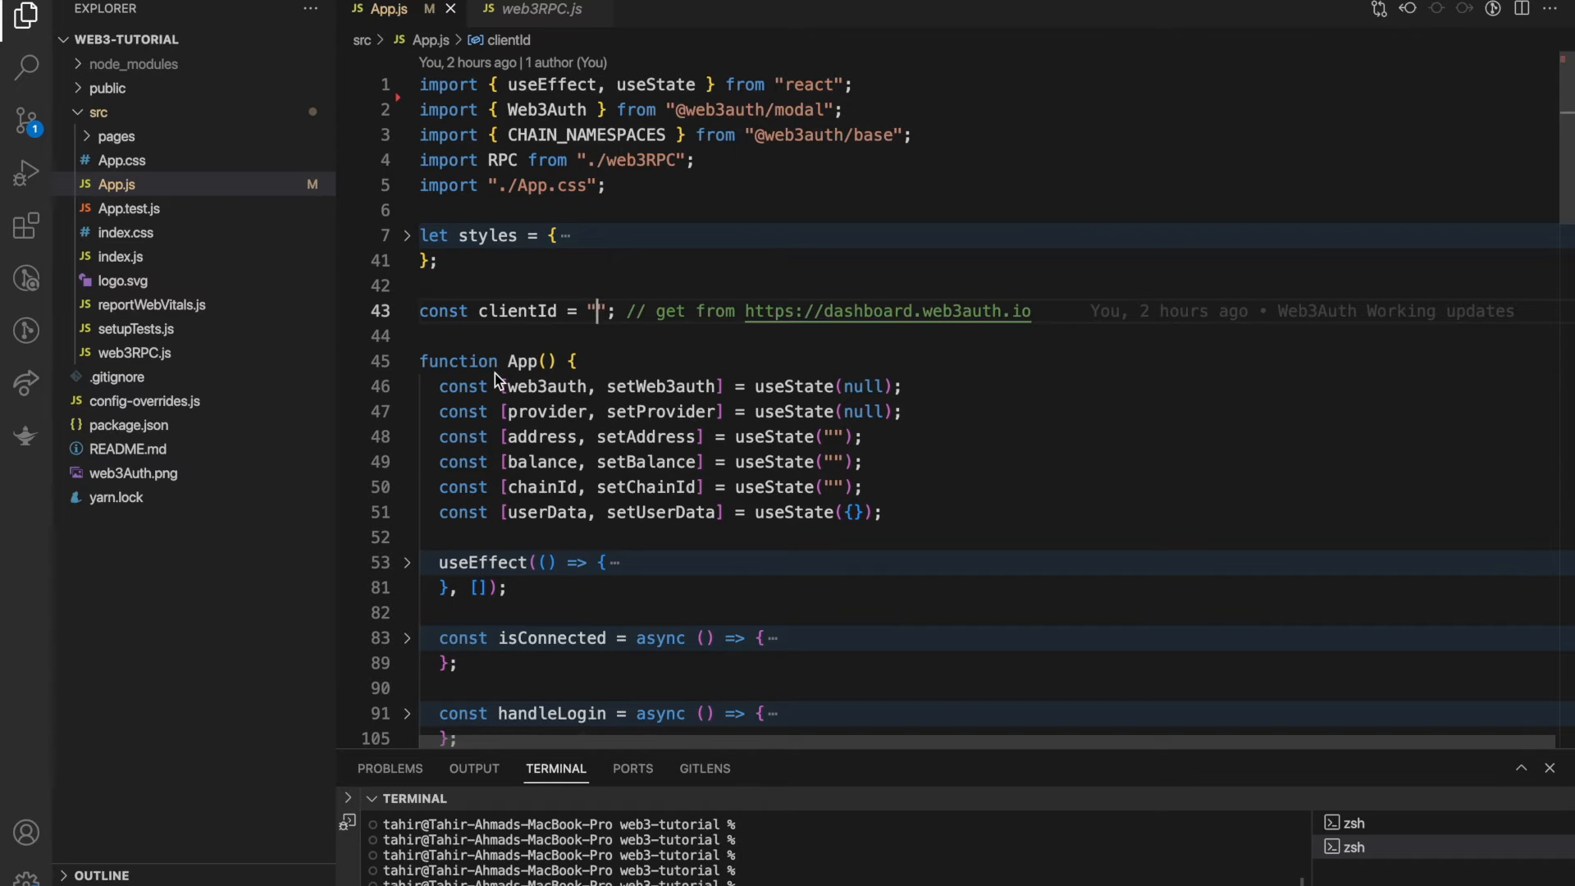
{"action": "left_click", "coordinate": [99, 112]}
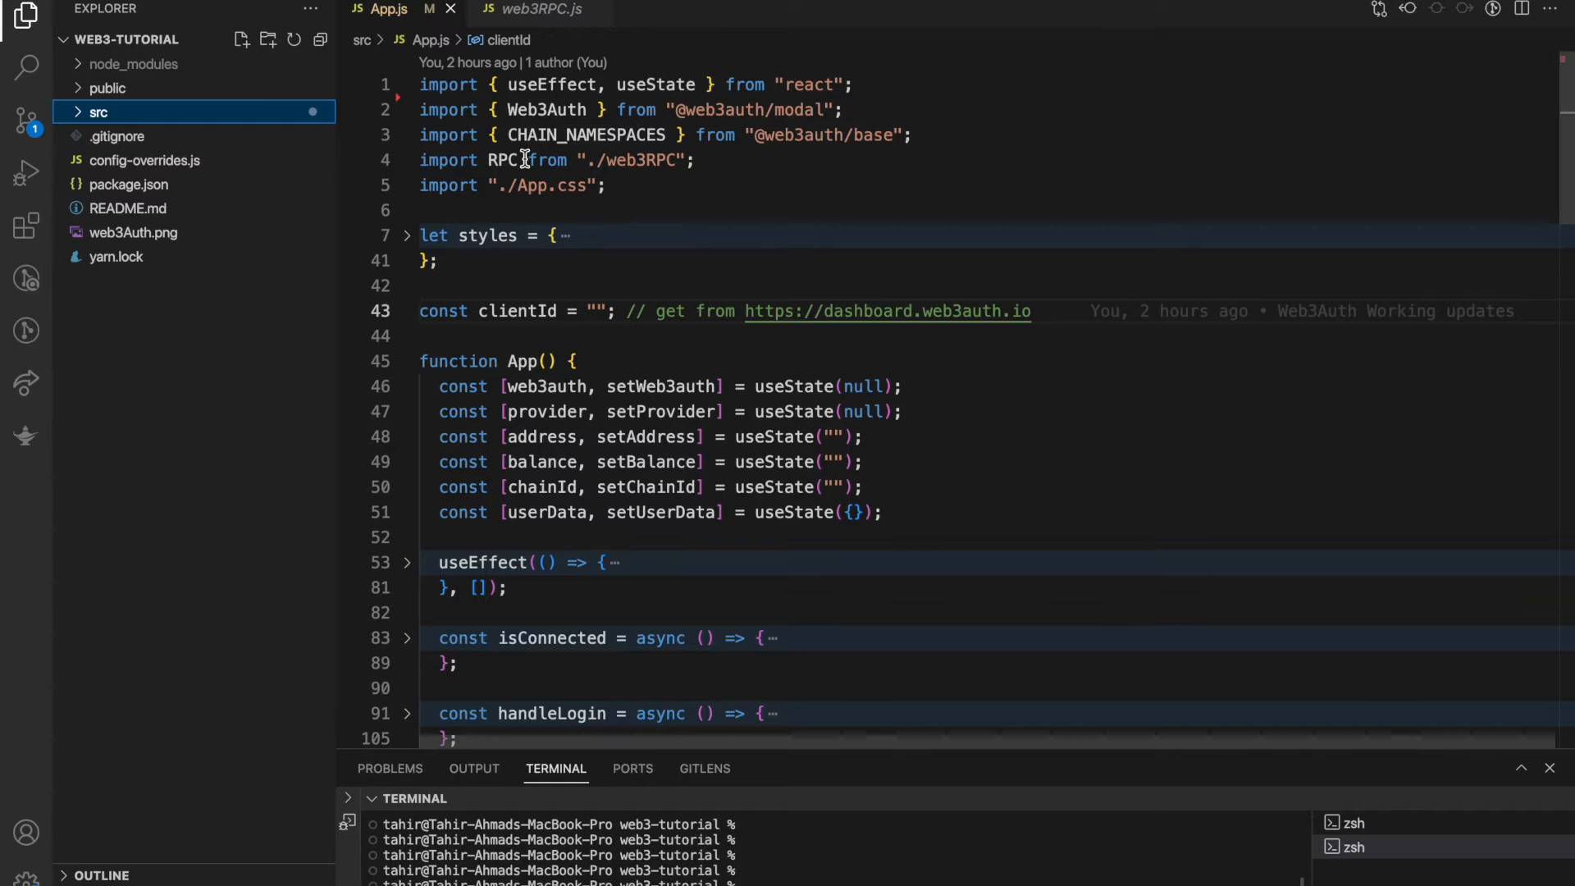
{"action": "mouse_move", "coordinate": [502, 159]}
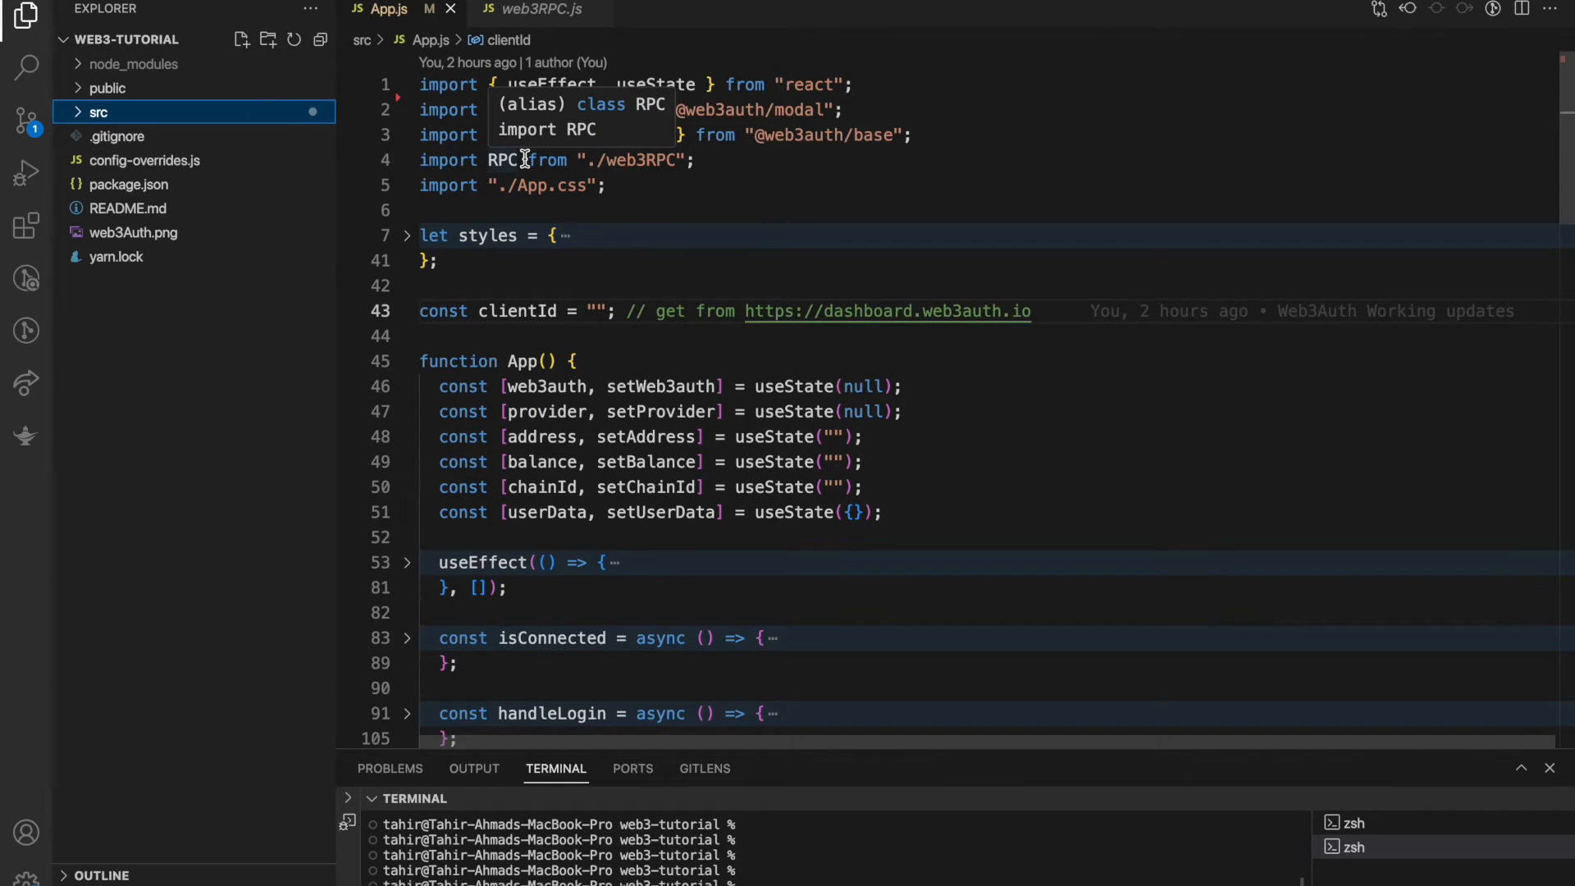
{"action": "mouse_move", "coordinate": [527, 164]}
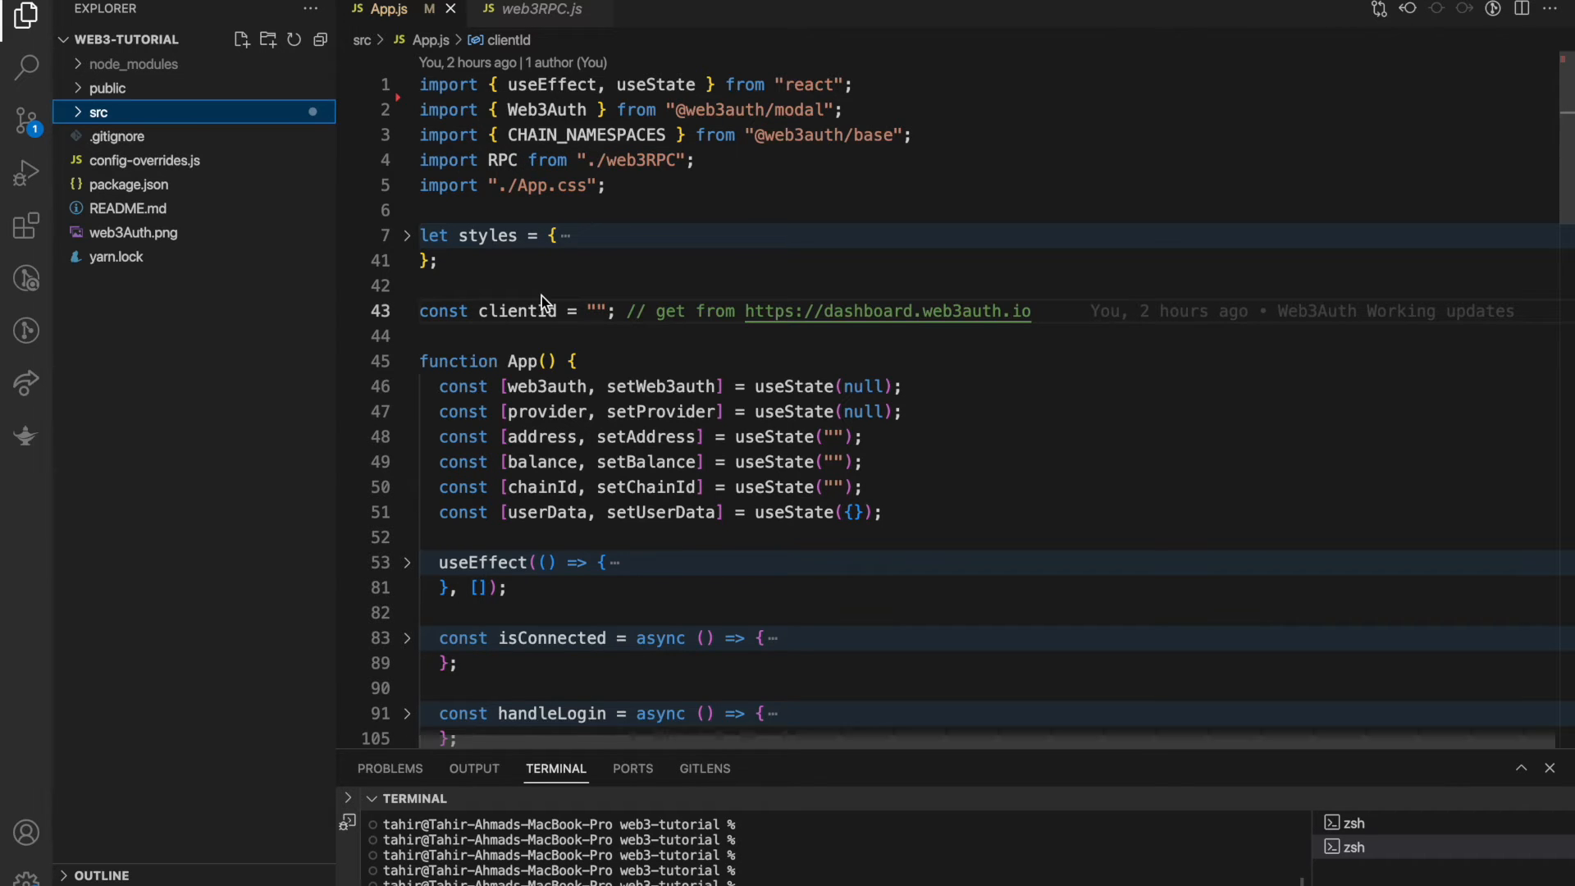
{"action": "left_click", "coordinate": [128, 184]}
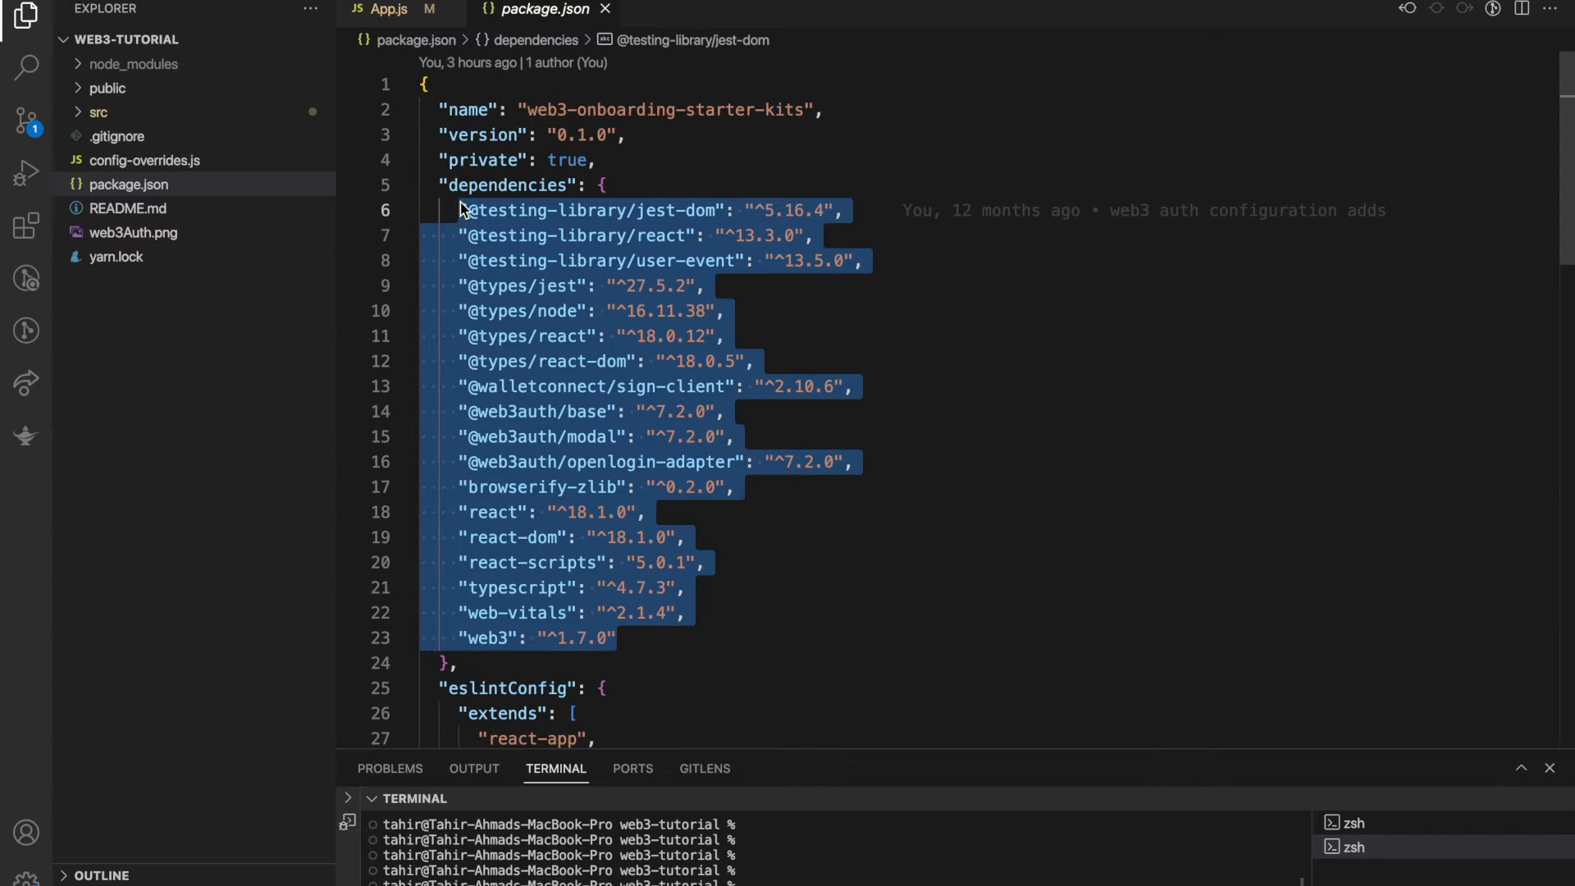
{"action": "left_click", "coordinate": [853, 461]}
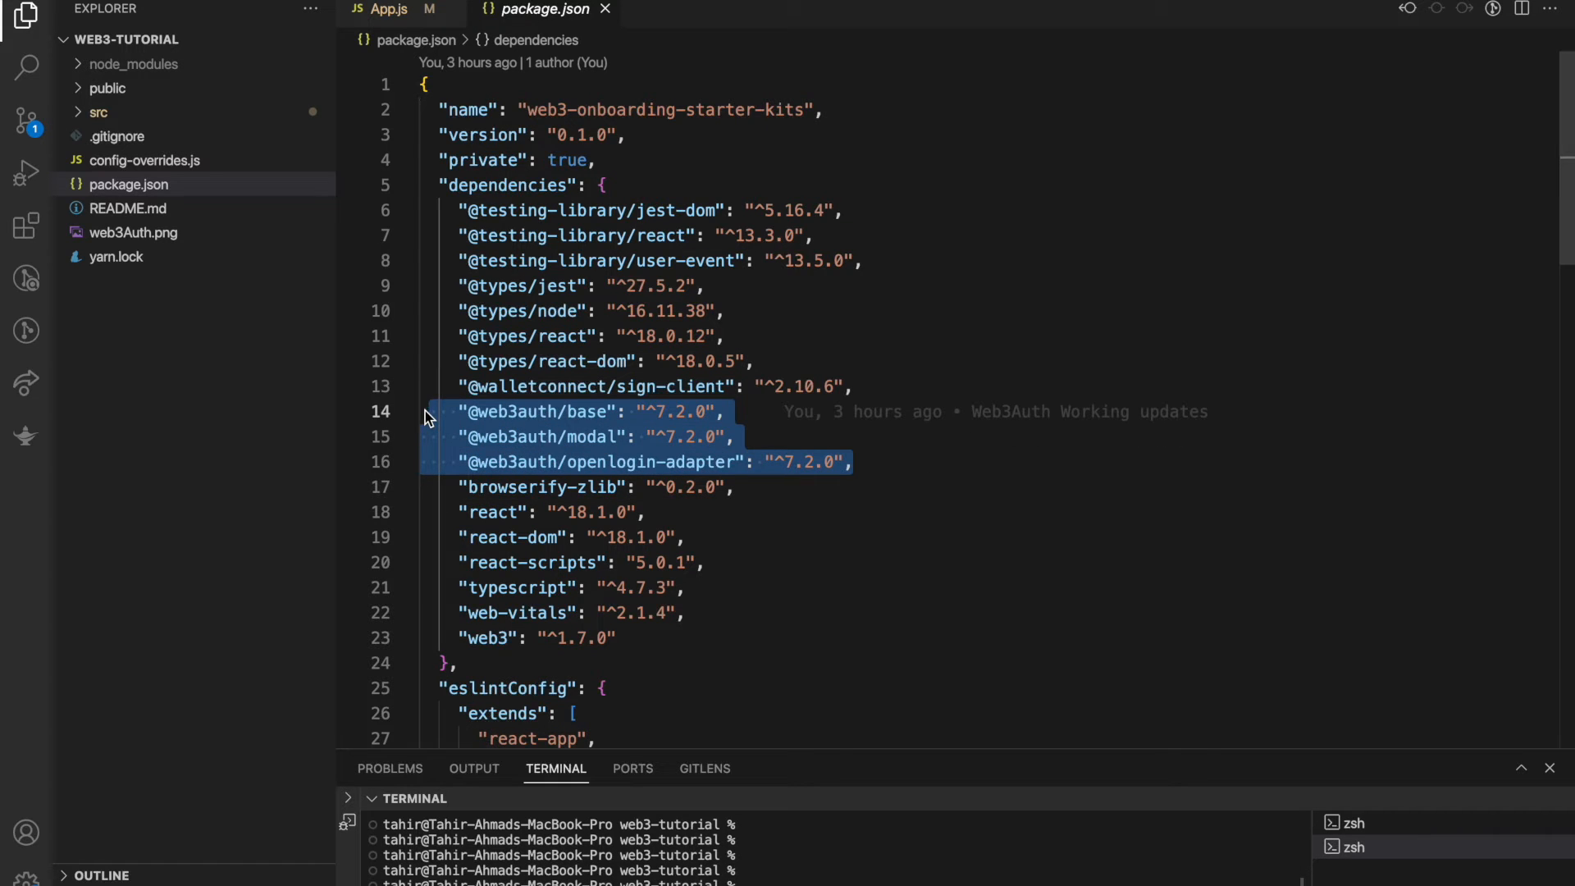
{"action": "mouse_move", "coordinate": [593, 428]}
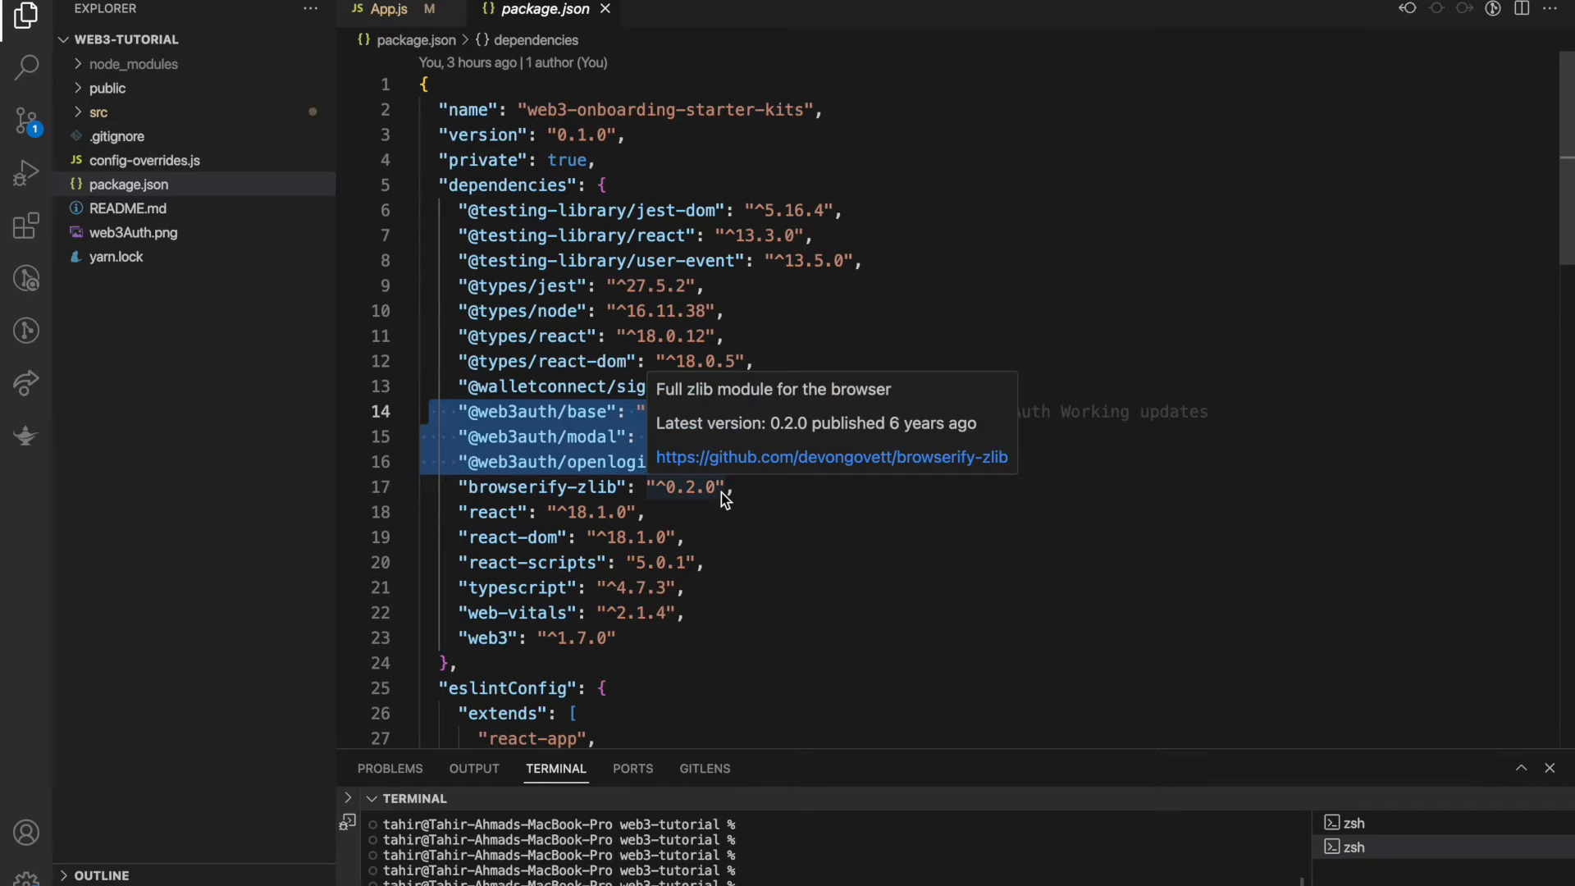
{"action": "mouse_move", "coordinate": [610, 321]}
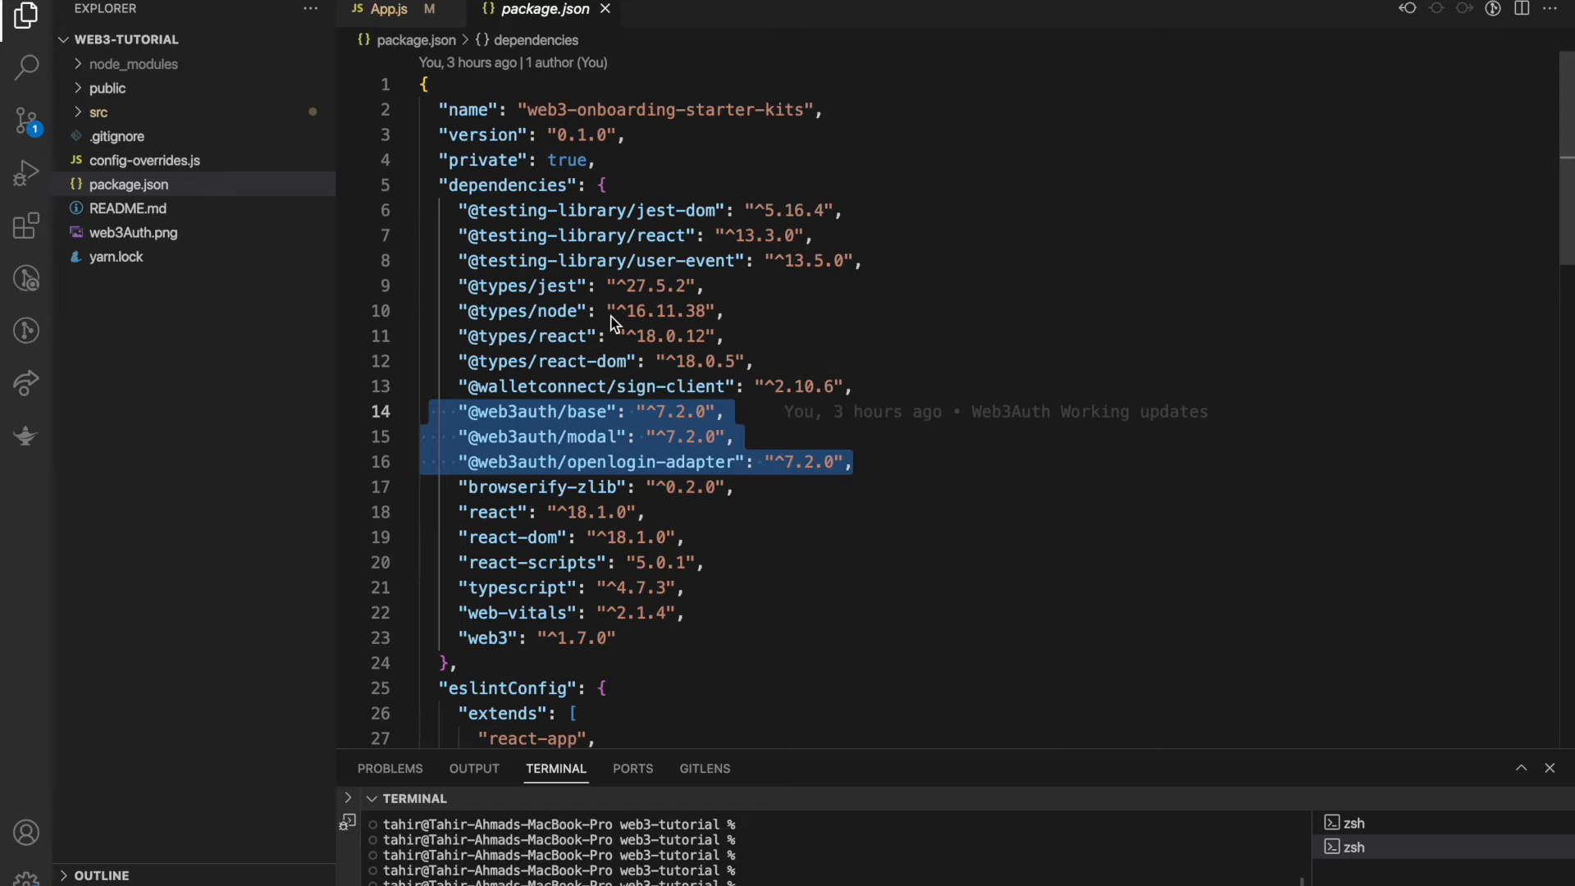
{"action": "left_click", "coordinate": [144, 159]}
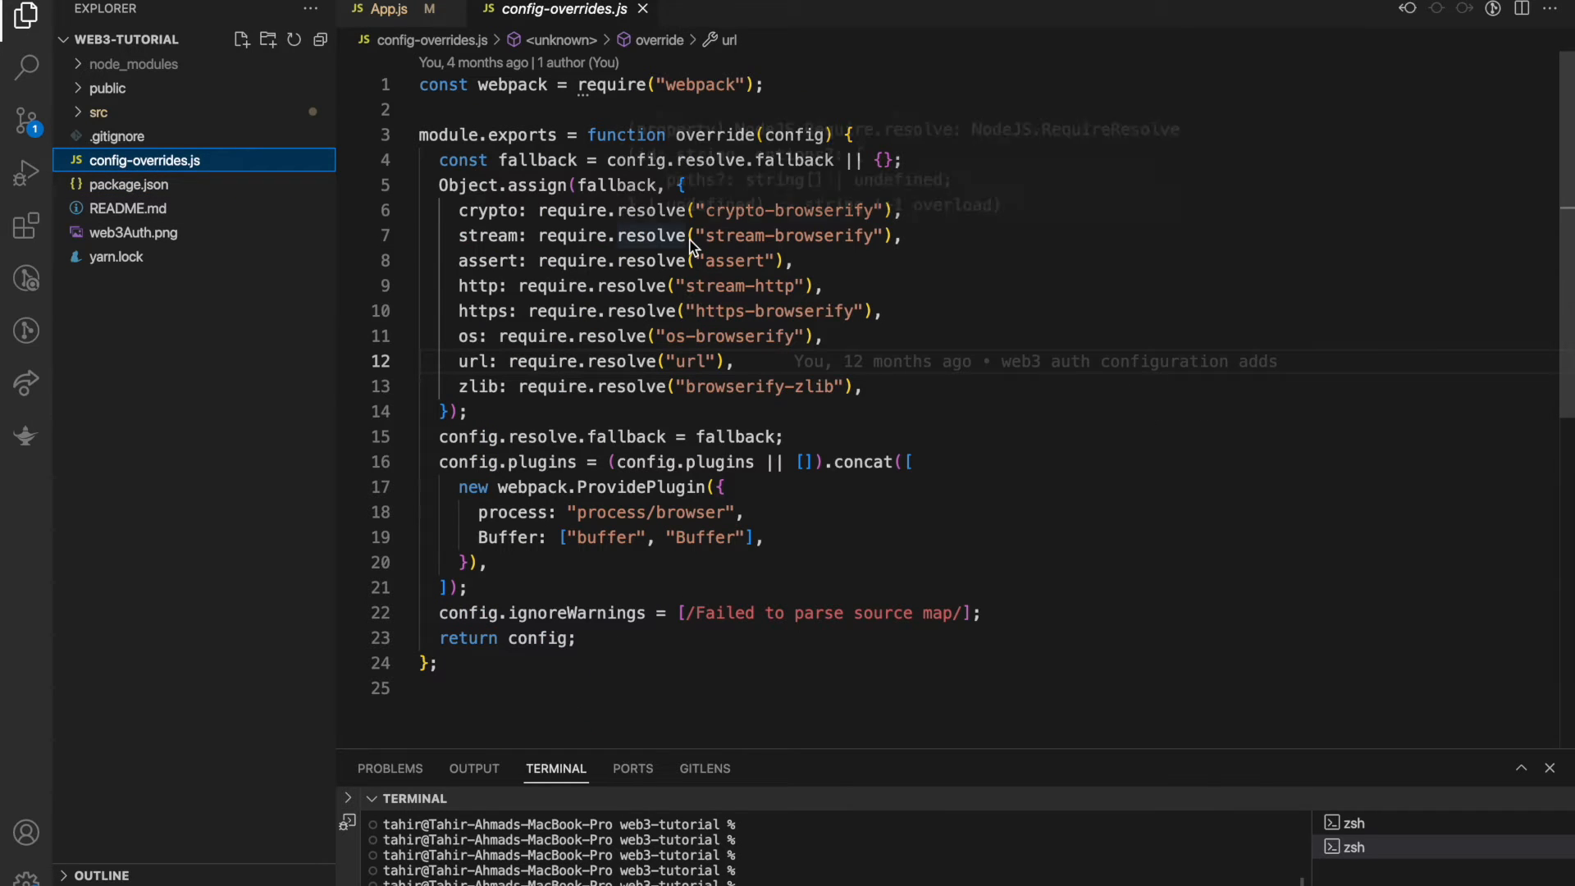
{"action": "mouse_move", "coordinate": [730, 392]}
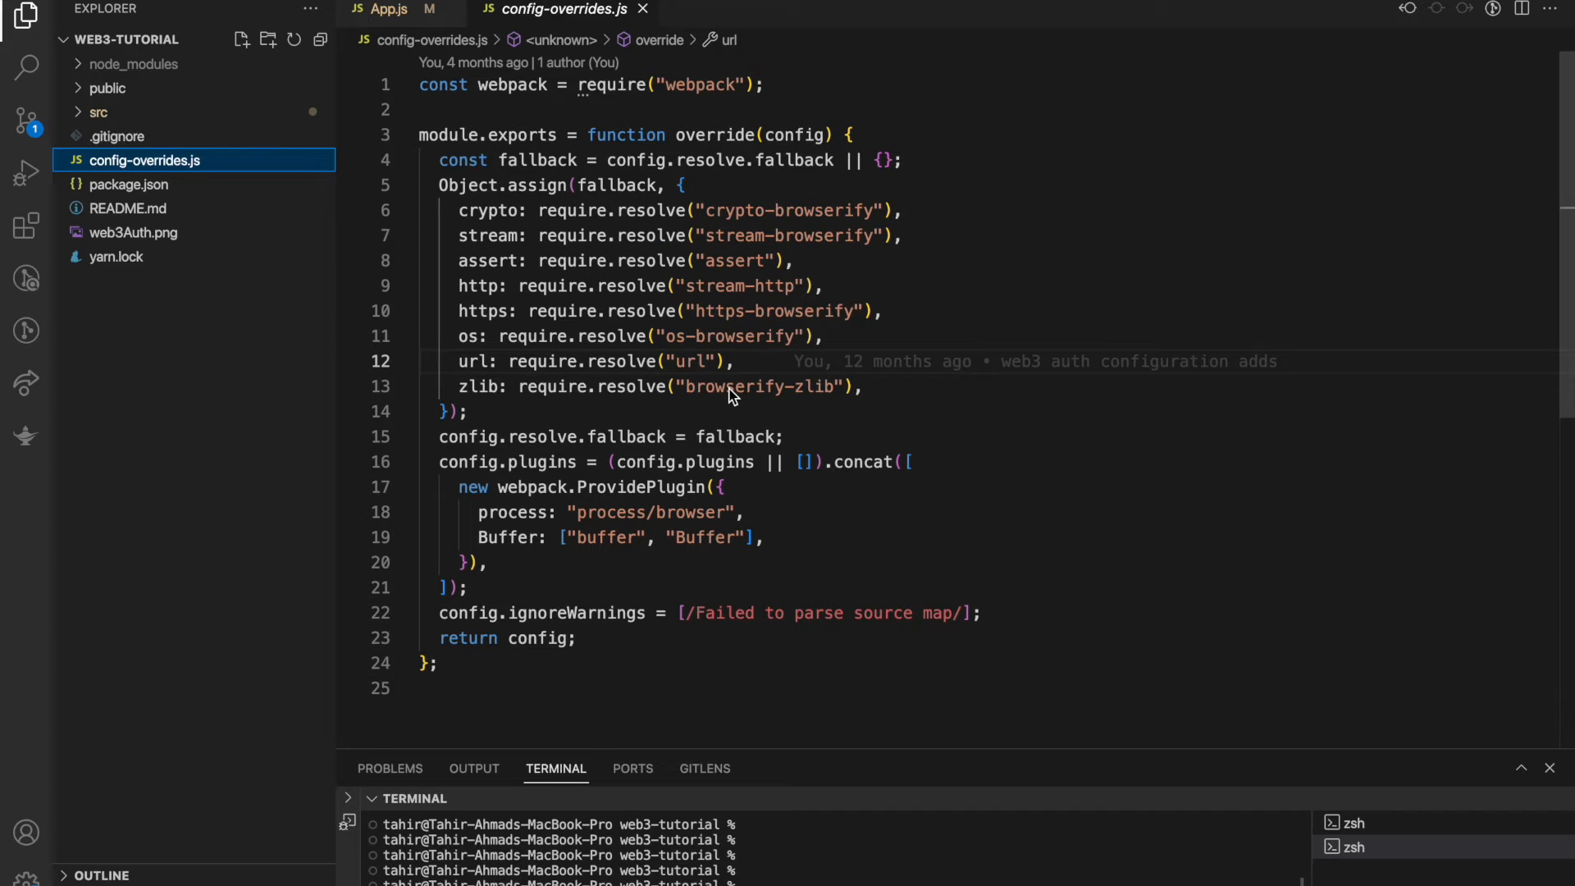
- Browse web3RPC.js's RPC methods in src, then return to the App.js tab
{"action": "left_click", "coordinate": [97, 112]}
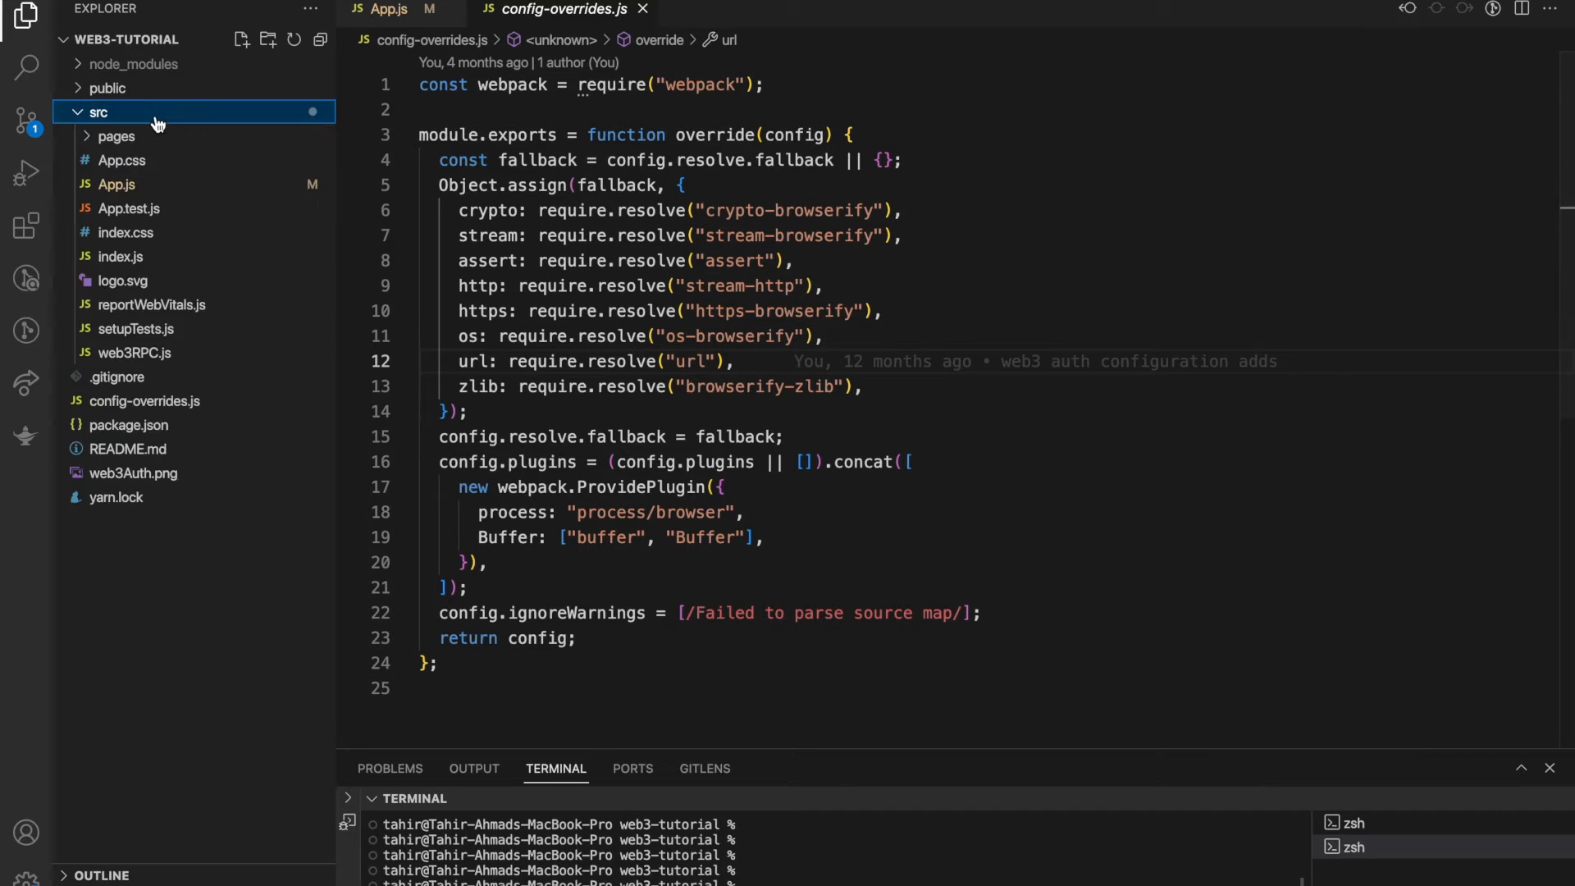
{"action": "mouse_move", "coordinate": [167, 256]}
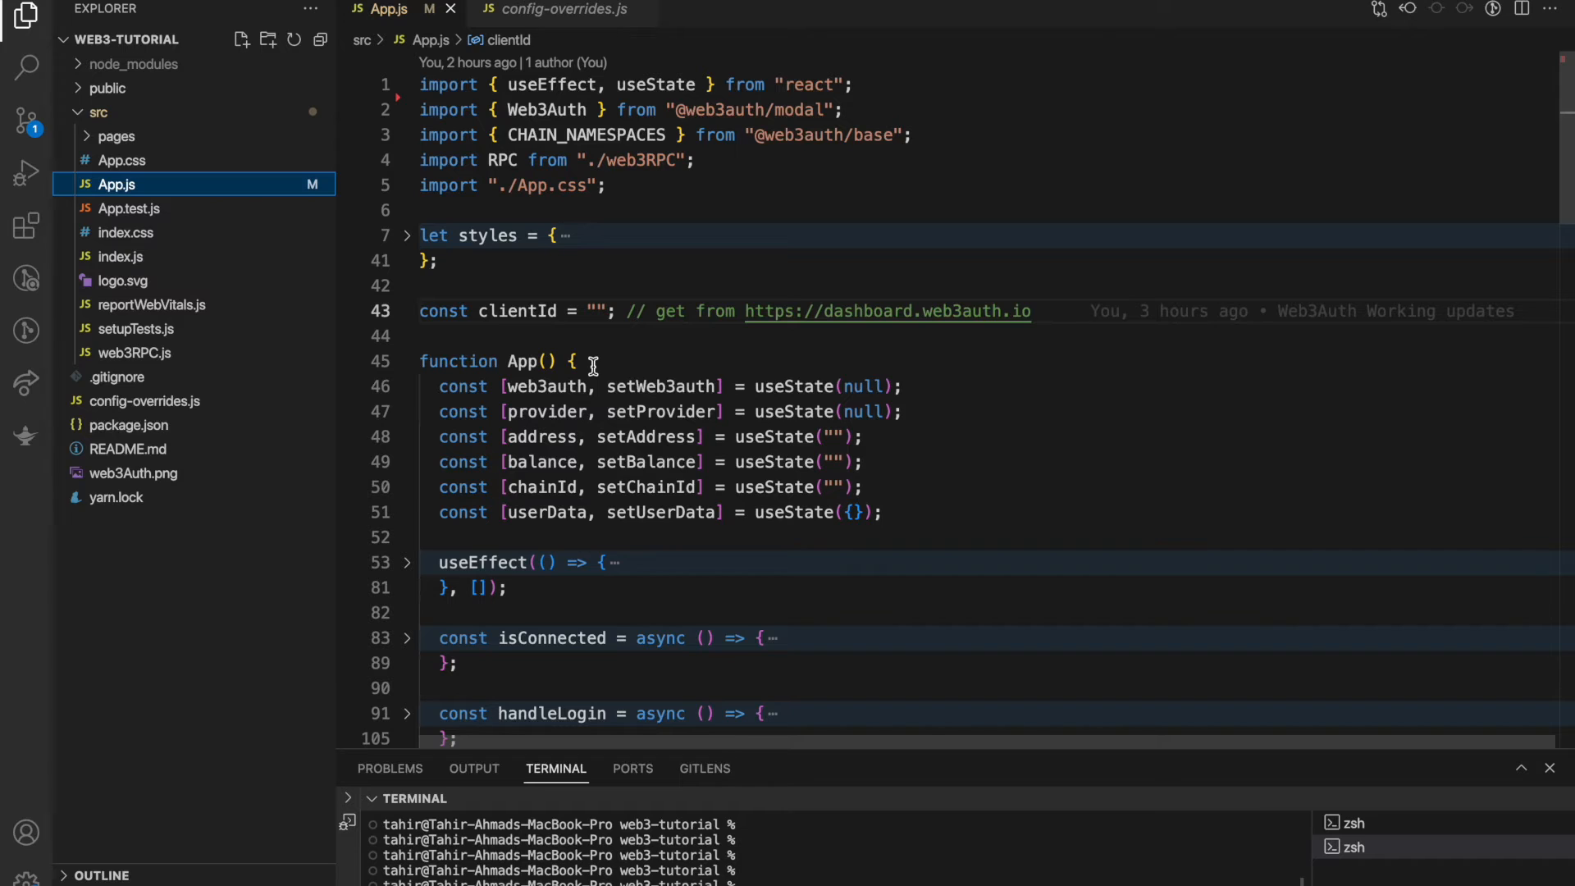
{"action": "mouse_move", "coordinate": [593, 373]}
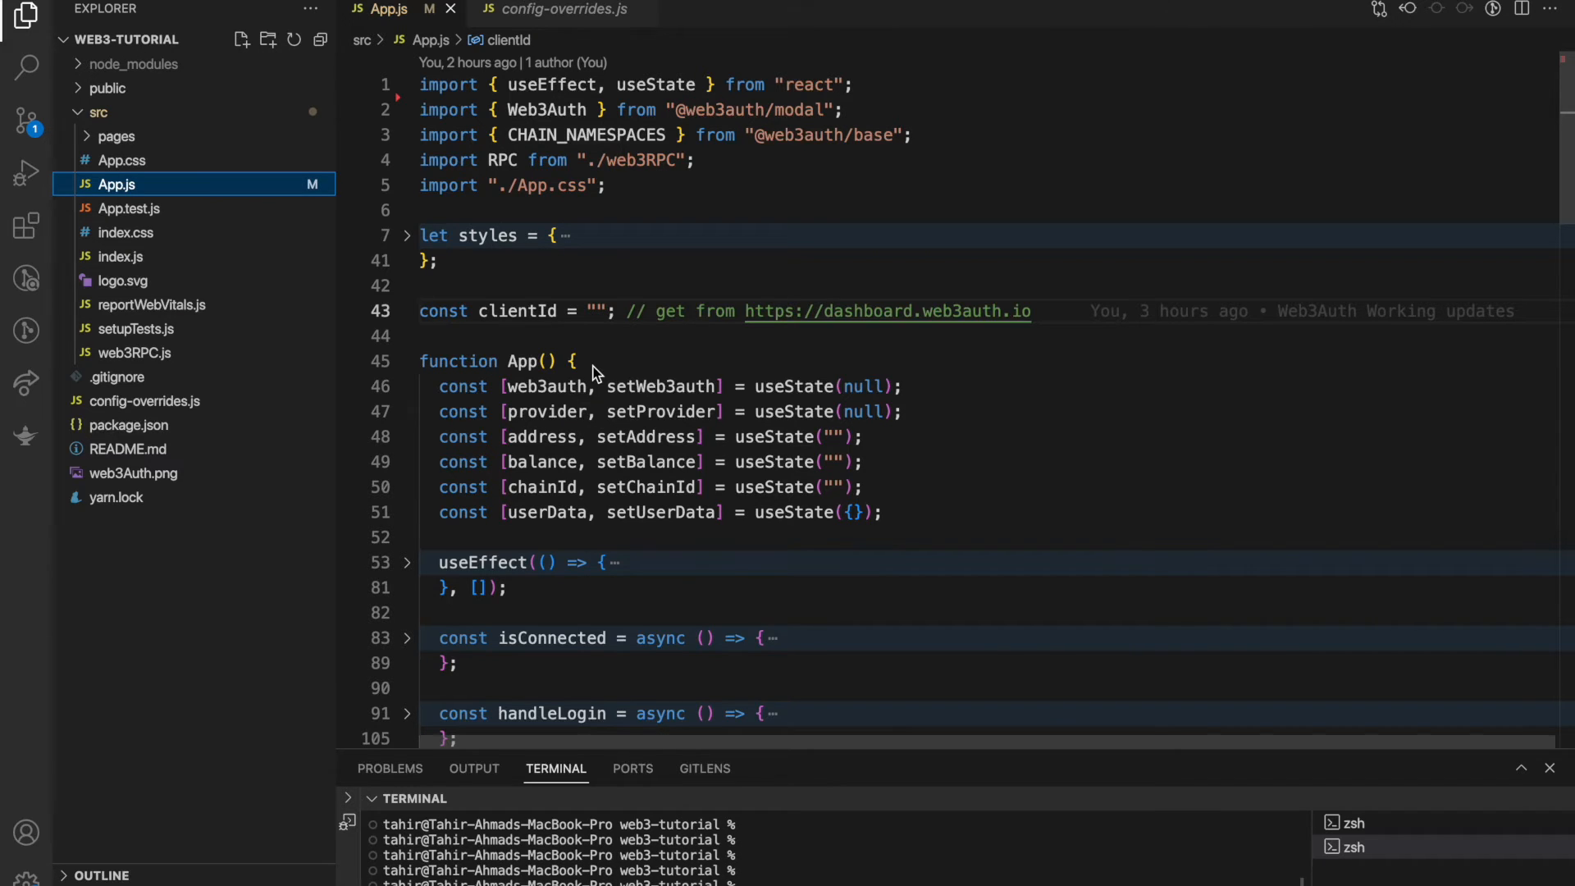
{"action": "left_click", "coordinate": [133, 353]}
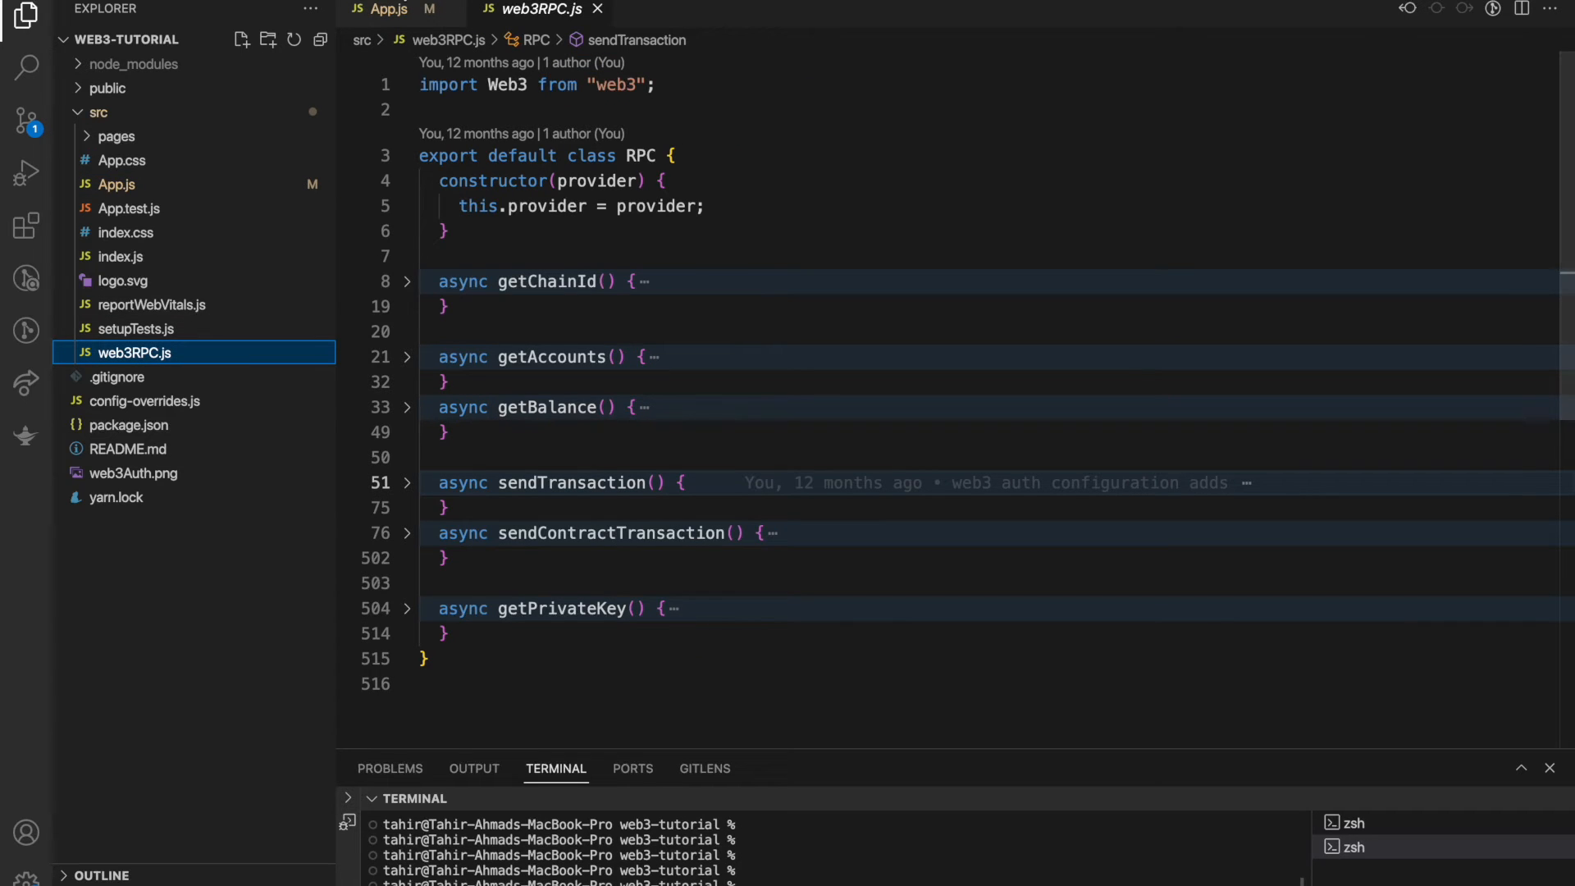
{"action": "mouse_move", "coordinate": [567, 248]}
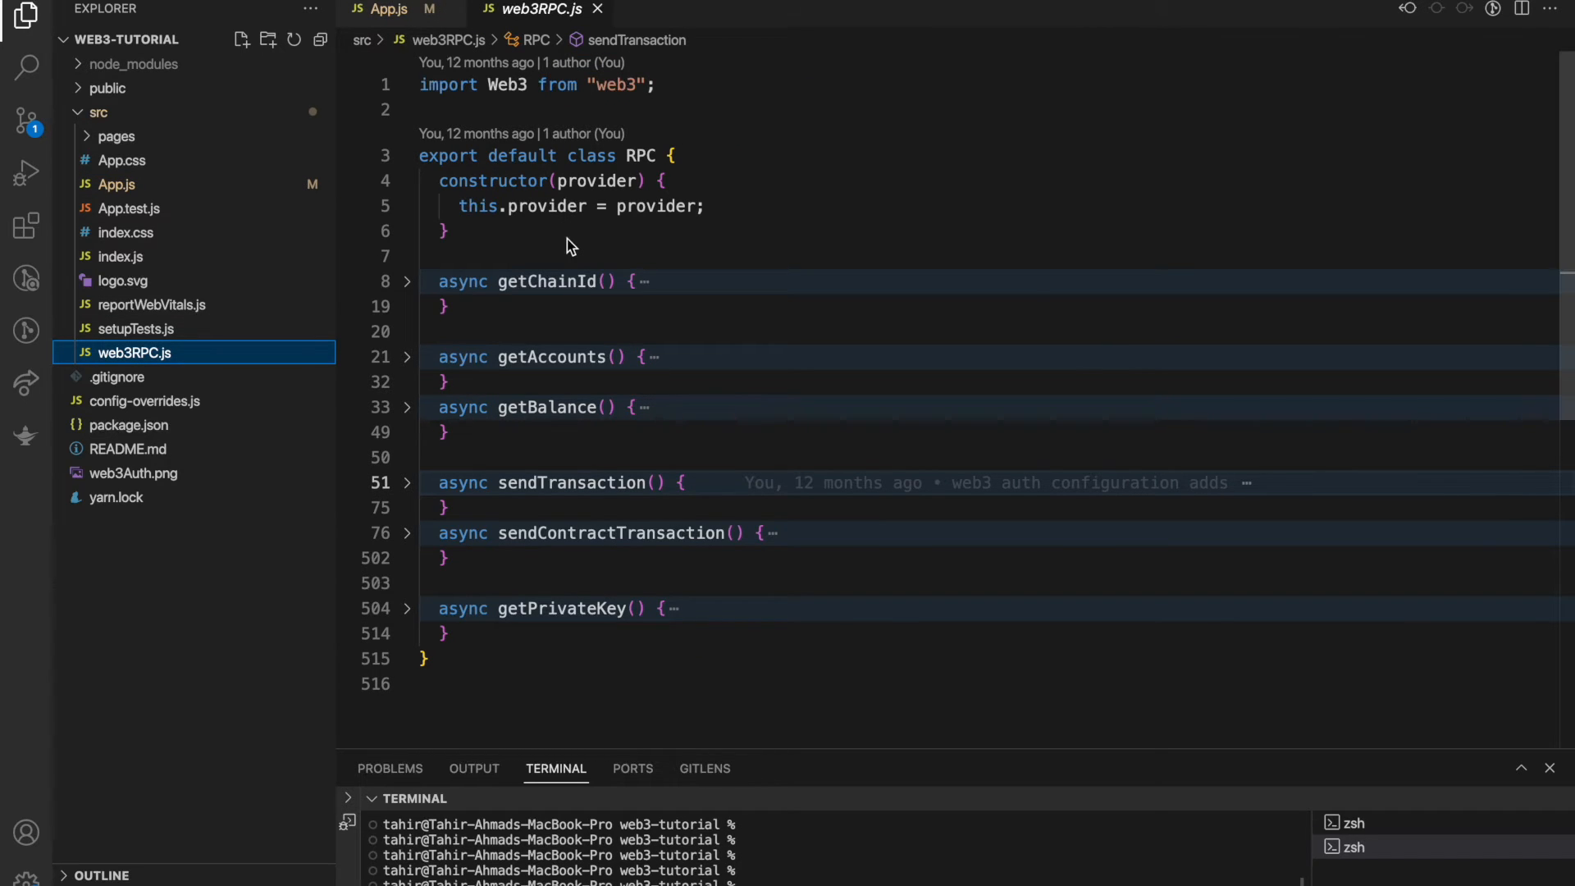
{"action": "mouse_move", "coordinate": [485, 244]}
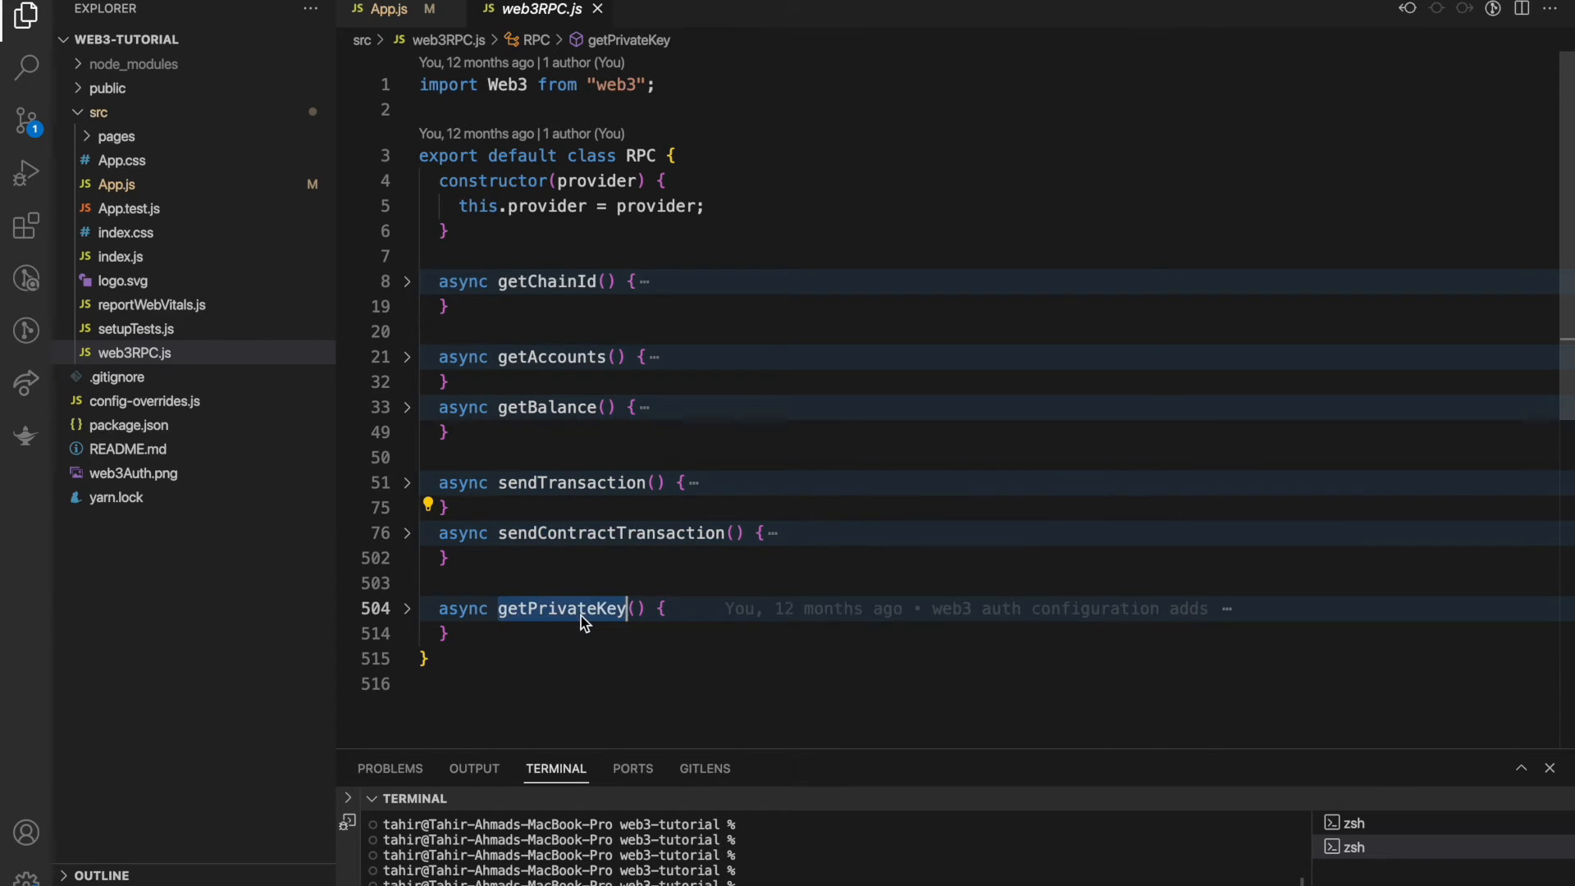
{"action": "left_click", "coordinate": [387, 9]}
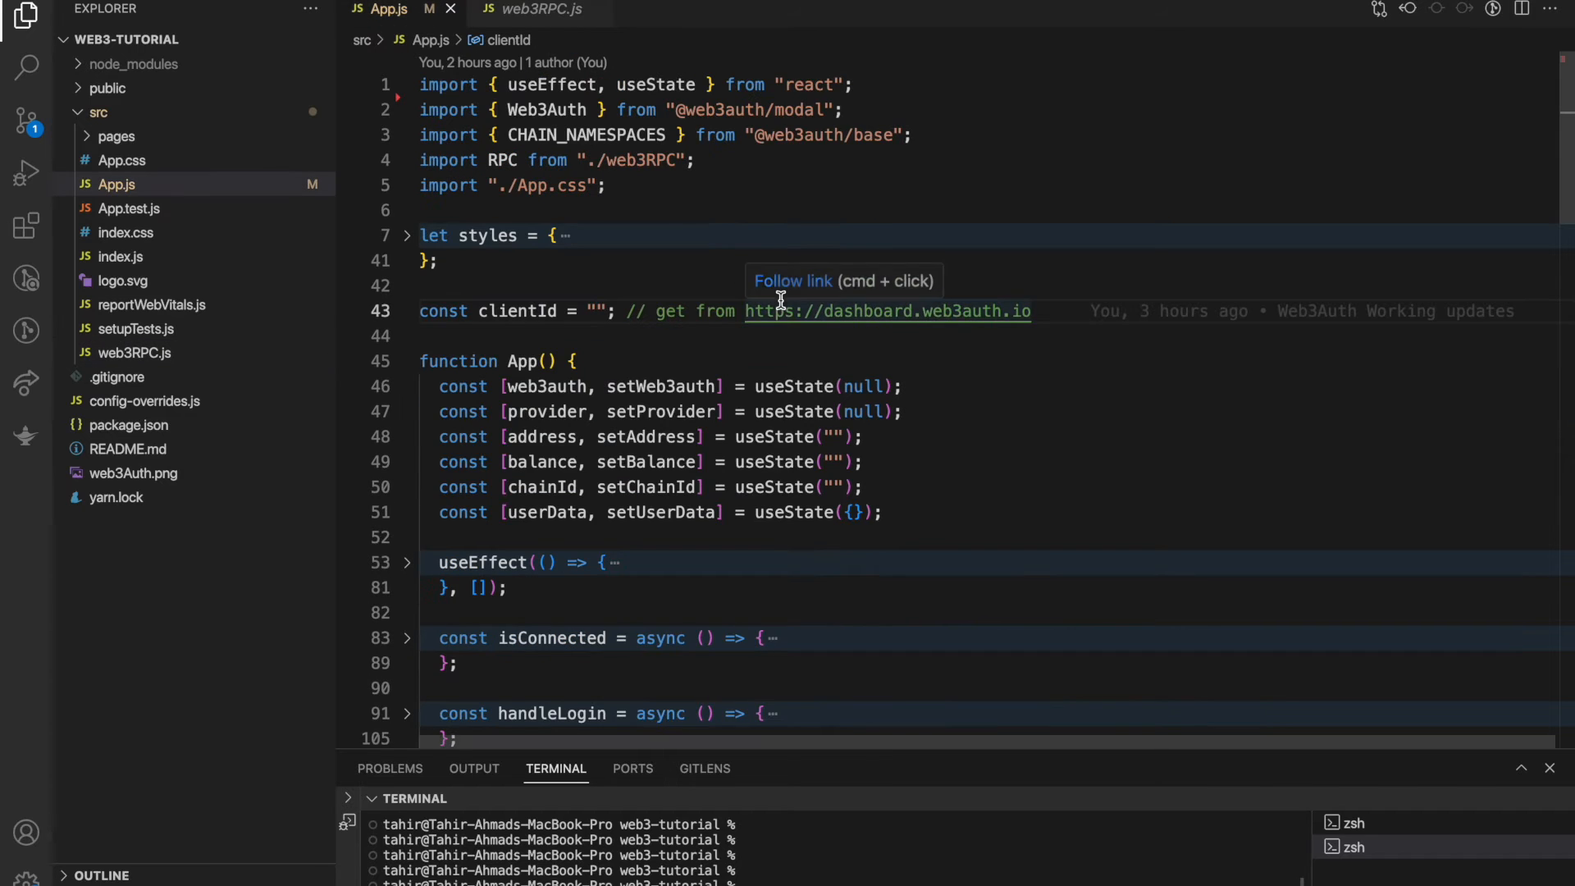
{"action": "mouse_move", "coordinate": [856, 110]}
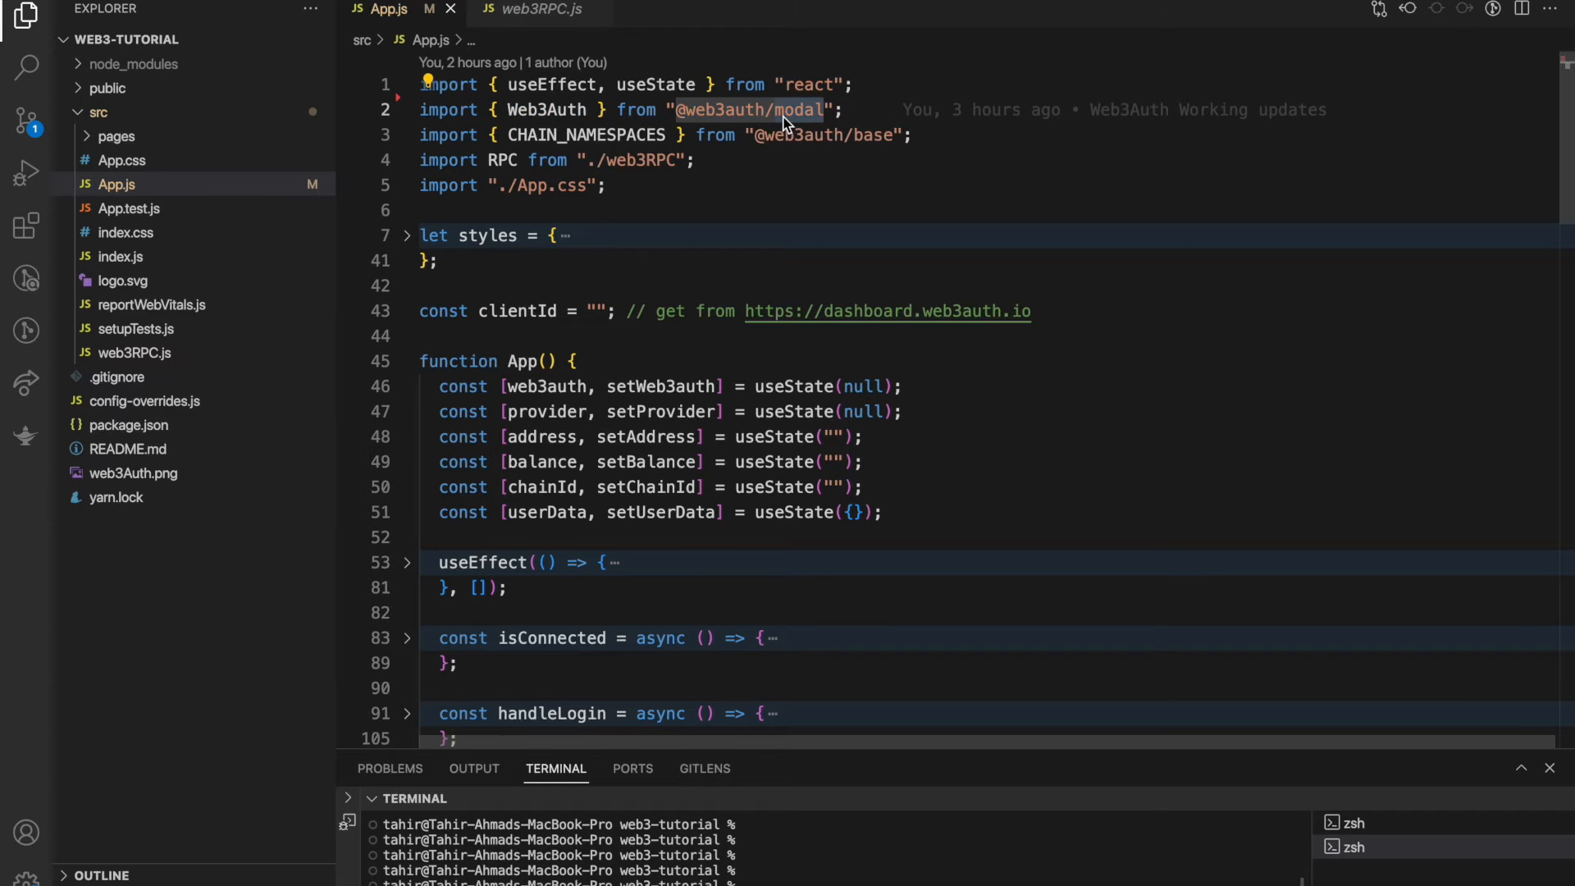
{"action": "mouse_move", "coordinate": [625, 135]}
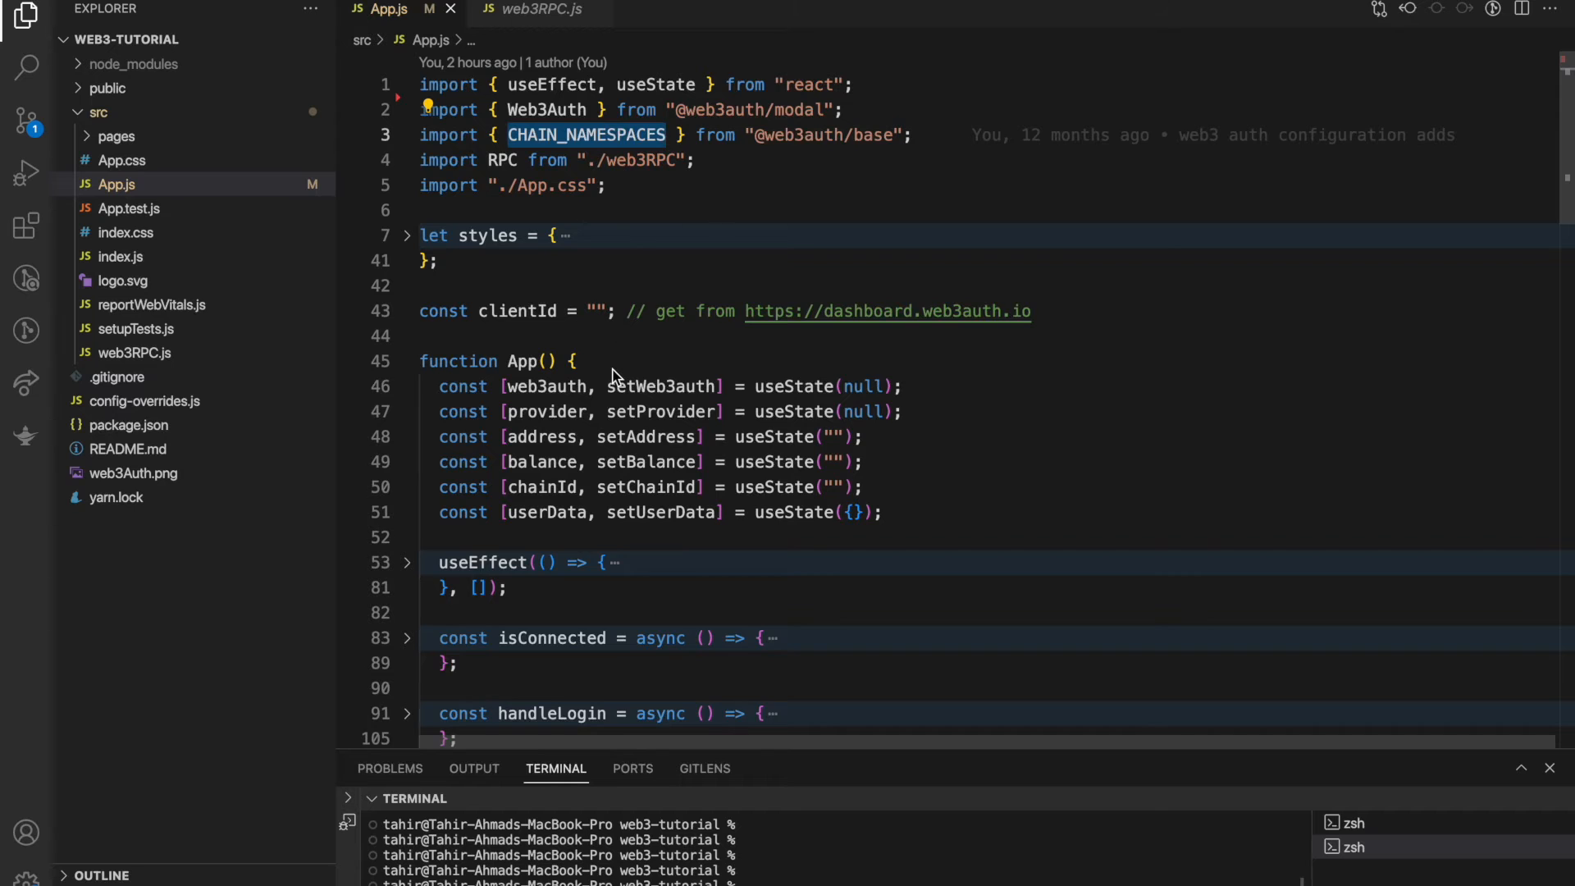
- Expand the useEffect block showing Web3Auth initialization with clientId and Mumbai chainConfig
{"action": "scroll", "scroll_direction": "down", "scroll_amount": 3}
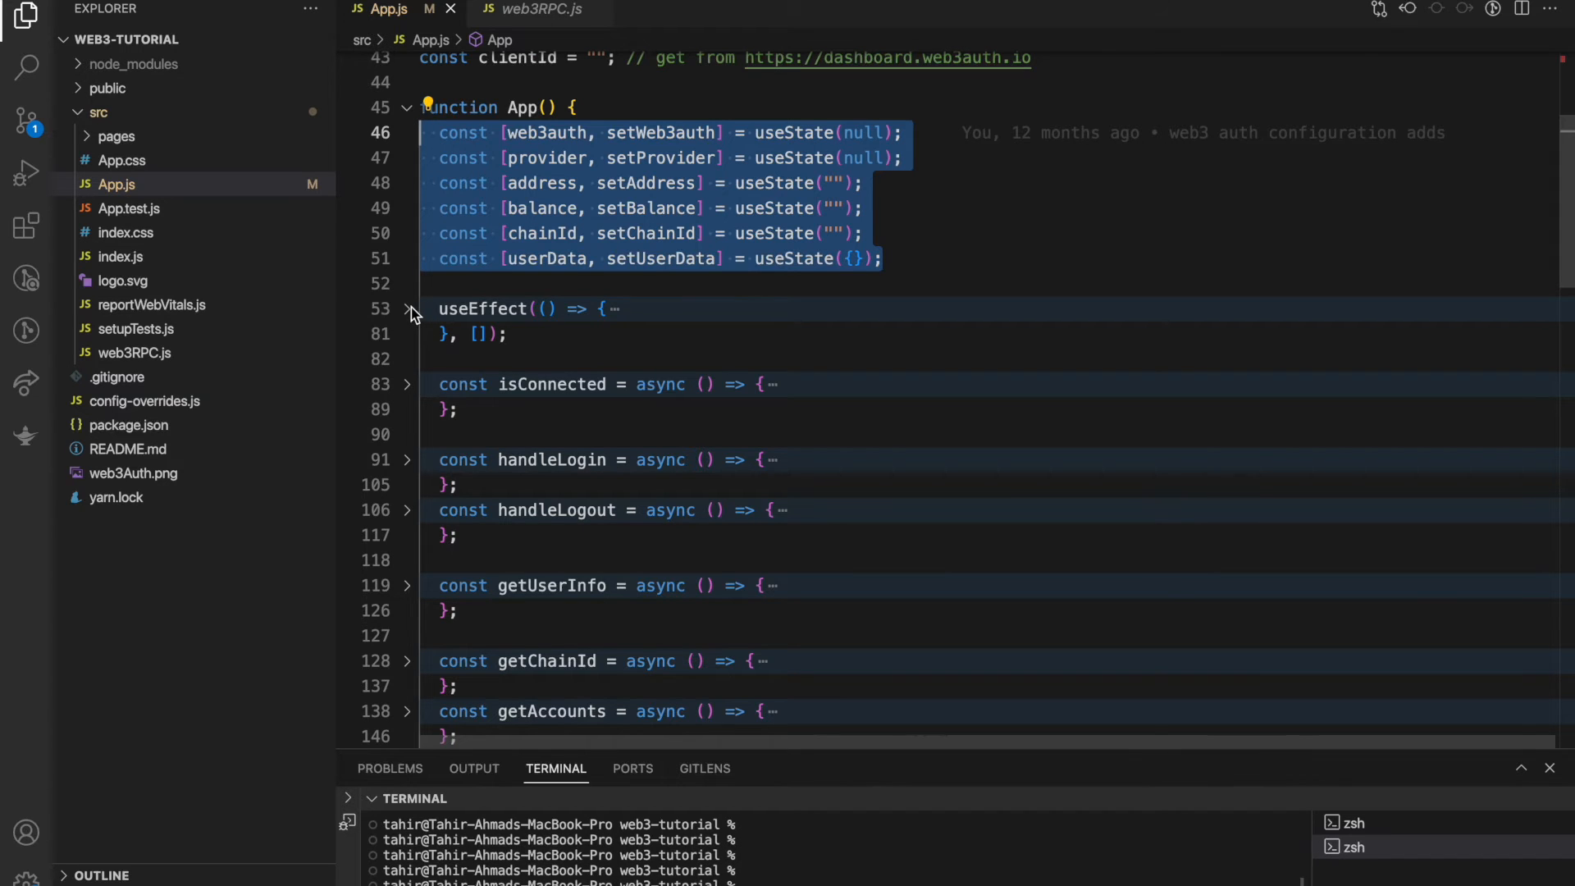
{"action": "left_click", "coordinate": [409, 309]}
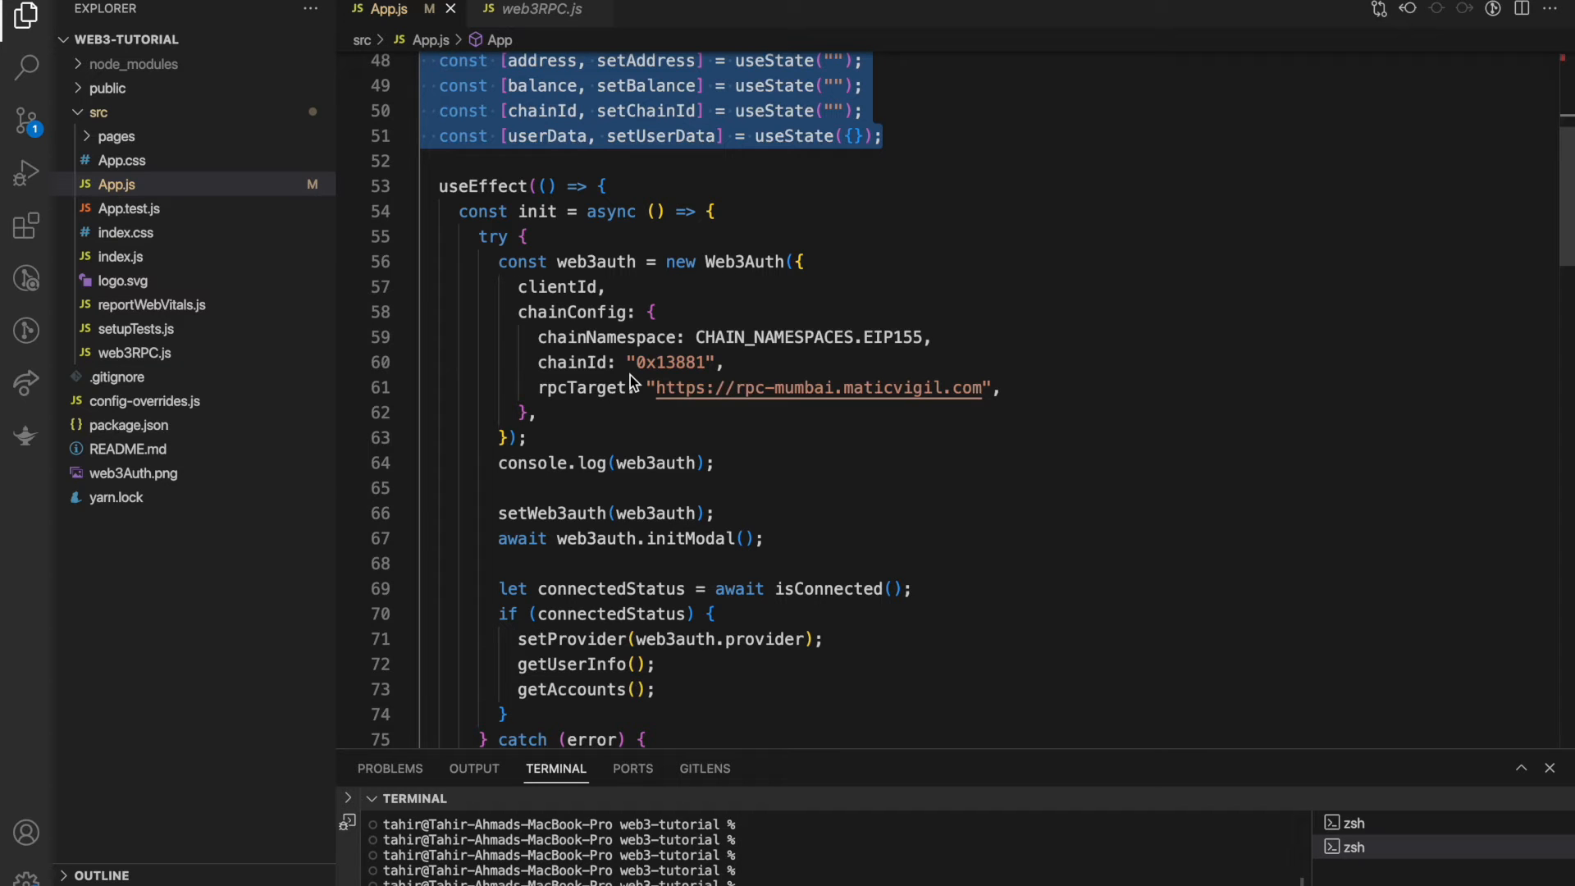
{"action": "mouse_move", "coordinate": [643, 471]}
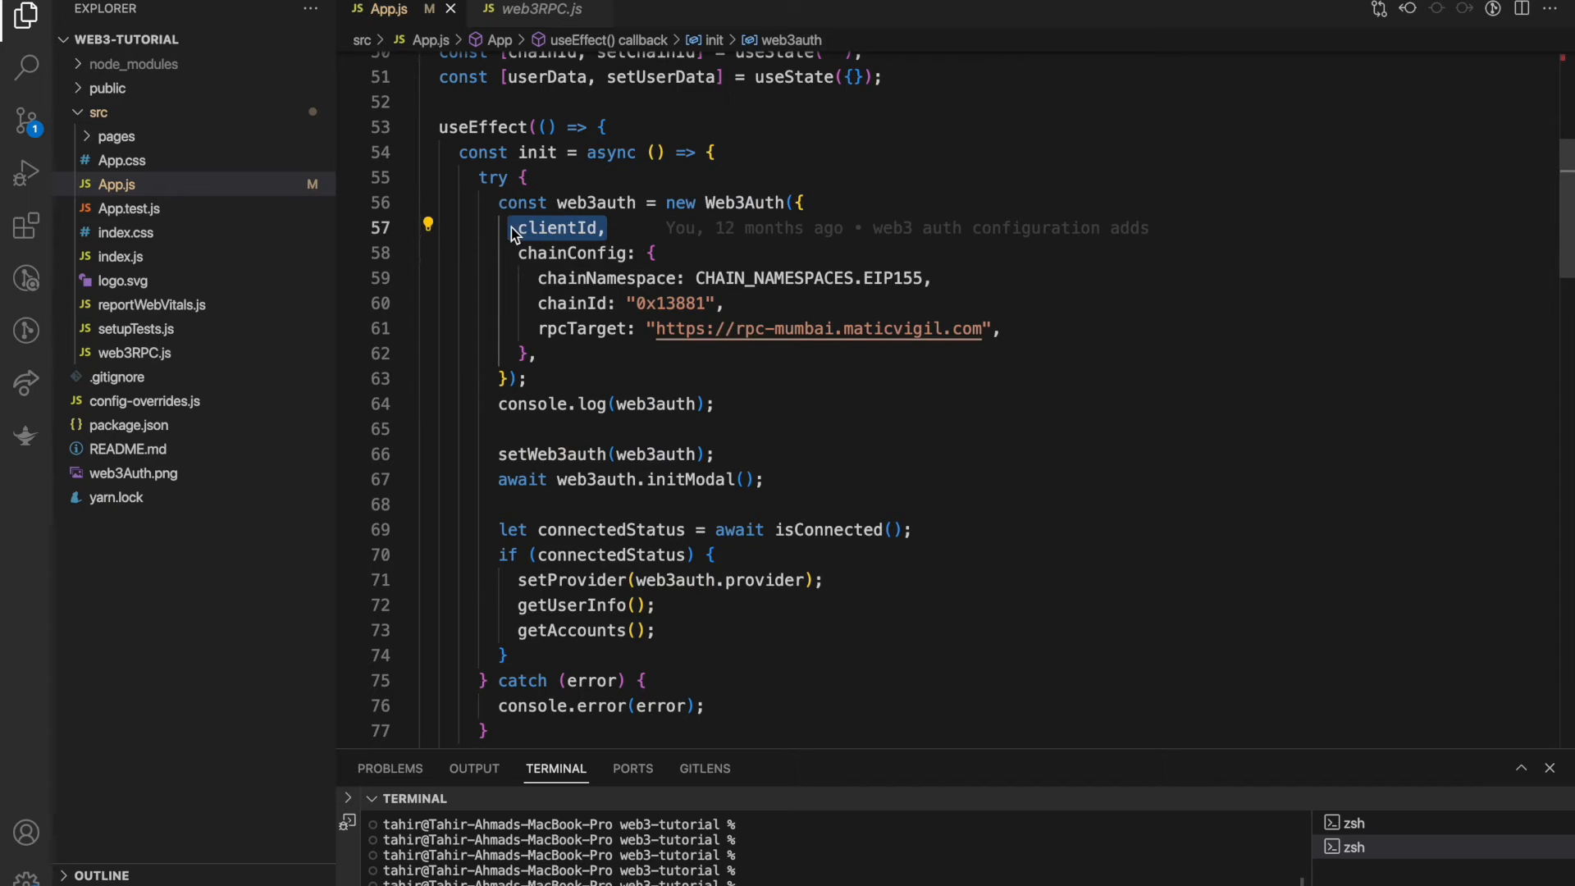
- Review the clientId, chainId, rpcTarget and initModal lines inside useEffect
{"action": "scroll", "scroll_direction": "up", "scroll_amount": 3}
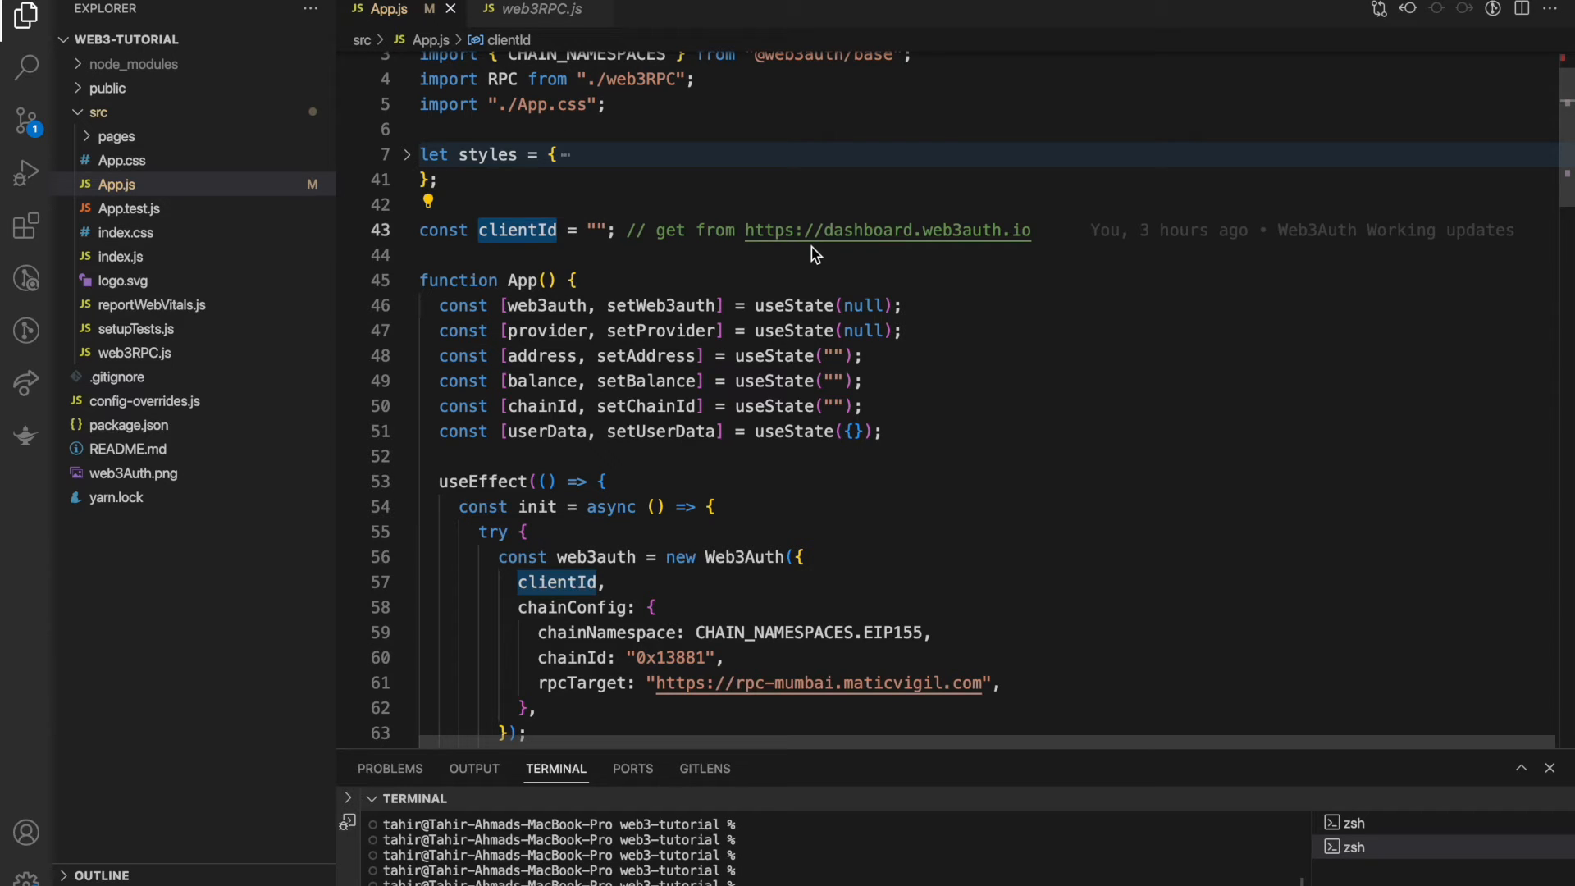
{"action": "scroll", "scroll_direction": "down", "scroll_amount": 3}
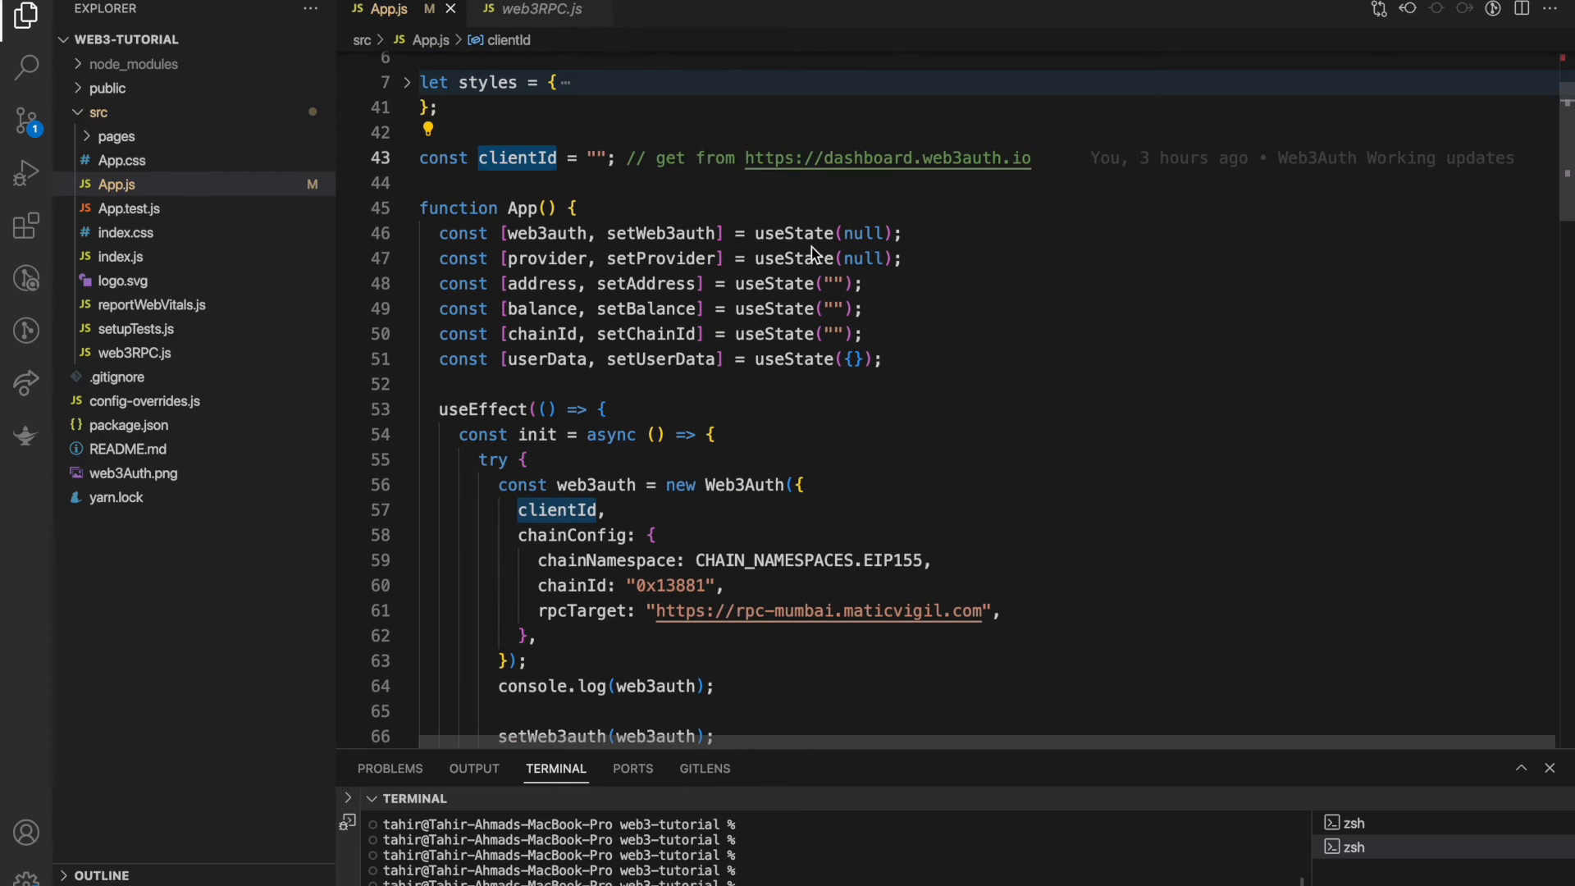
{"action": "scroll", "scroll_direction": "down", "scroll_amount": 3}
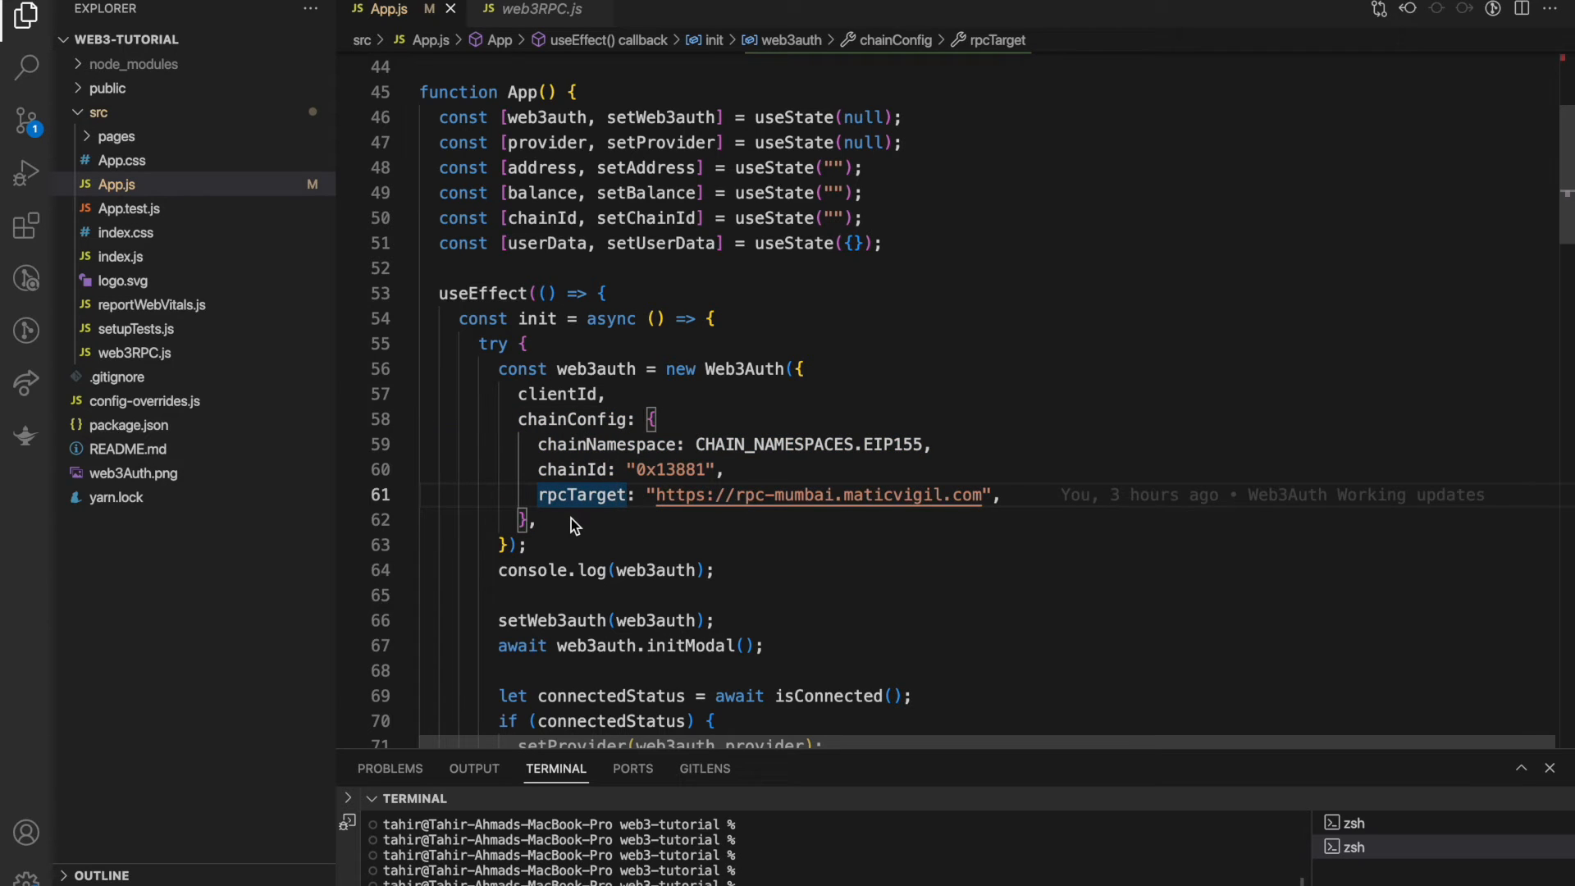
{"action": "mouse_move", "coordinate": [677, 479]}
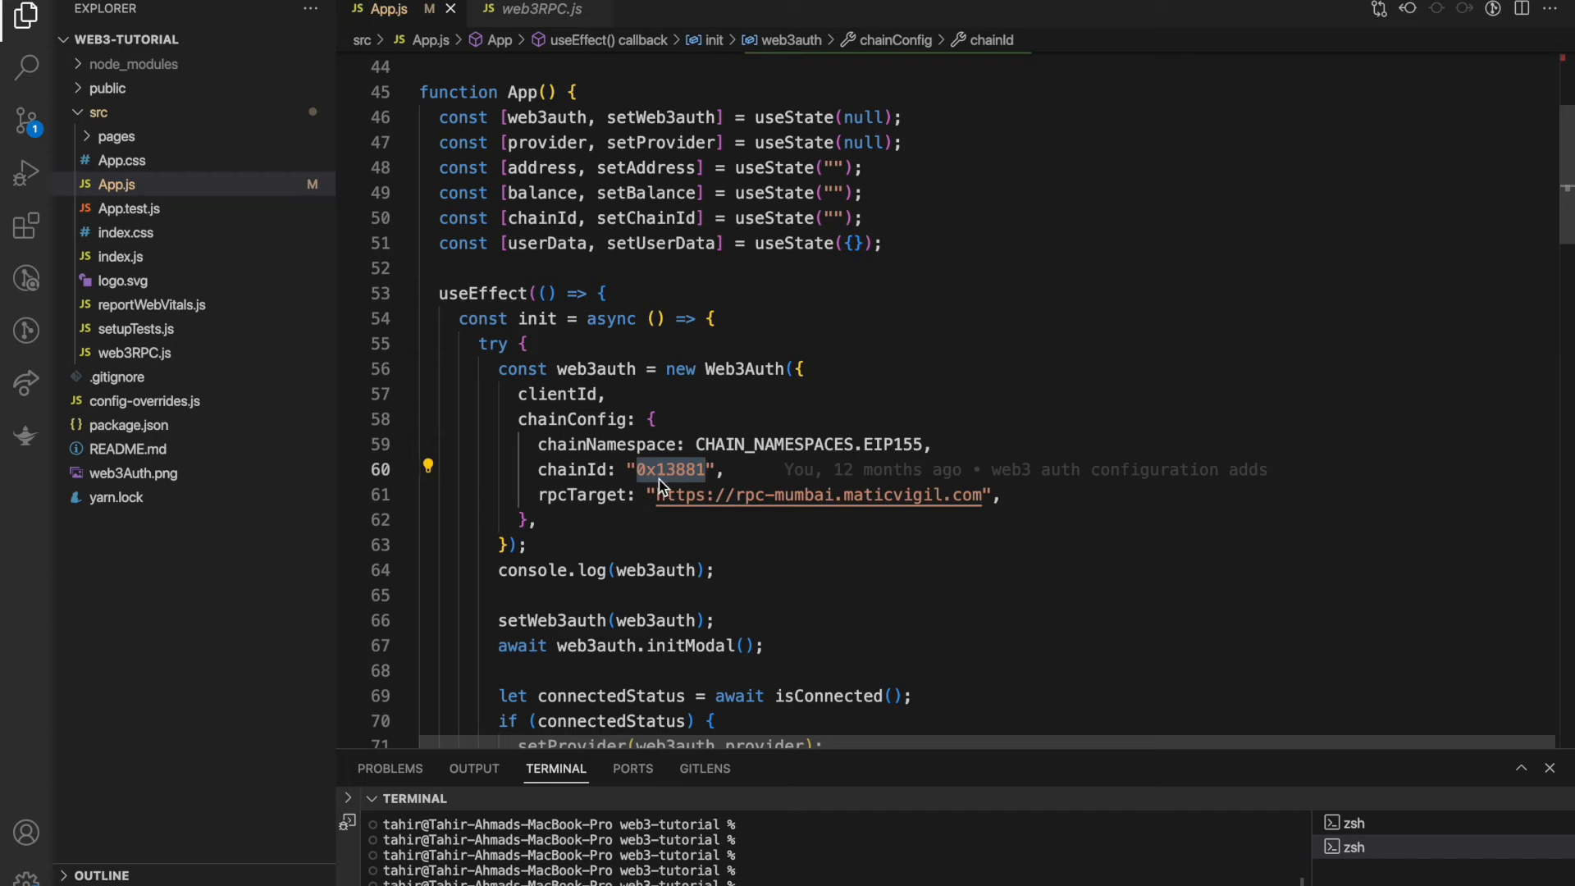
{"action": "scroll", "scroll_direction": "down", "scroll_amount": 3}
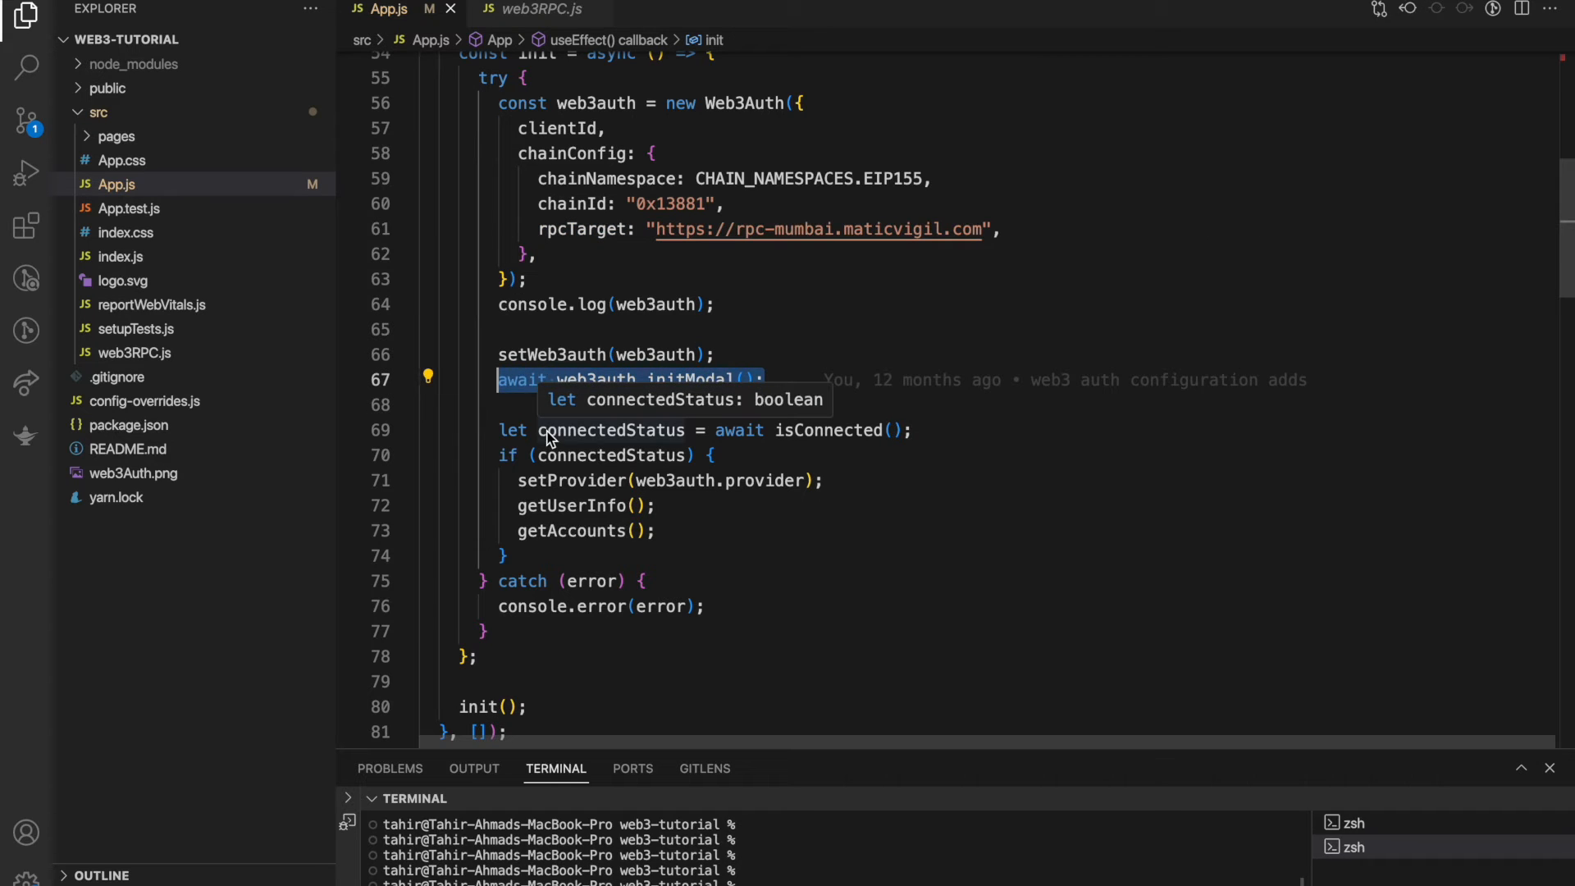
{"action": "mouse_move", "coordinate": [680, 548]}
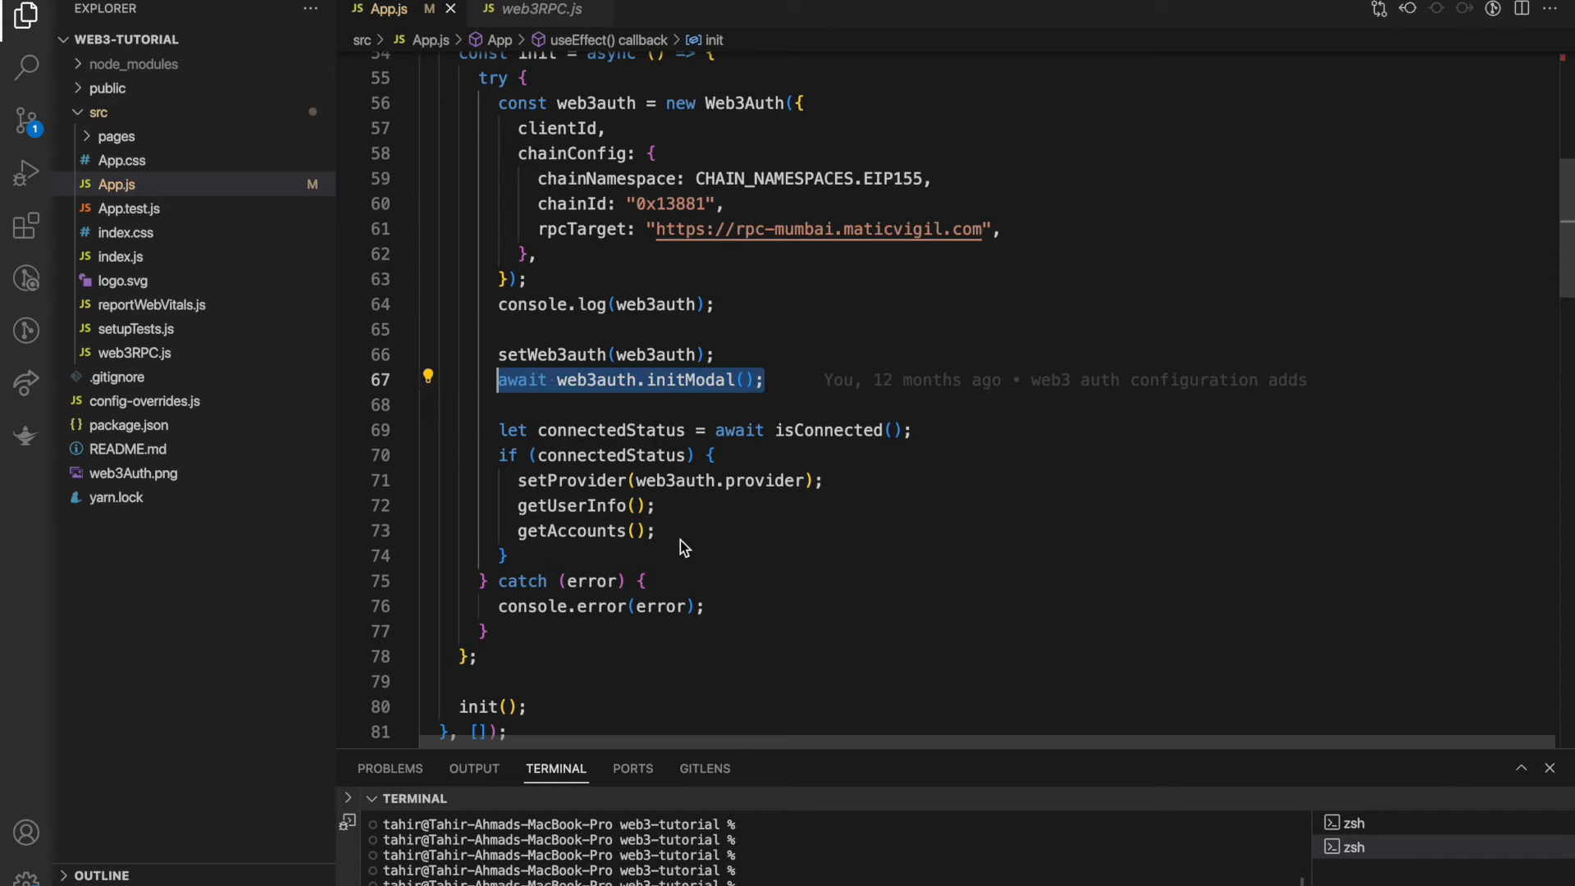
{"action": "mouse_move", "coordinate": [709, 411]}
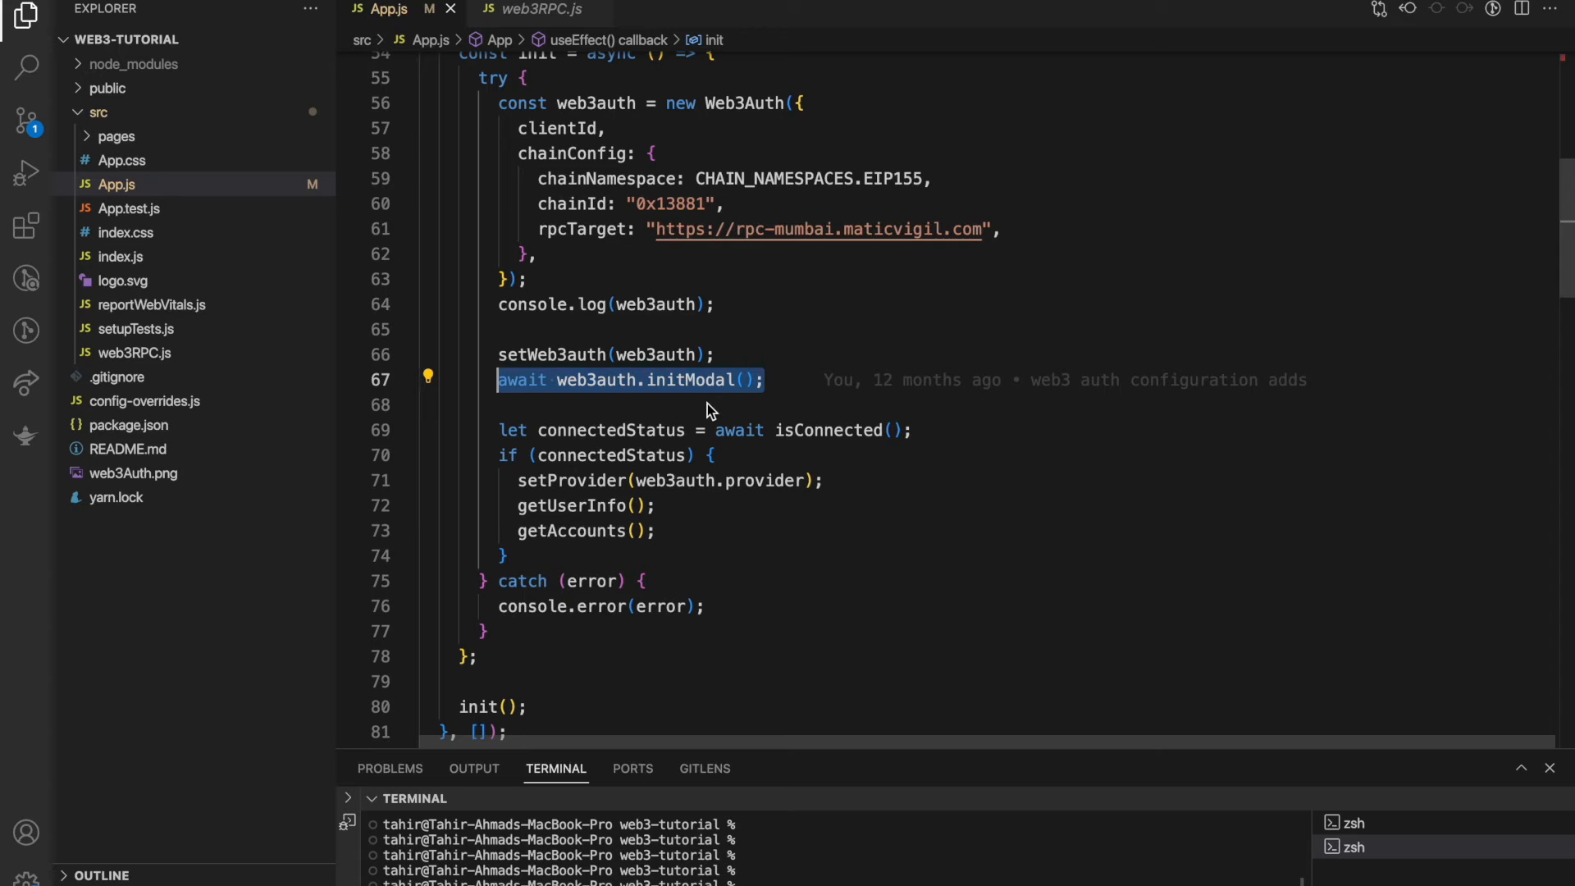
- Point out the getAccounts call and fold the useEffect block back into the helper outline
{"action": "left_click", "coordinate": [525, 557]}
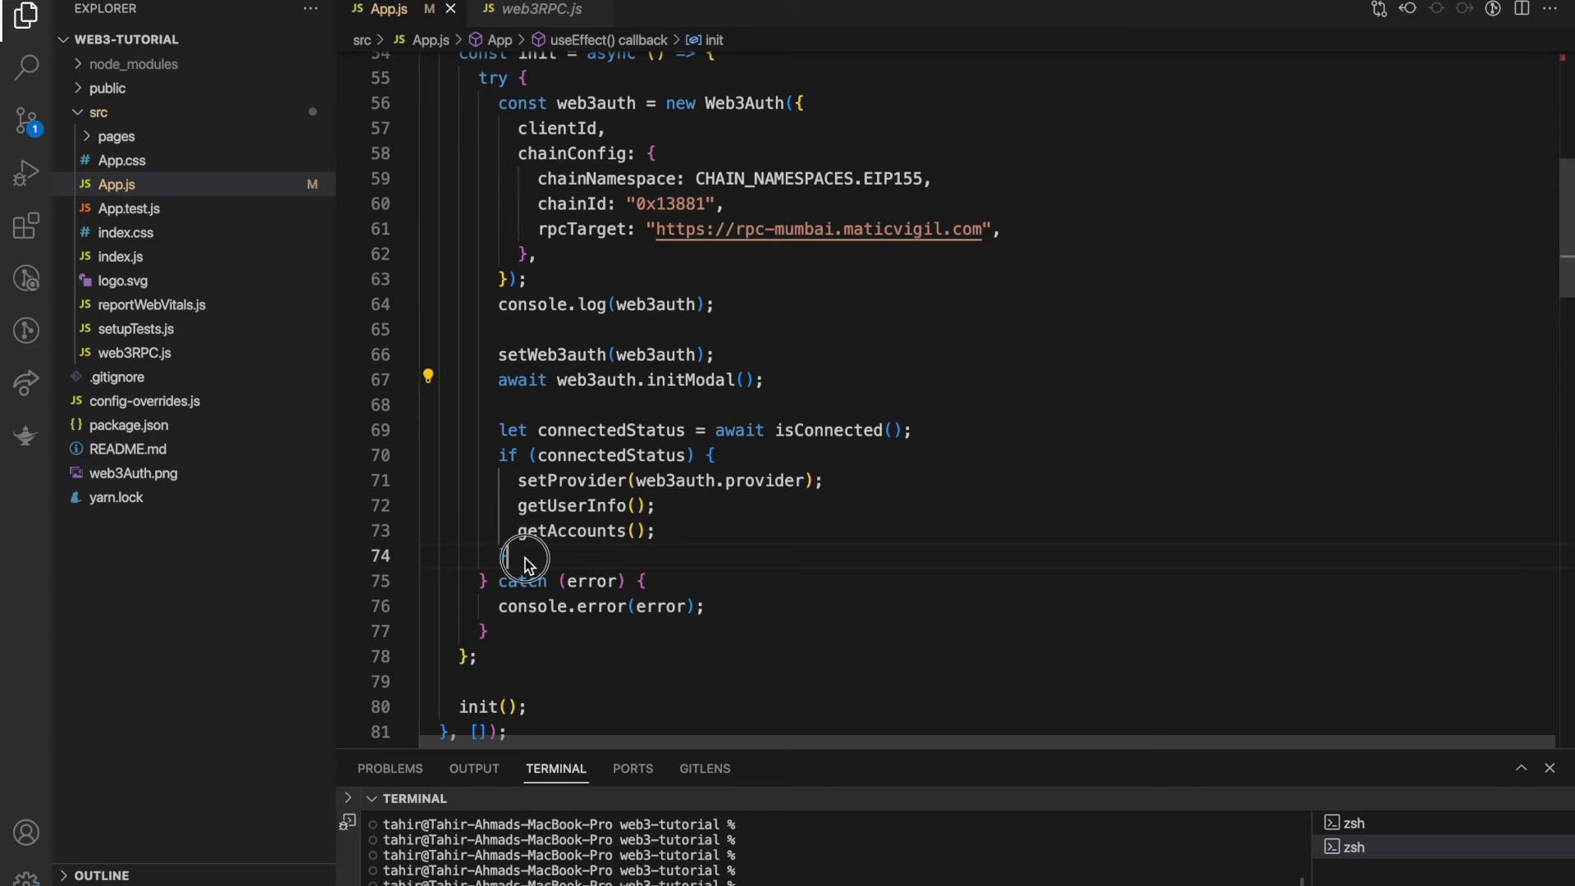
{"action": "double_click", "coordinate": [610, 430]}
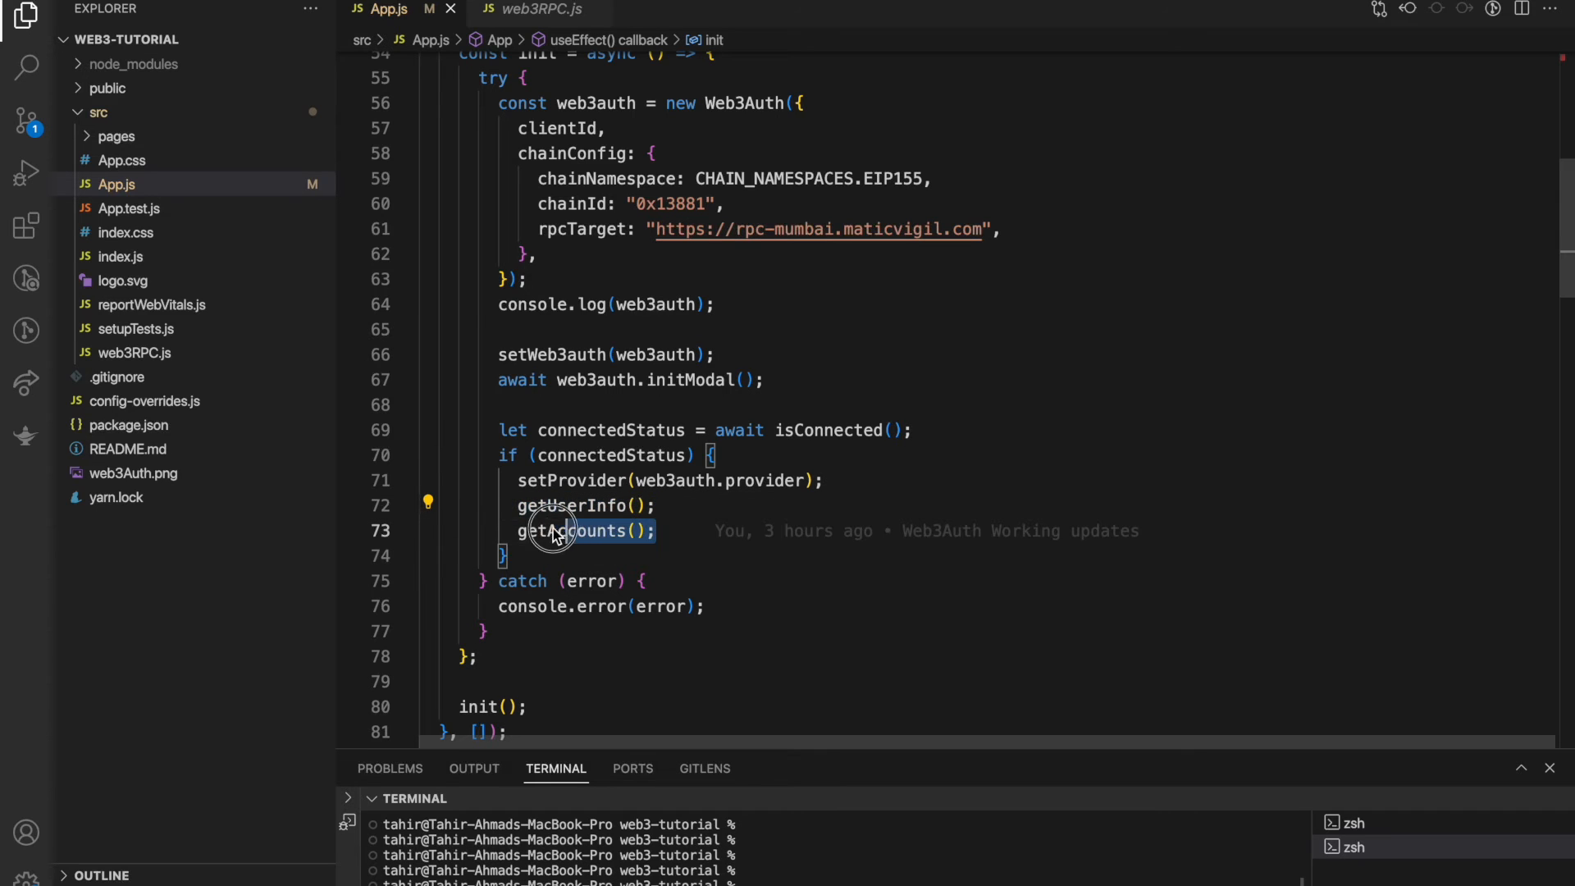
{"action": "double_click", "coordinate": [553, 530]}
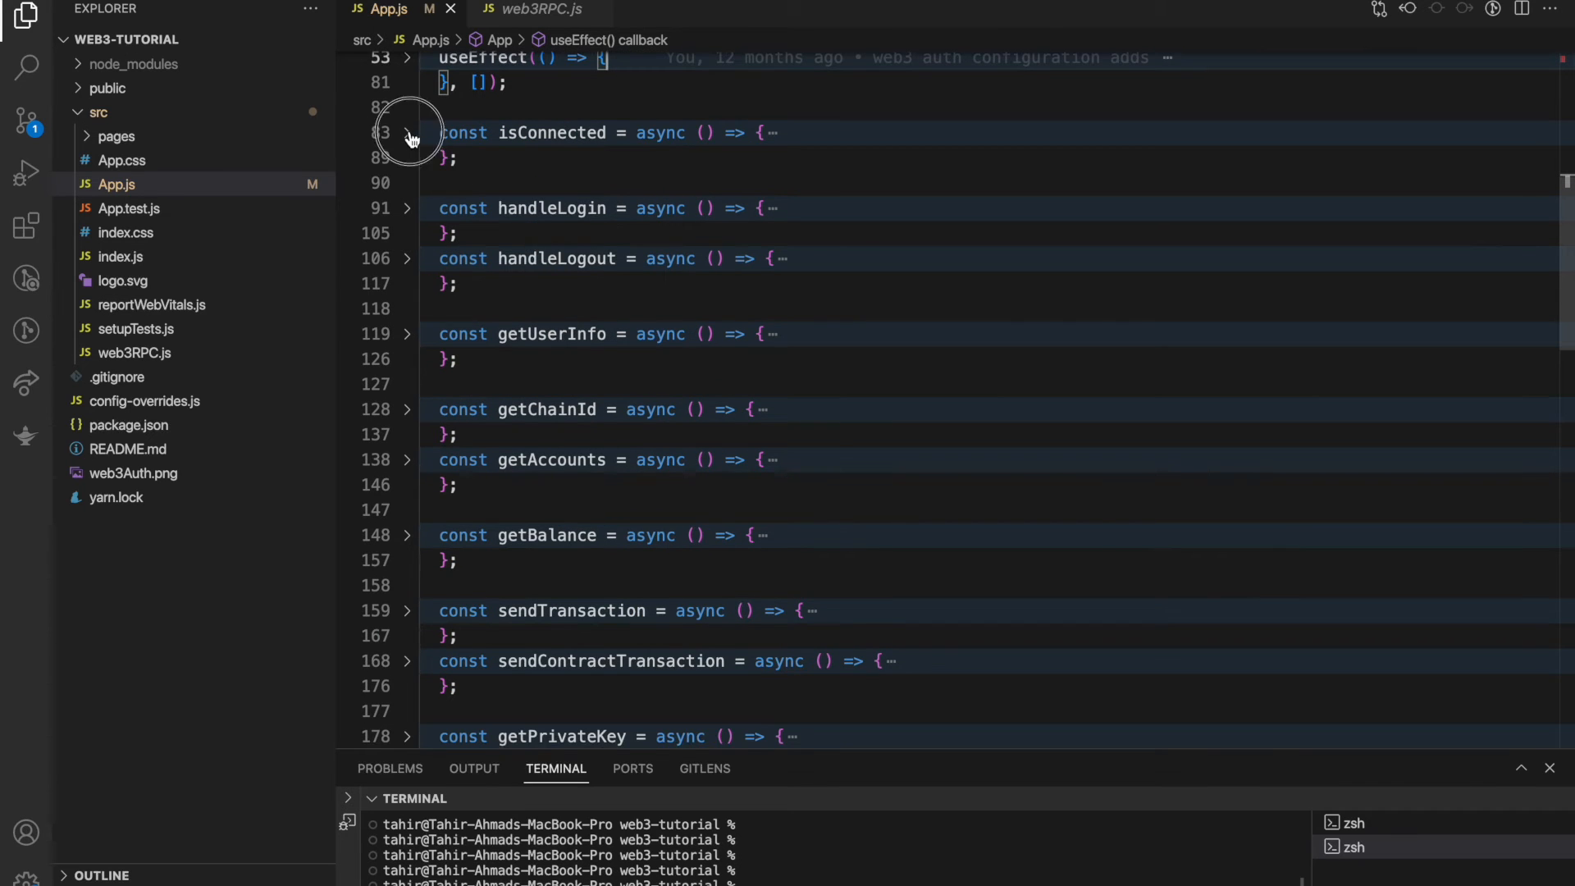
- Expand isConnected to highlight the "connected" status check, then fold it again
{"action": "left_click", "coordinate": [408, 132]}
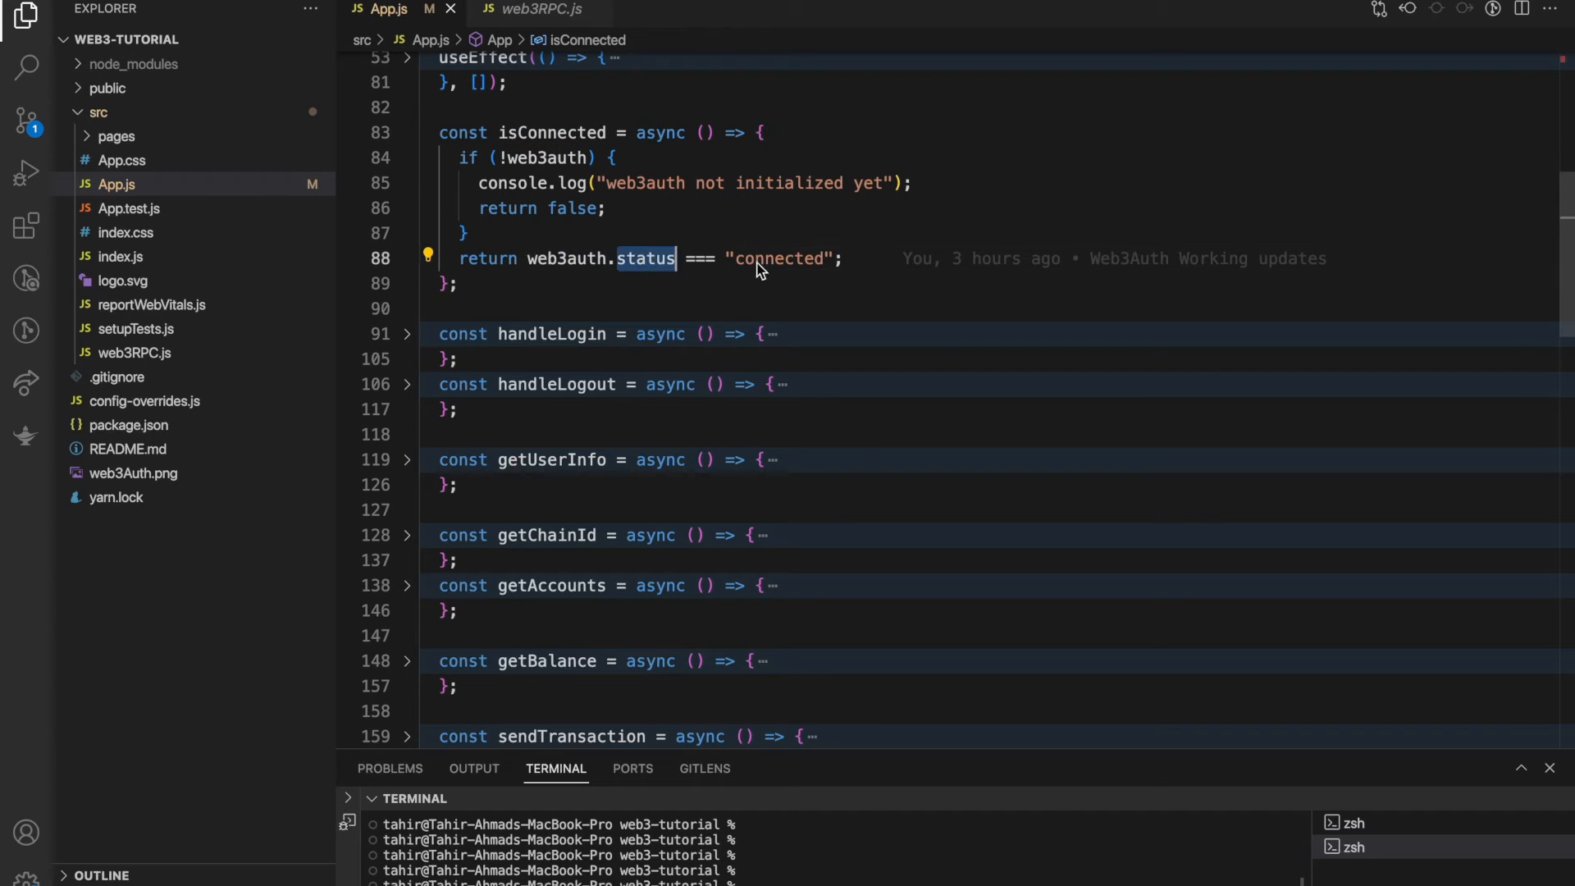
{"action": "double_click", "coordinate": [777, 257]}
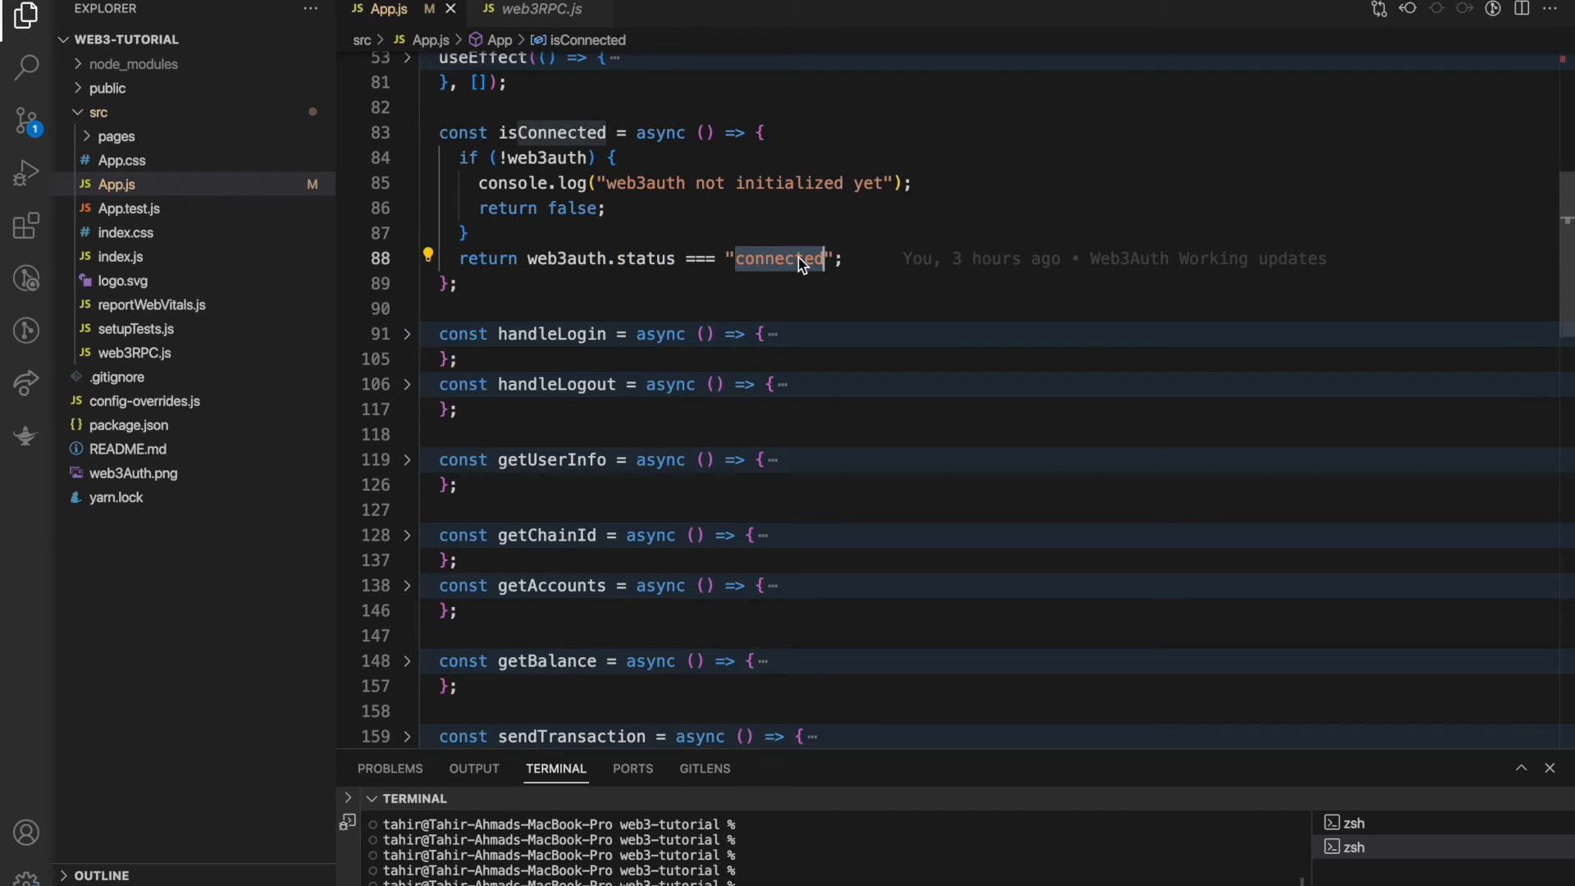
{"action": "left_click", "coordinate": [408, 132]}
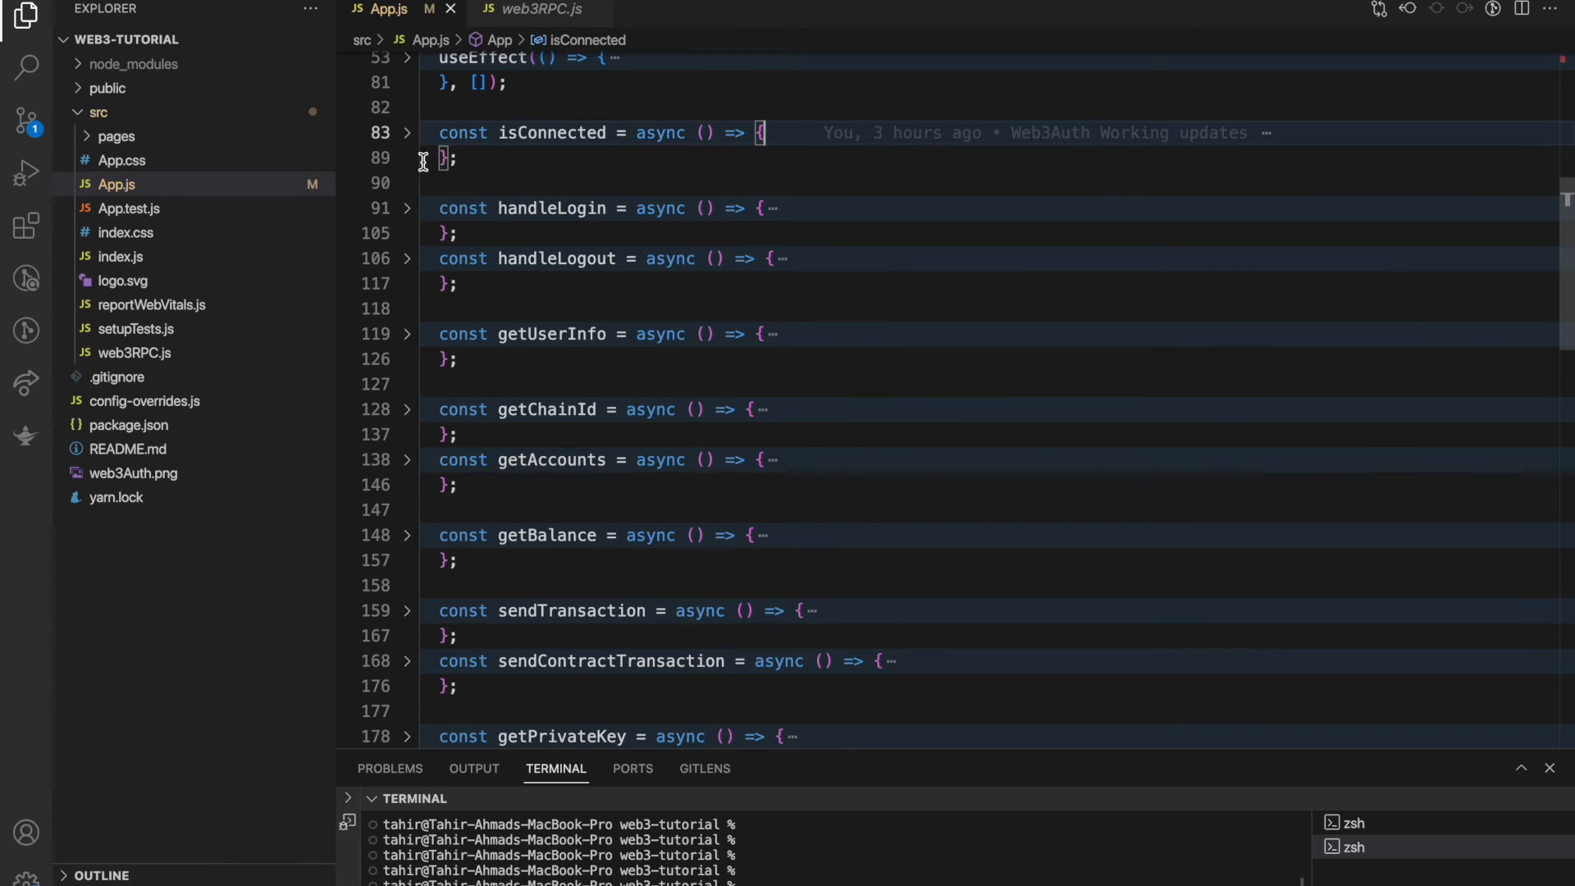
- Expand handleLogin to point out the web3auth connect call, then fold it again
{"action": "left_click", "coordinate": [408, 209]}
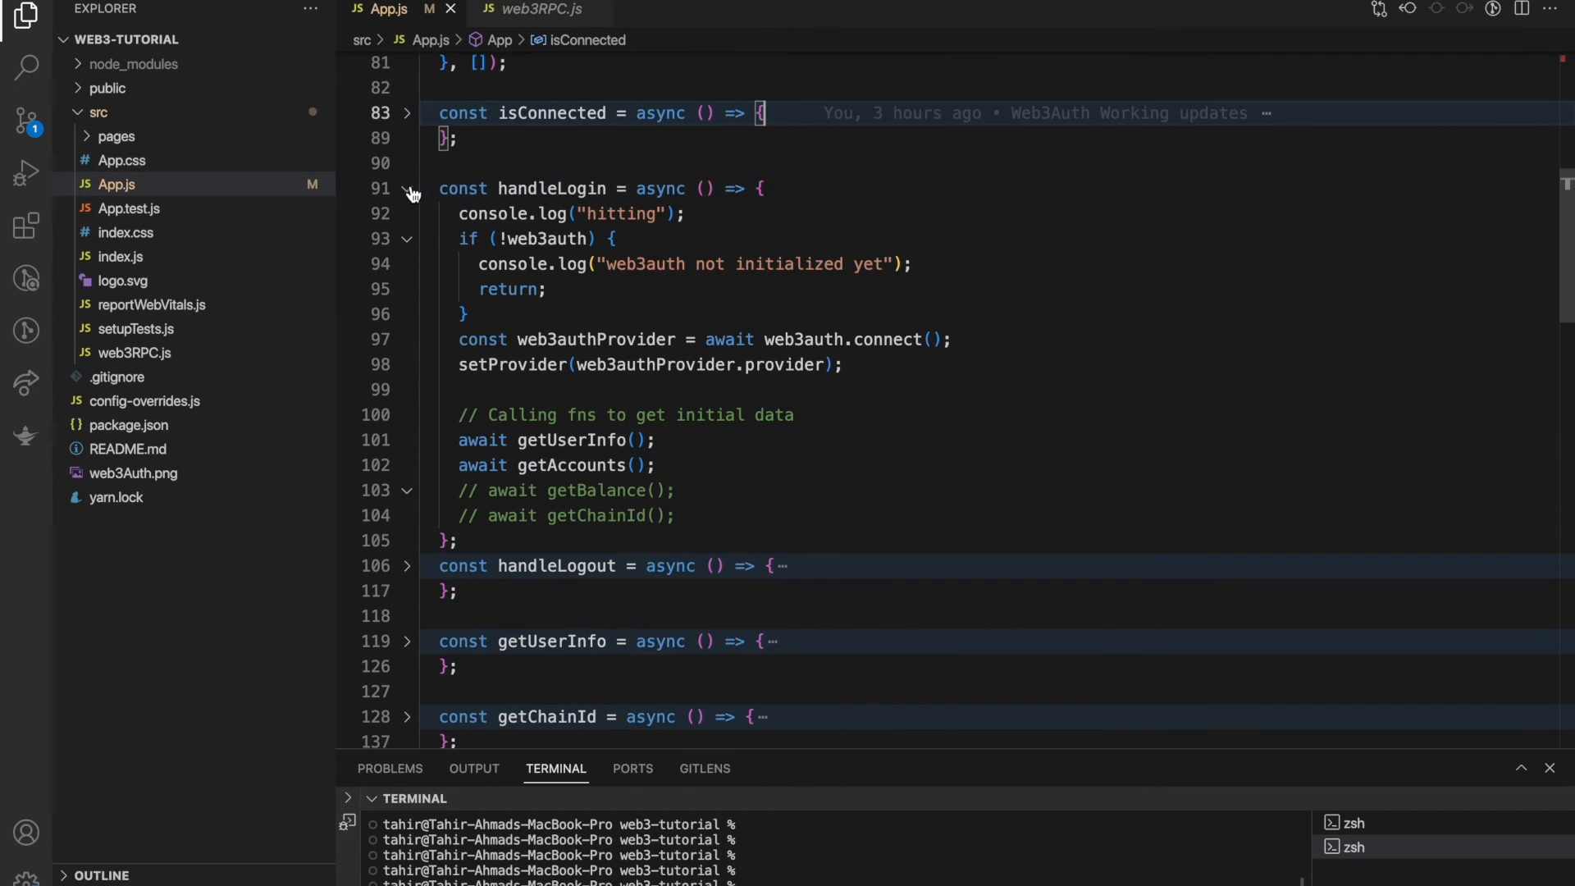
{"action": "double_click", "coordinate": [551, 187]}
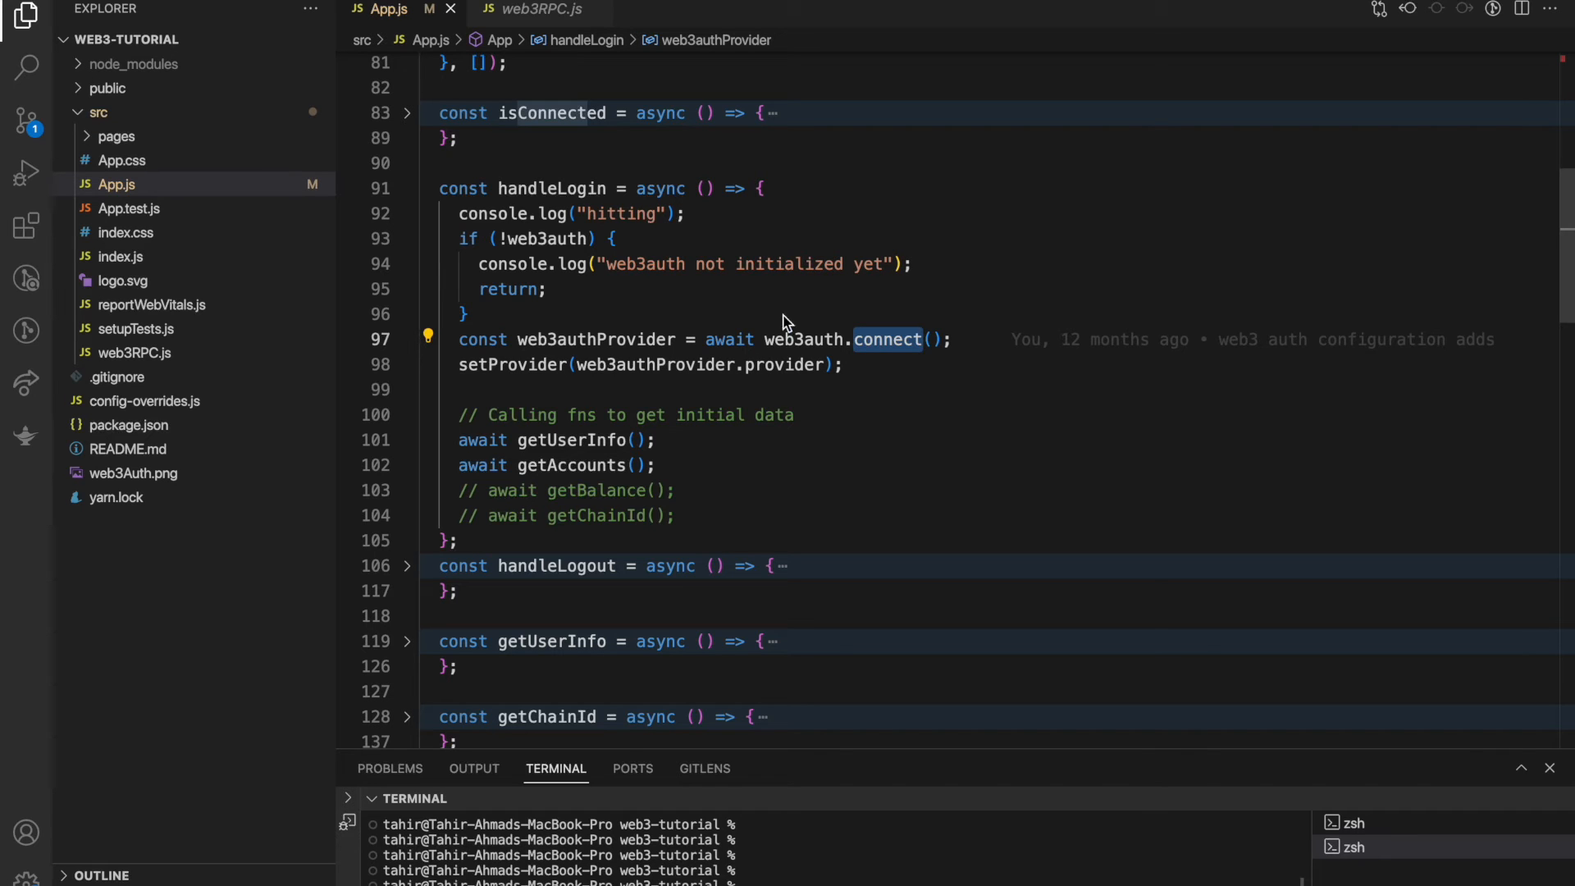
{"action": "left_click", "coordinate": [408, 187]}
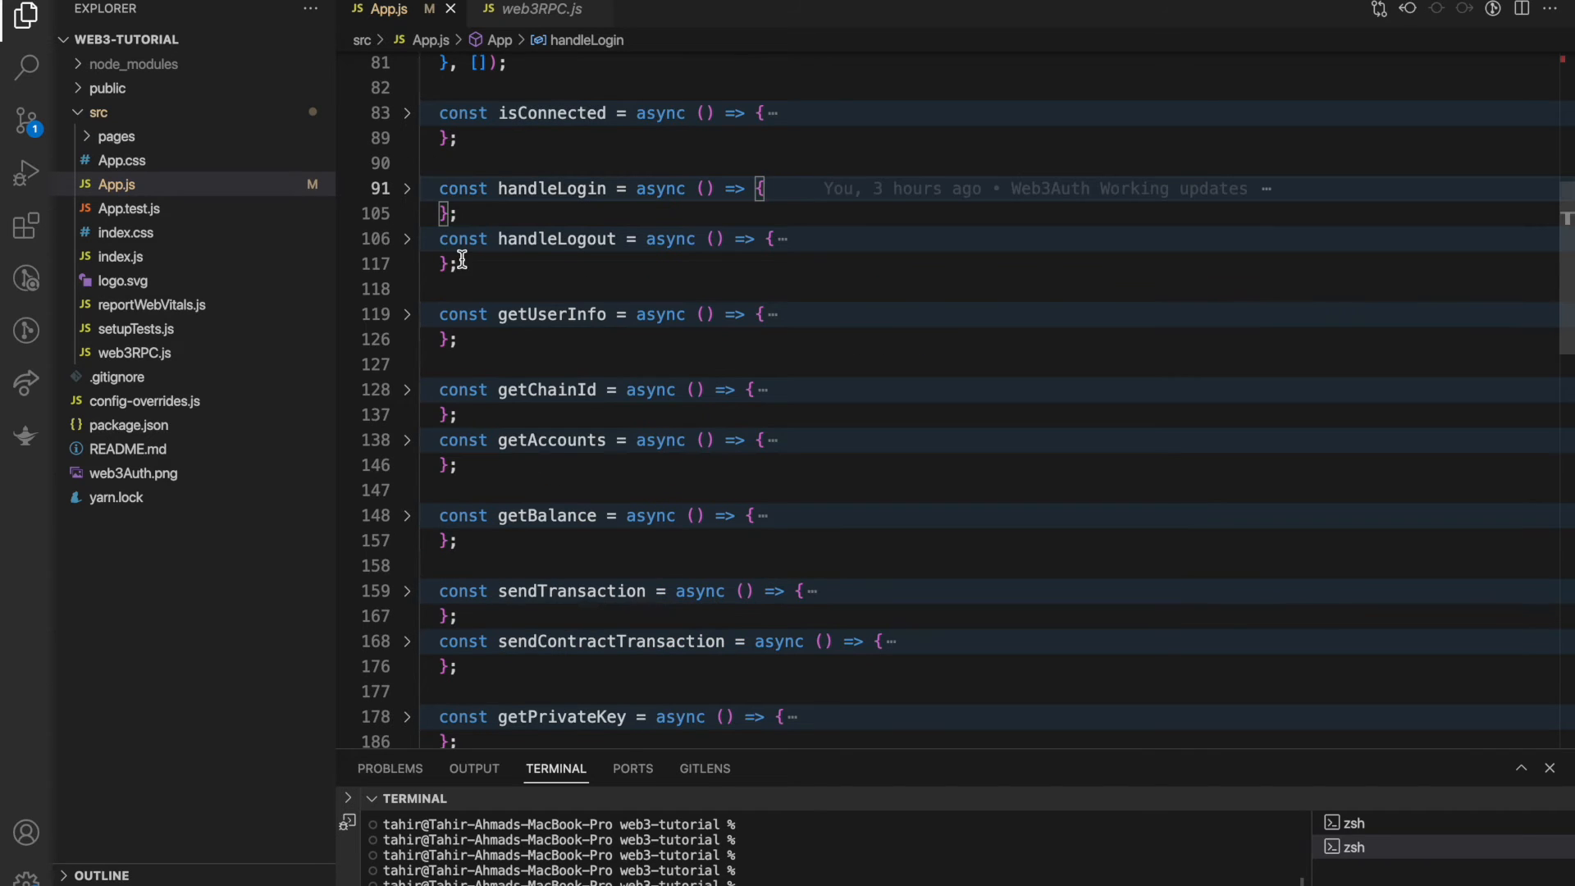
- Look through handleLogout and getUserInfo, leaving getChainId's body expanded
{"action": "left_click", "coordinate": [408, 238]}
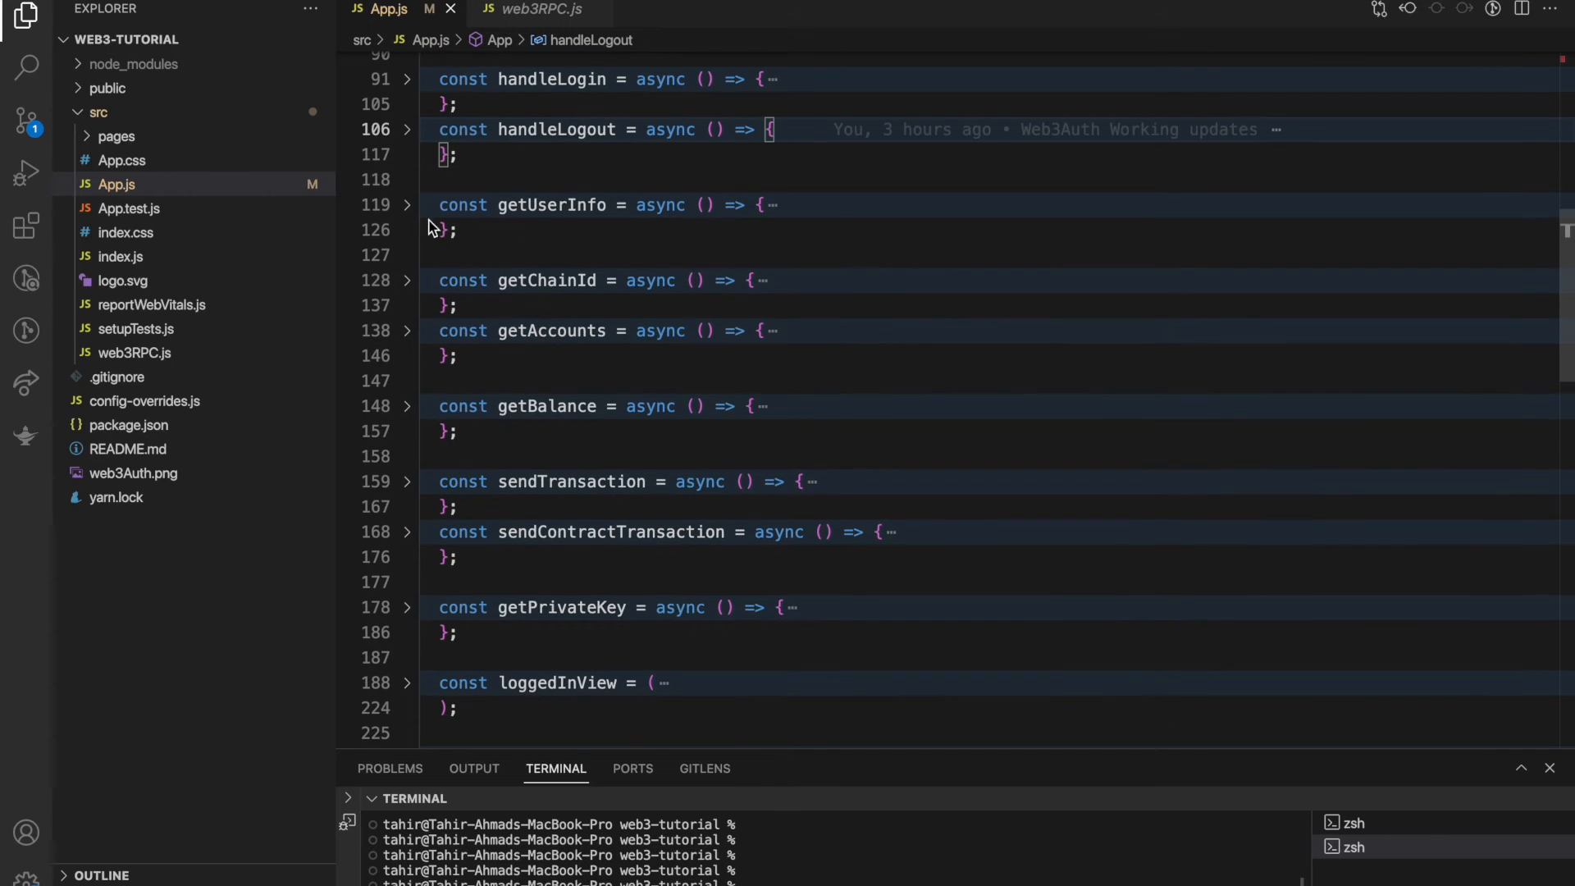
{"action": "left_click", "coordinate": [409, 205]}
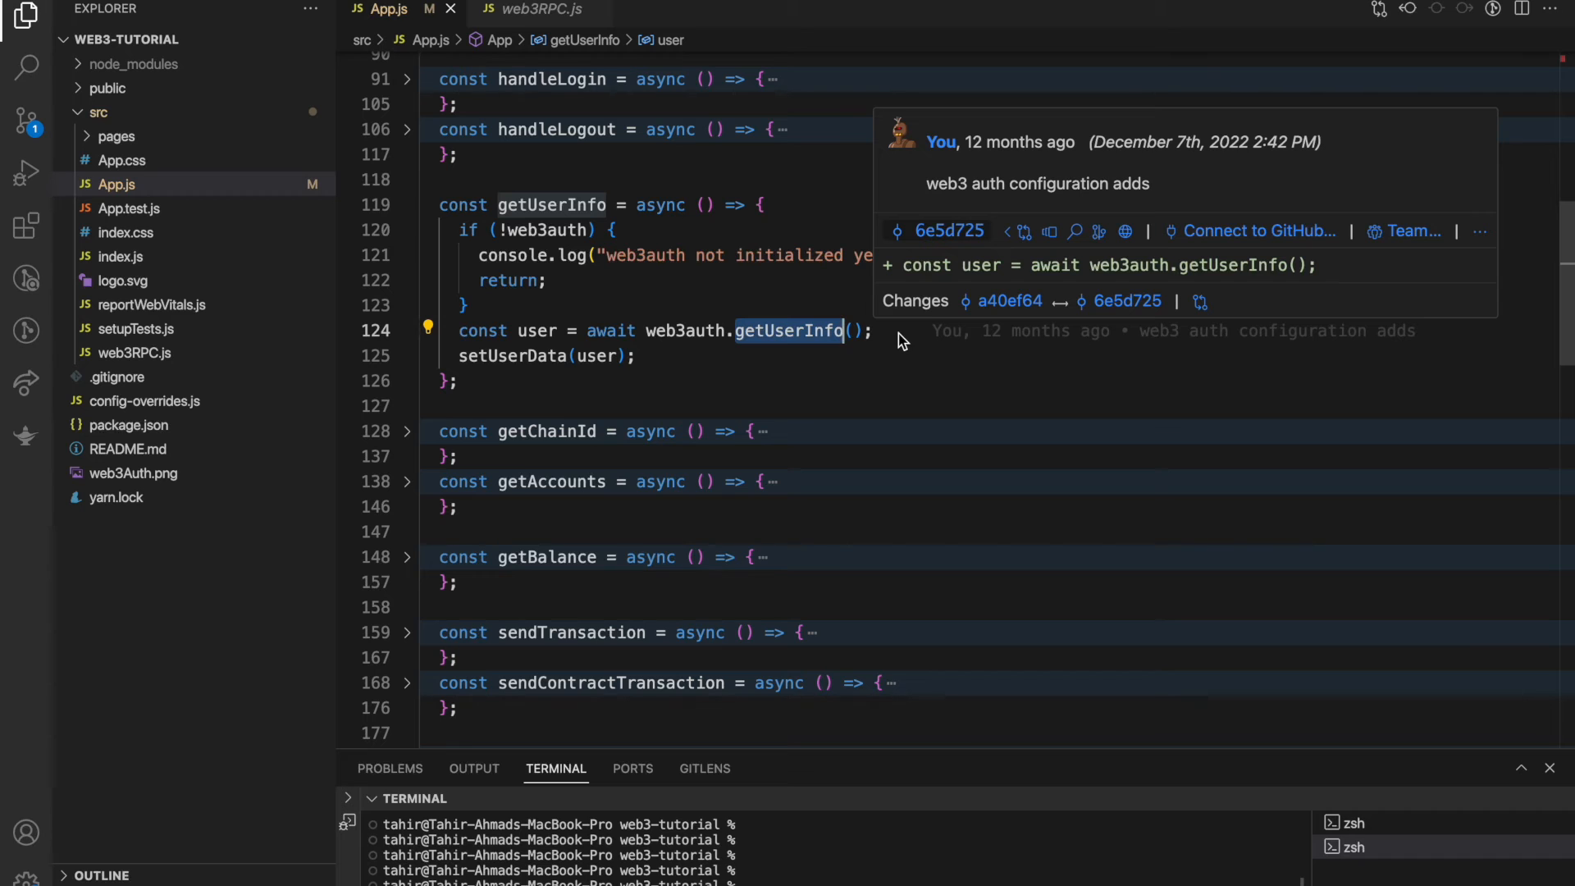
{"action": "mouse_move", "coordinate": [422, 208]}
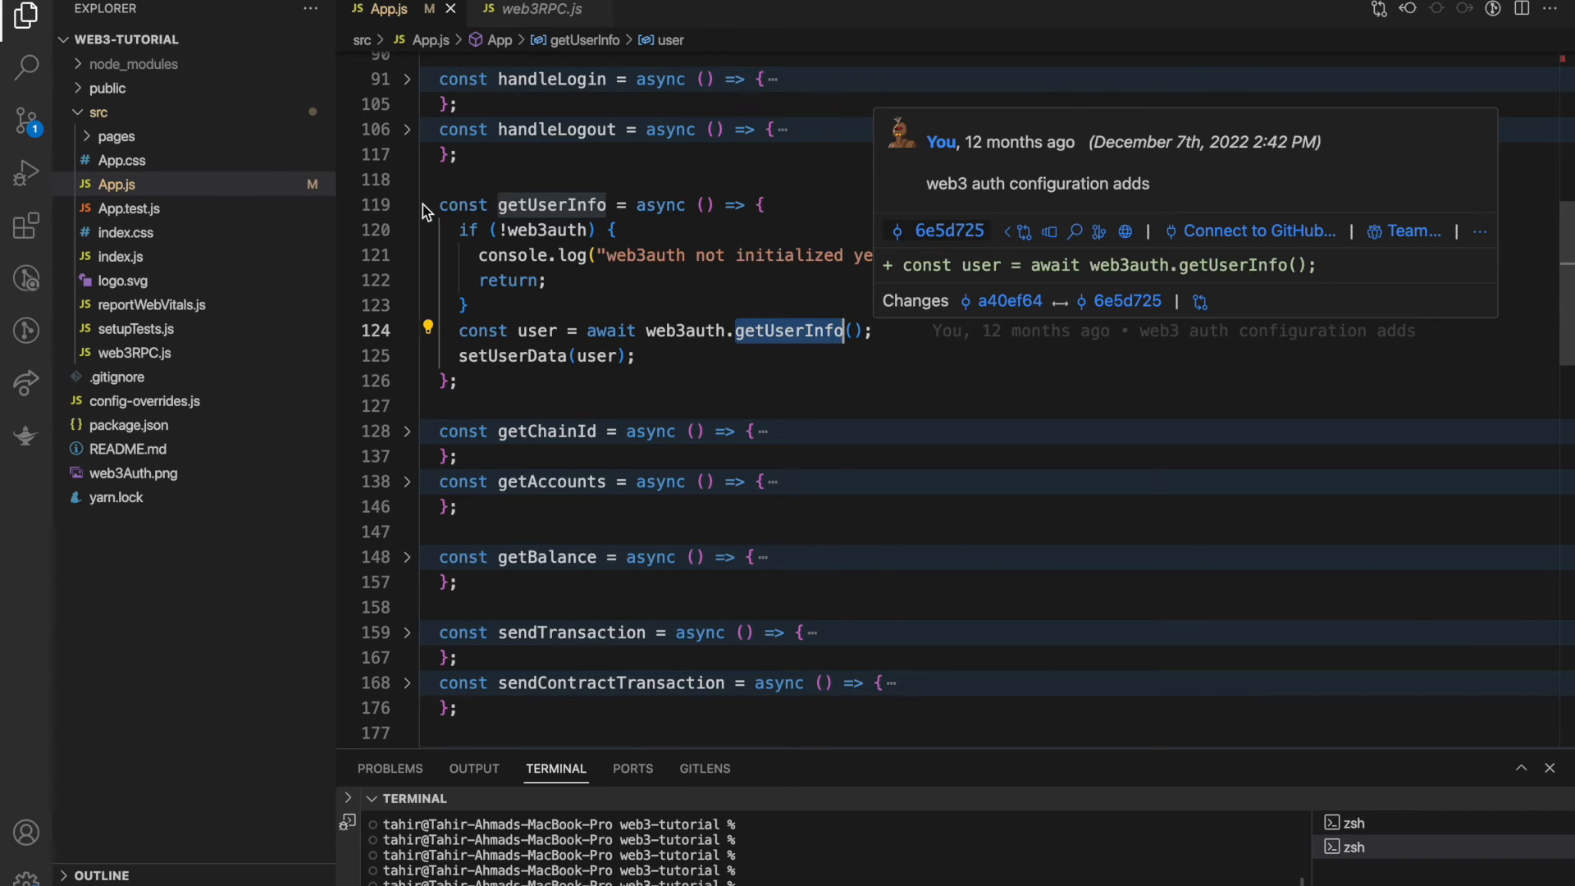
{"action": "left_click", "coordinate": [406, 205]}
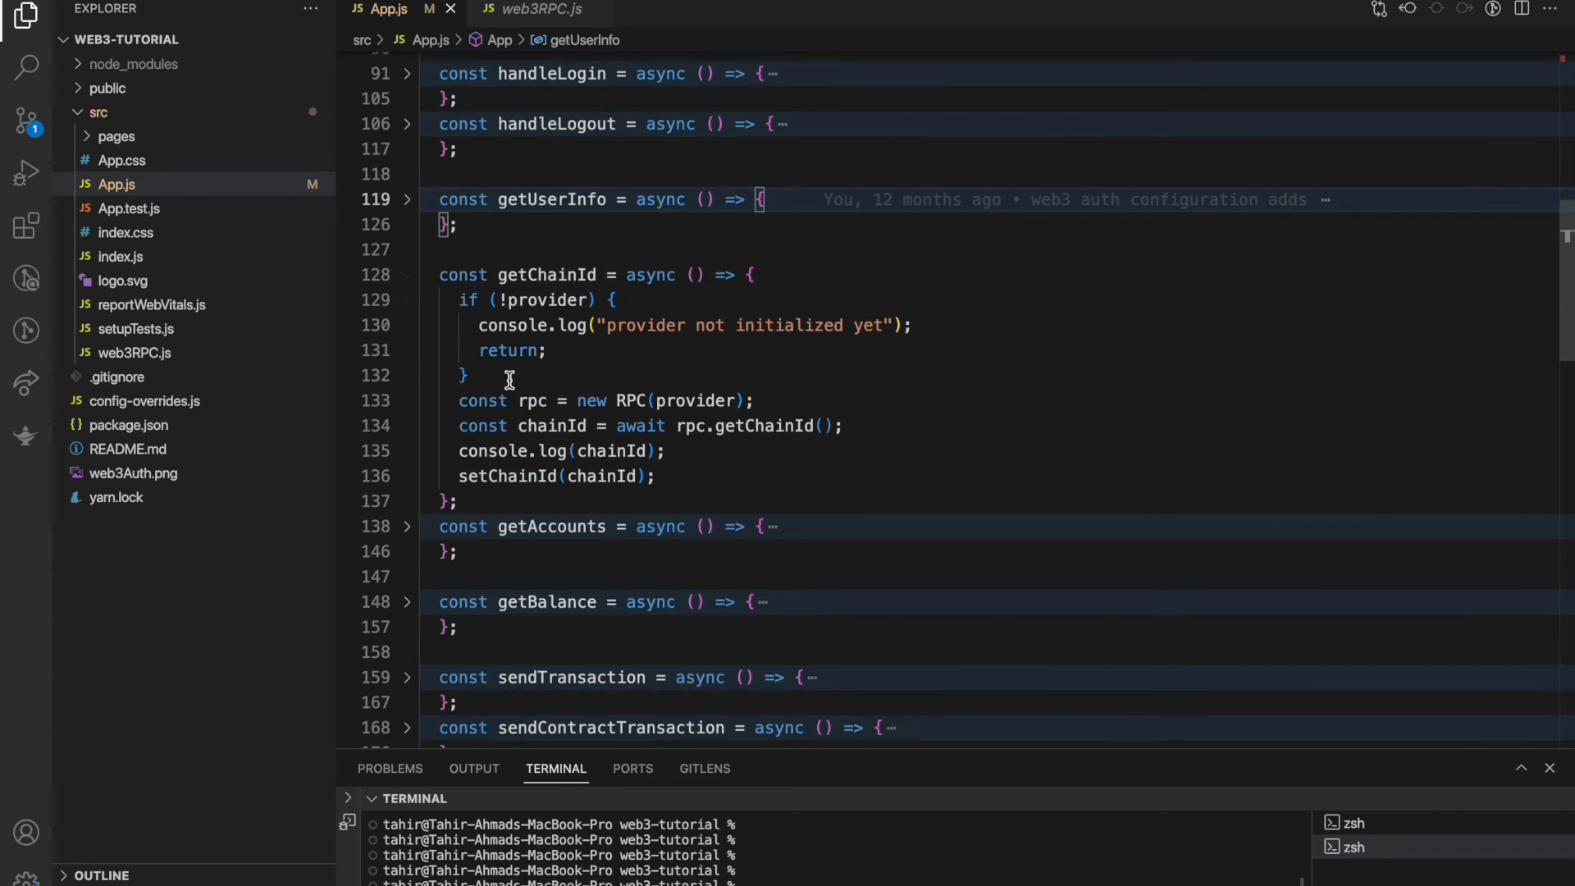
- Expand getAccounts and sendContractTransaction and read through their bodies and the views below
{"action": "scroll", "scroll_direction": "down", "scroll_amount": 3}
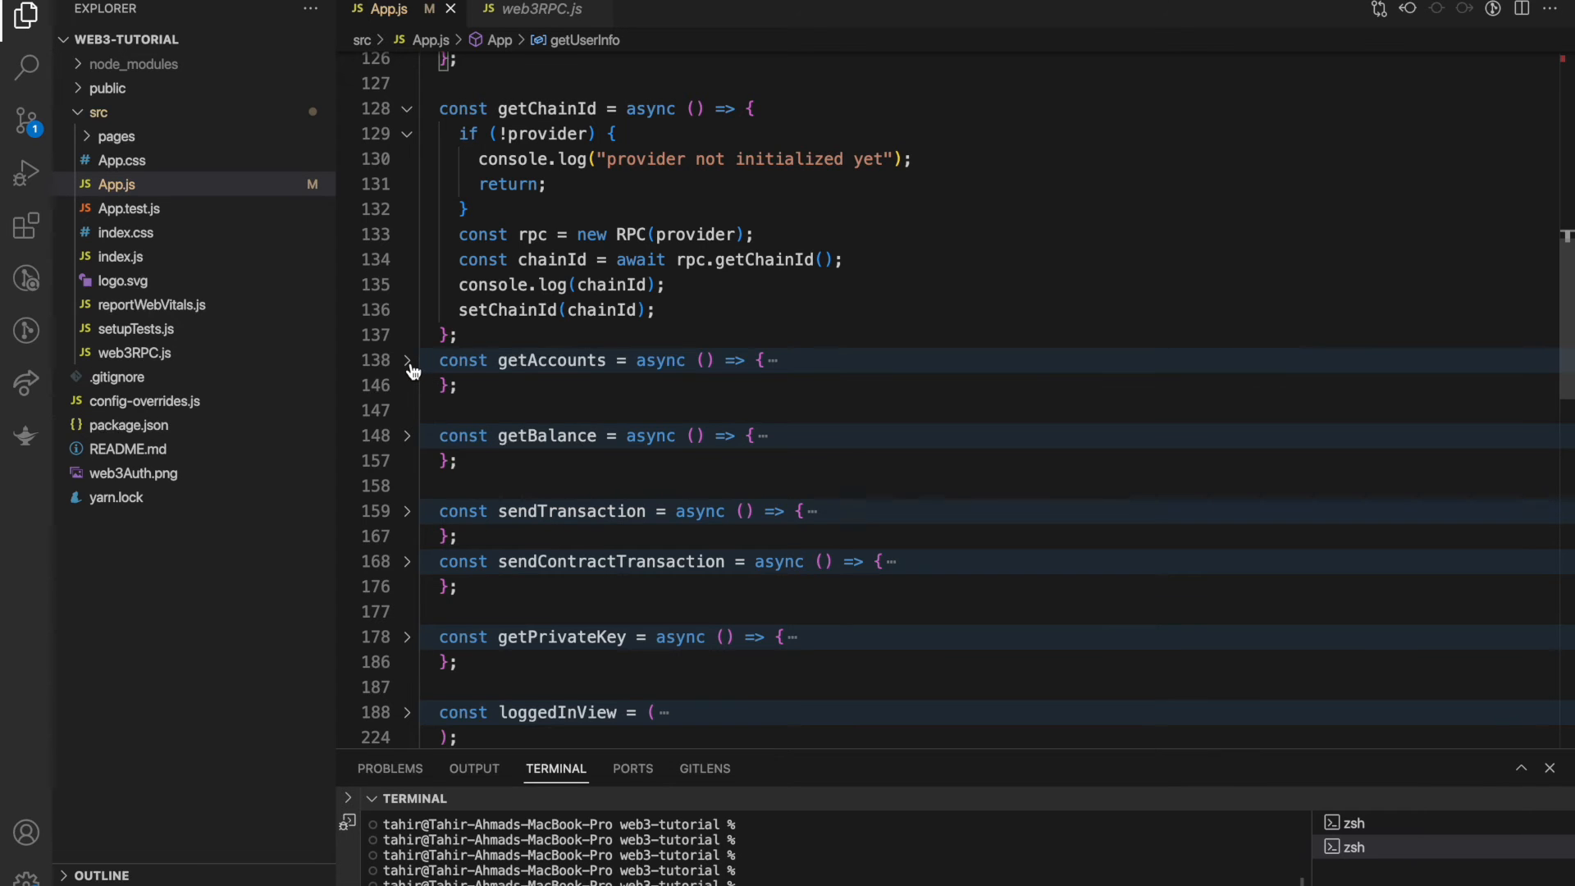
{"action": "left_click", "coordinate": [408, 360]}
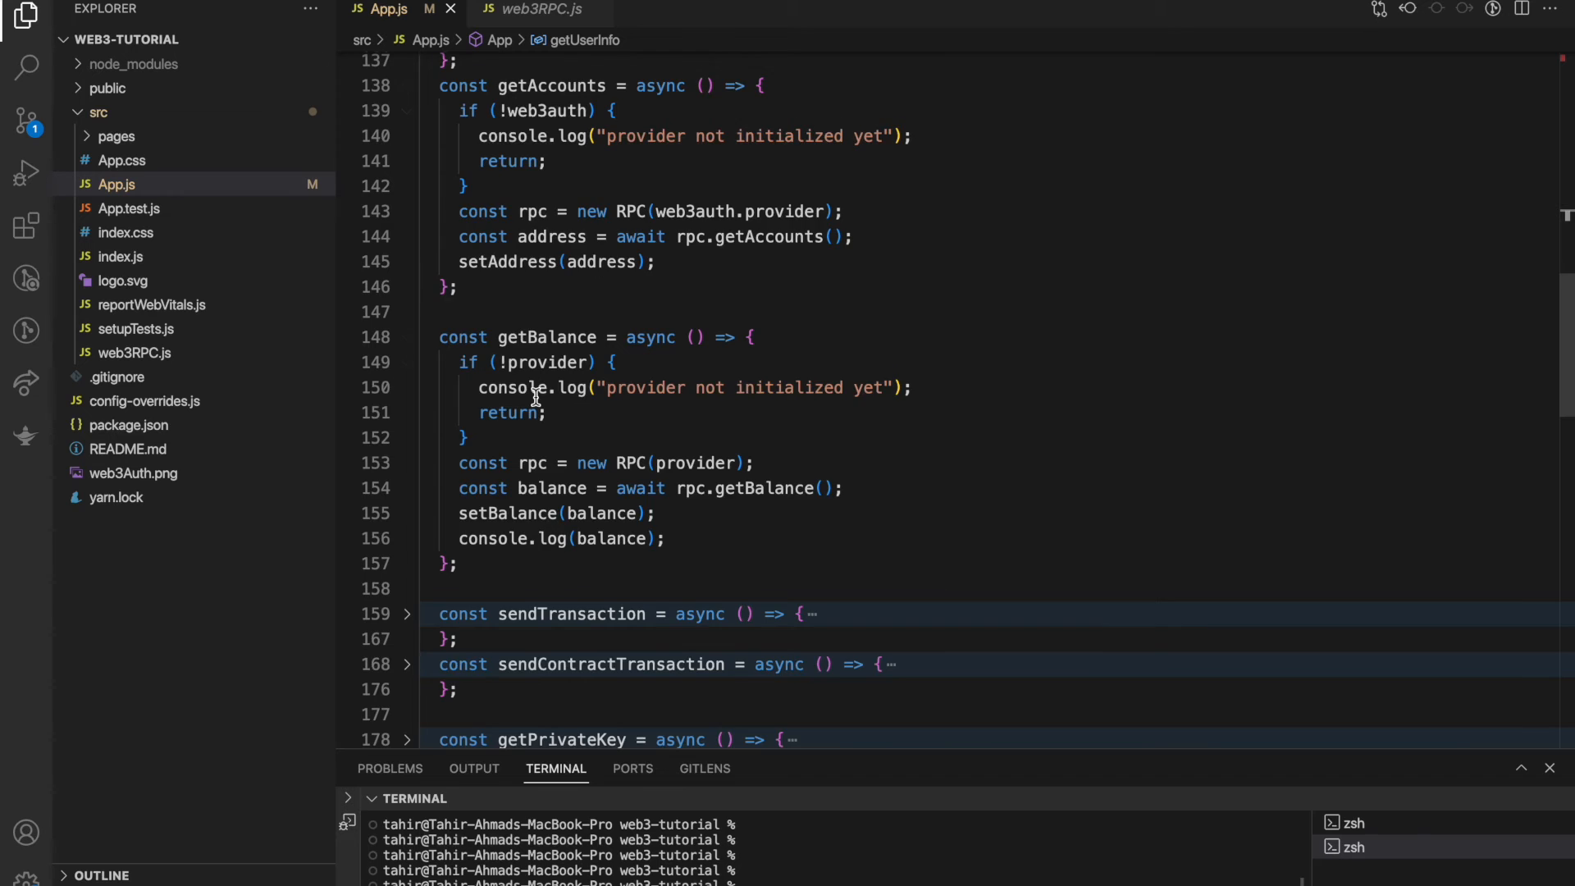
{"action": "scroll", "scroll_direction": "down", "scroll_amount": 3}
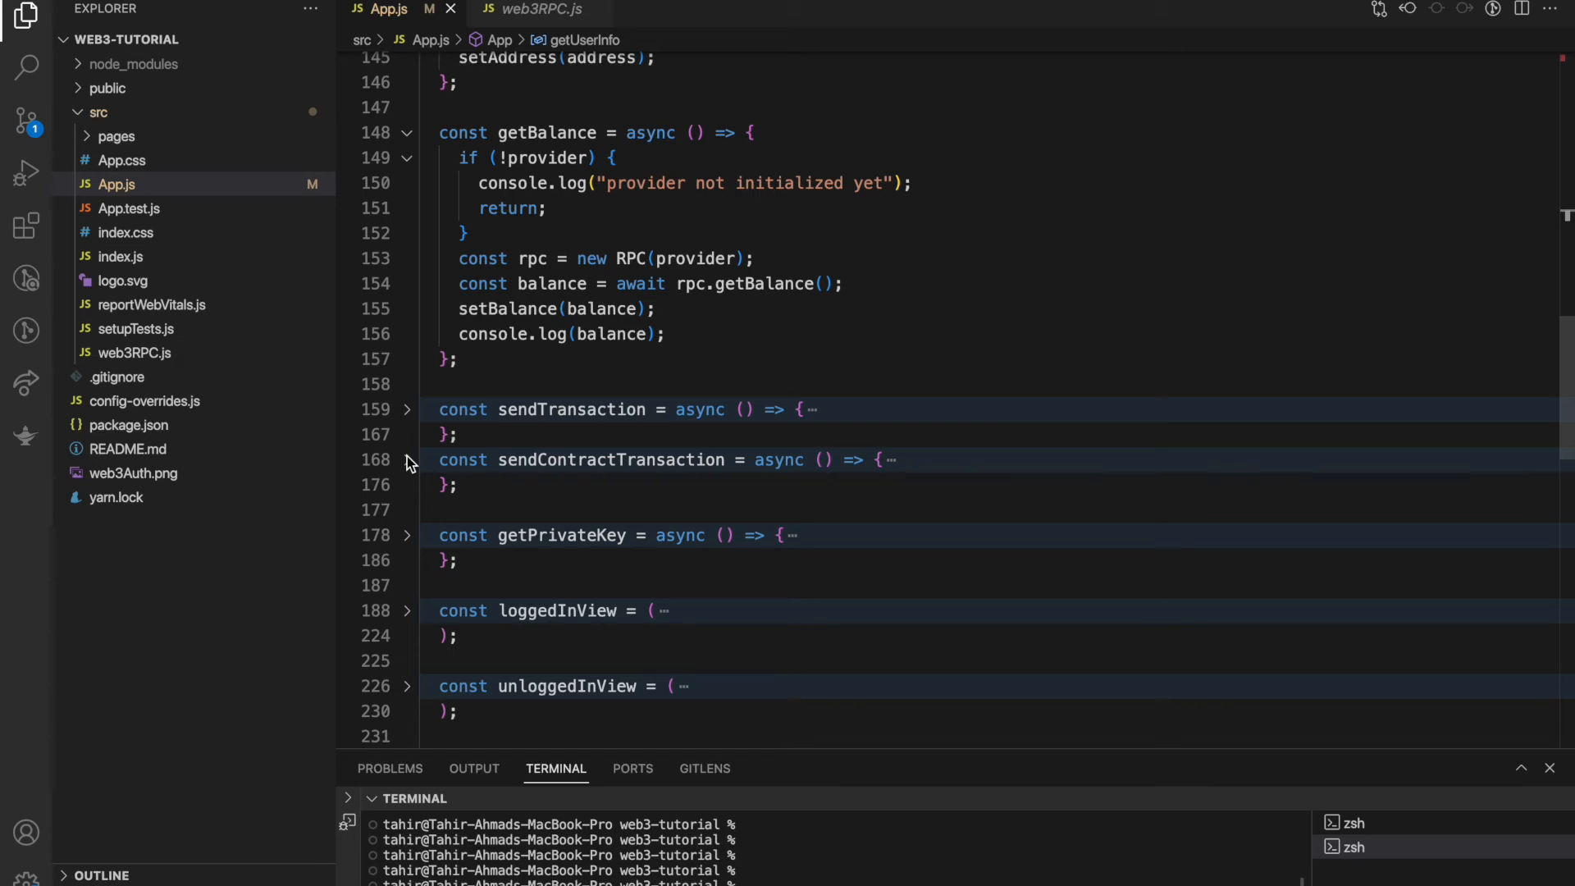
{"action": "left_click", "coordinate": [409, 459]}
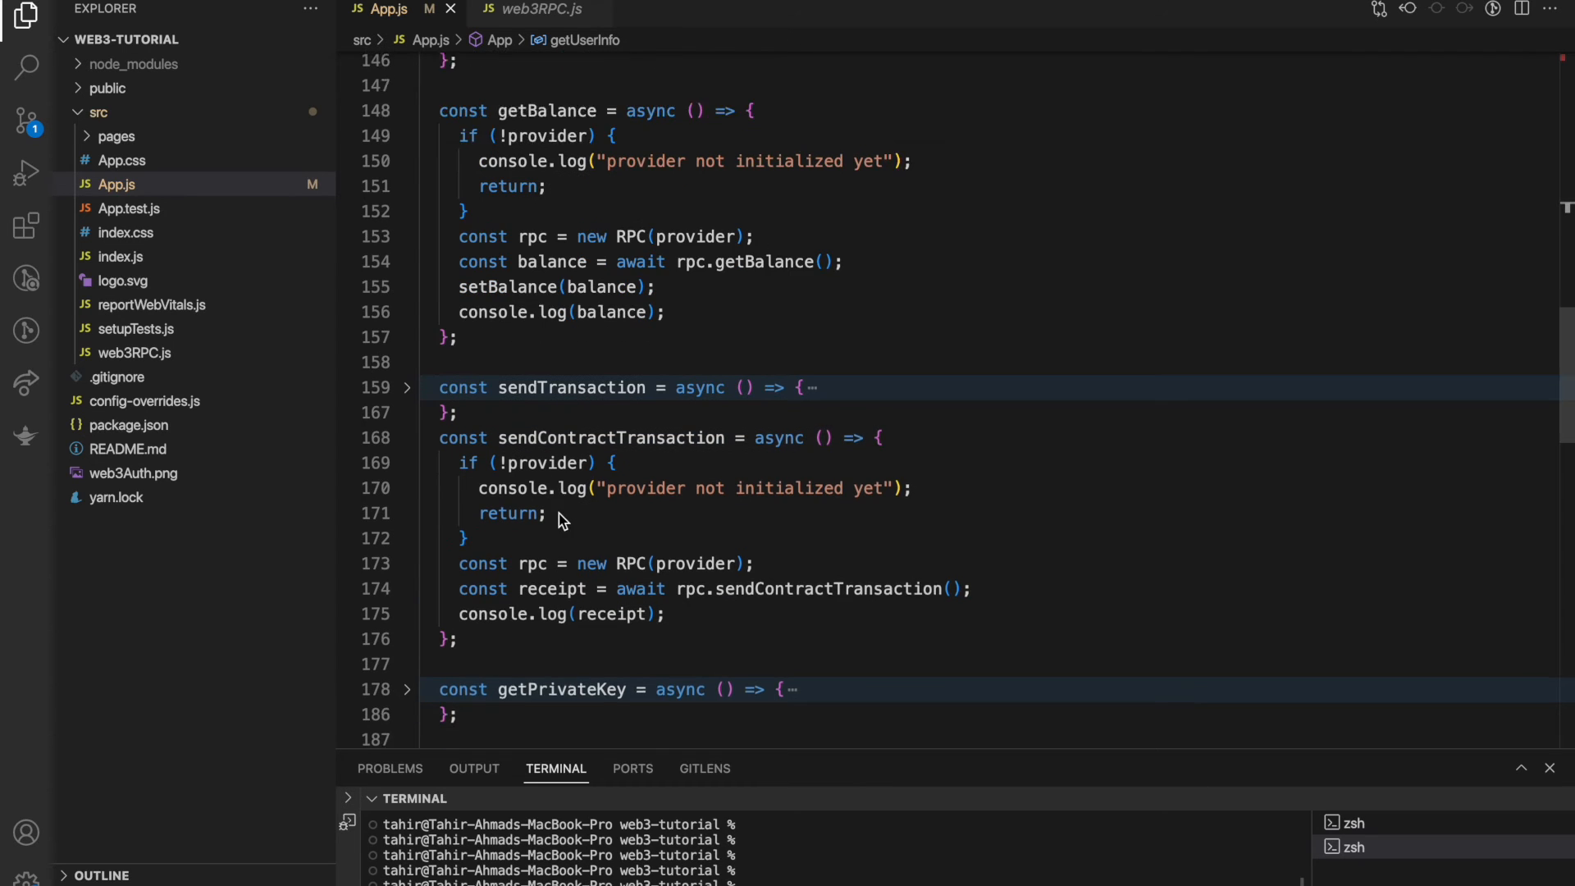
{"action": "scroll", "scroll_direction": "down", "scroll_amount": 3}
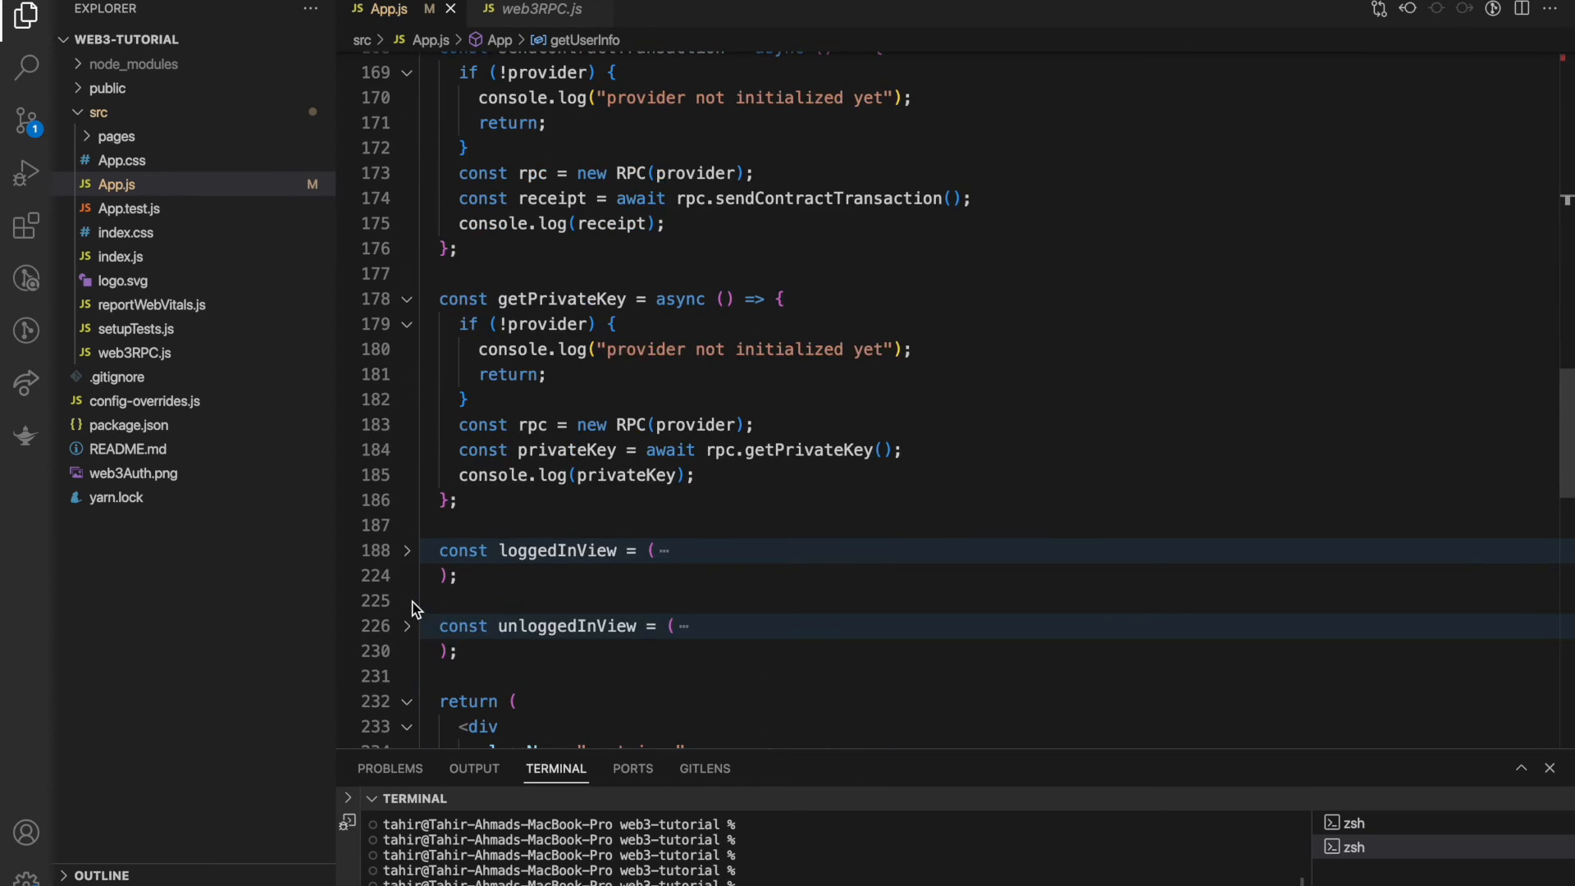
{"action": "scroll", "scroll_direction": "down", "scroll_amount": 3}
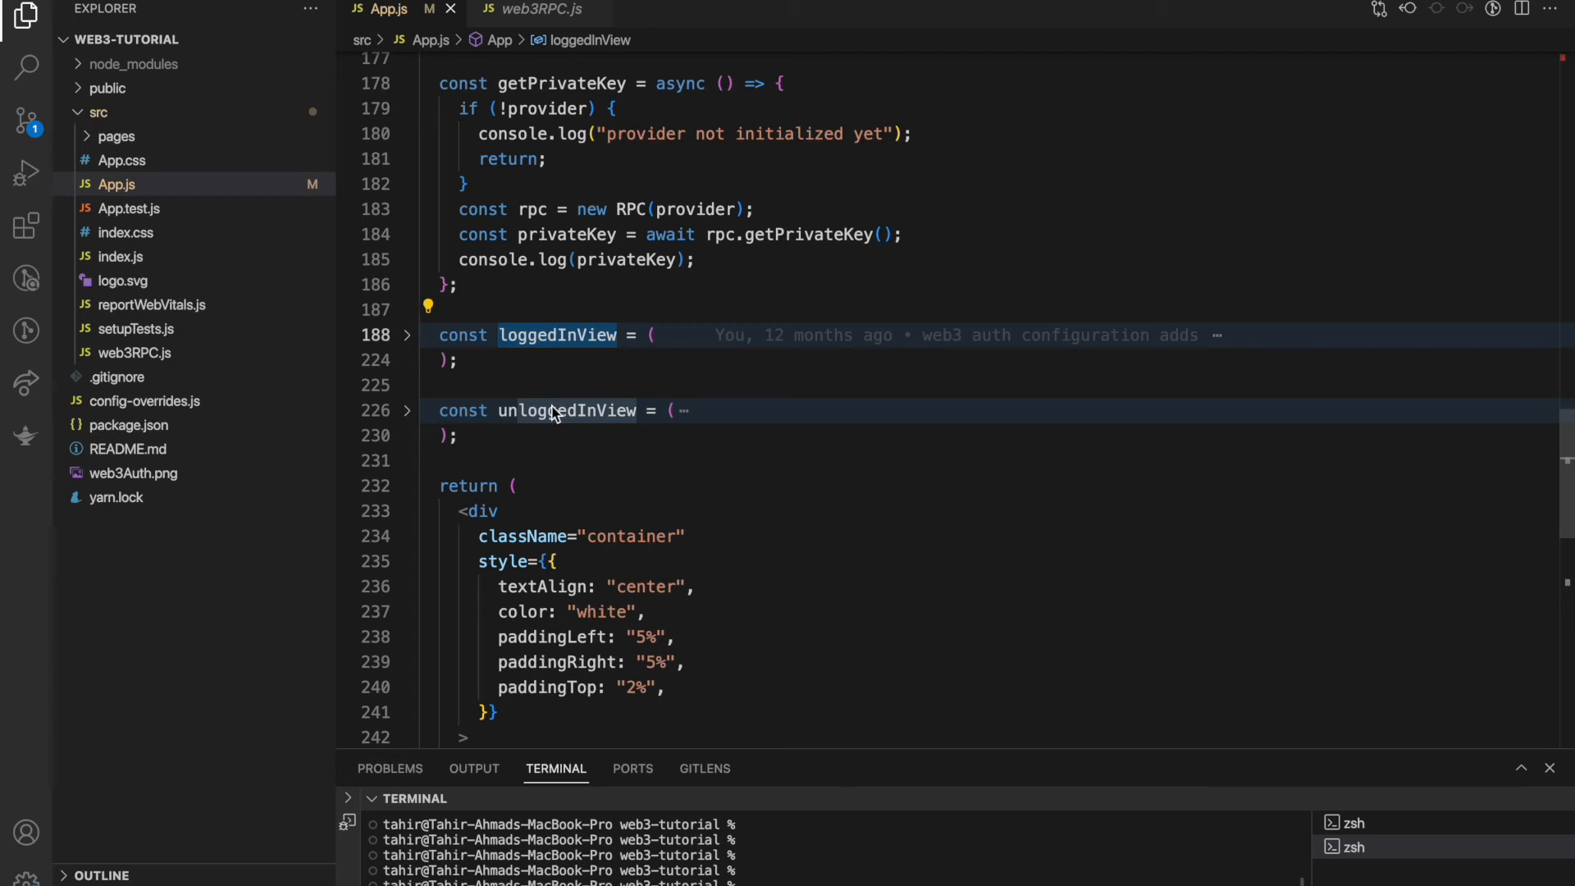
{"action": "scroll", "scroll_direction": "down", "scroll_amount": 3}
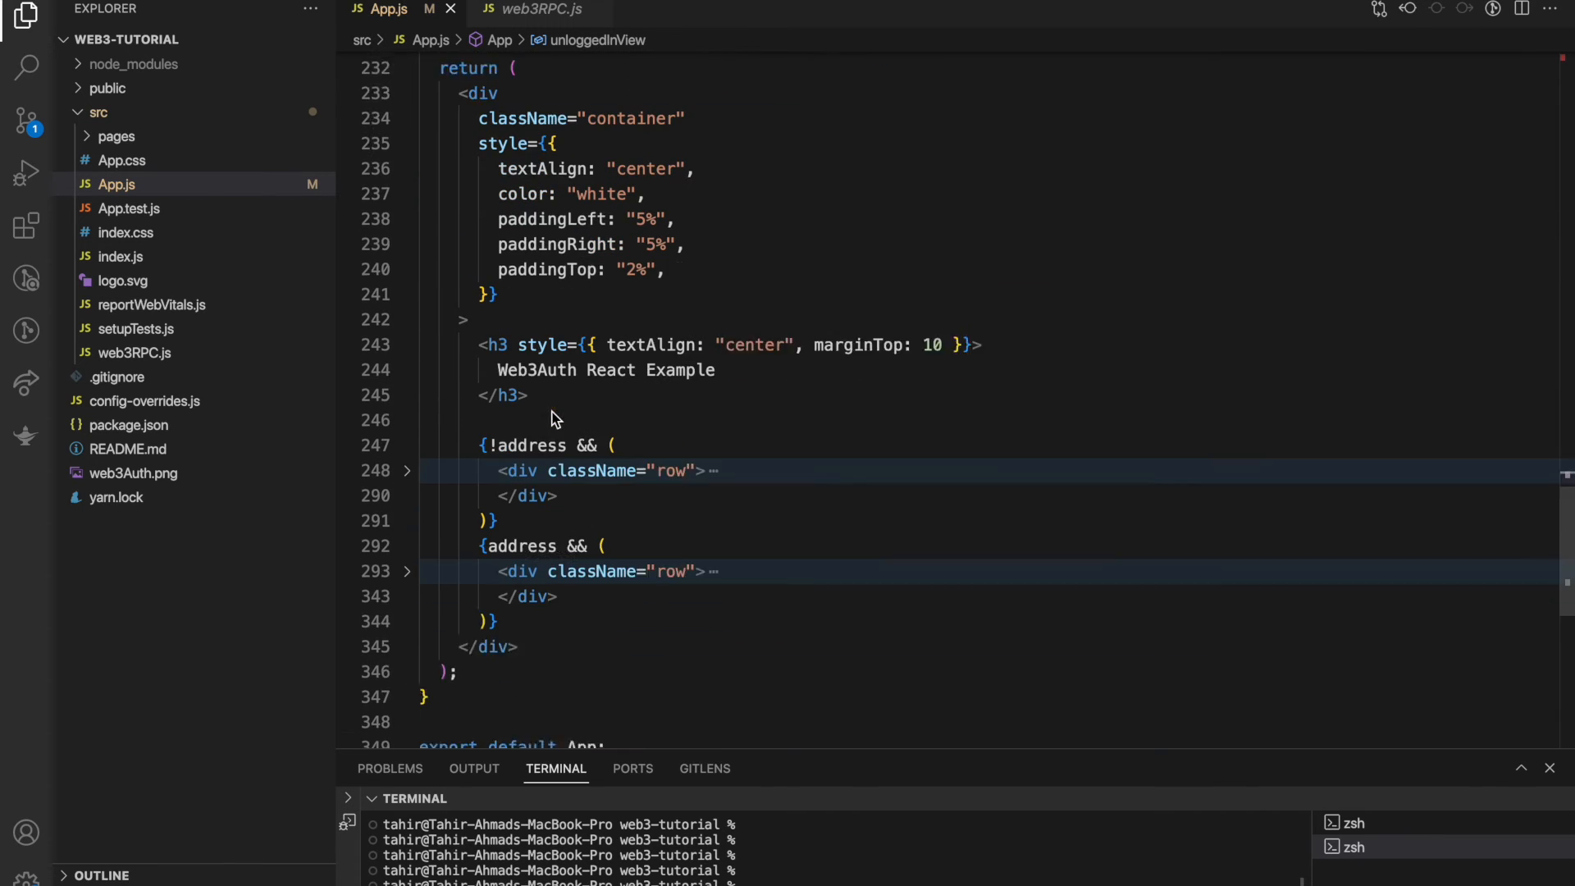
{"action": "scroll", "scroll_direction": "down", "scroll_amount": 3}
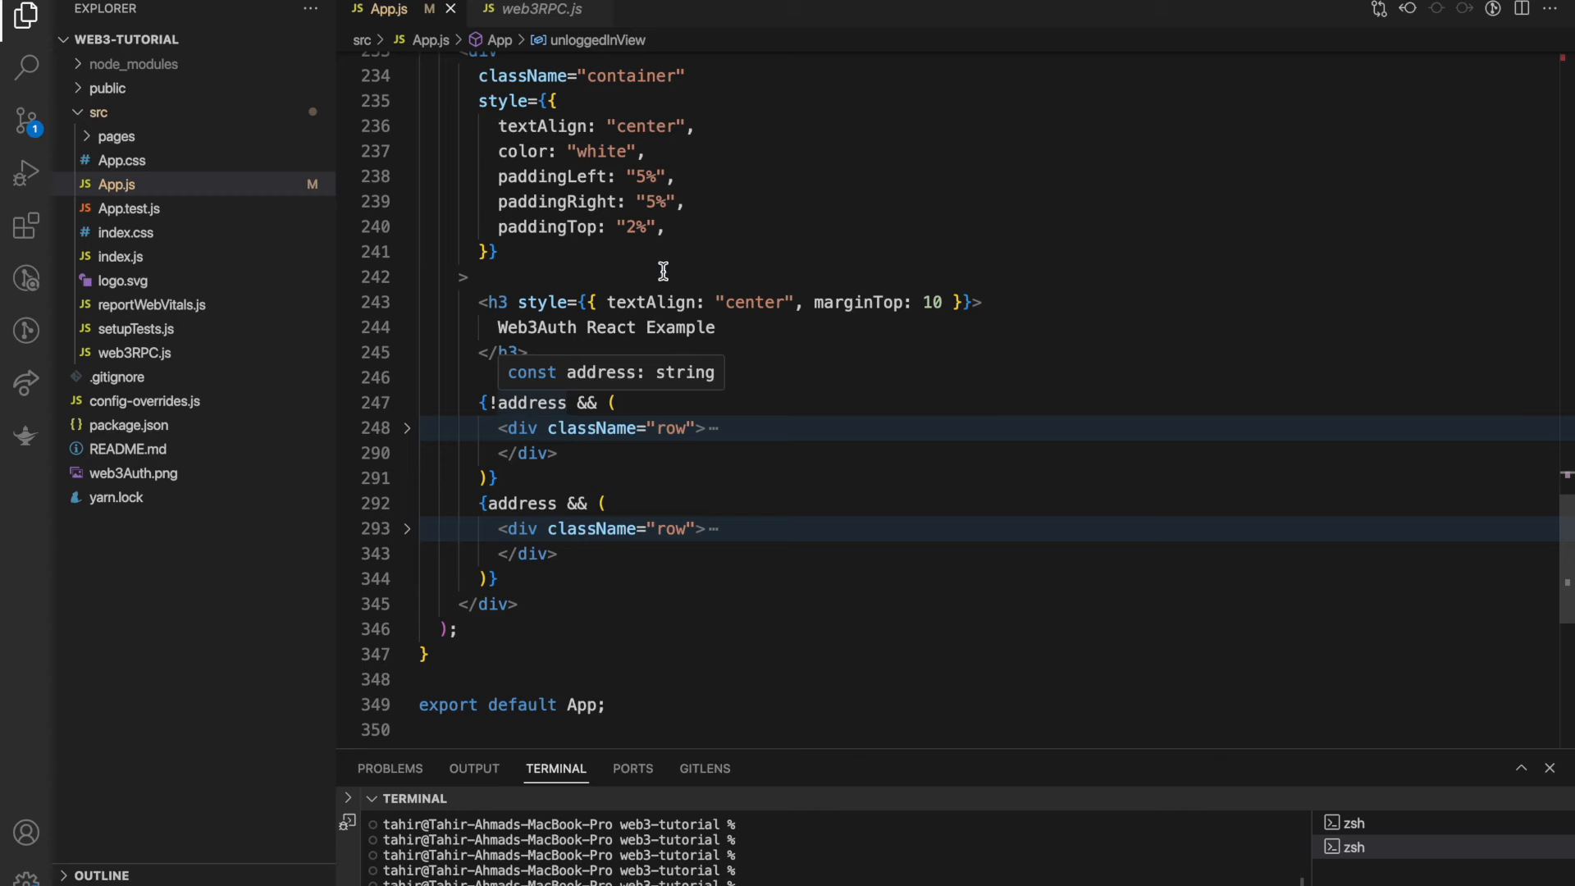
- Collapse getAccounts so App.js reads as an outline, then move to web3RPC.js
{"action": "scroll", "scroll_direction": "up", "scroll_amount": 3}
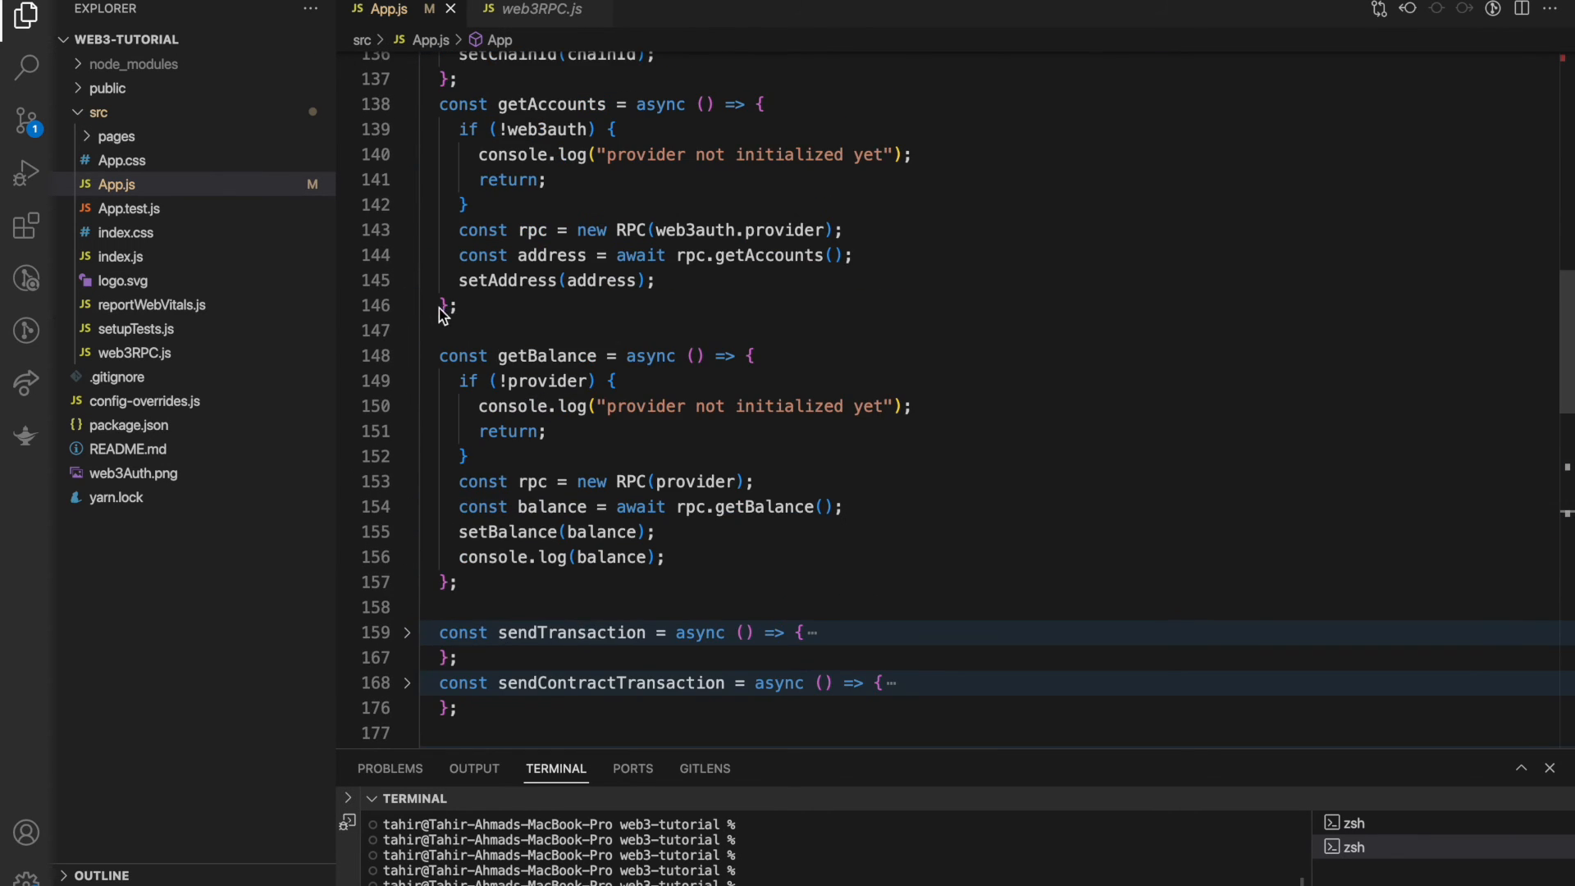
{"action": "left_click", "coordinate": [407, 103]}
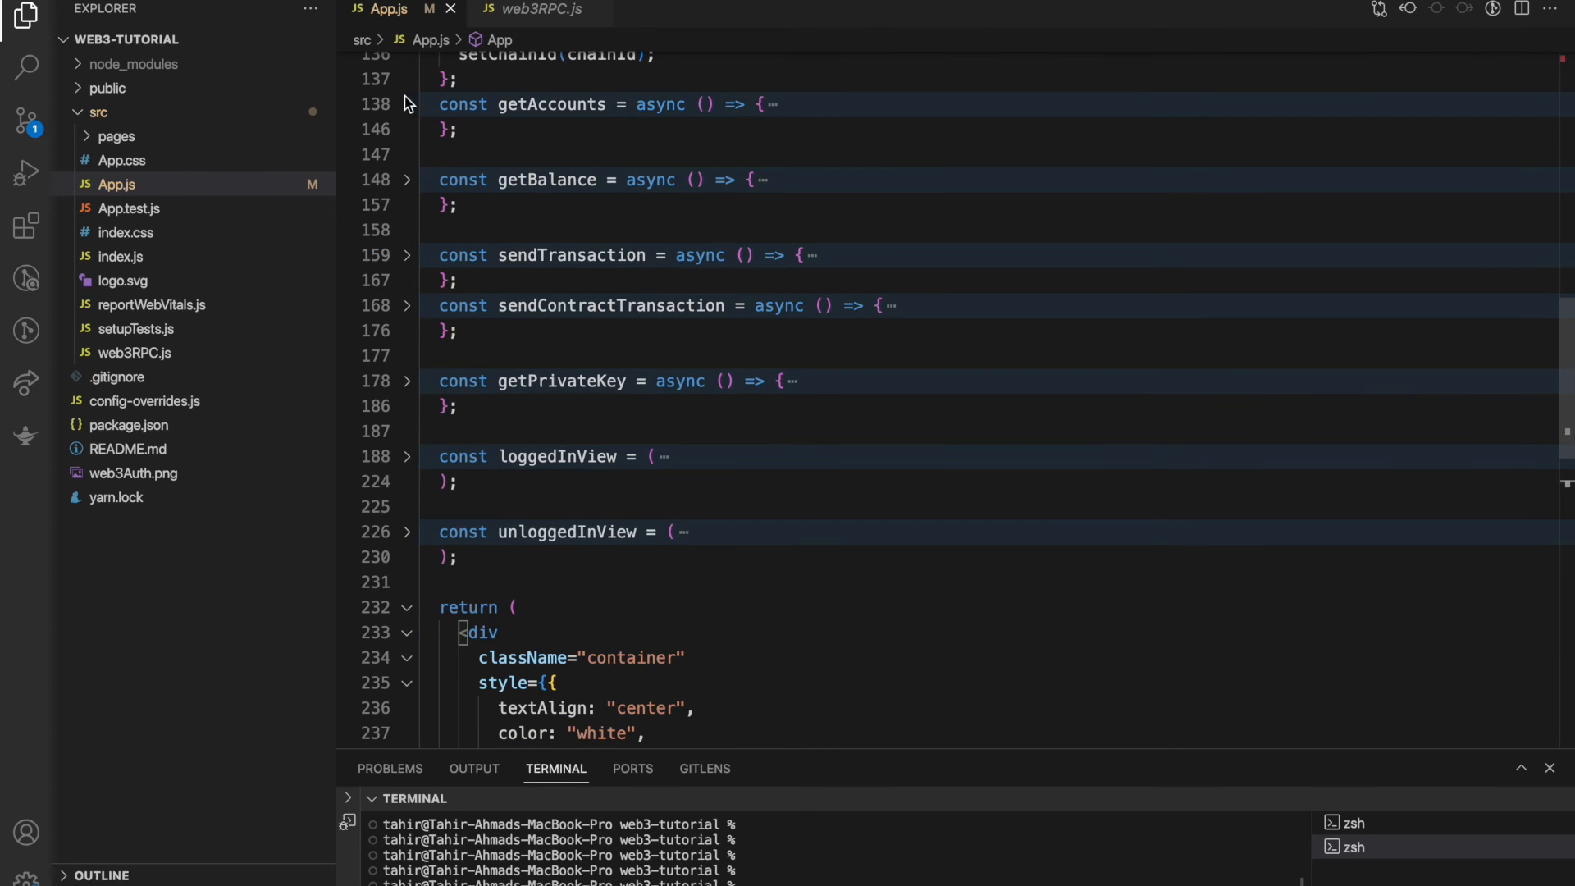
{"action": "scroll", "scroll_direction": "up", "scroll_amount": 3}
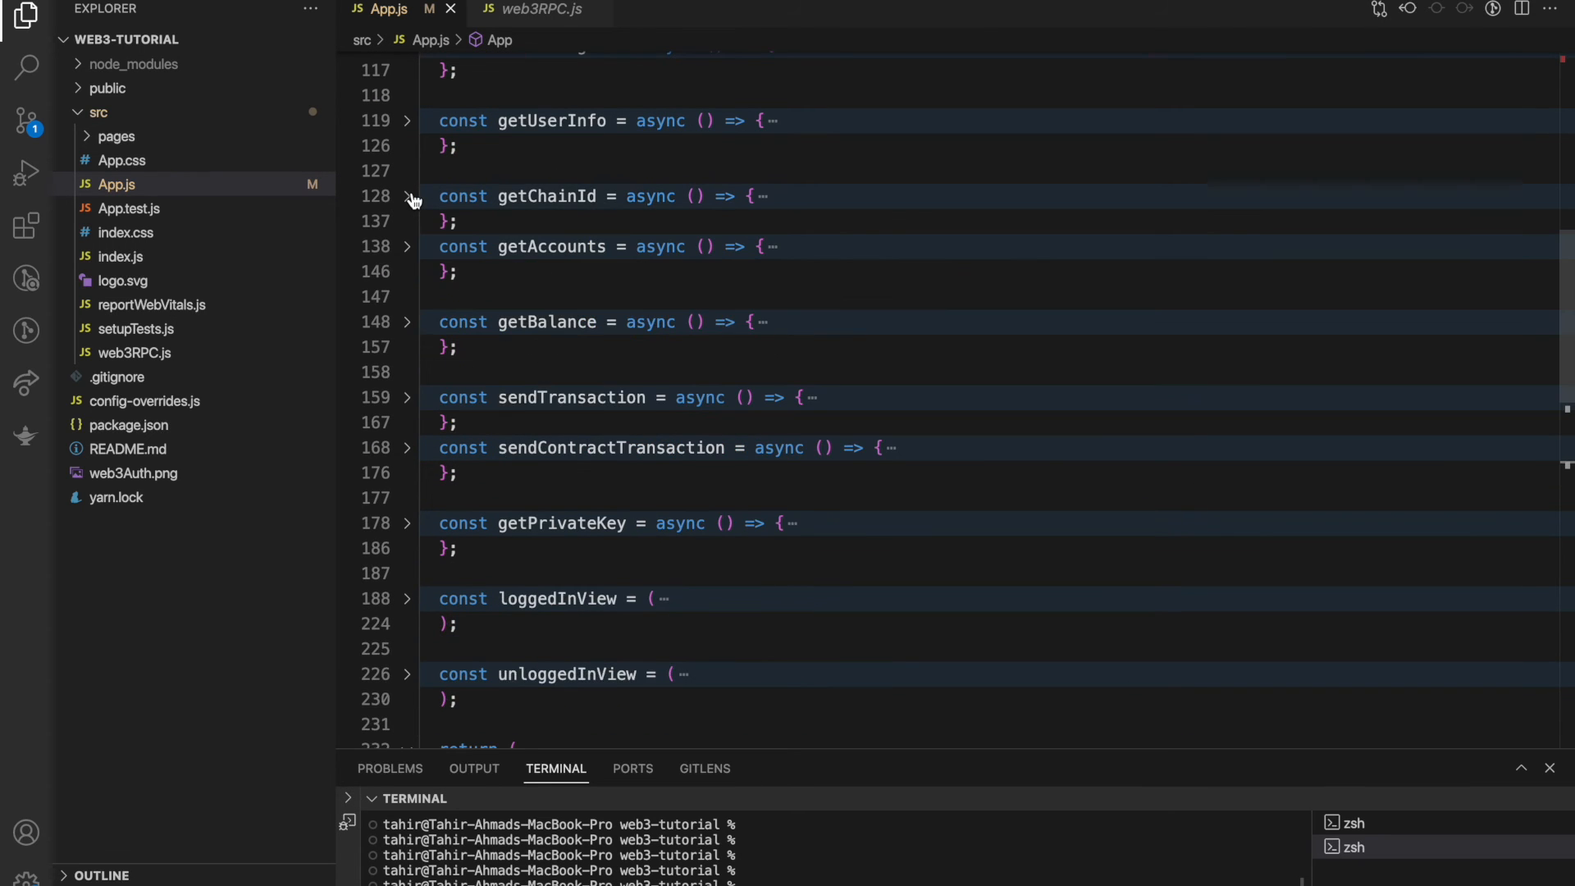
{"action": "left_click", "coordinate": [543, 11]}
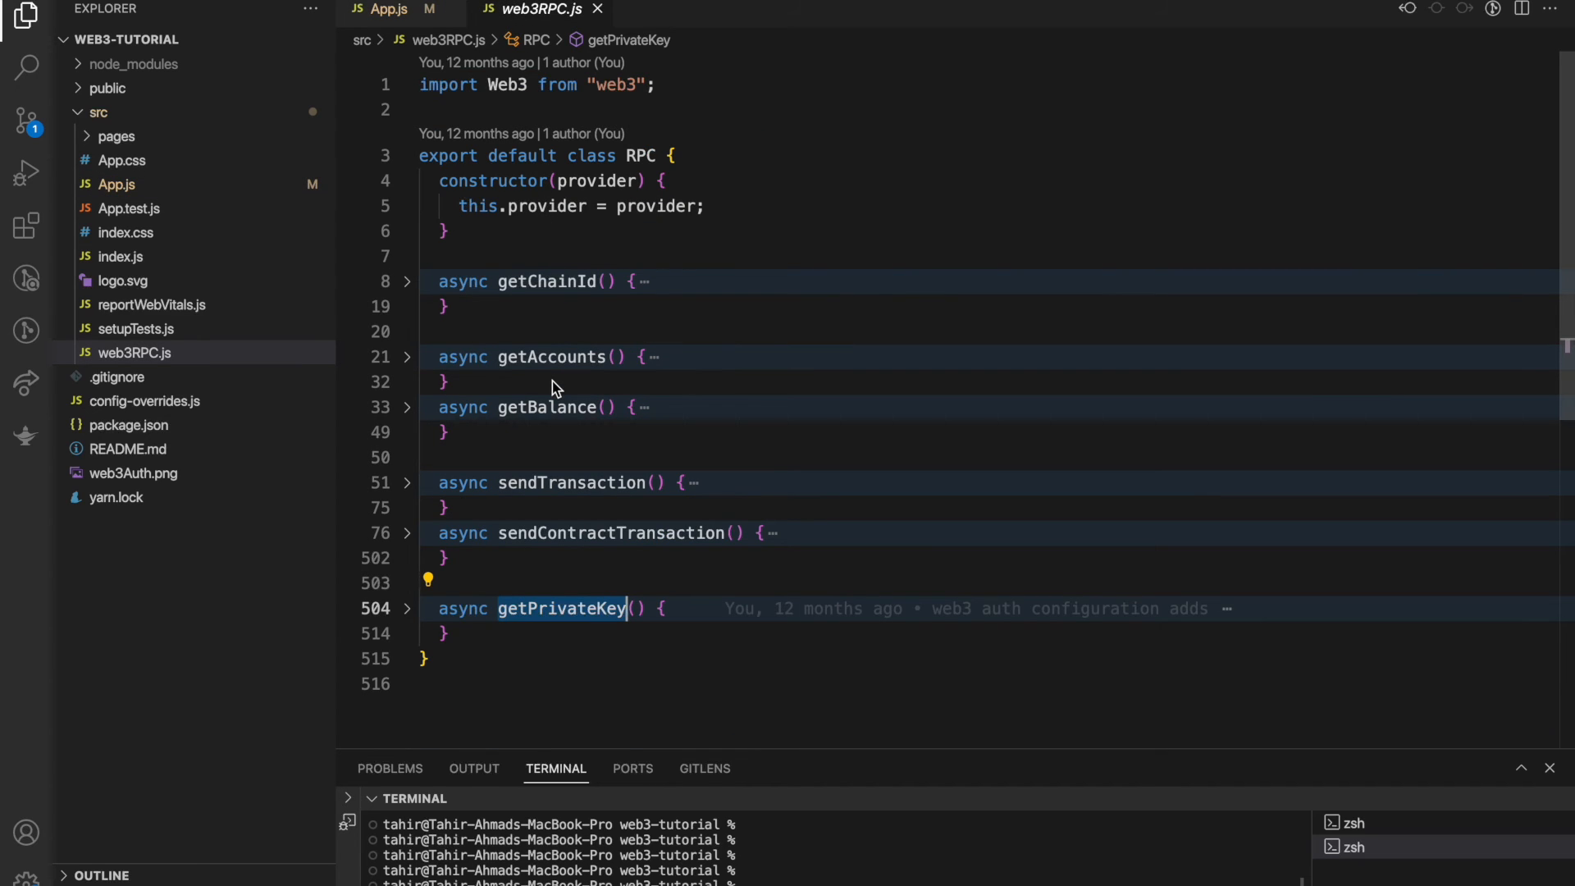
{"action": "mouse_move", "coordinate": [545, 281]}
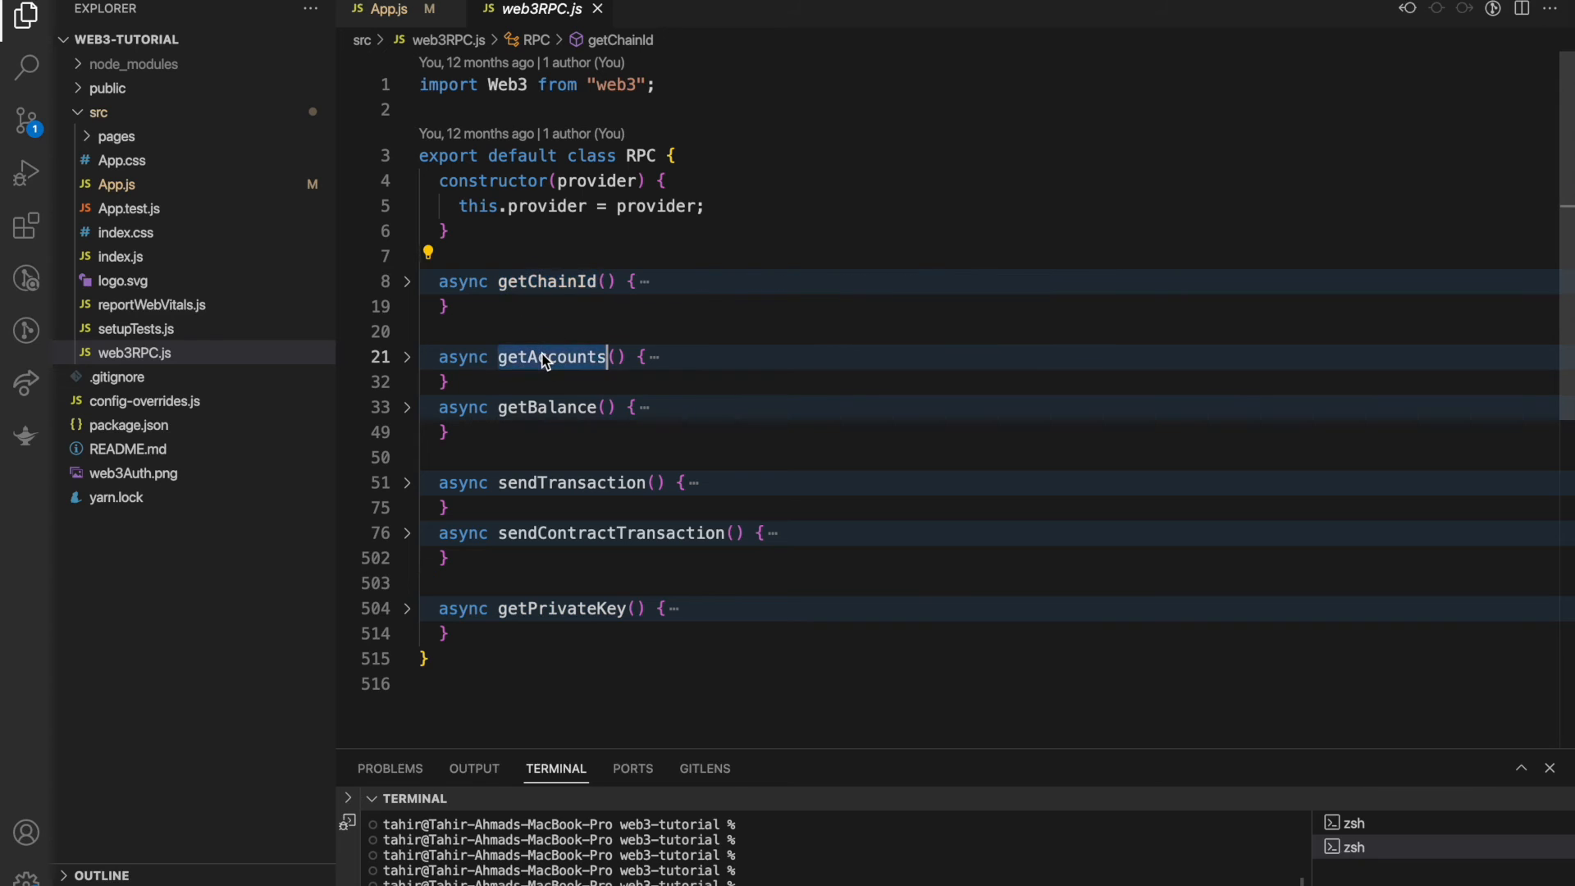
- Expand getChainId in web3RPC.js and highlight its web3.eth getChainId call
{"action": "left_click", "coordinate": [552, 356]}
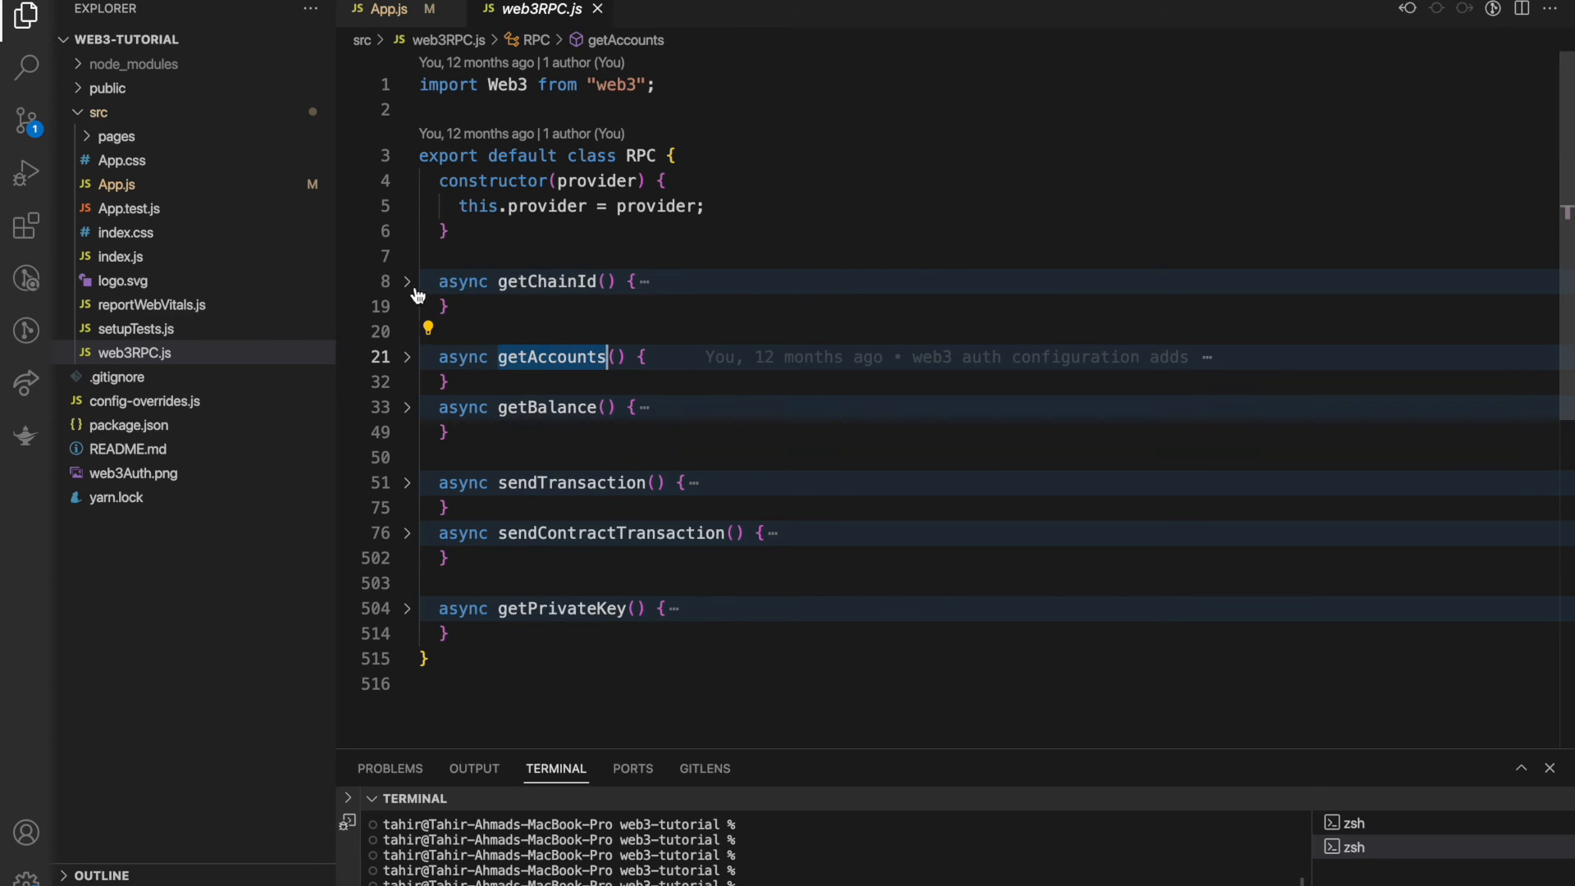
{"action": "left_click", "coordinate": [407, 281]}
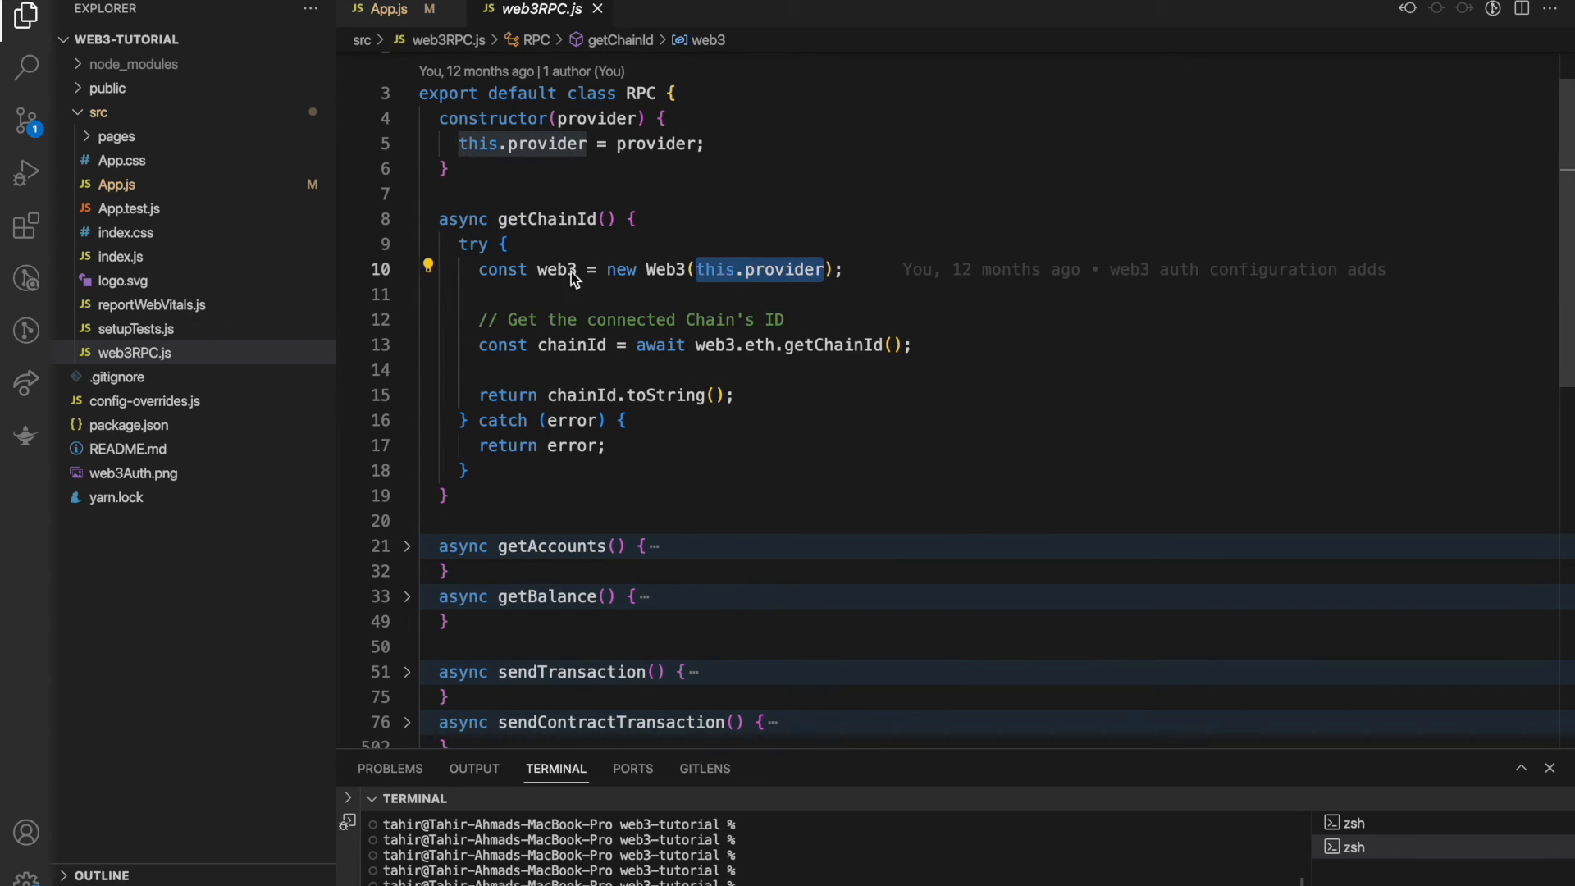
{"action": "double_click", "coordinate": [554, 269]}
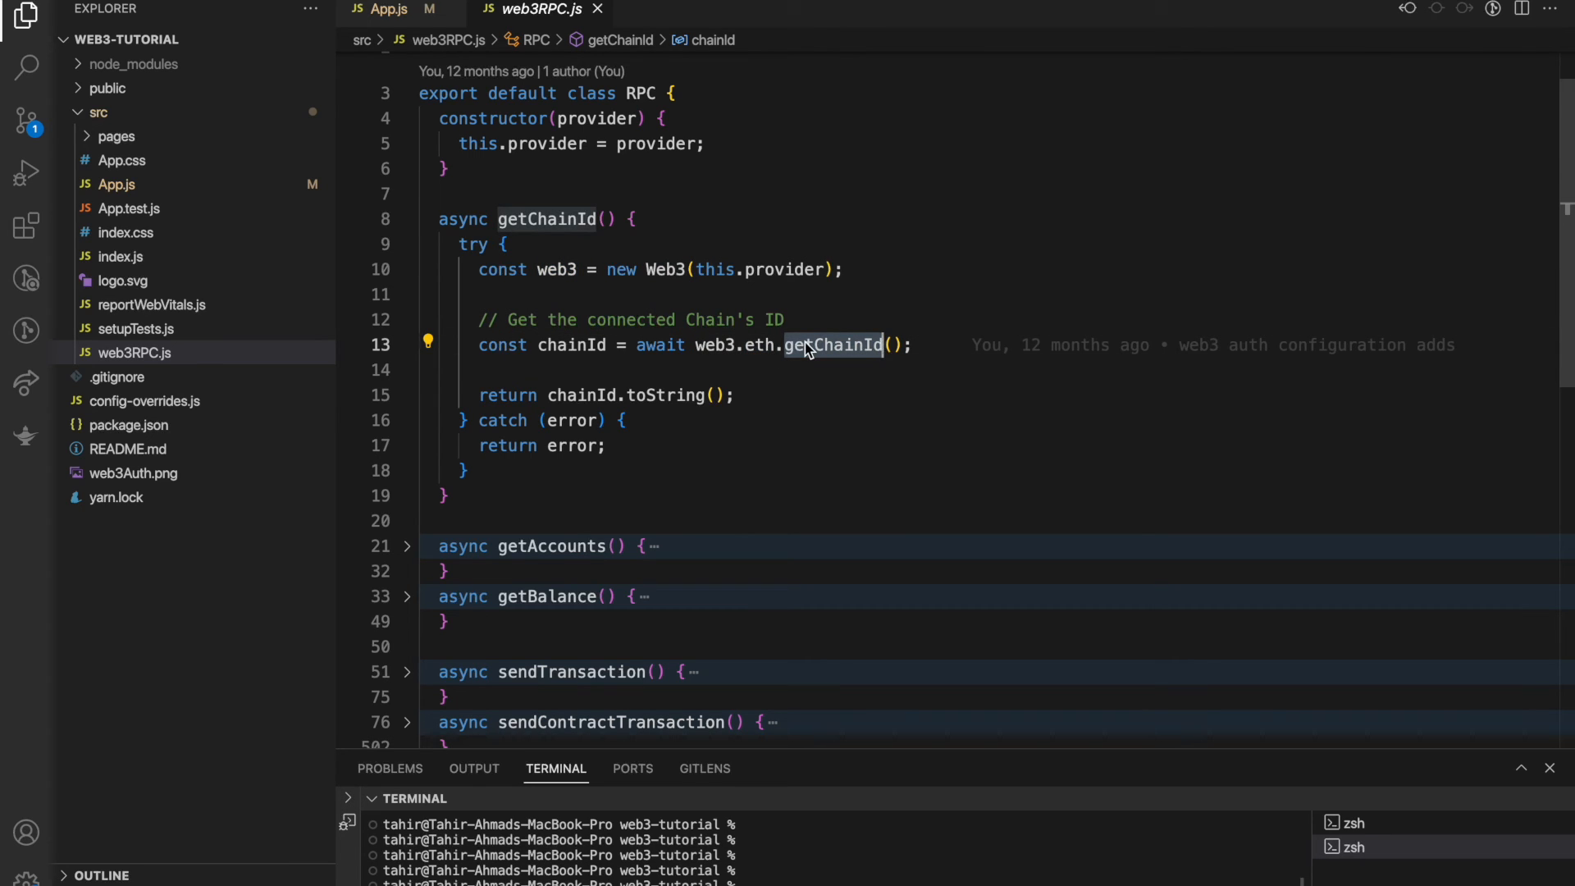
{"action": "mouse_move", "coordinate": [809, 262]}
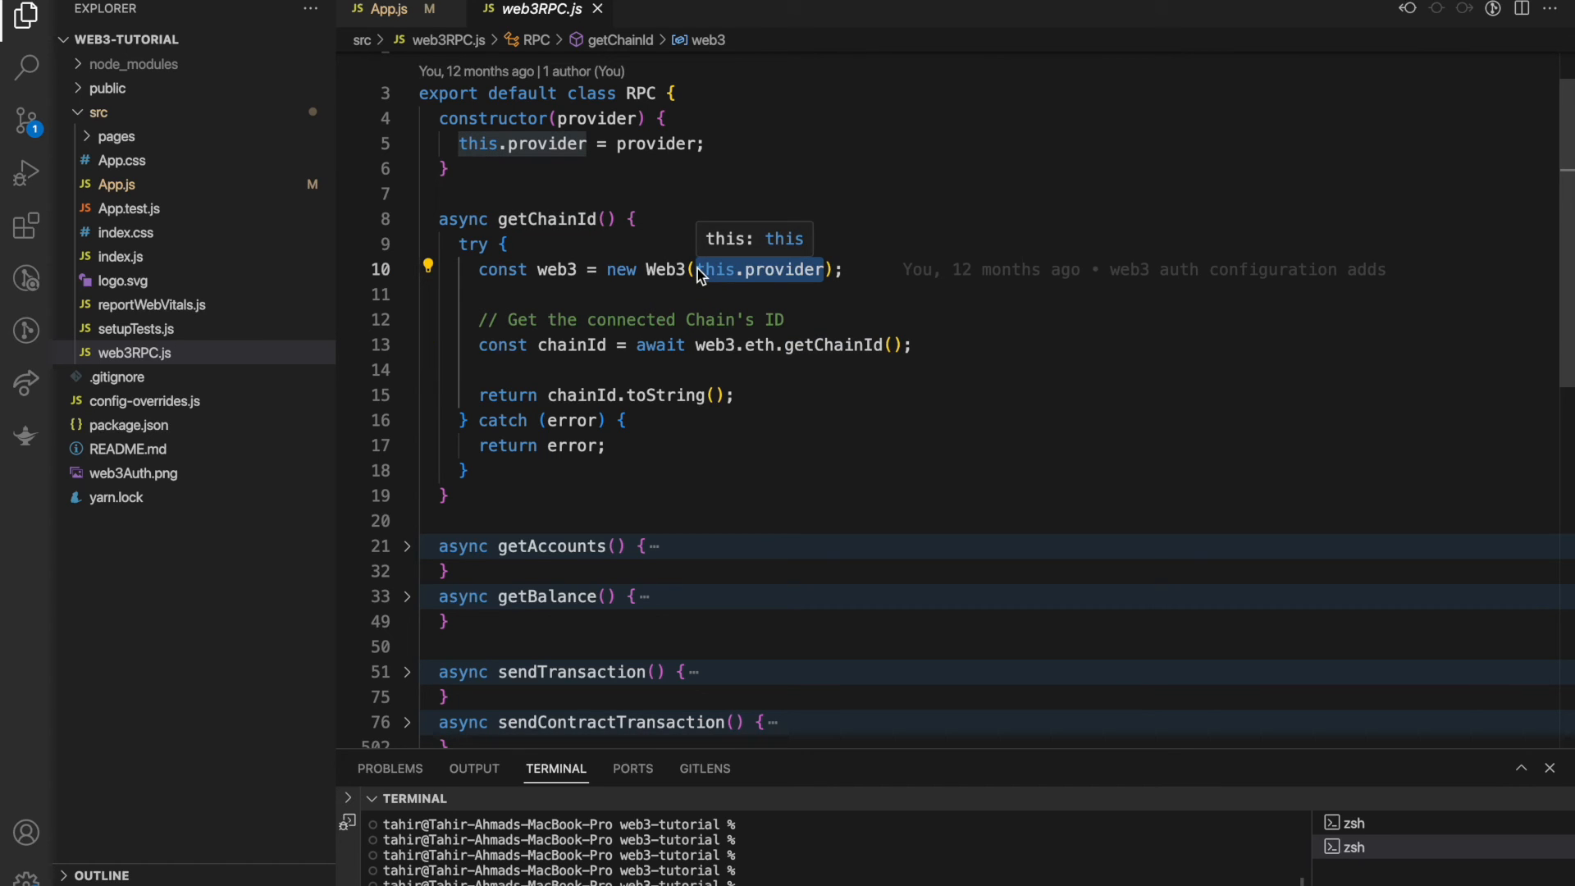
{"action": "mouse_move", "coordinate": [502, 239]}
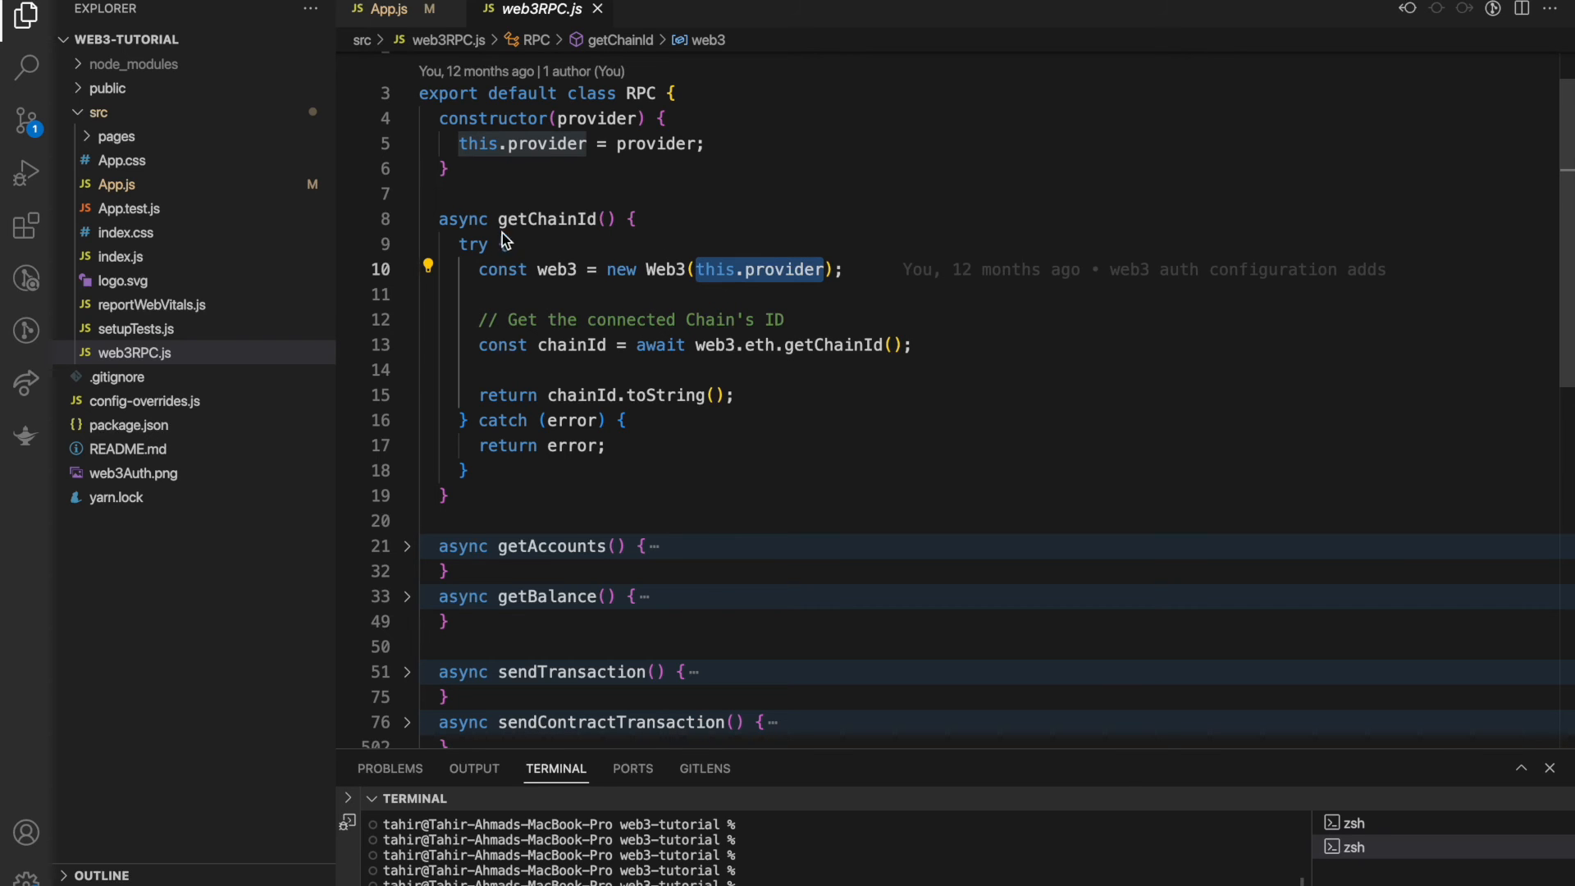
- Return to App.js and the running Web3Auth example app in the browser
{"action": "left_click", "coordinate": [384, 10]}
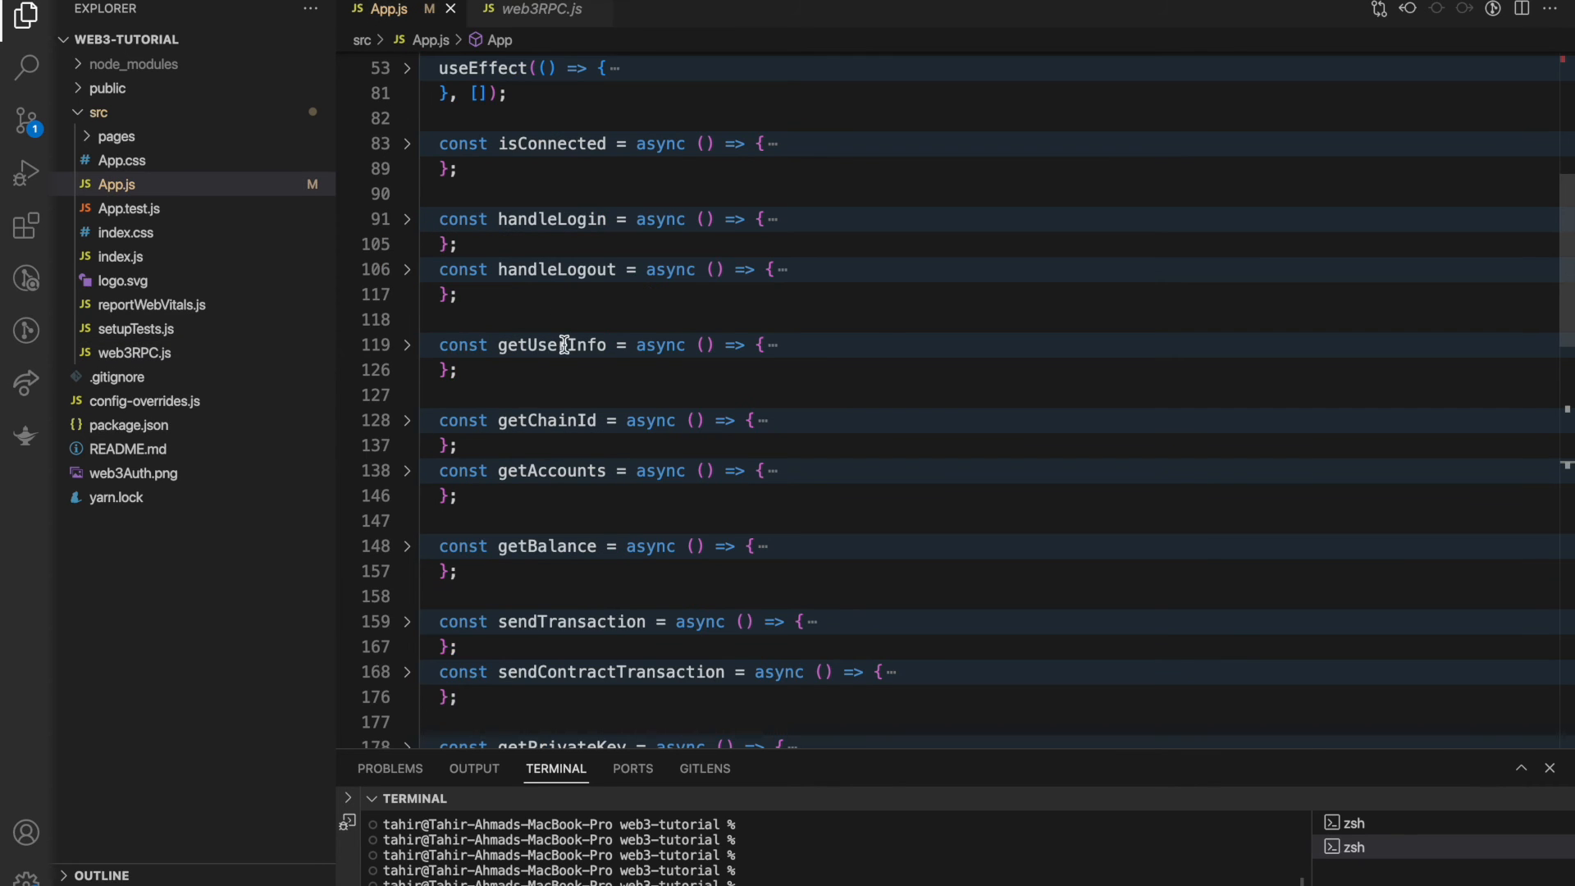
{"action": "scroll", "scroll_direction": "up", "scroll_amount": 3}
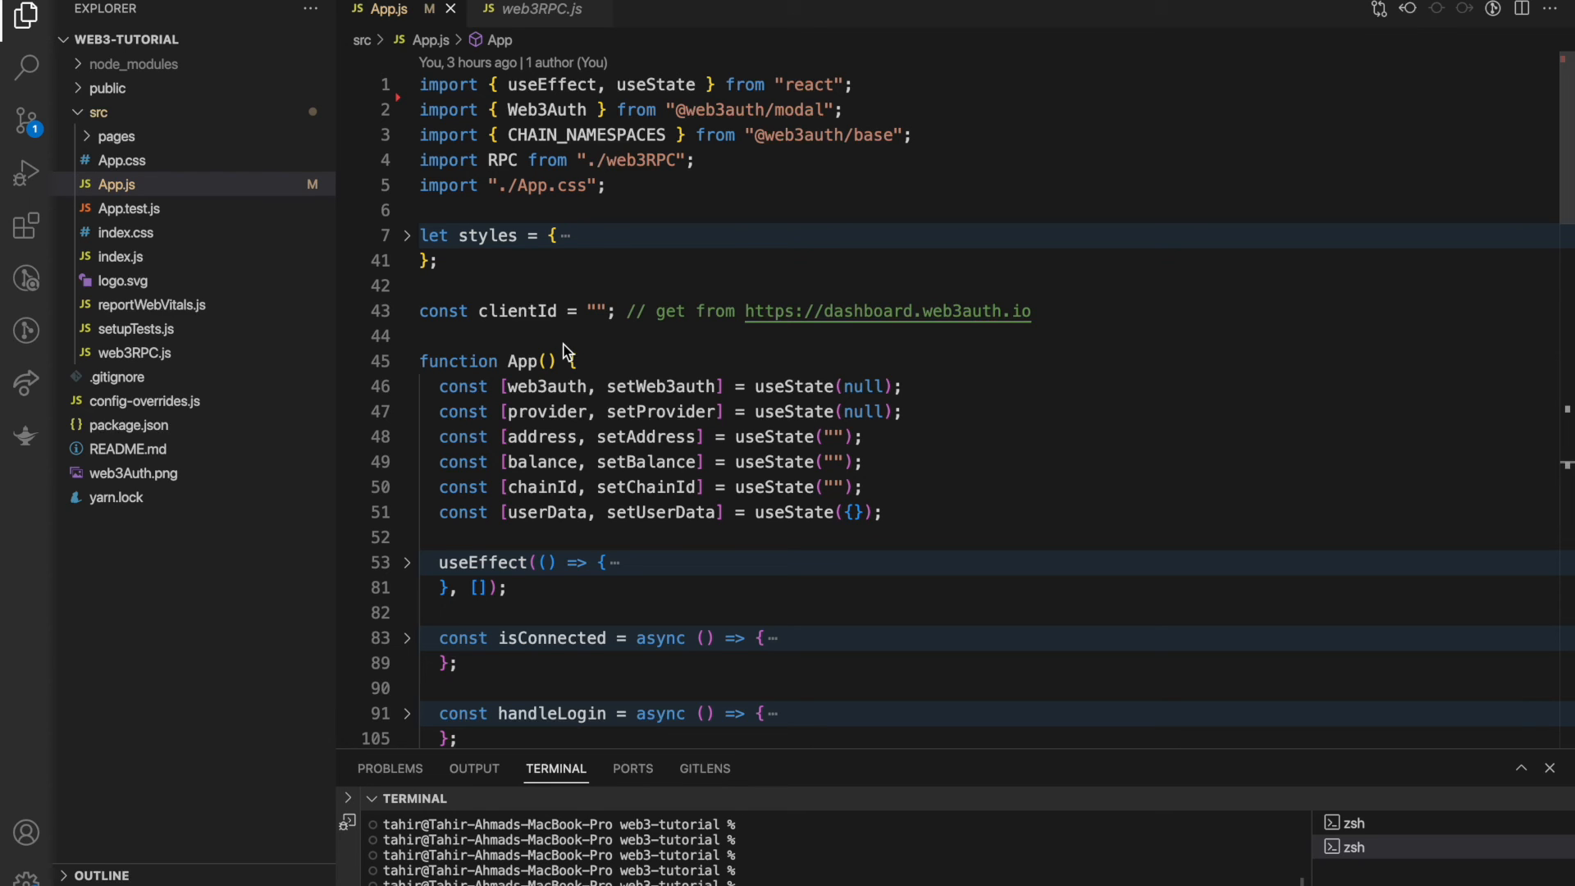
{"action": "double_click", "coordinate": [548, 385]}
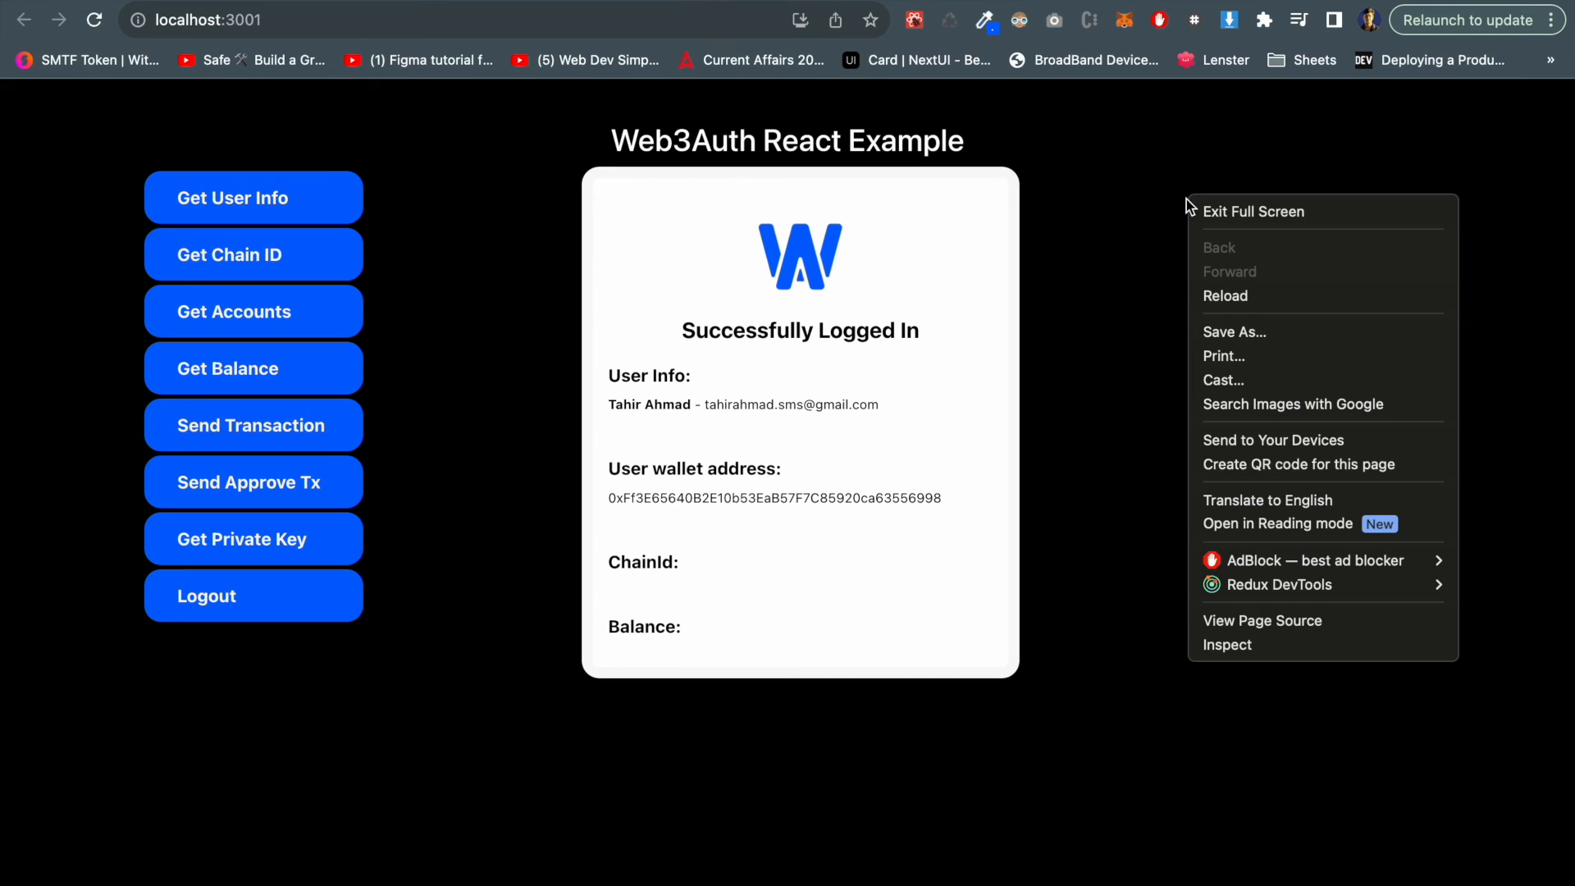
- Inspect the page's Console output and expand the logged Web3Auth object
{"action": "left_click", "coordinate": [1227, 643]}
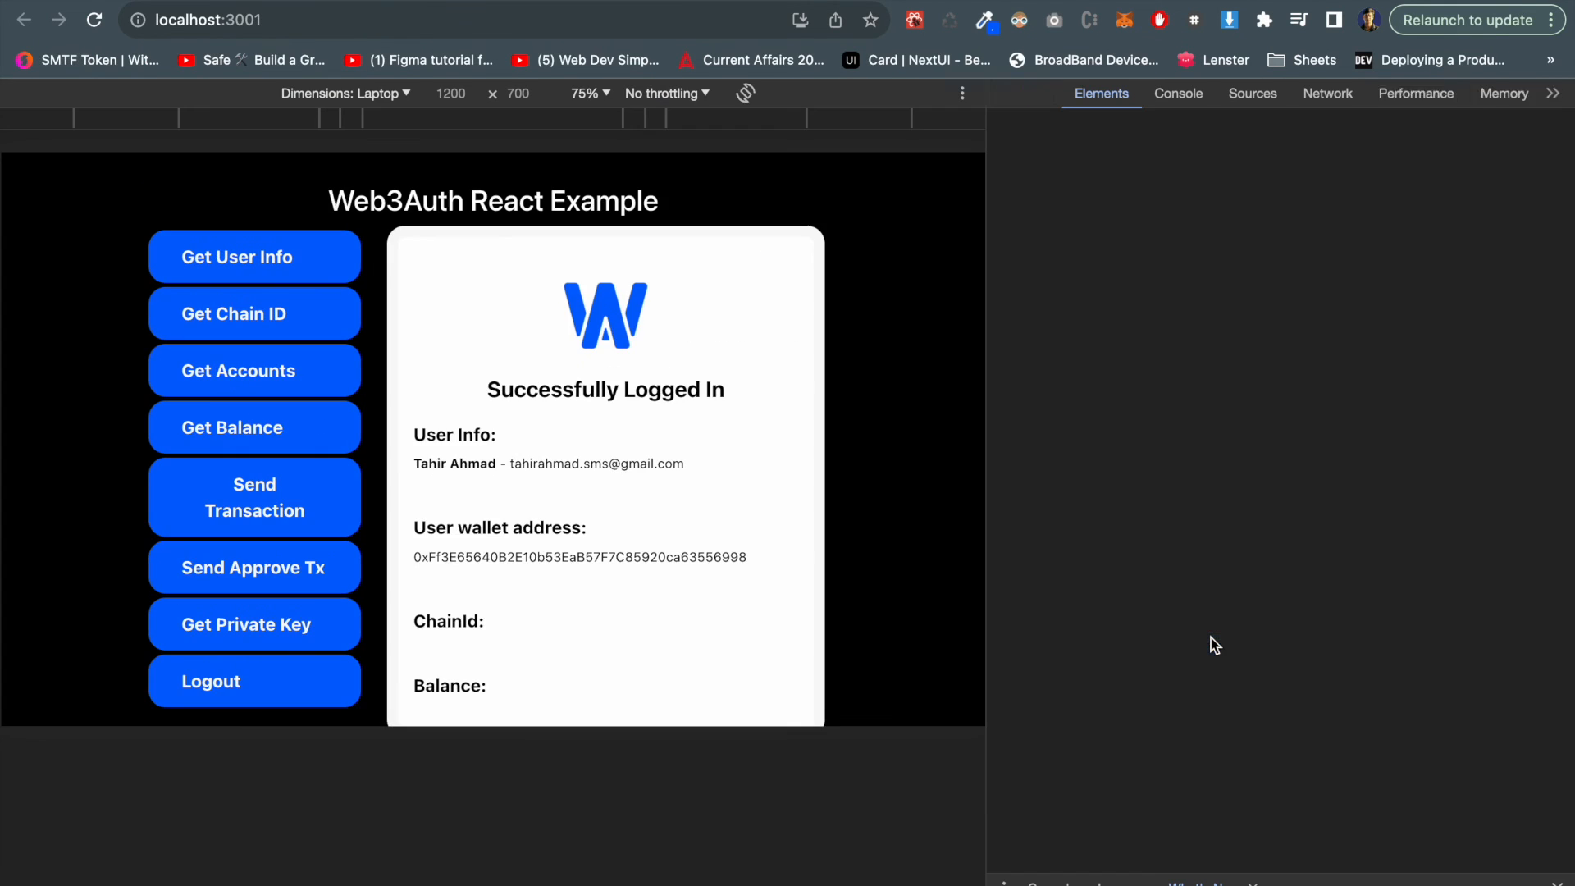
{"action": "left_click", "coordinate": [1178, 92]}
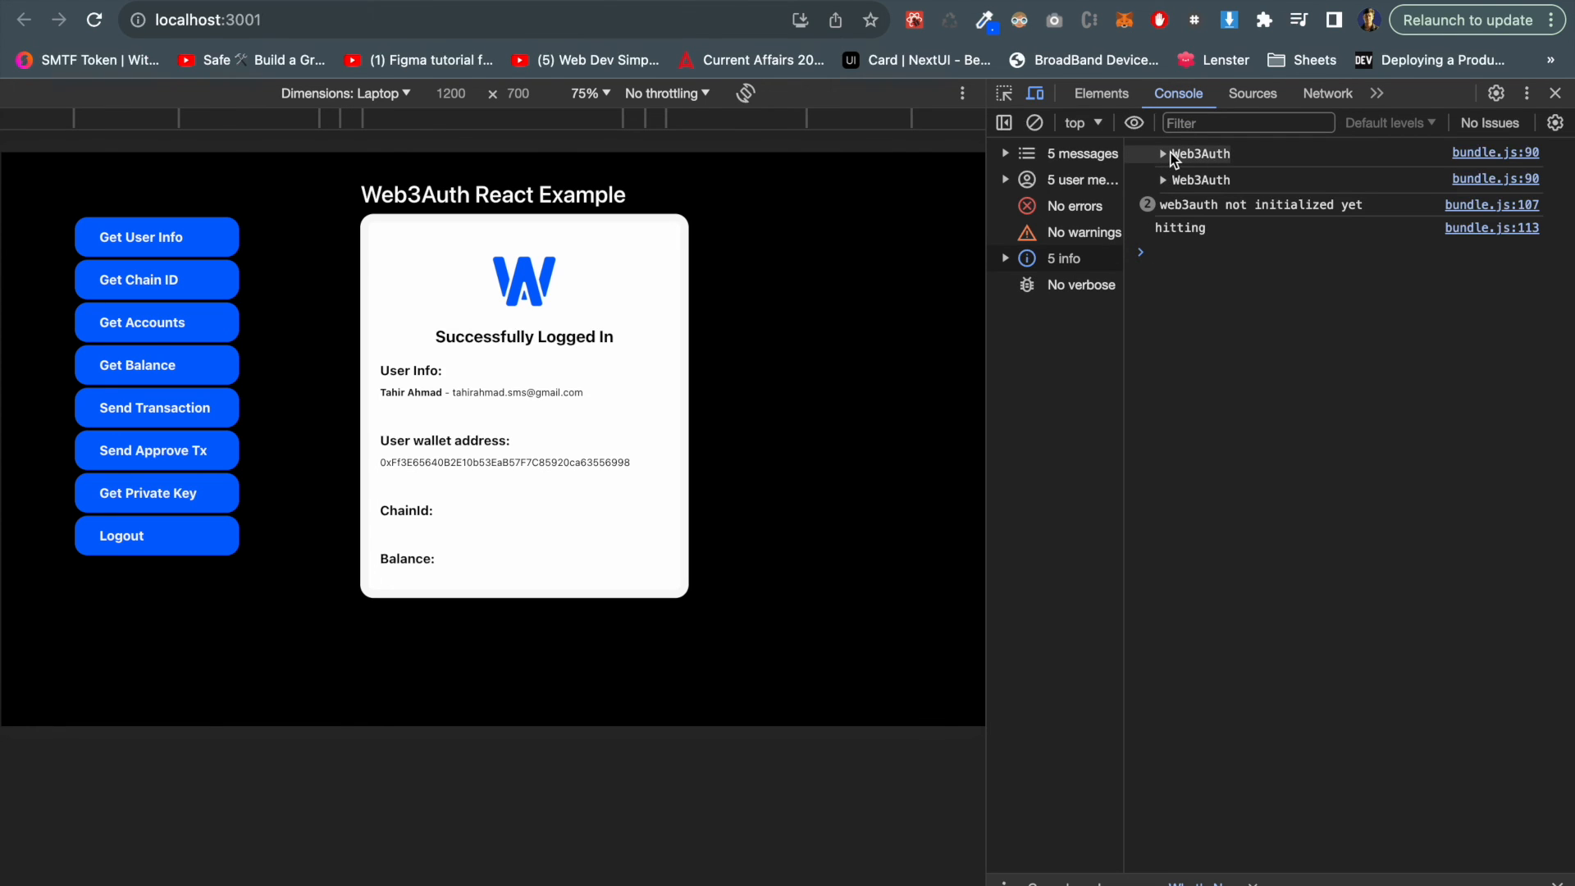
{"action": "left_click", "coordinate": [1162, 154]}
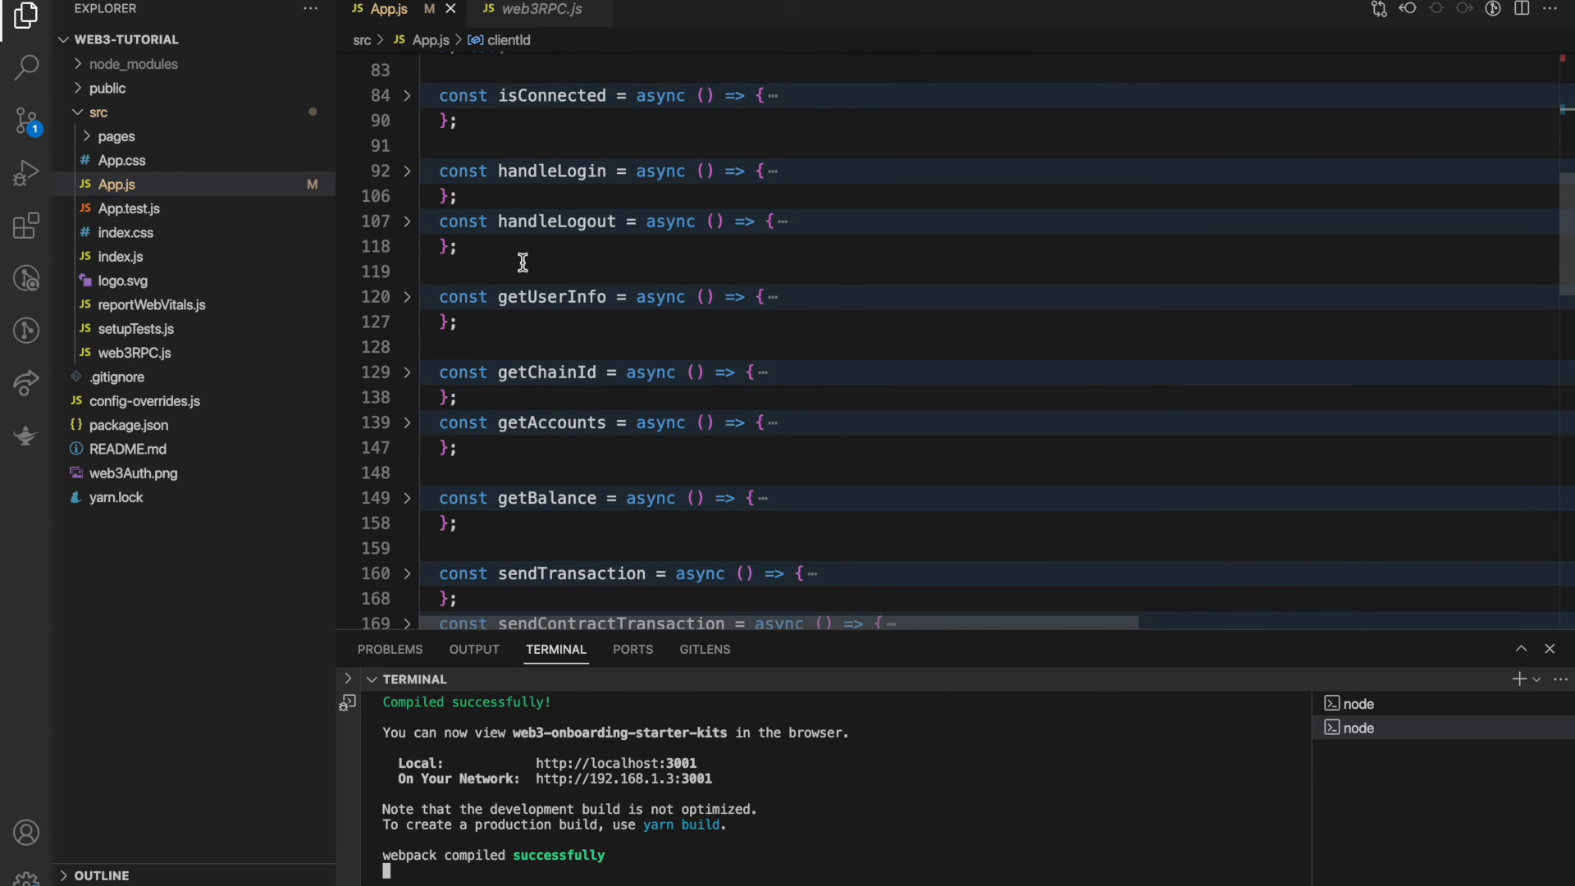
- Unfold isConnected in App.js to show its web3auth status check
{"action": "scroll", "scroll_direction": "up", "scroll_amount": 3}
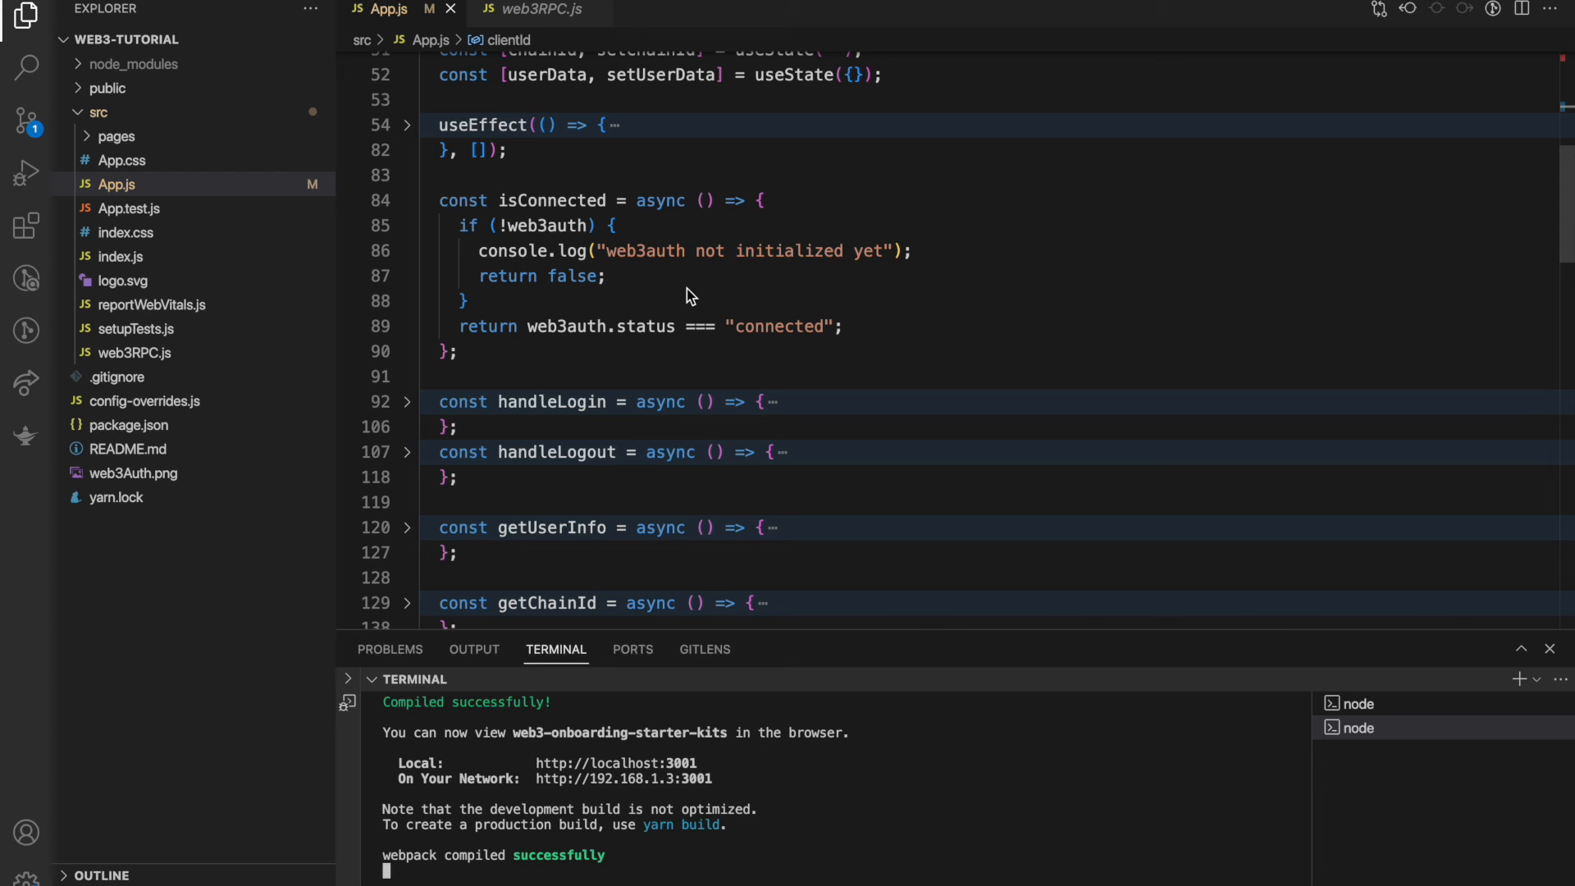
{"action": "left_click", "coordinate": [406, 200]}
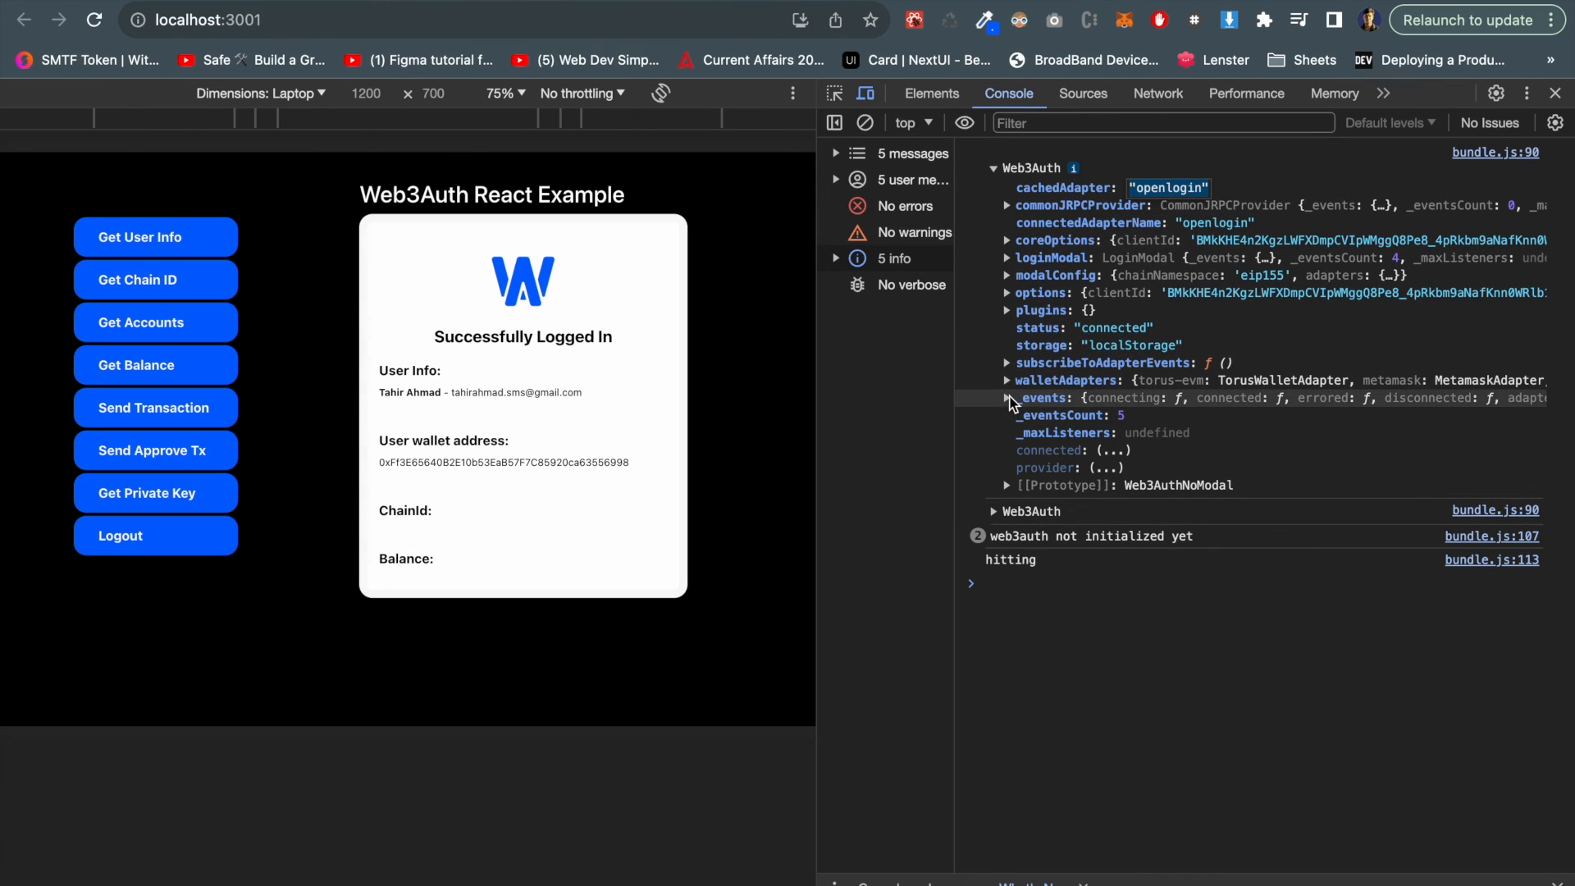
- Expand Web3Auth's _events, close DevTools and log out to the Login to Web3Auth screen
{"action": "left_click", "coordinate": [1006, 397]}
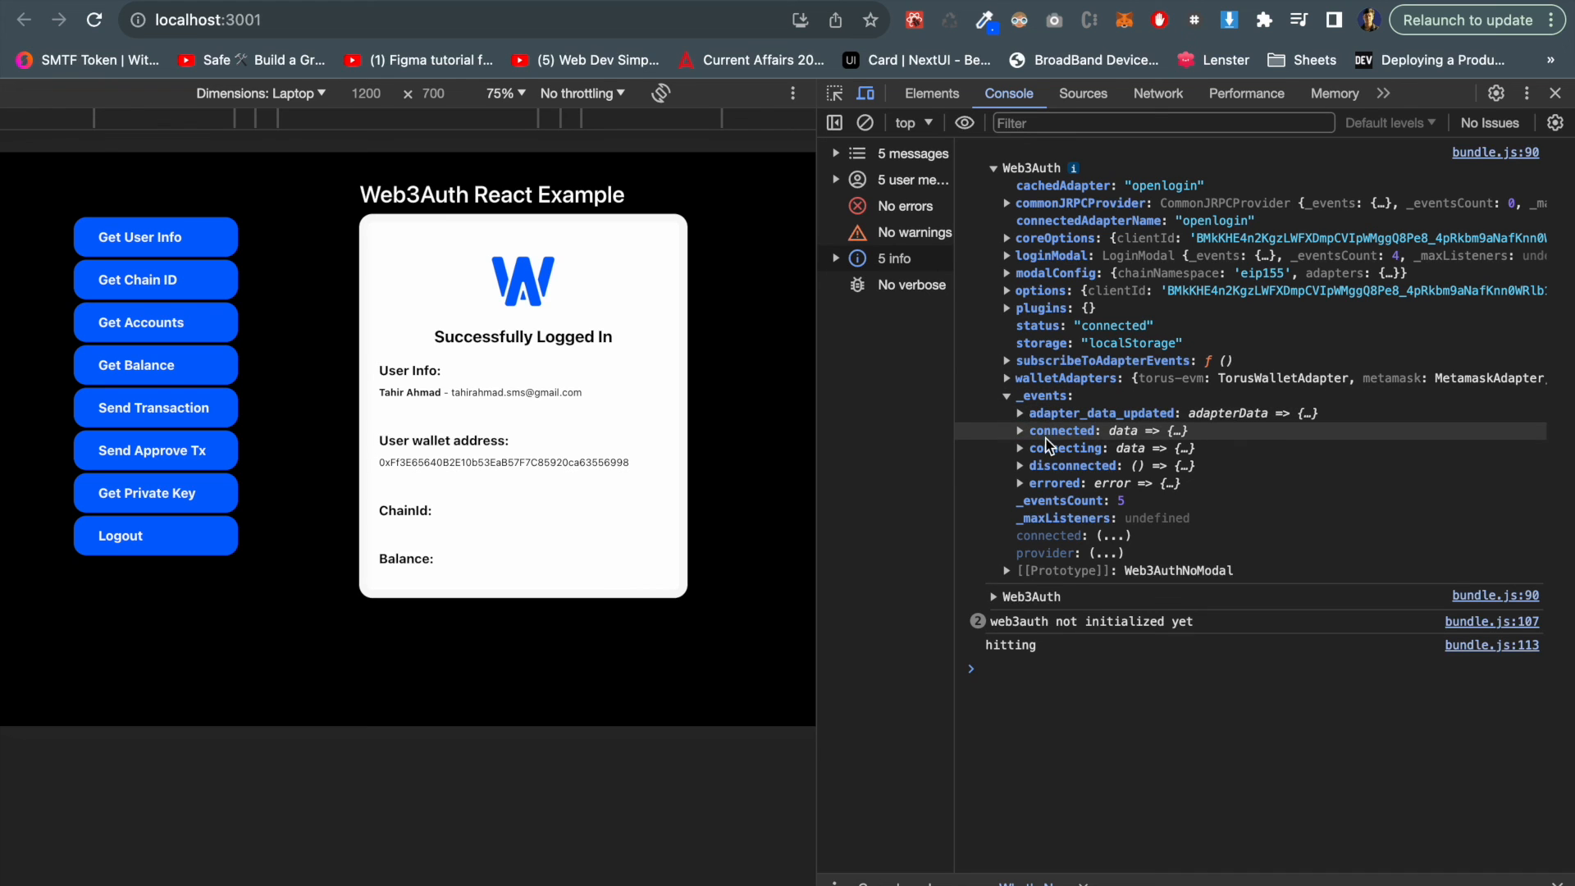
{"action": "mouse_move", "coordinate": [1065, 465]}
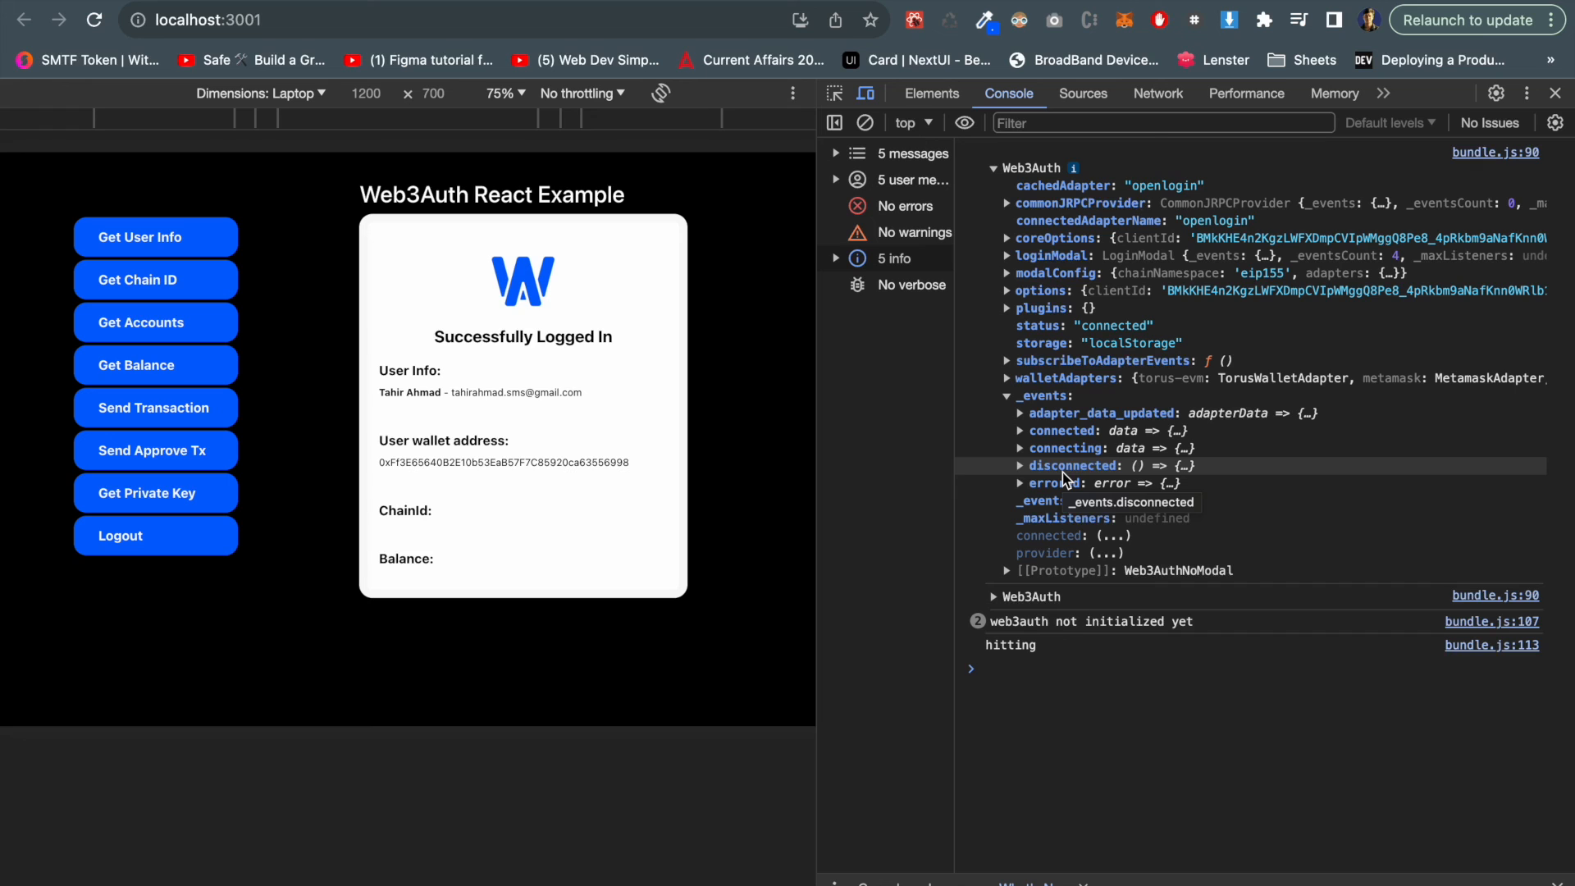
{"action": "left_click", "coordinate": [1555, 92]}
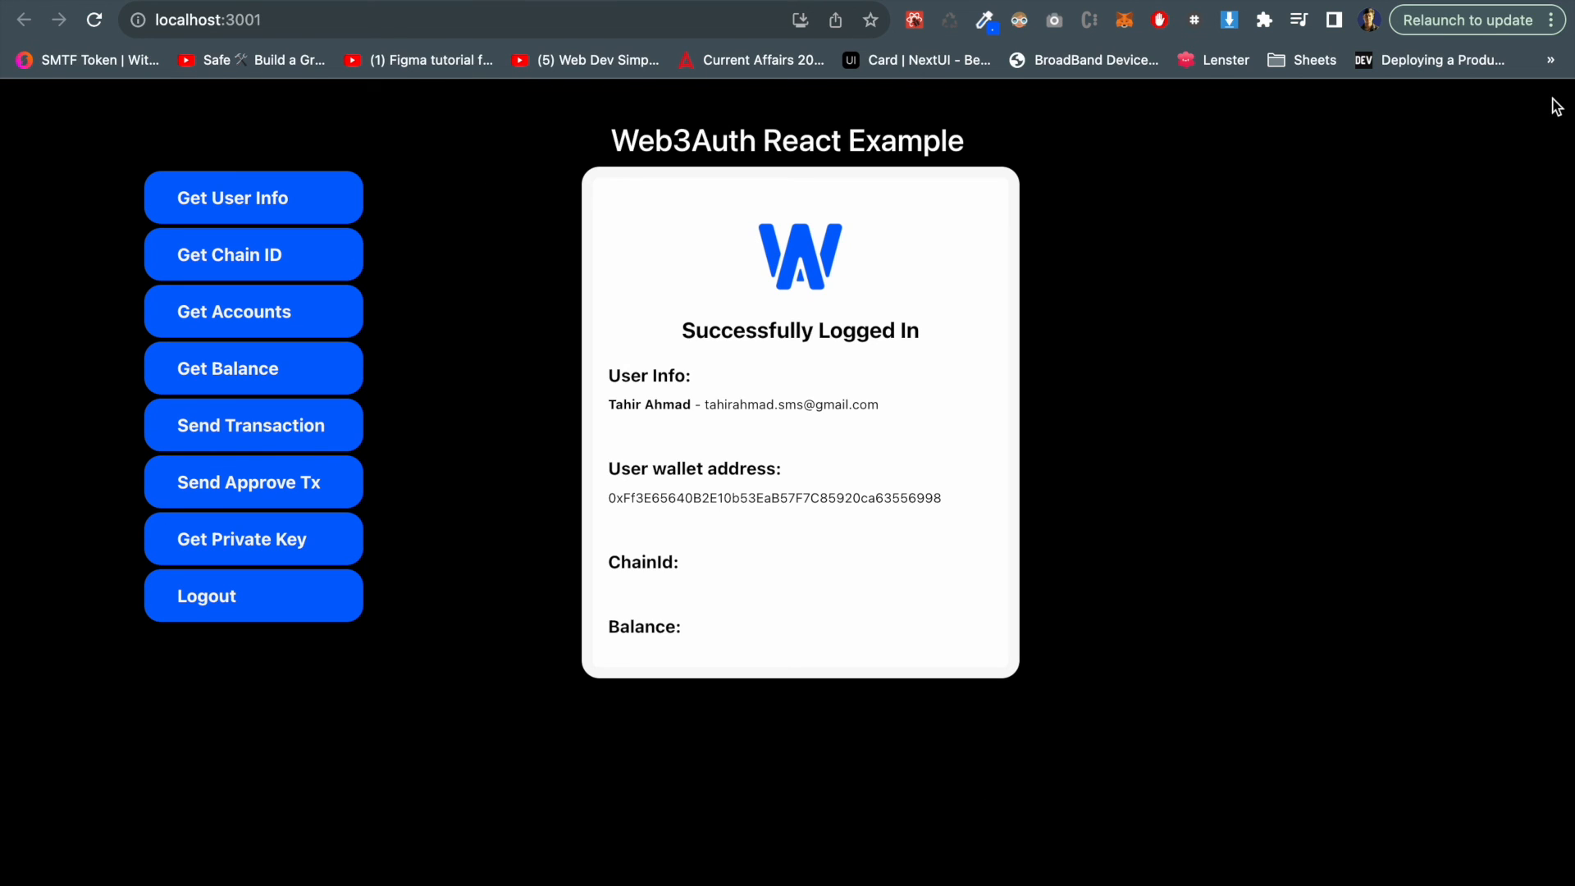
{"action": "mouse_move", "coordinate": [331, 605]}
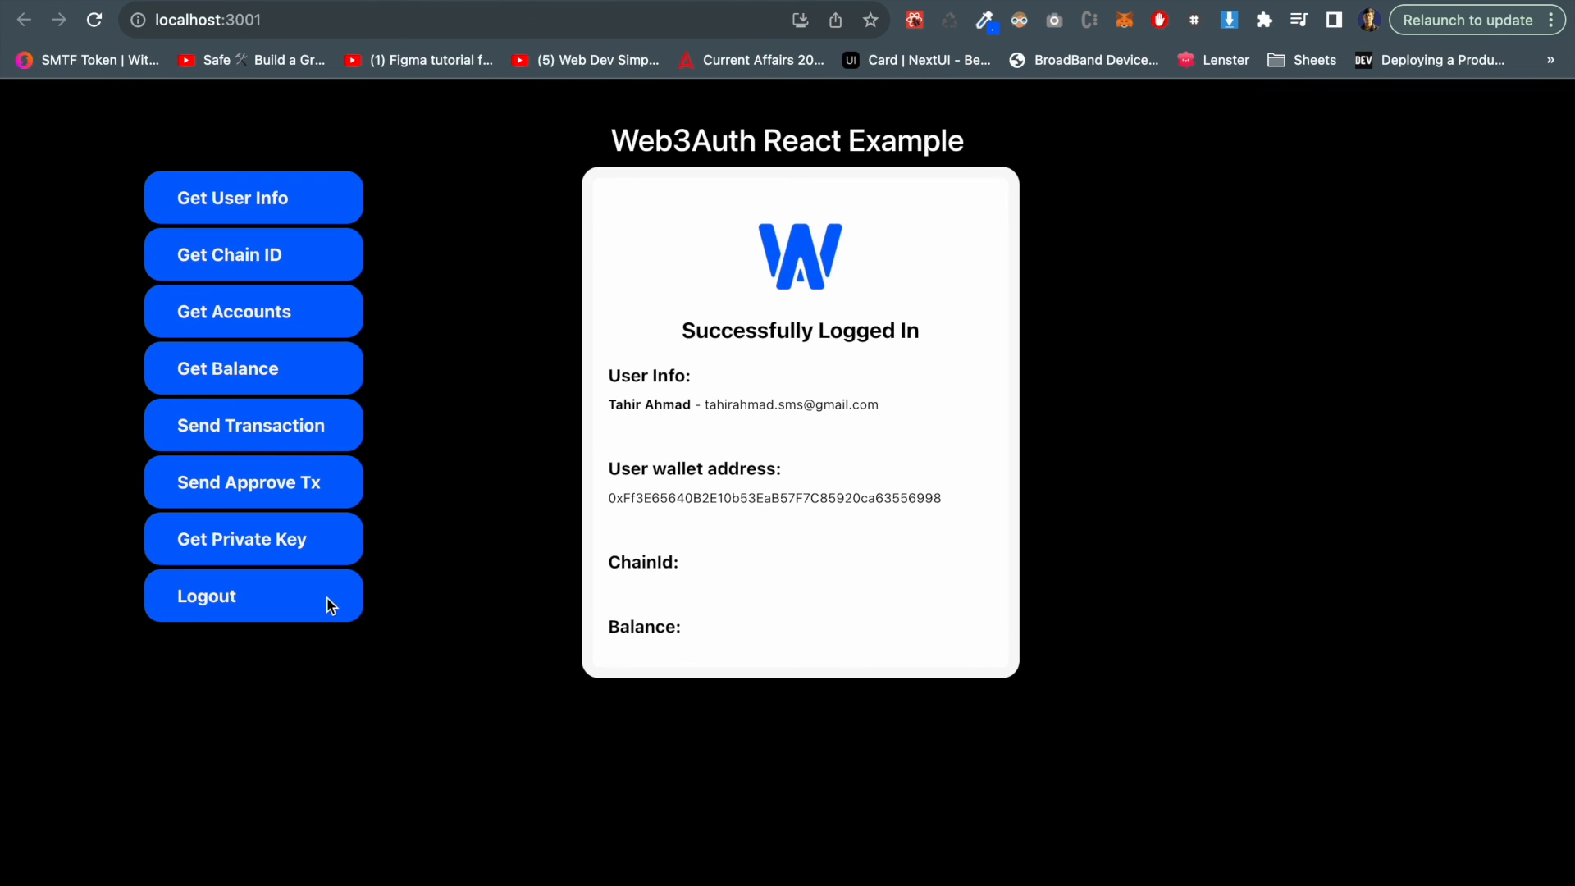
{"action": "left_click", "coordinate": [252, 596]}
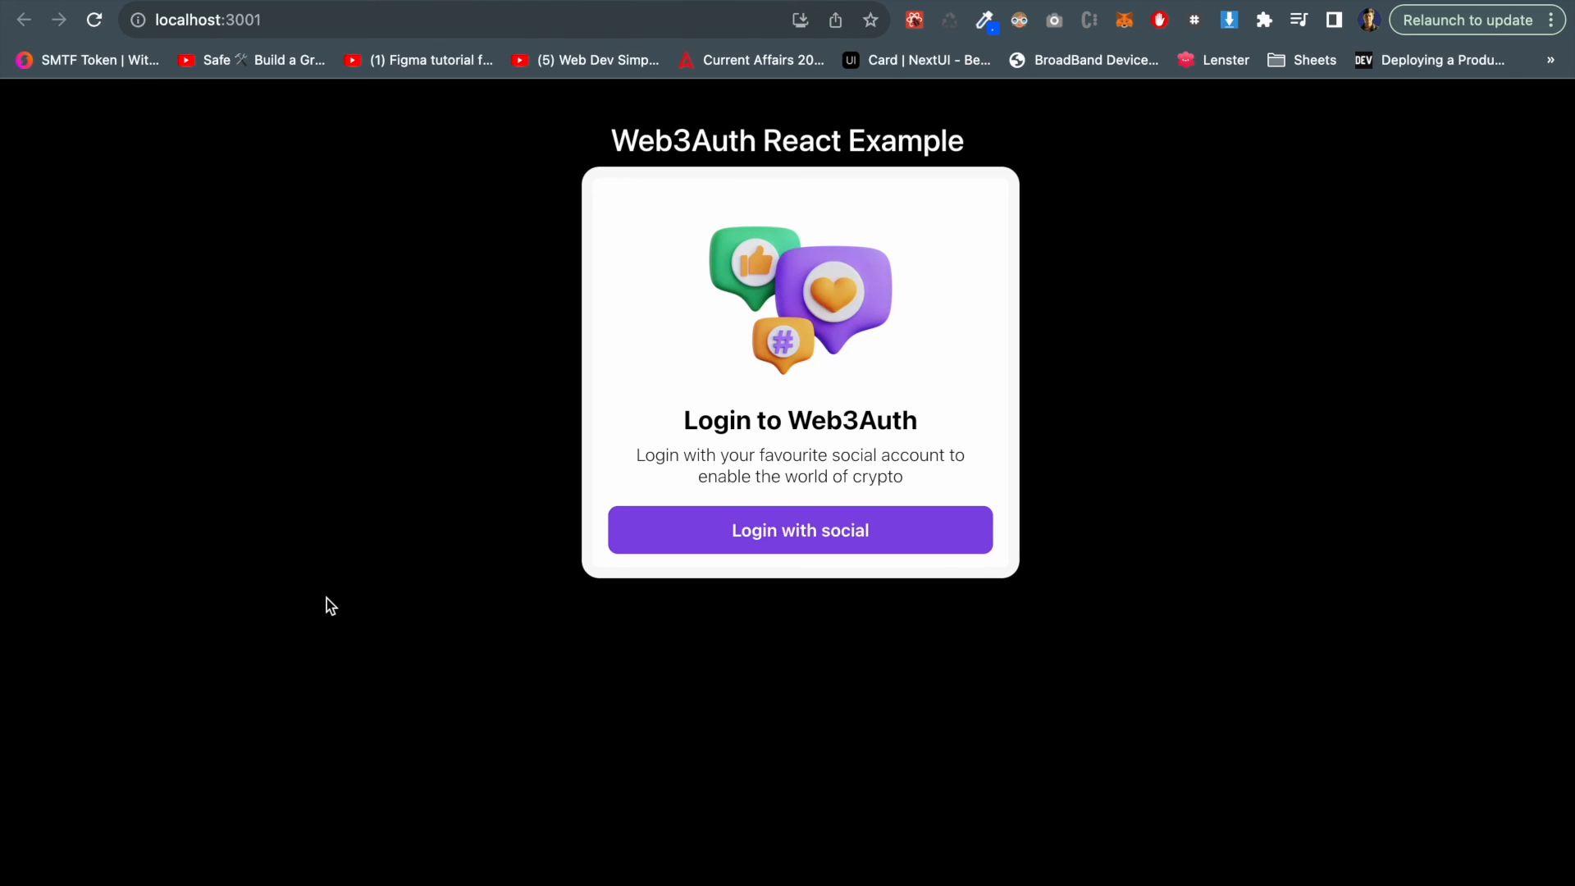